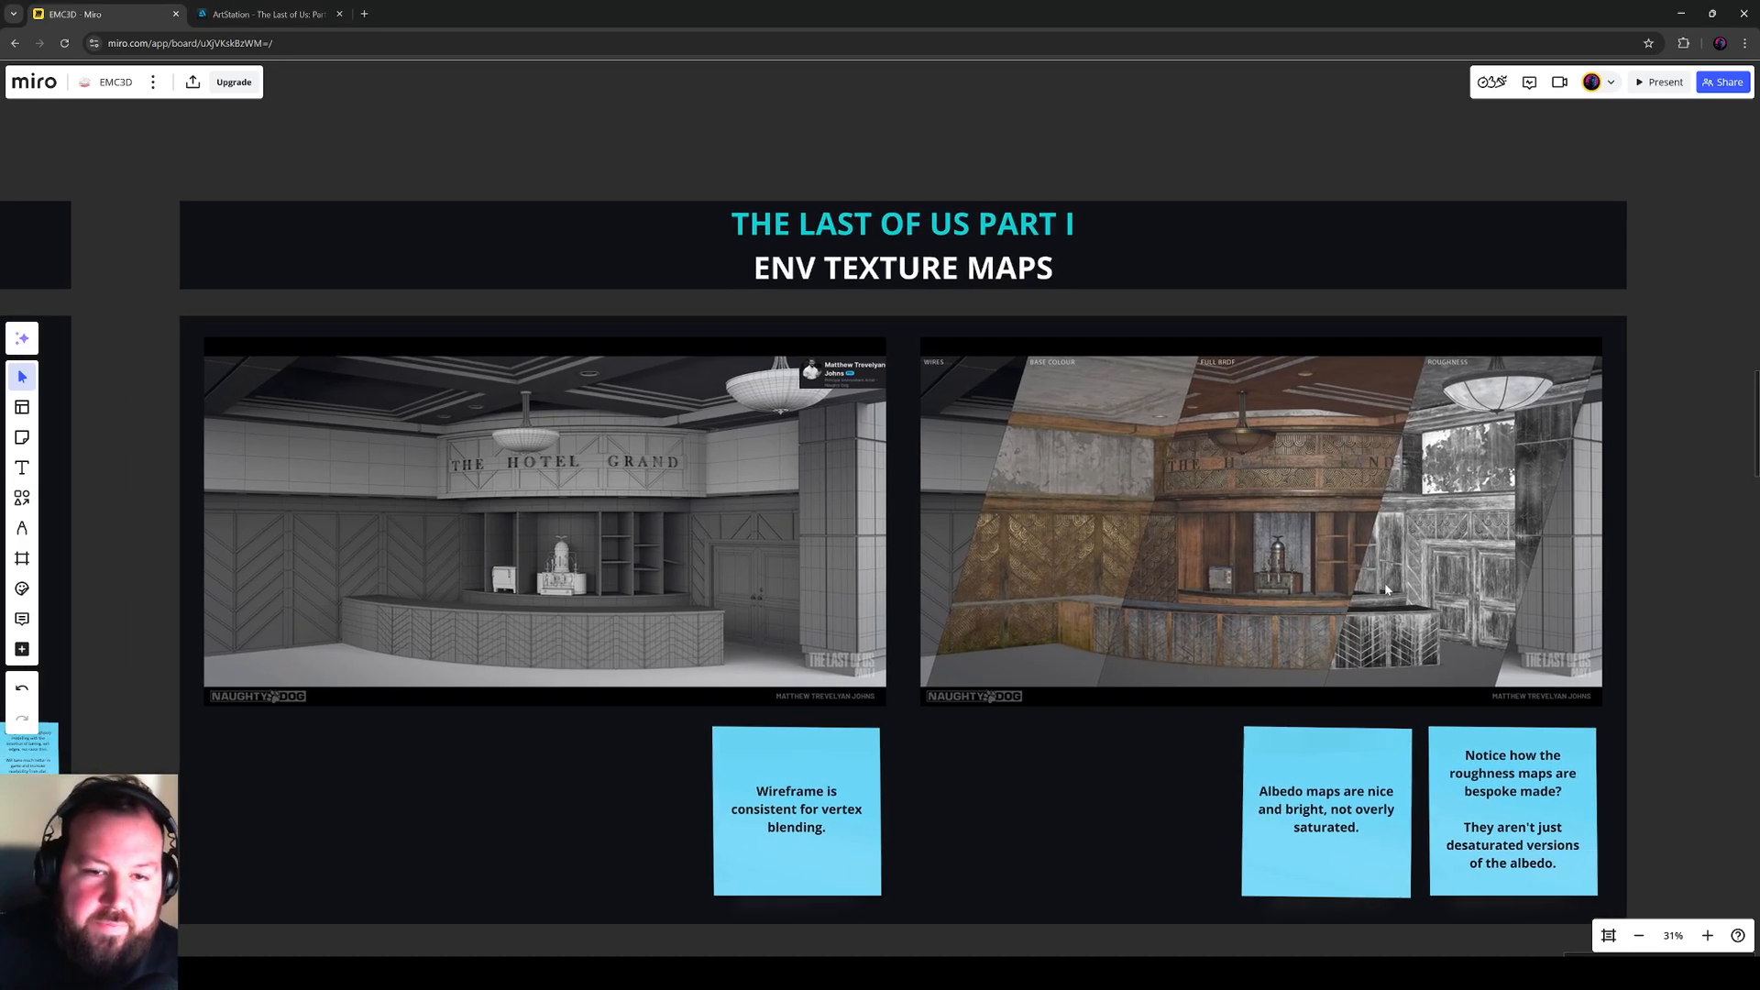
mouse_move(1061, 484)
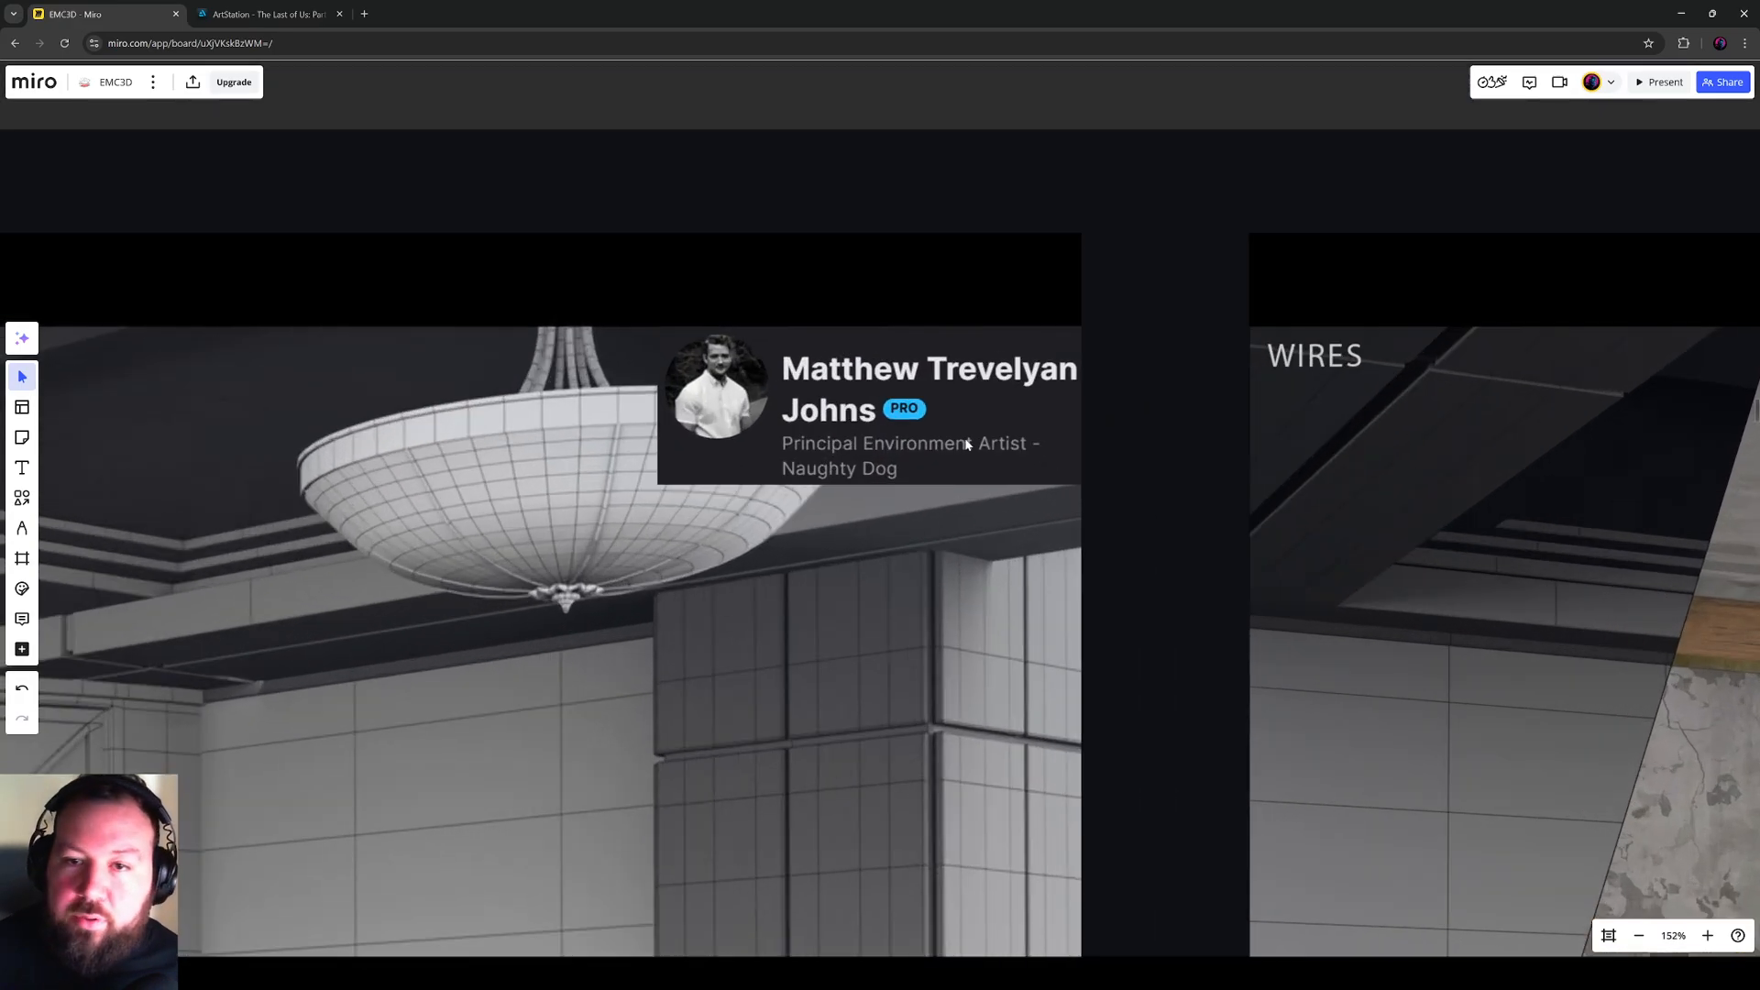
Step: Switch to the ArtStation bus artwork and go from it to the artist's profile
scroll(down, 3)
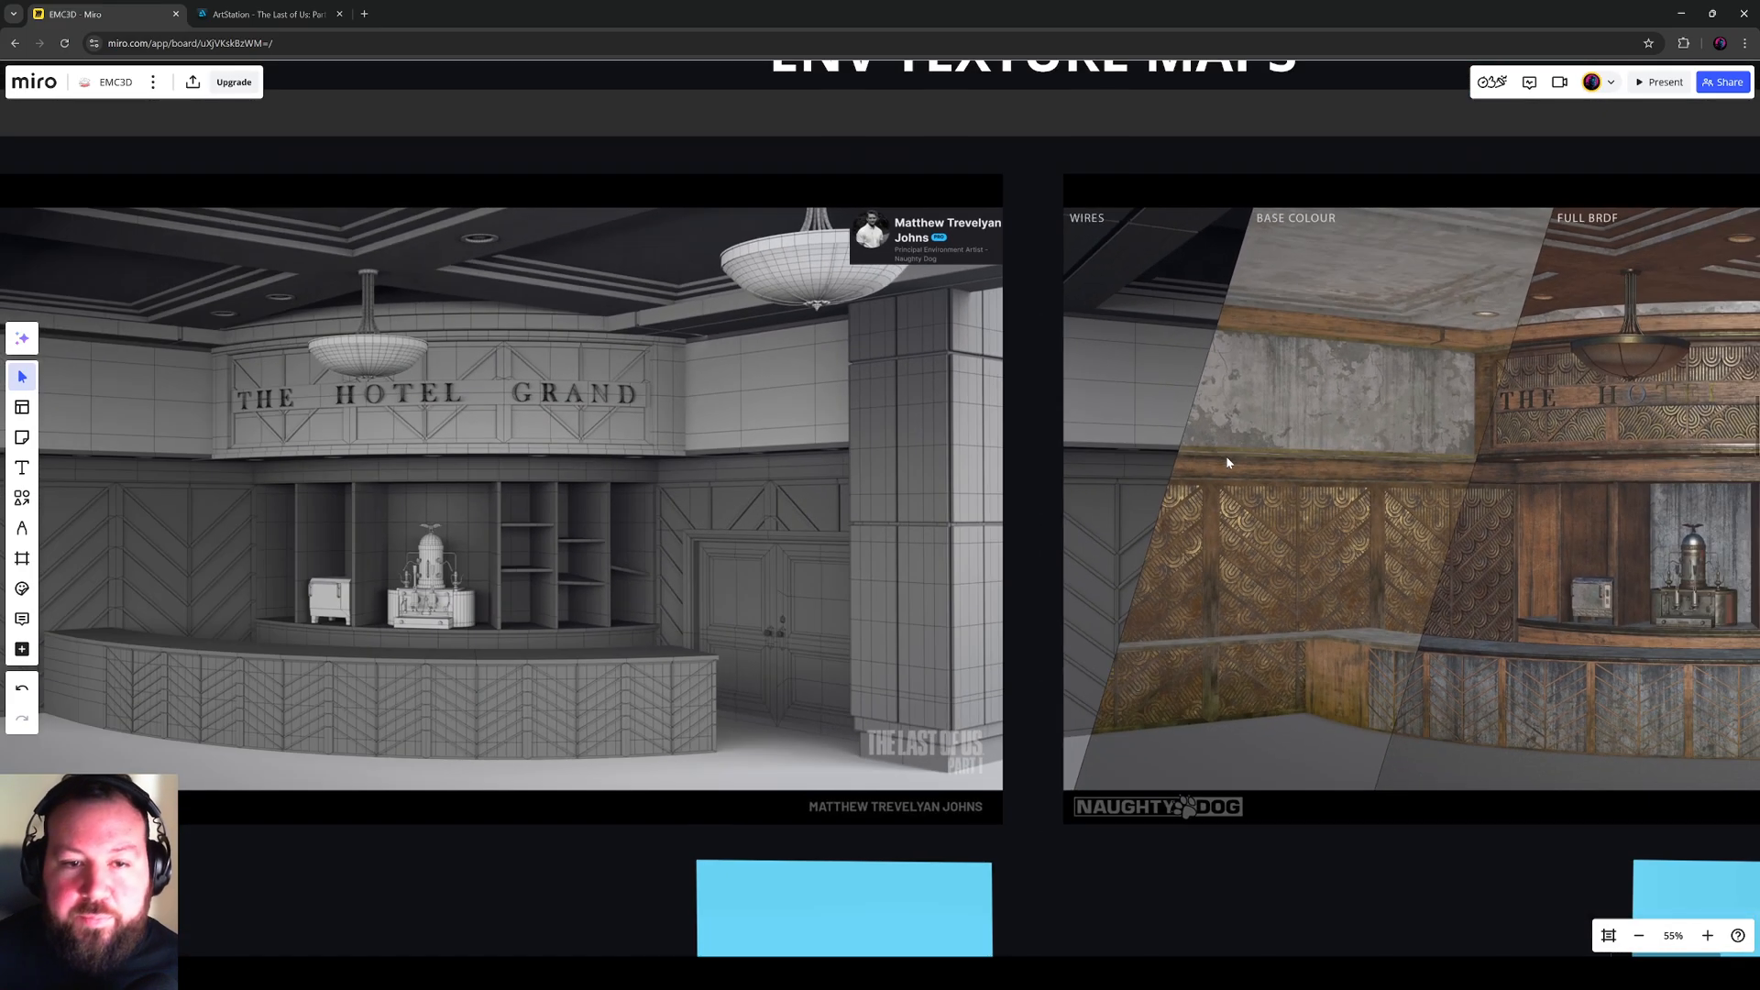
scroll(down, 3)
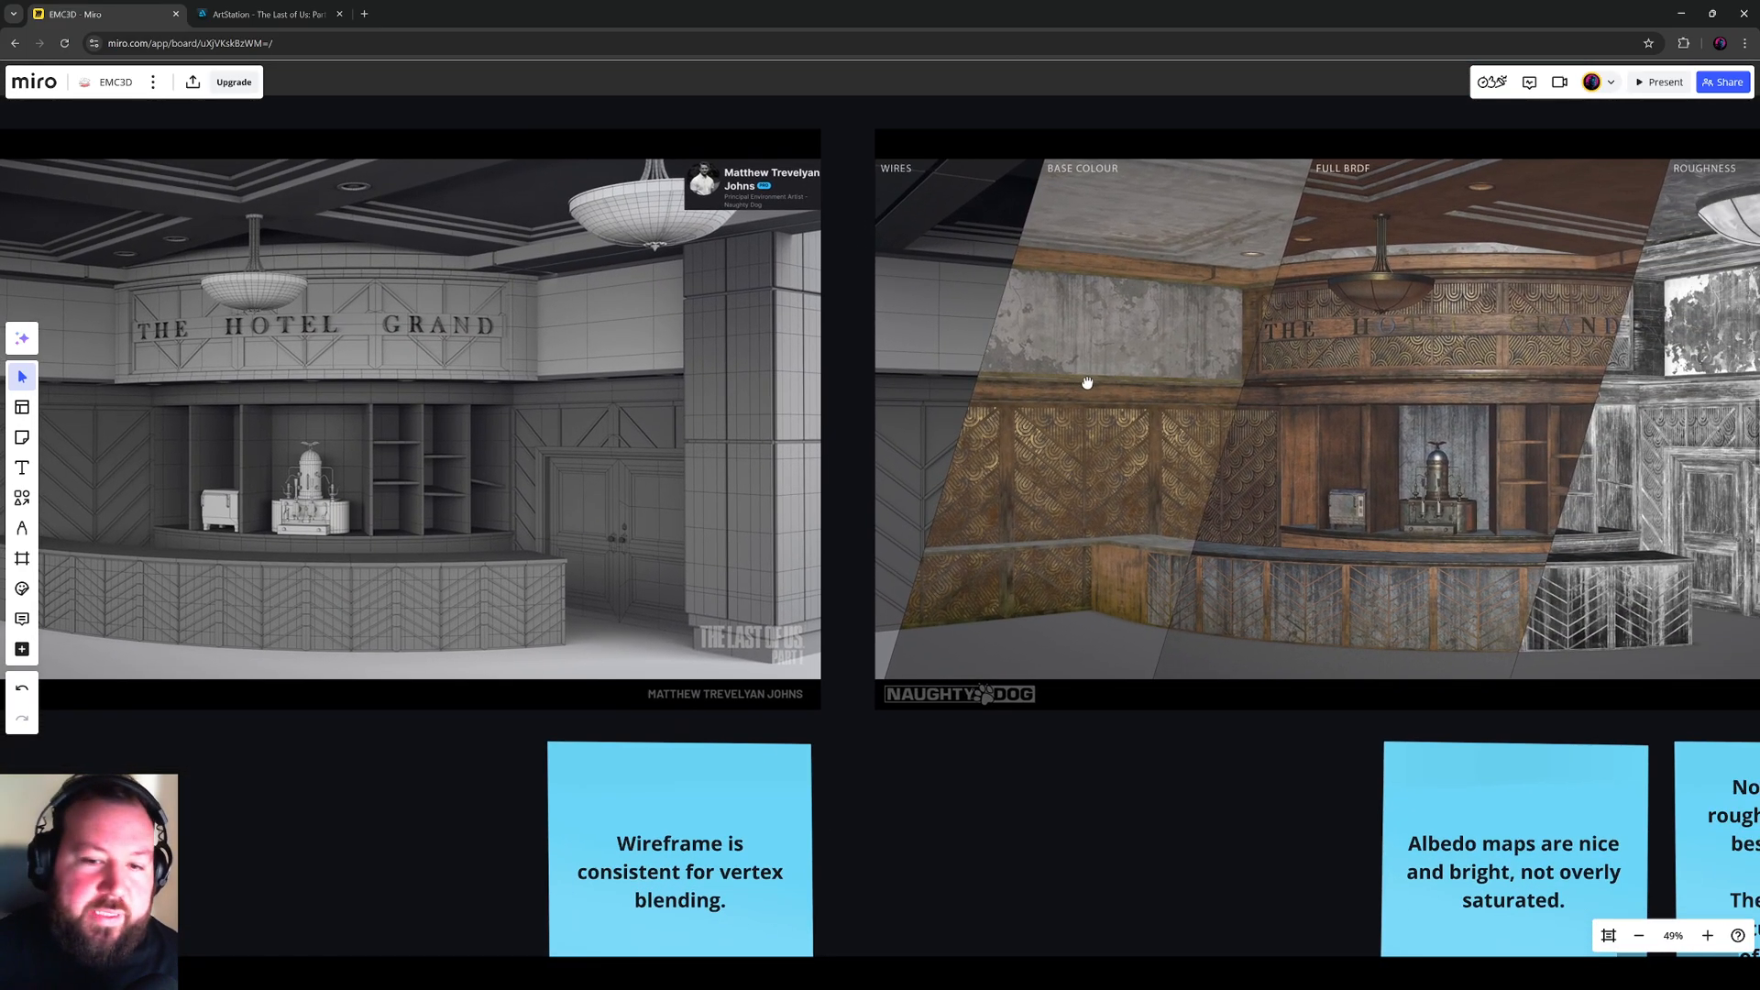
click(266, 13)
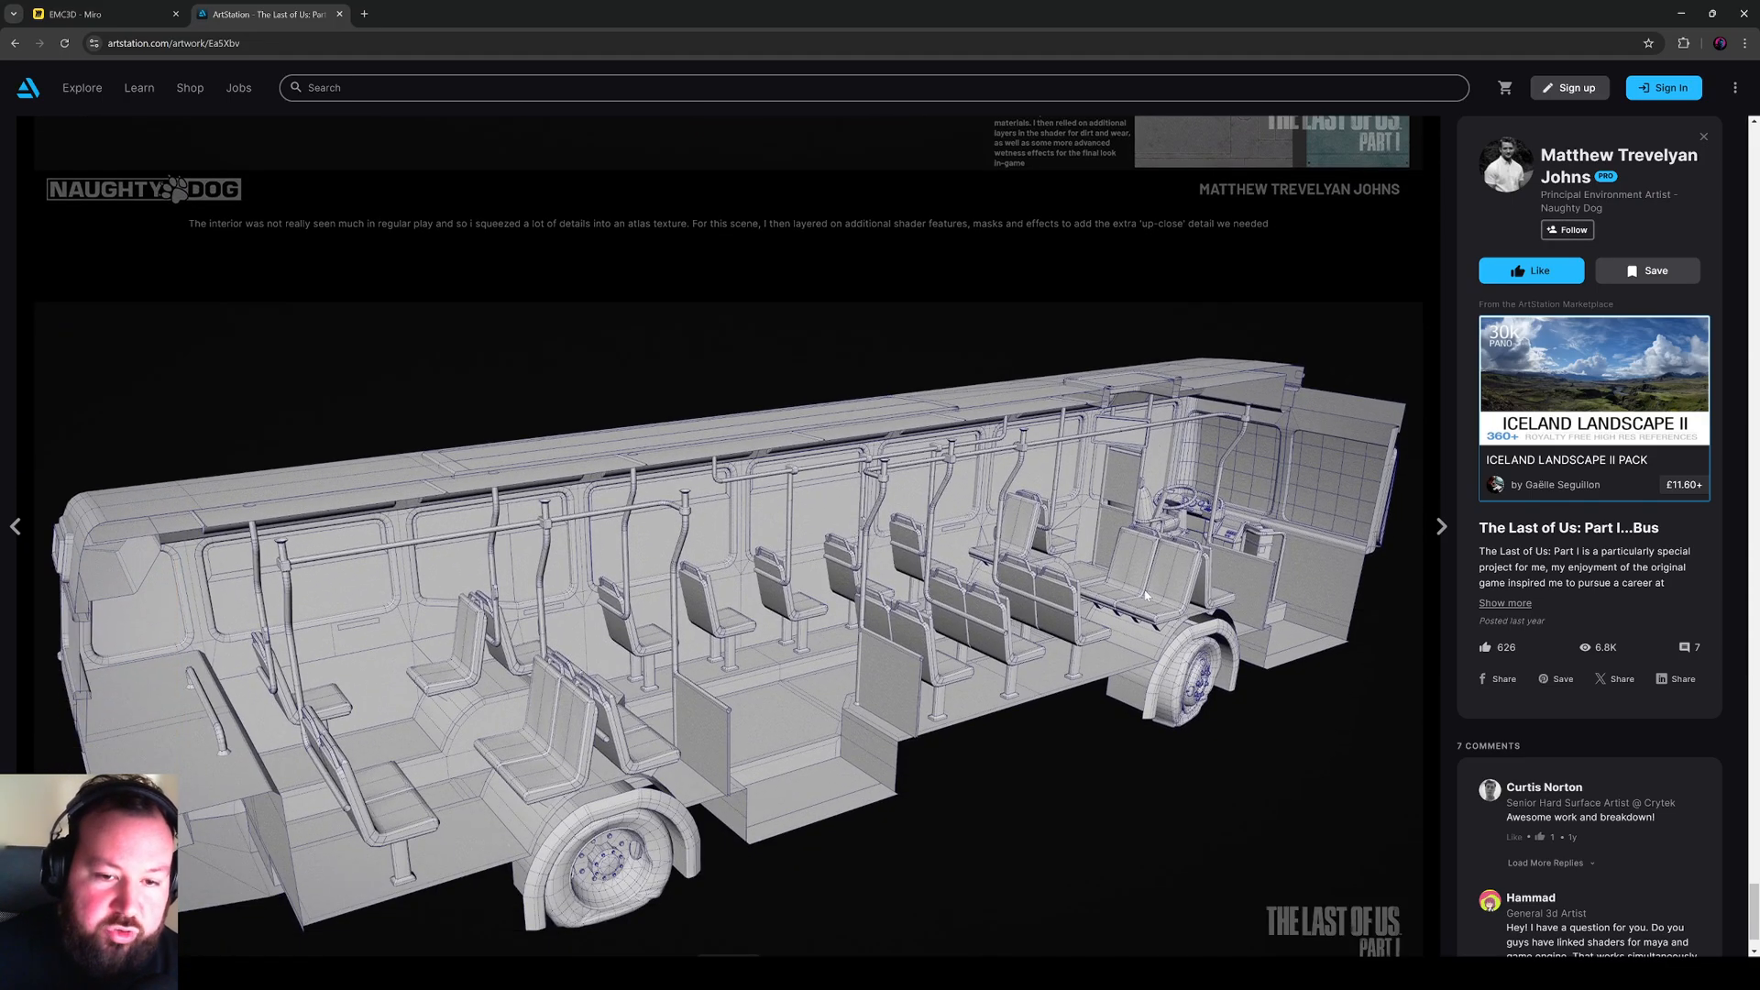
scroll(down, 3)
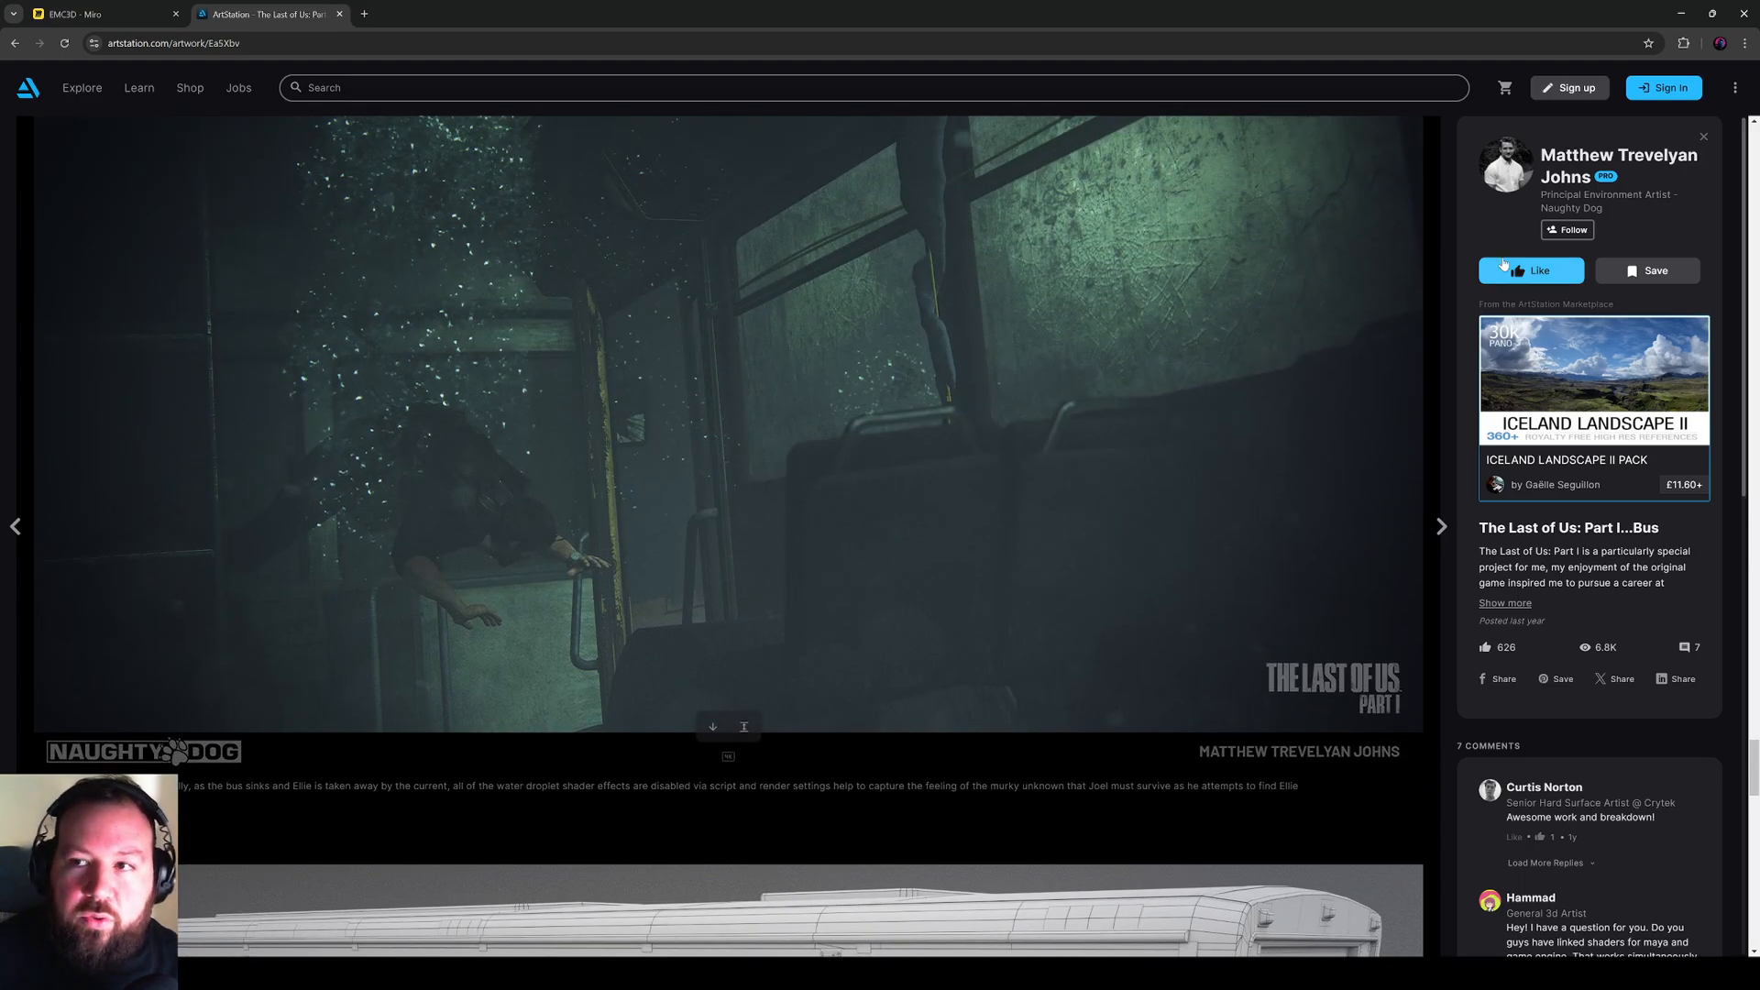
click(1619, 165)
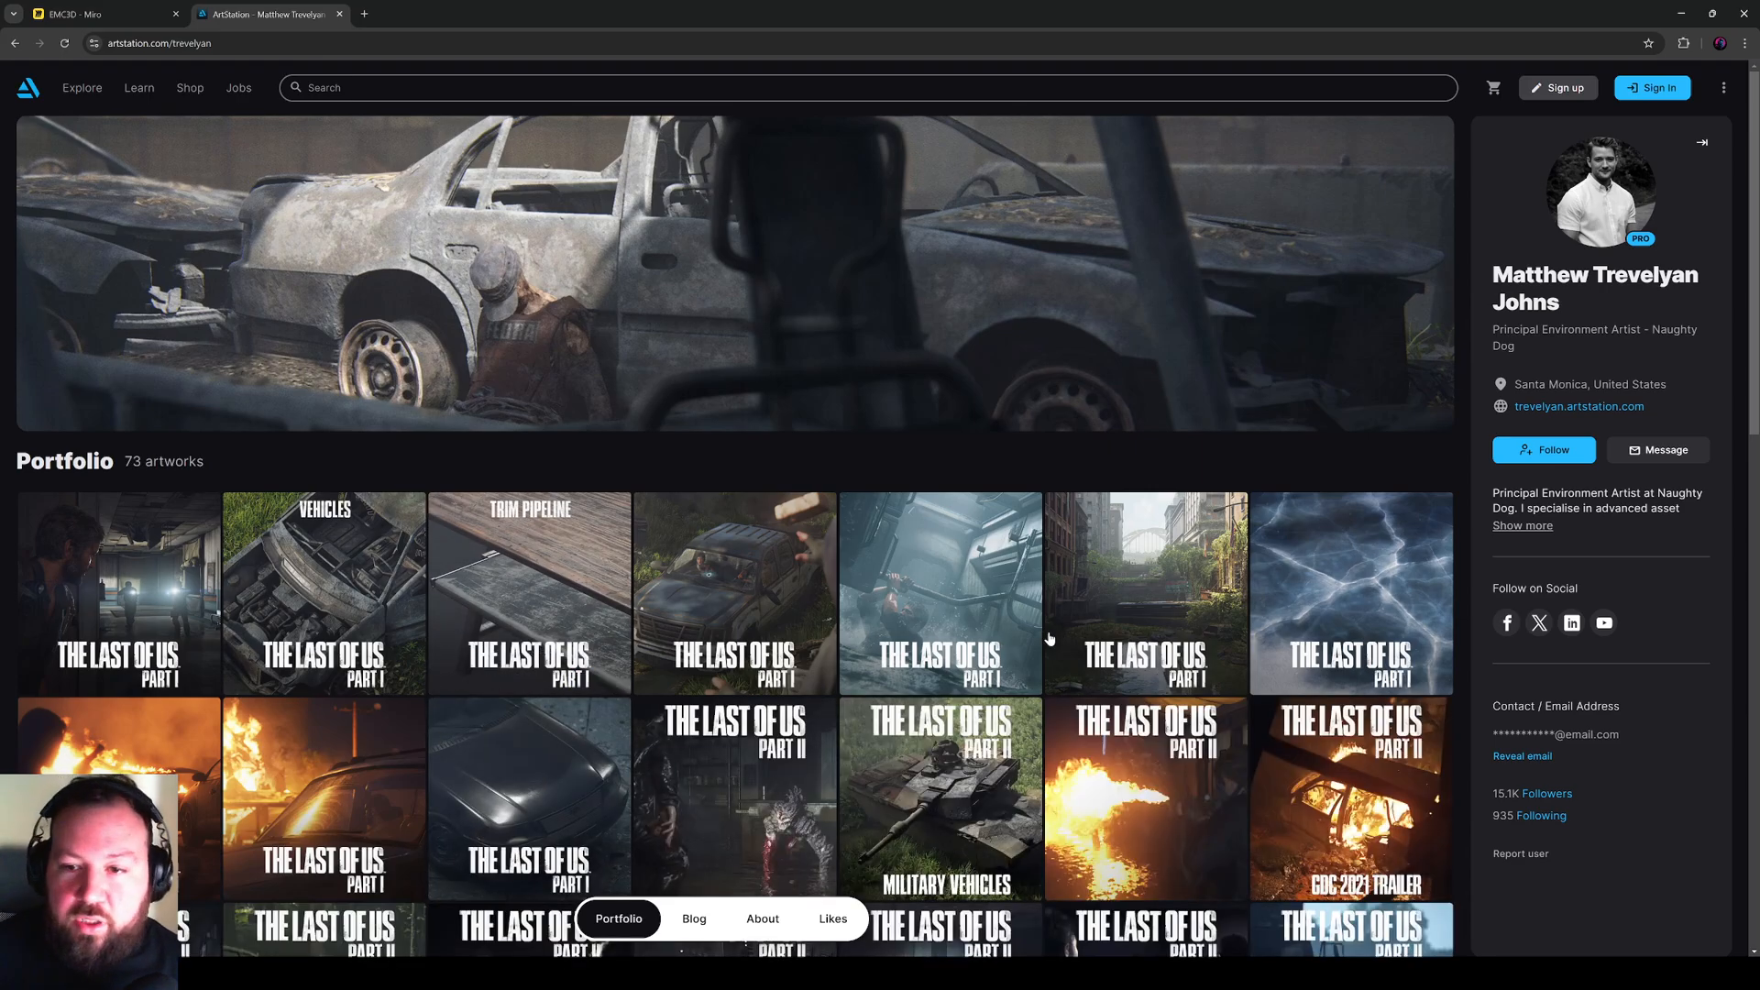
Step: Browse the Trim Pipeline artwork's breakdown, then return to the Miro board
click(528, 592)
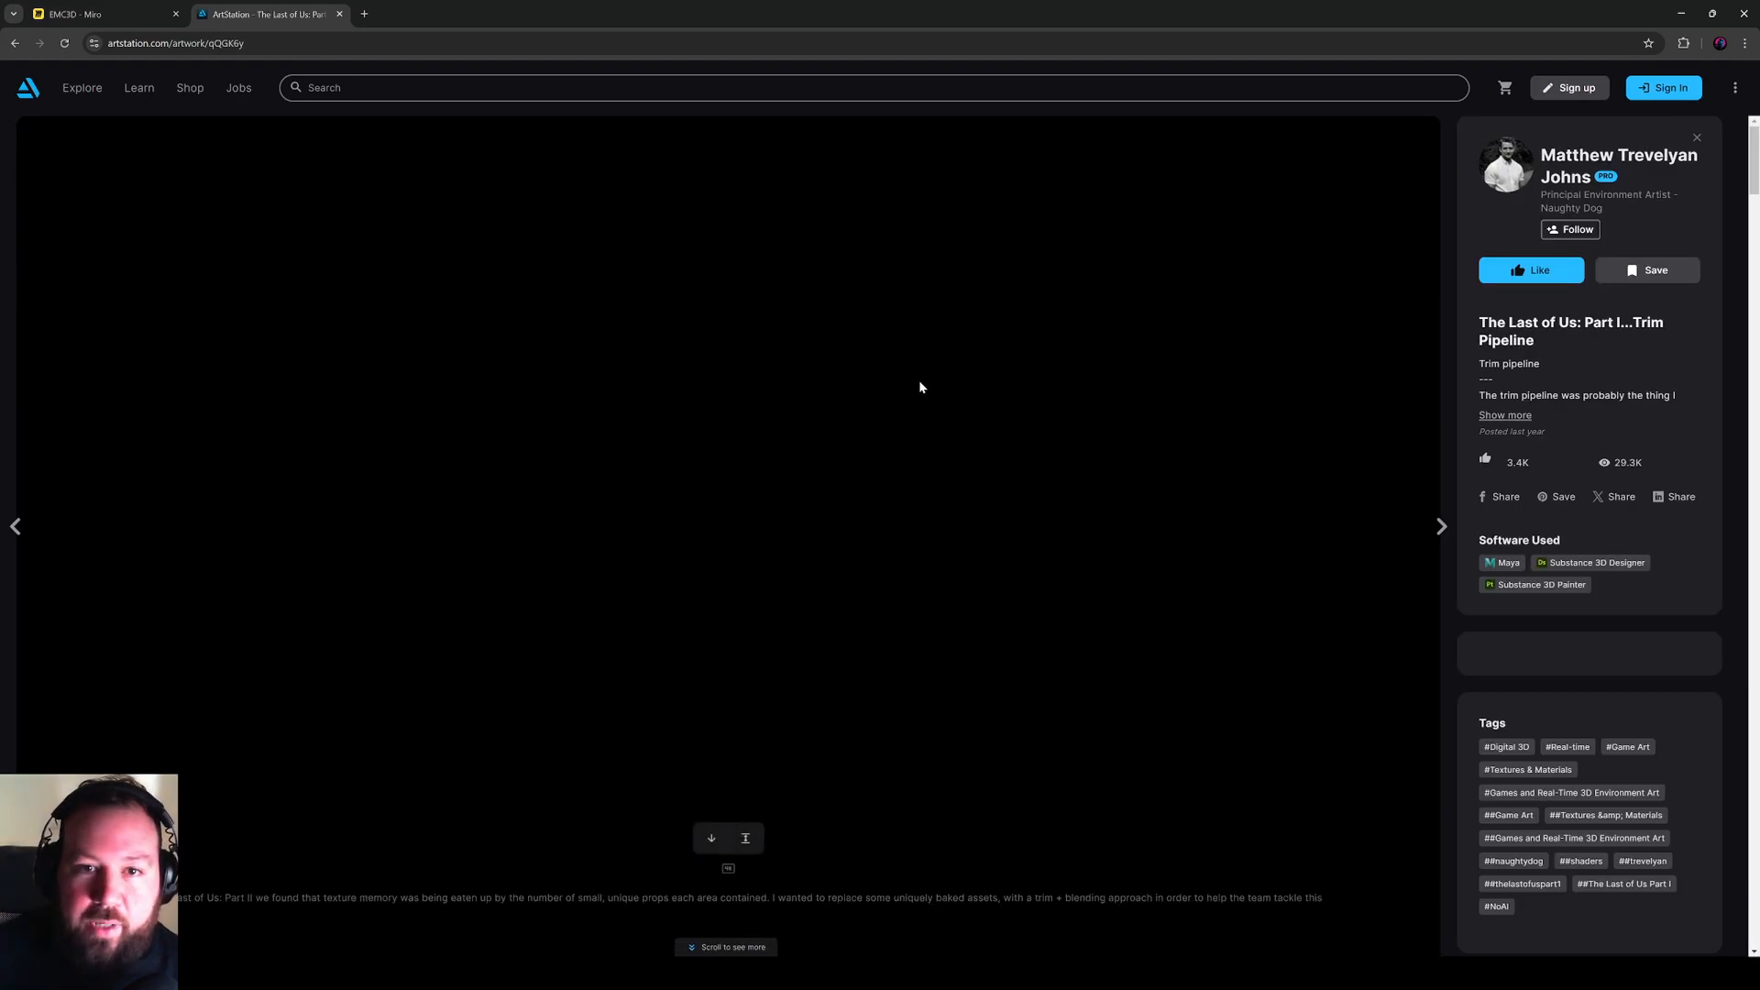
scroll(down, 3)
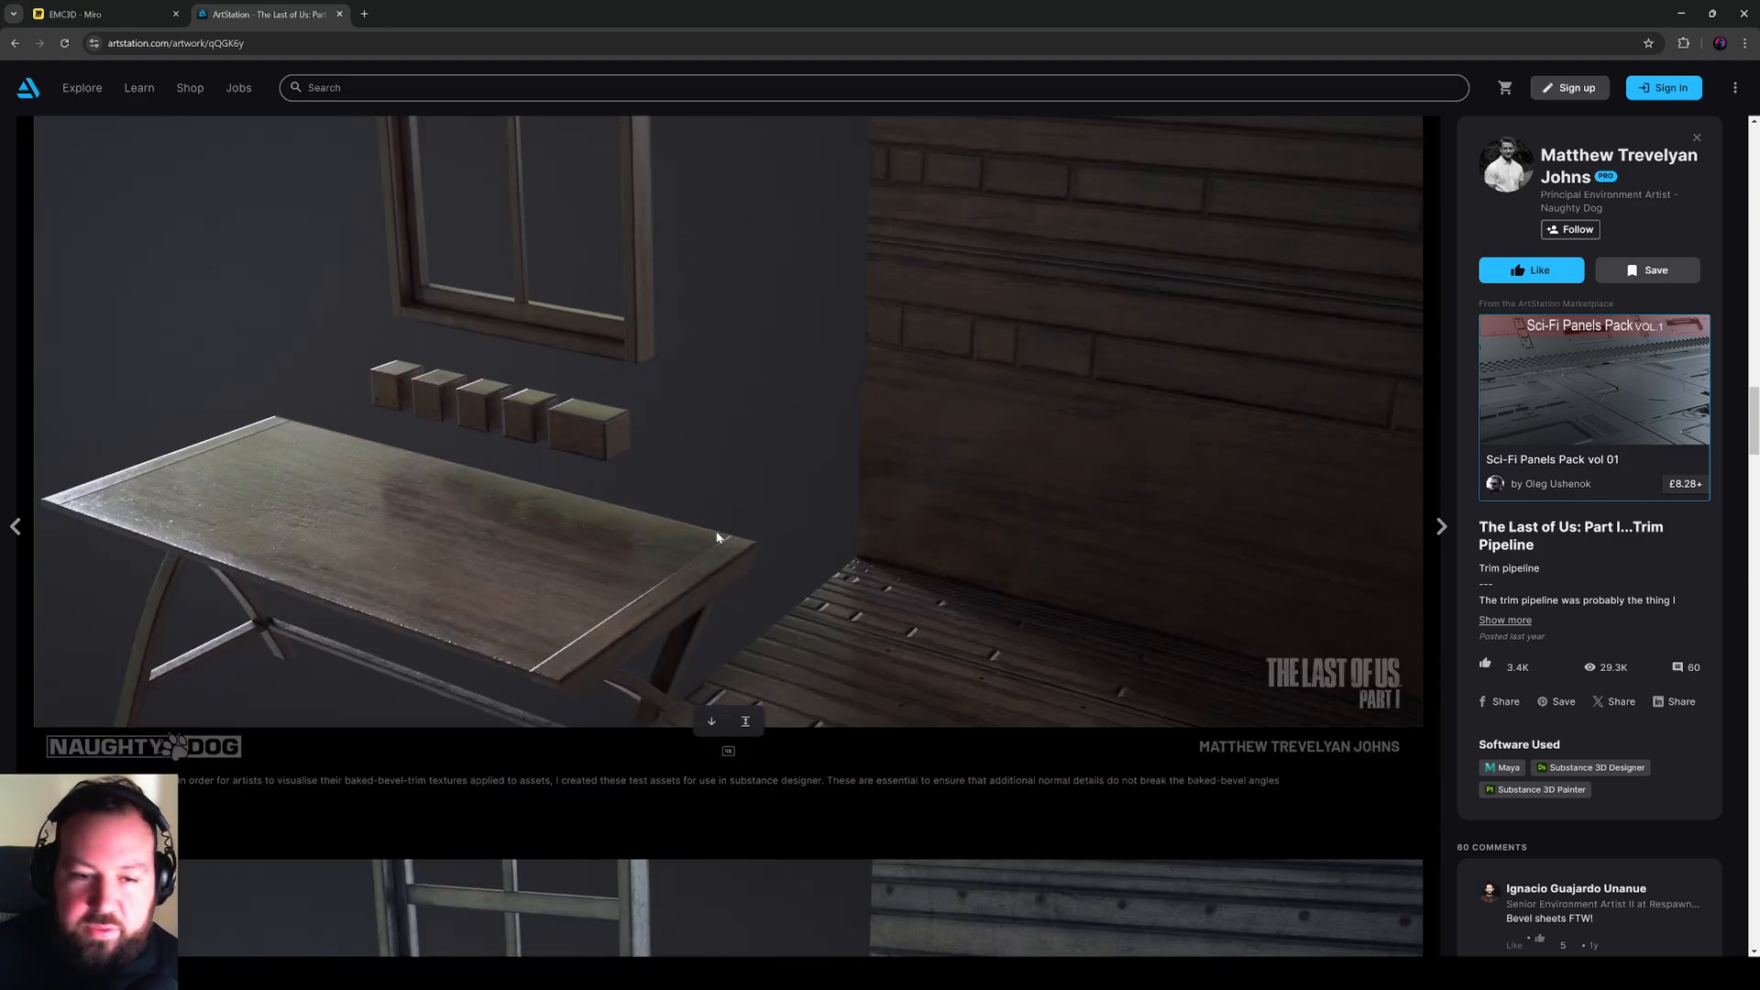
scroll(down, 3)
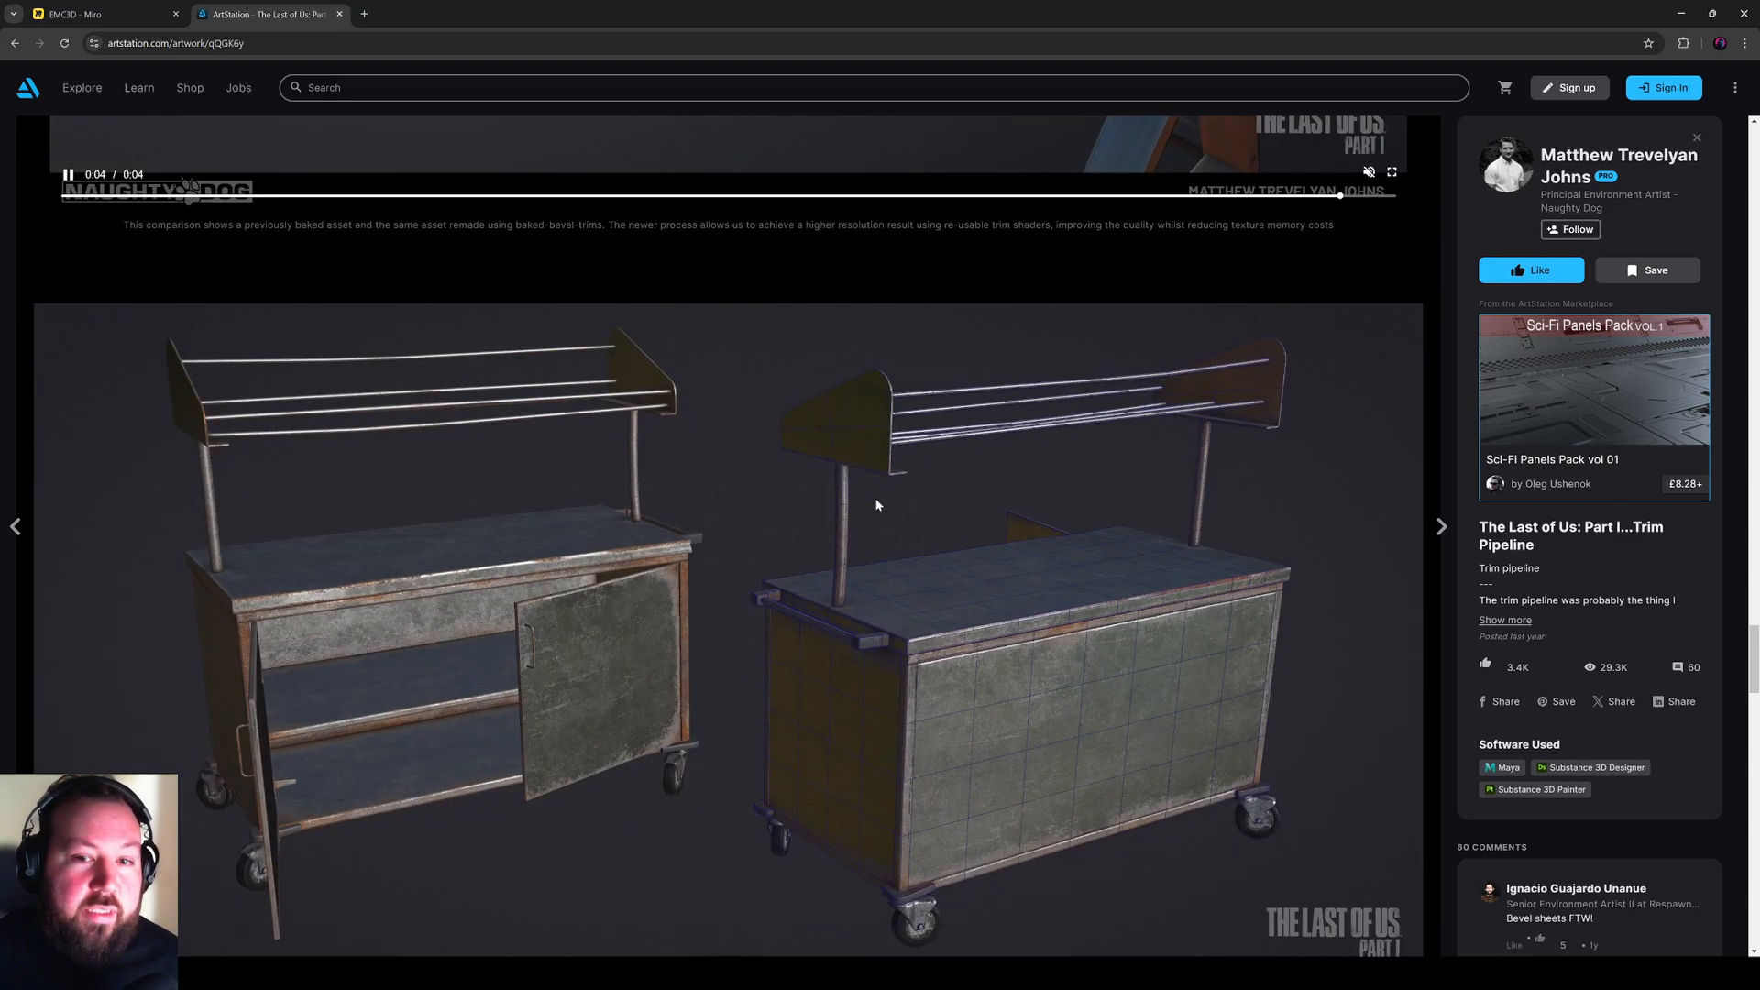
mouse_move(1399, 517)
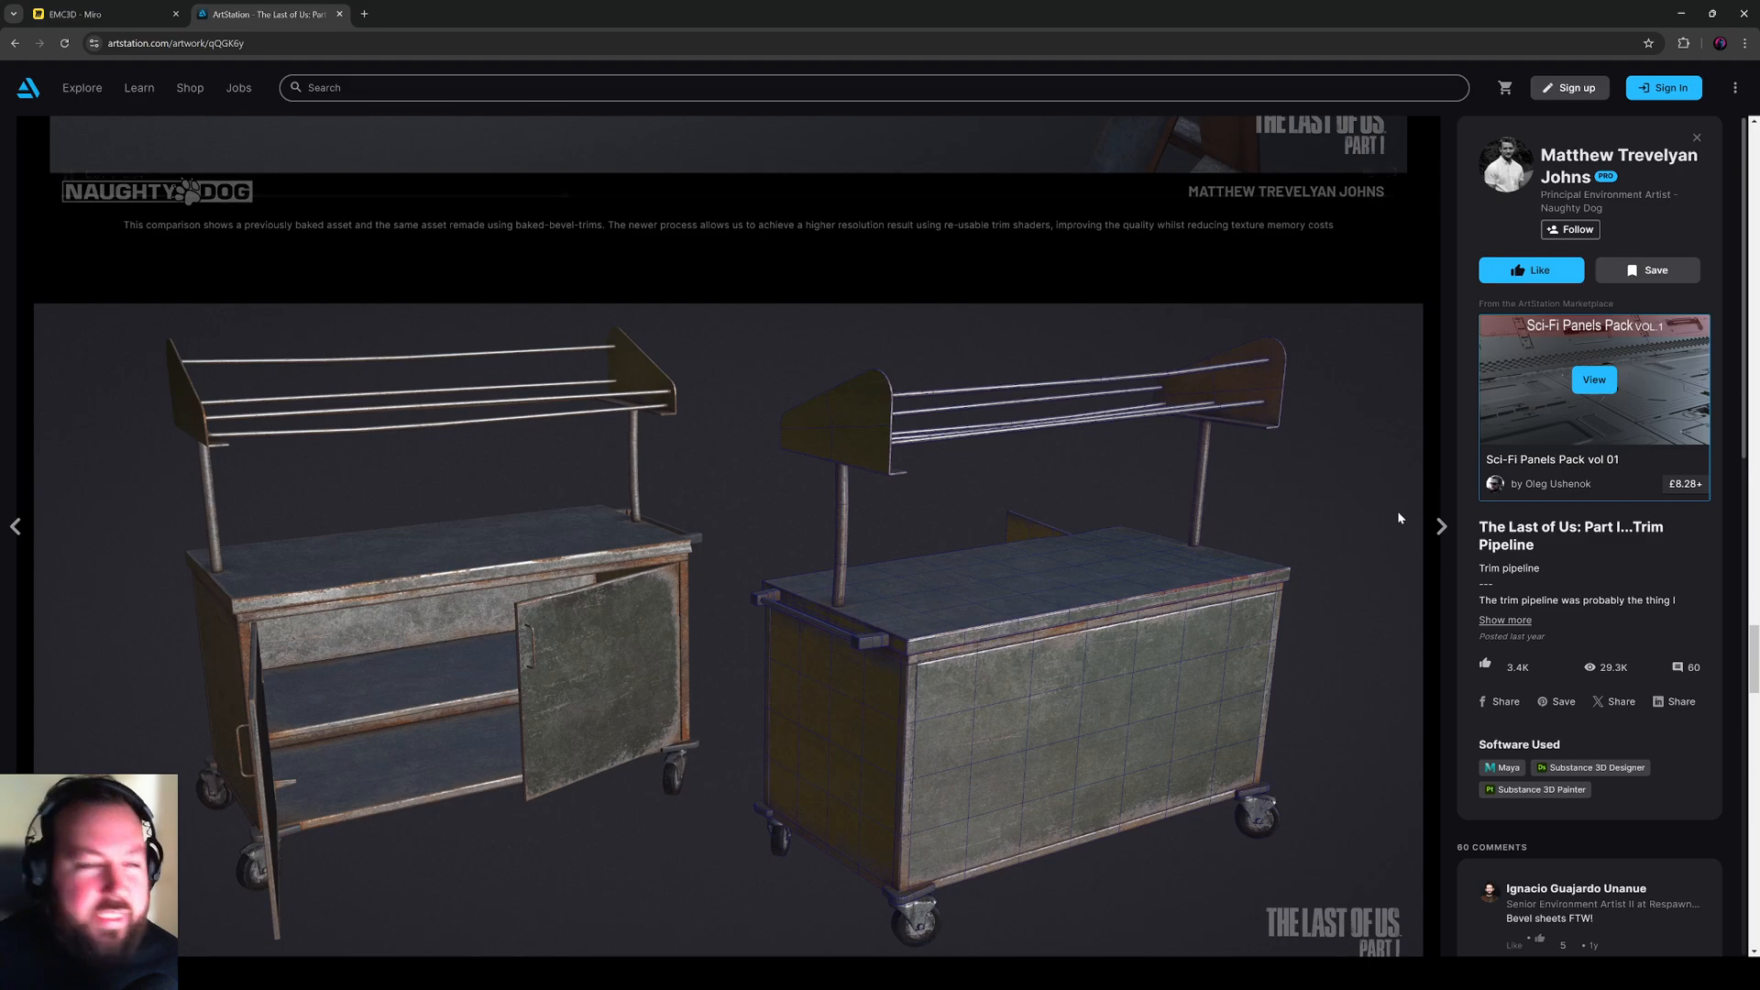
mouse_move(885, 424)
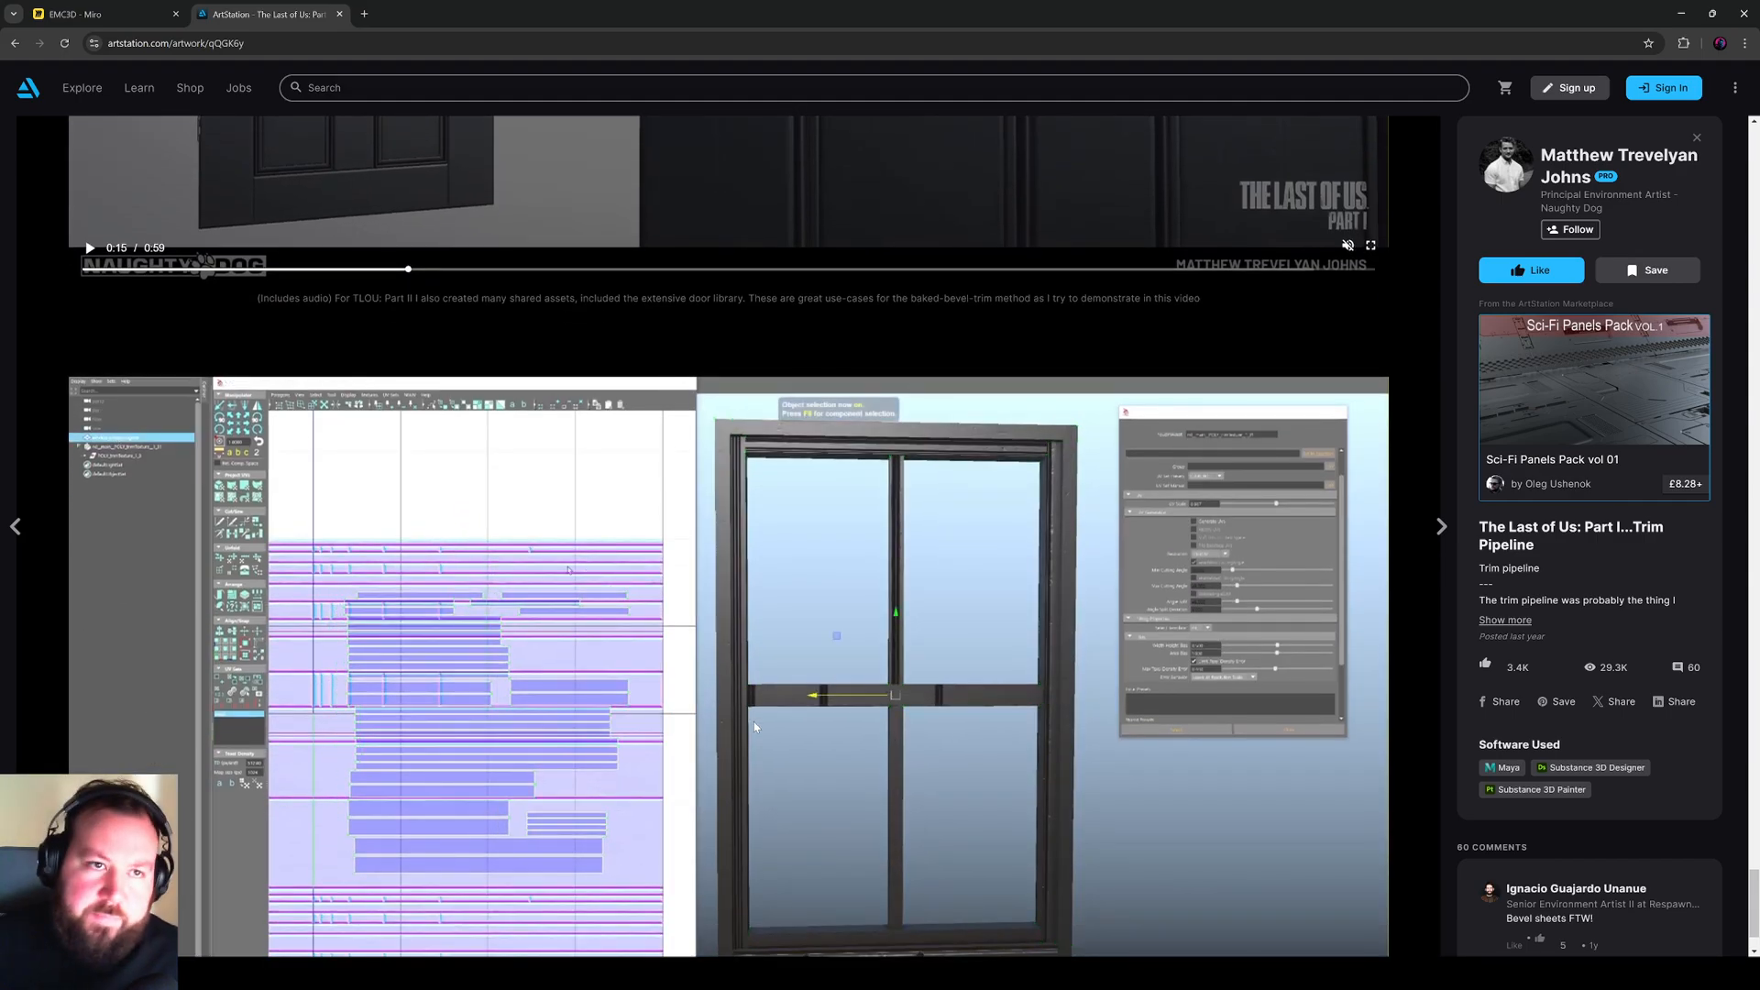
click(96, 13)
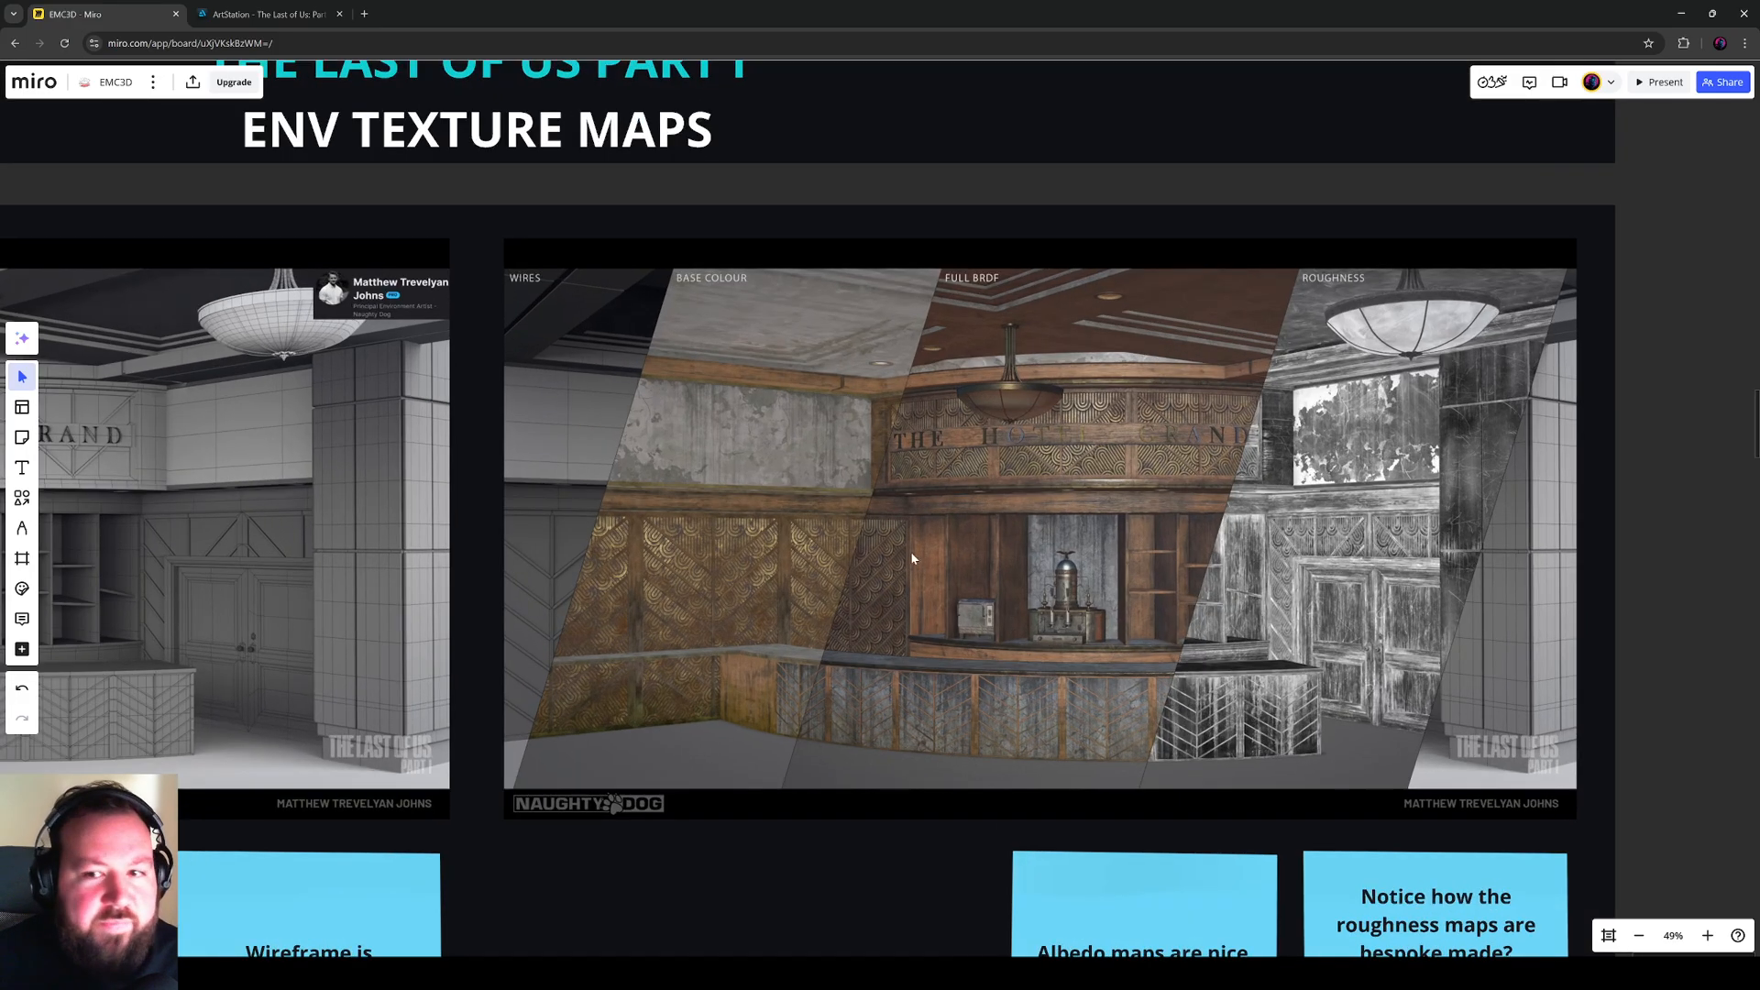
mouse_move(933, 587)
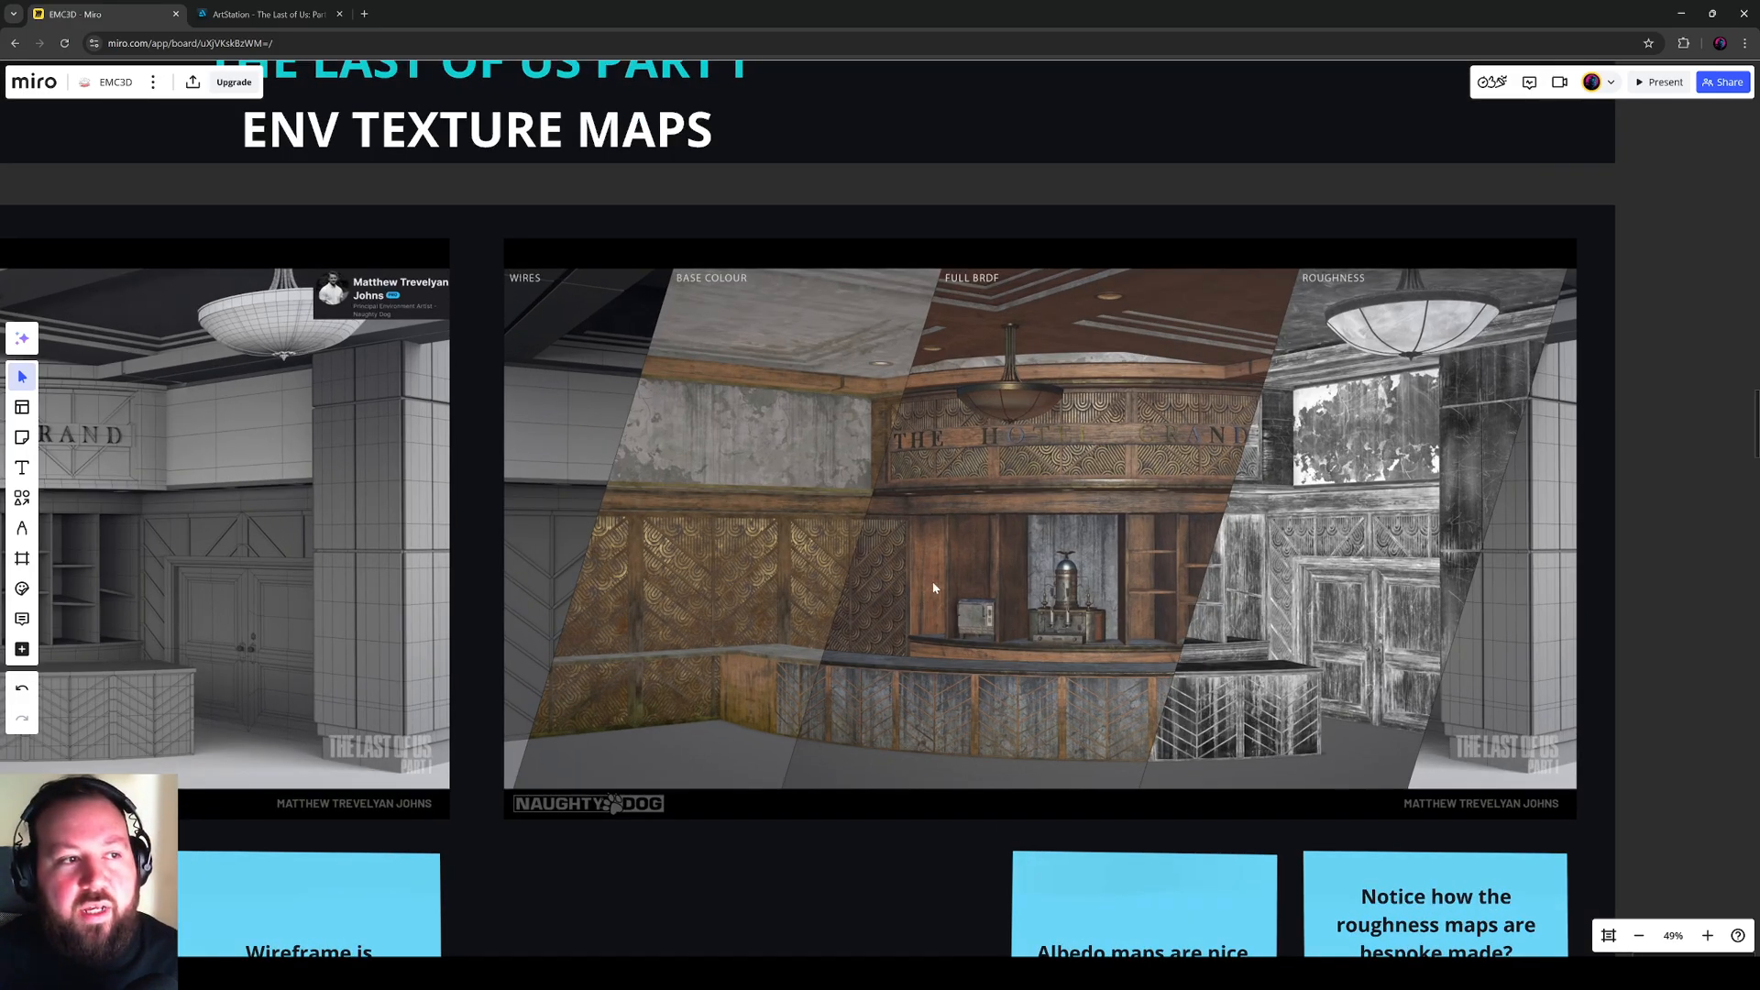
mouse_move(895, 534)
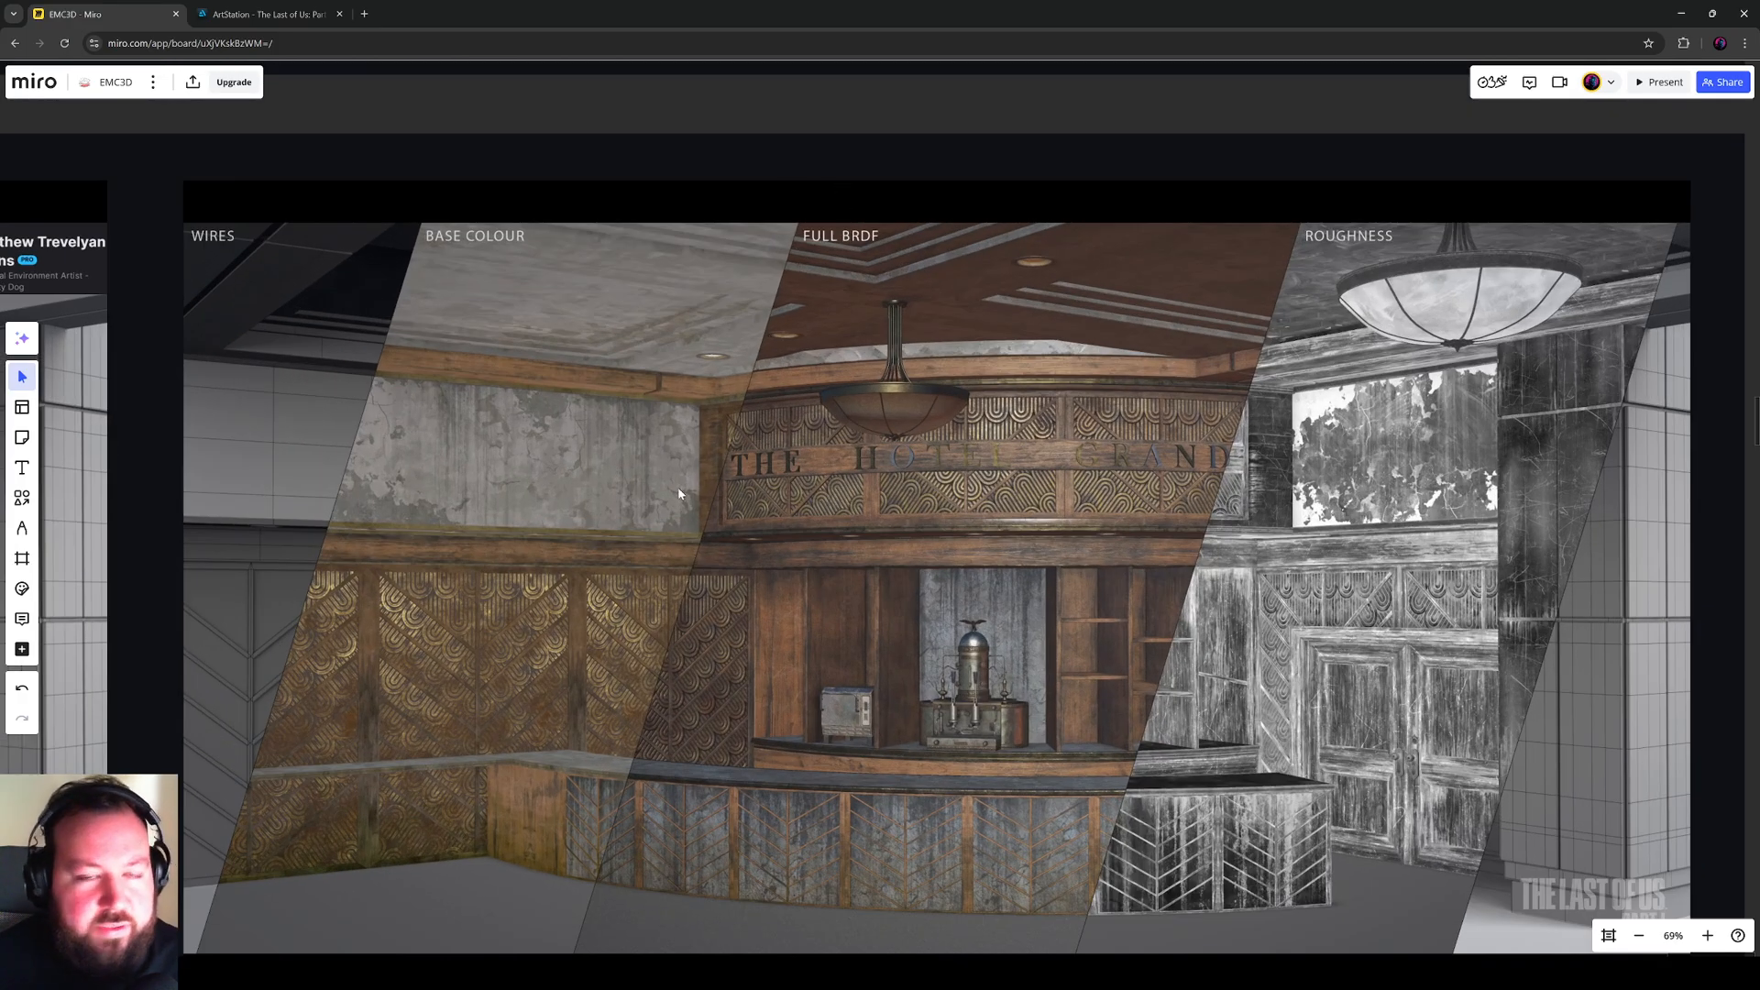
mouse_move(708, 431)
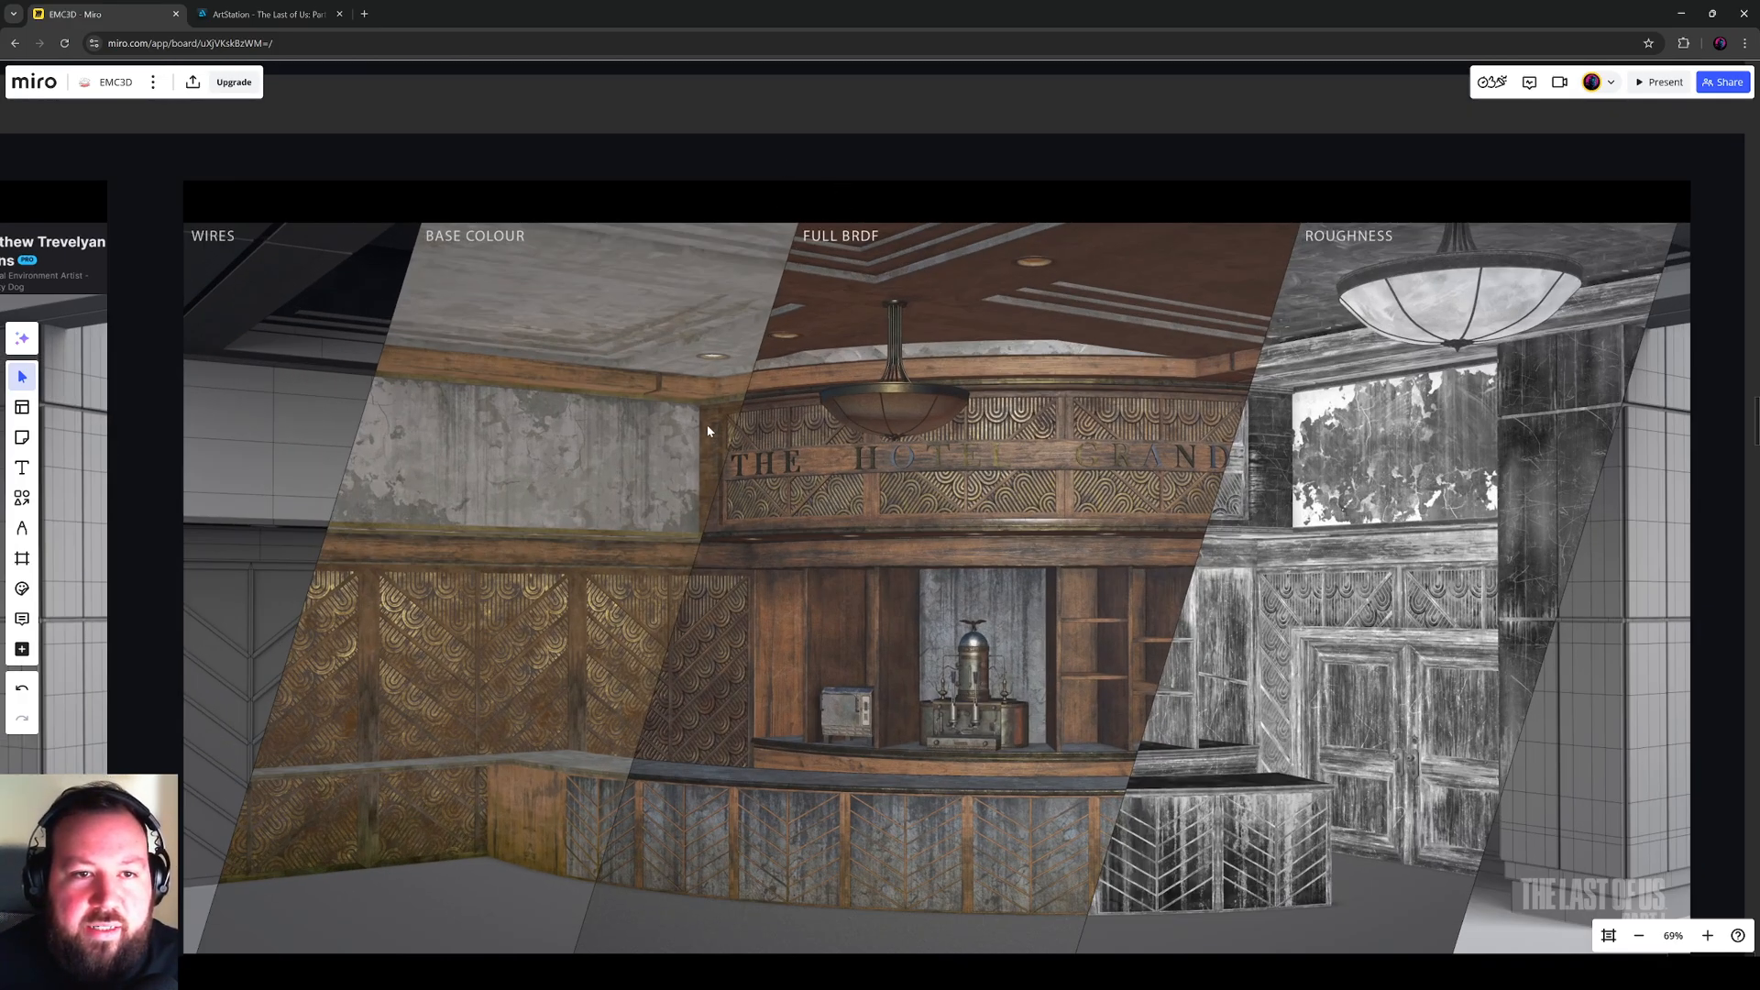
scroll(down, 3)
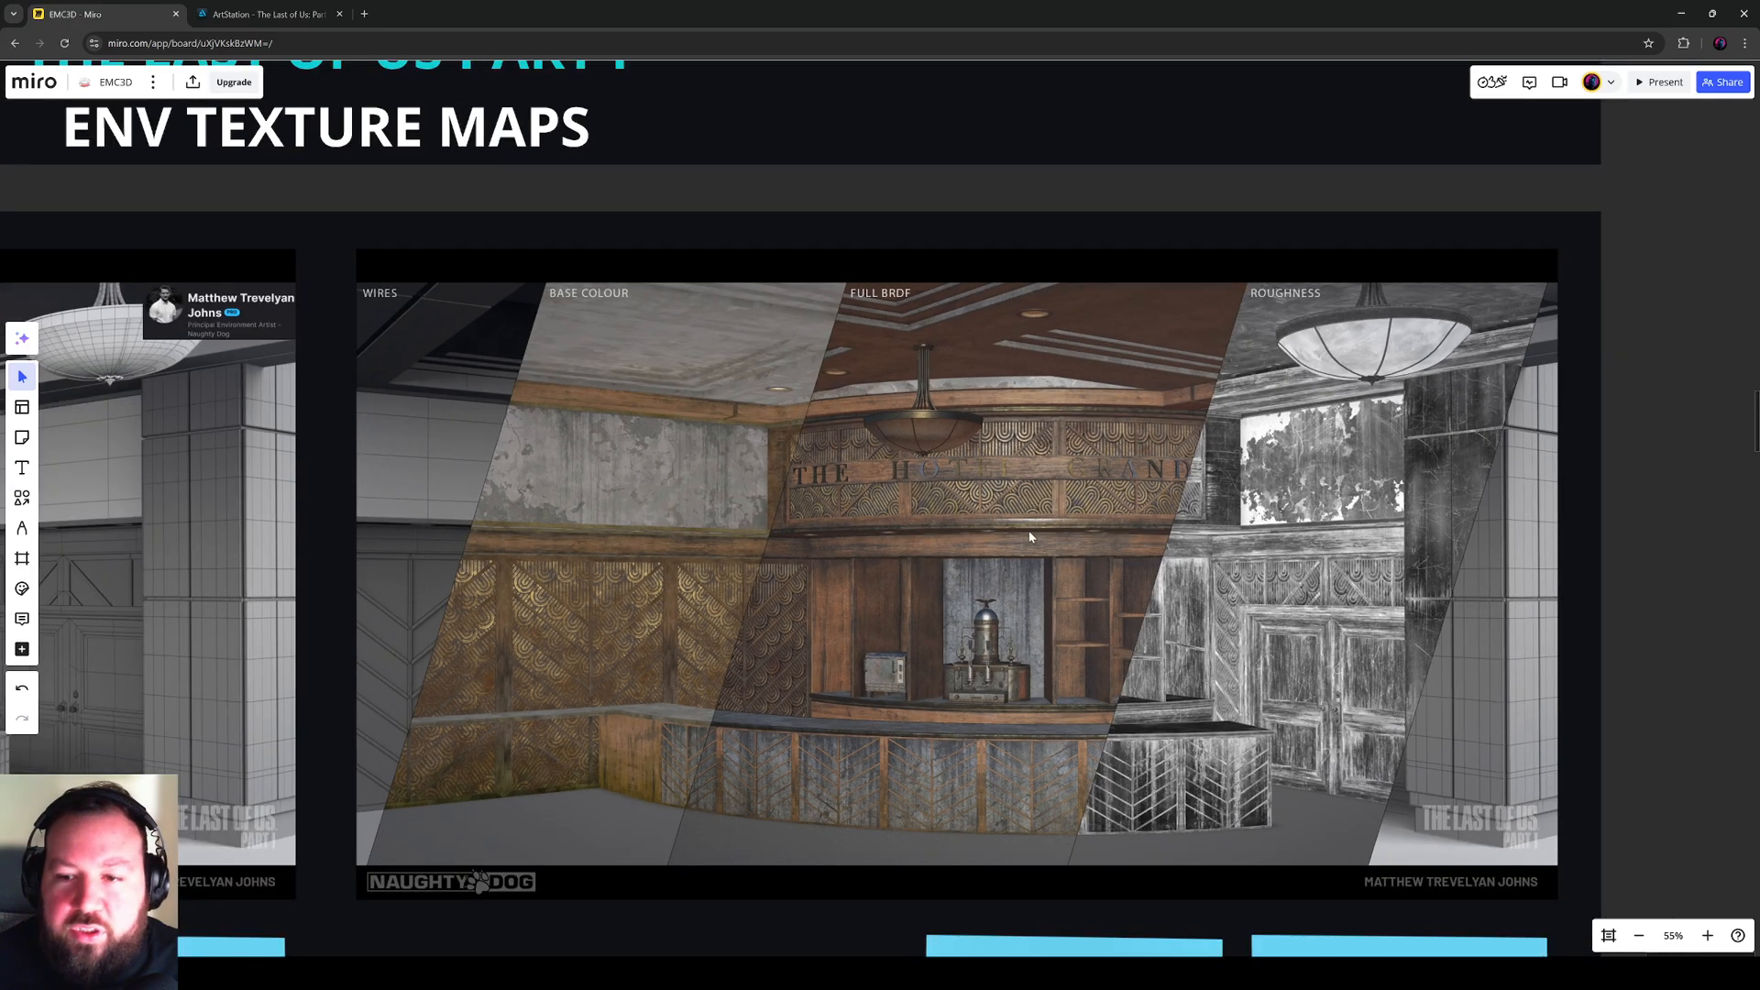
mouse_move(1003, 618)
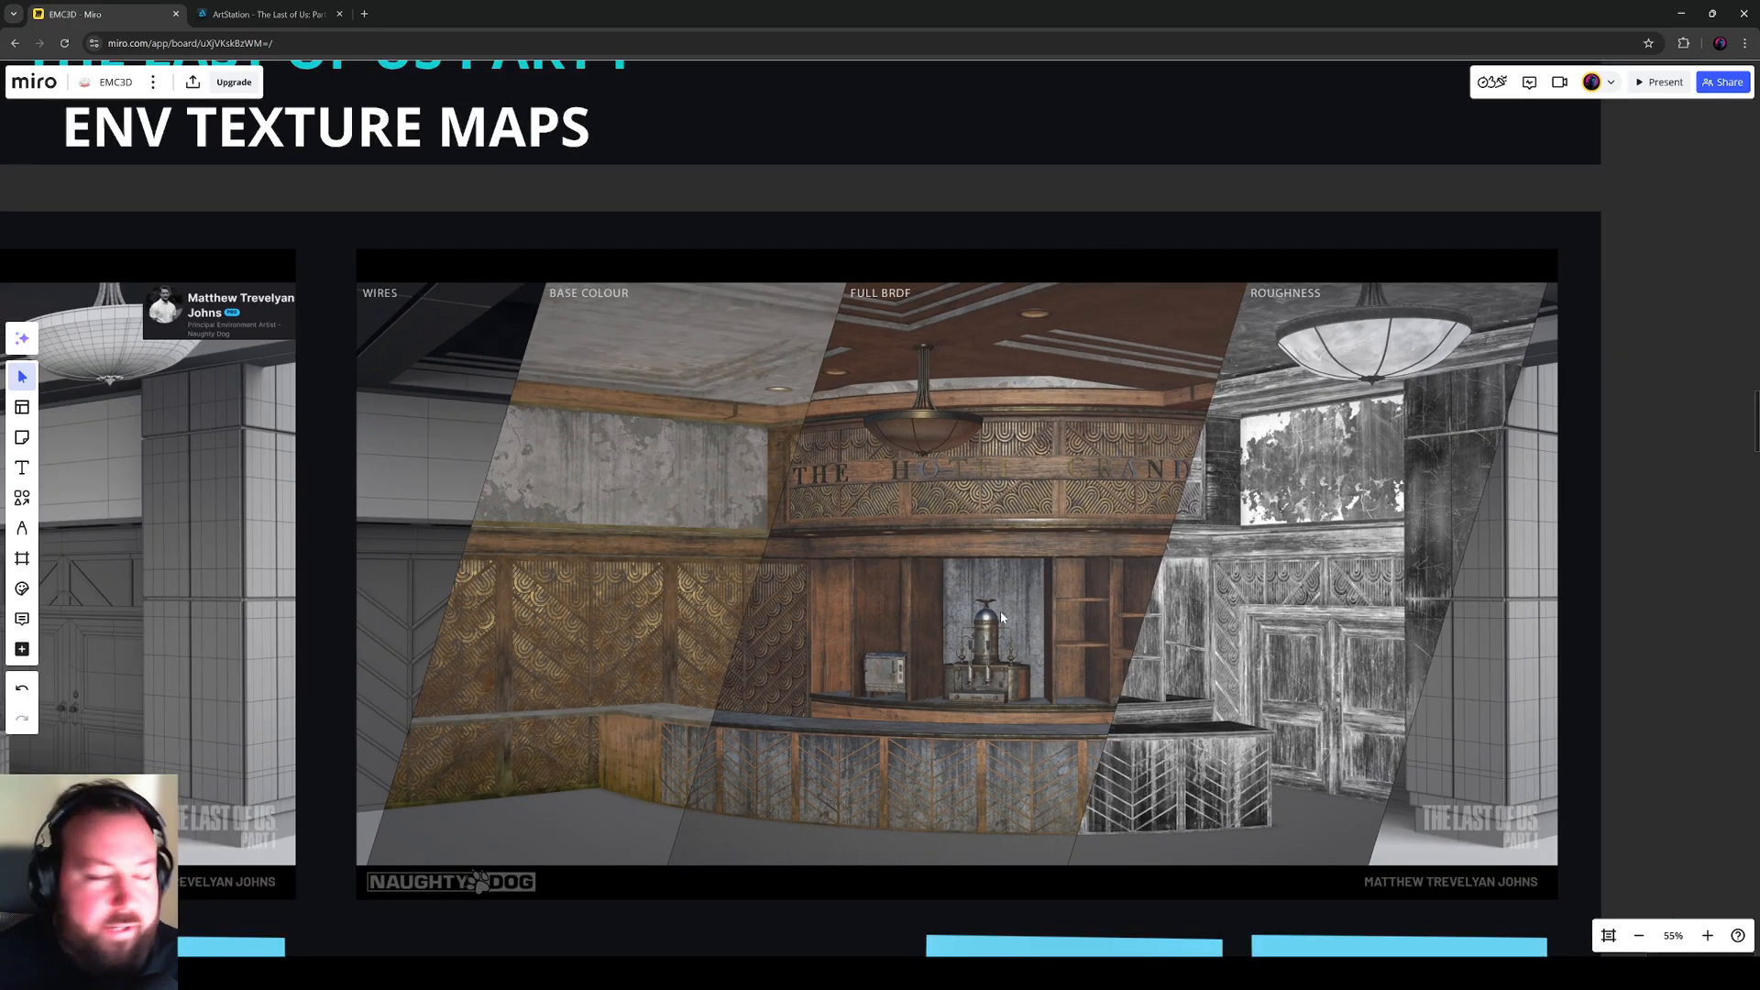
mouse_move(898, 589)
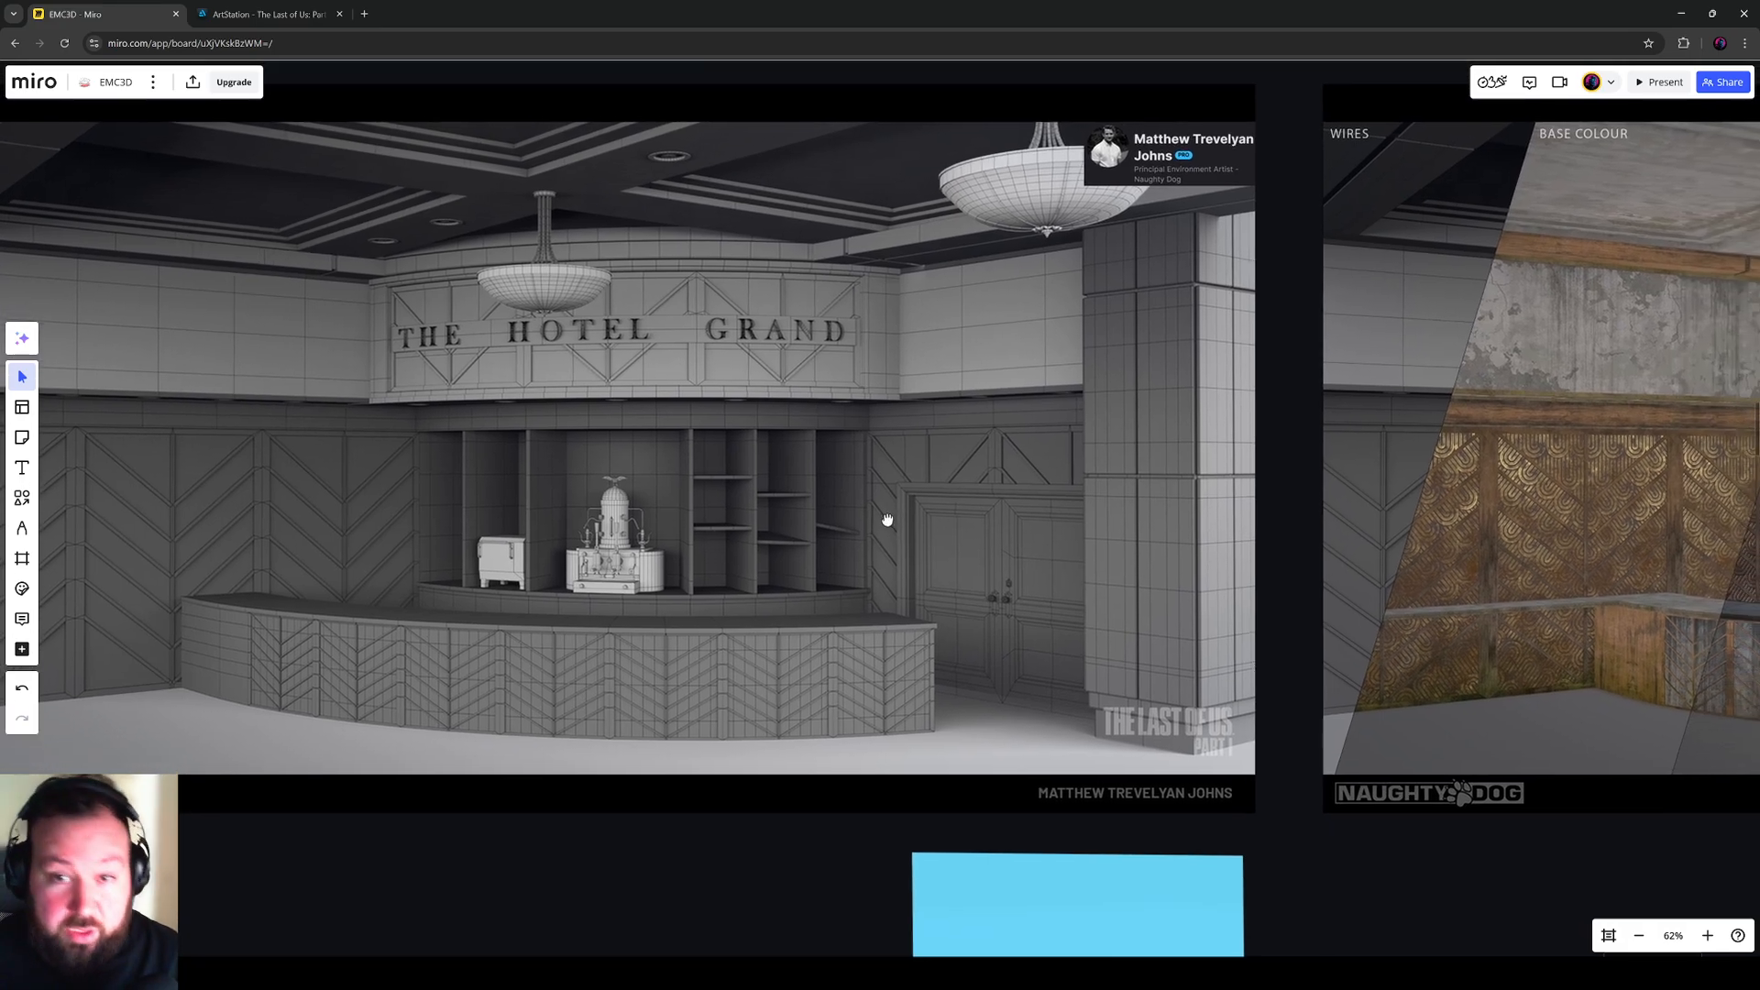
scroll(up, 3)
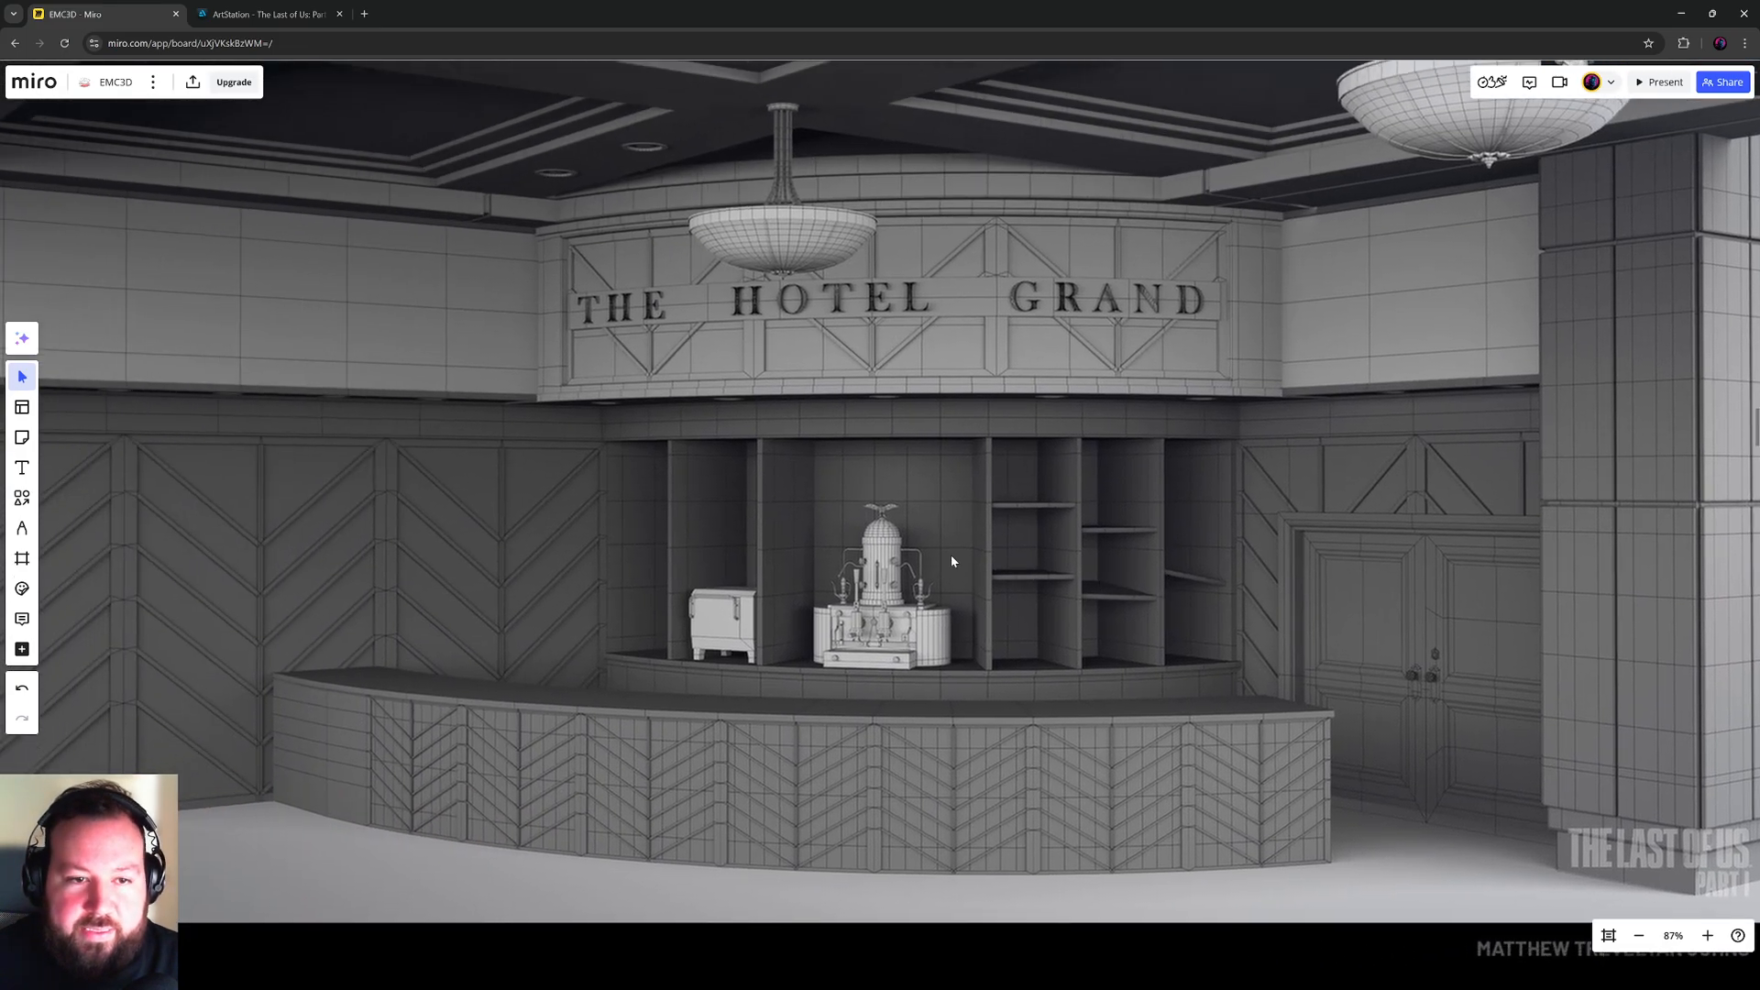
mouse_move(1158, 407)
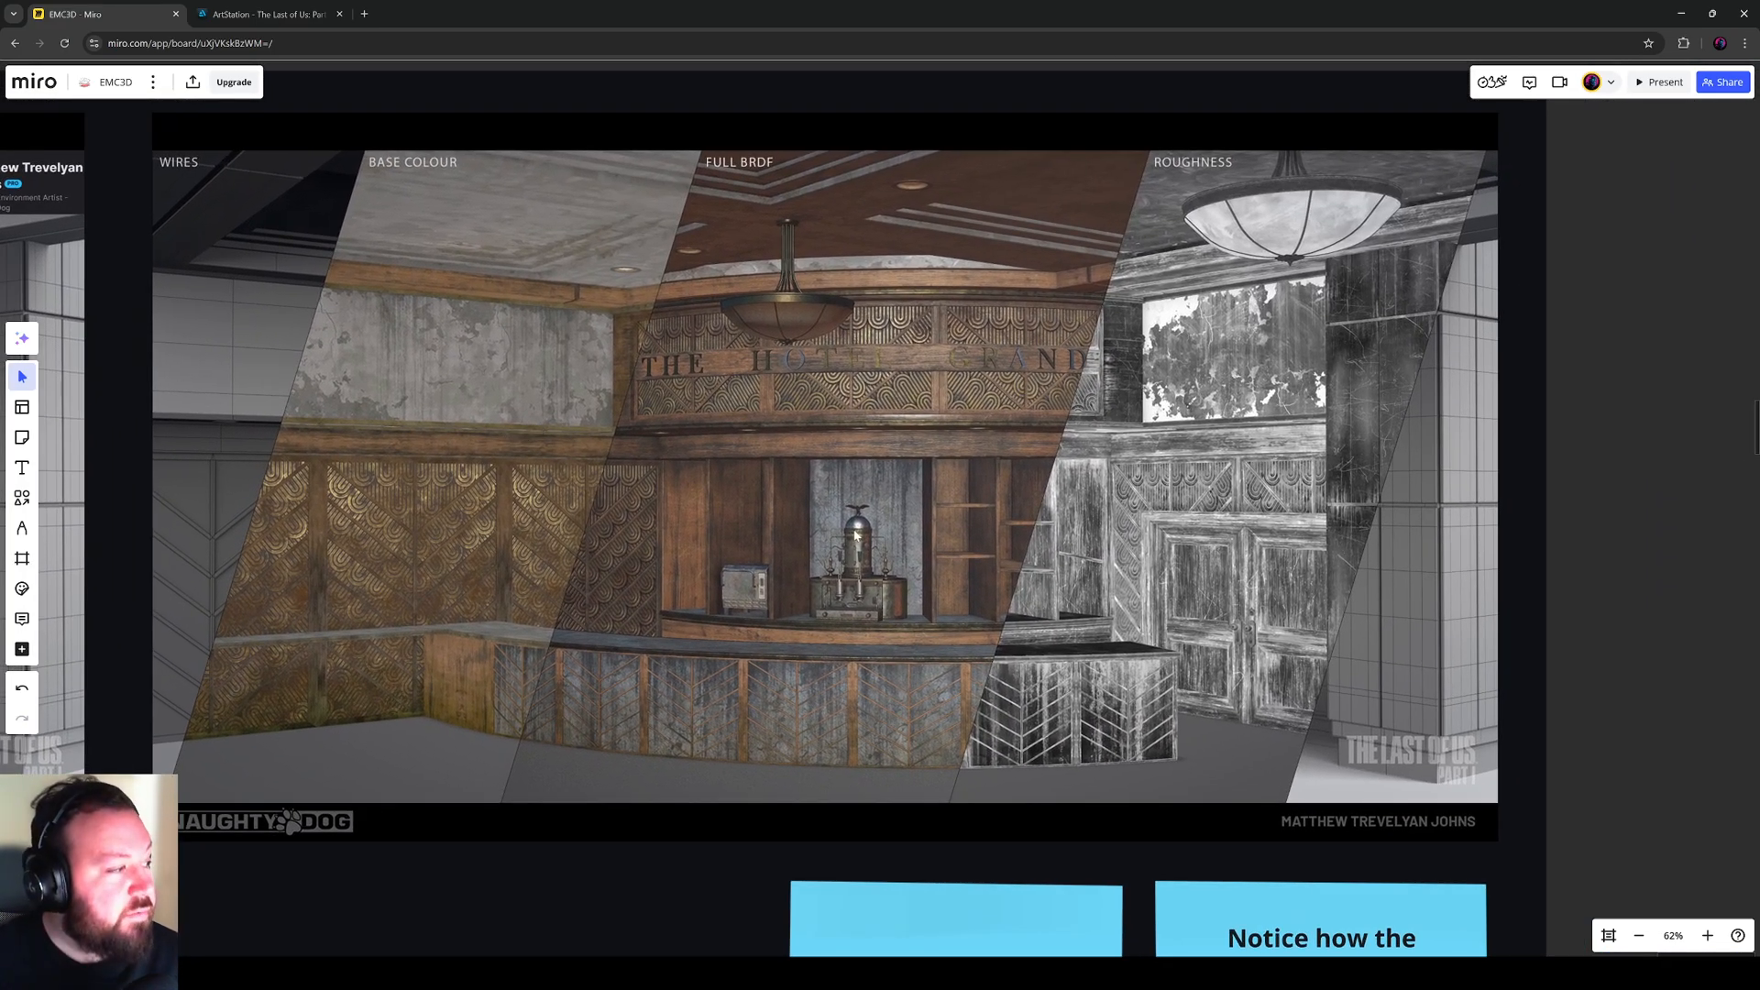
mouse_move(998, 544)
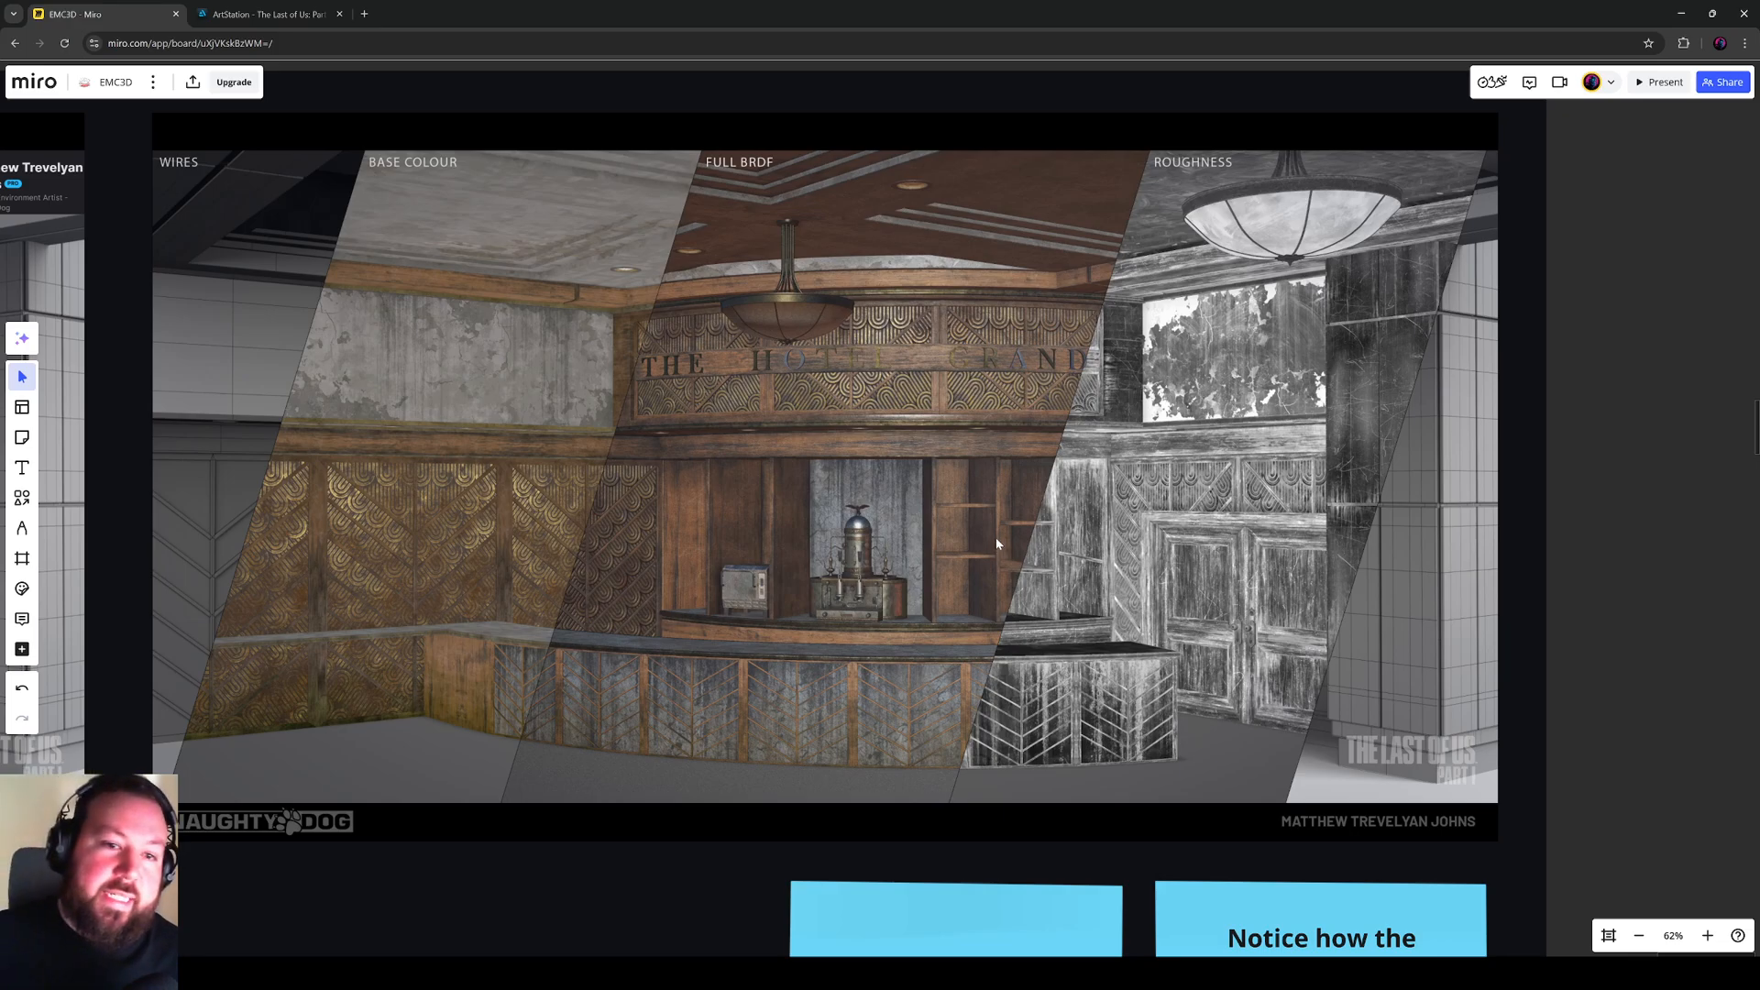
mouse_move(766, 280)
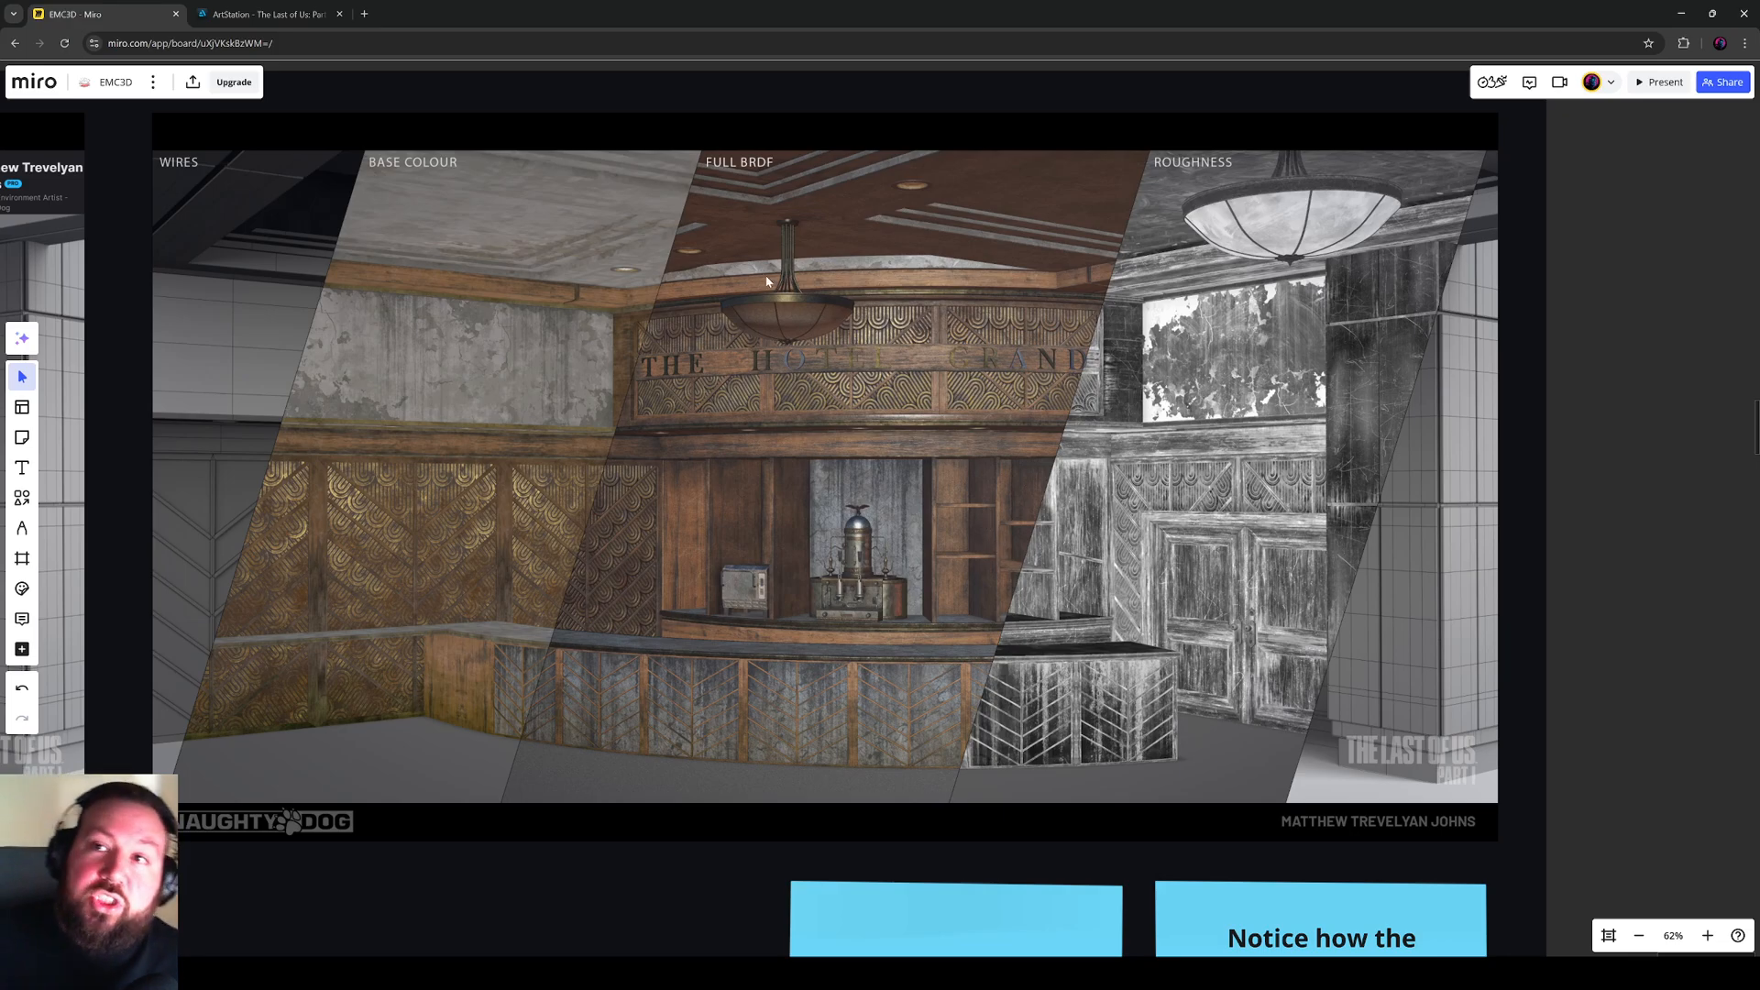
mouse_move(794, 488)
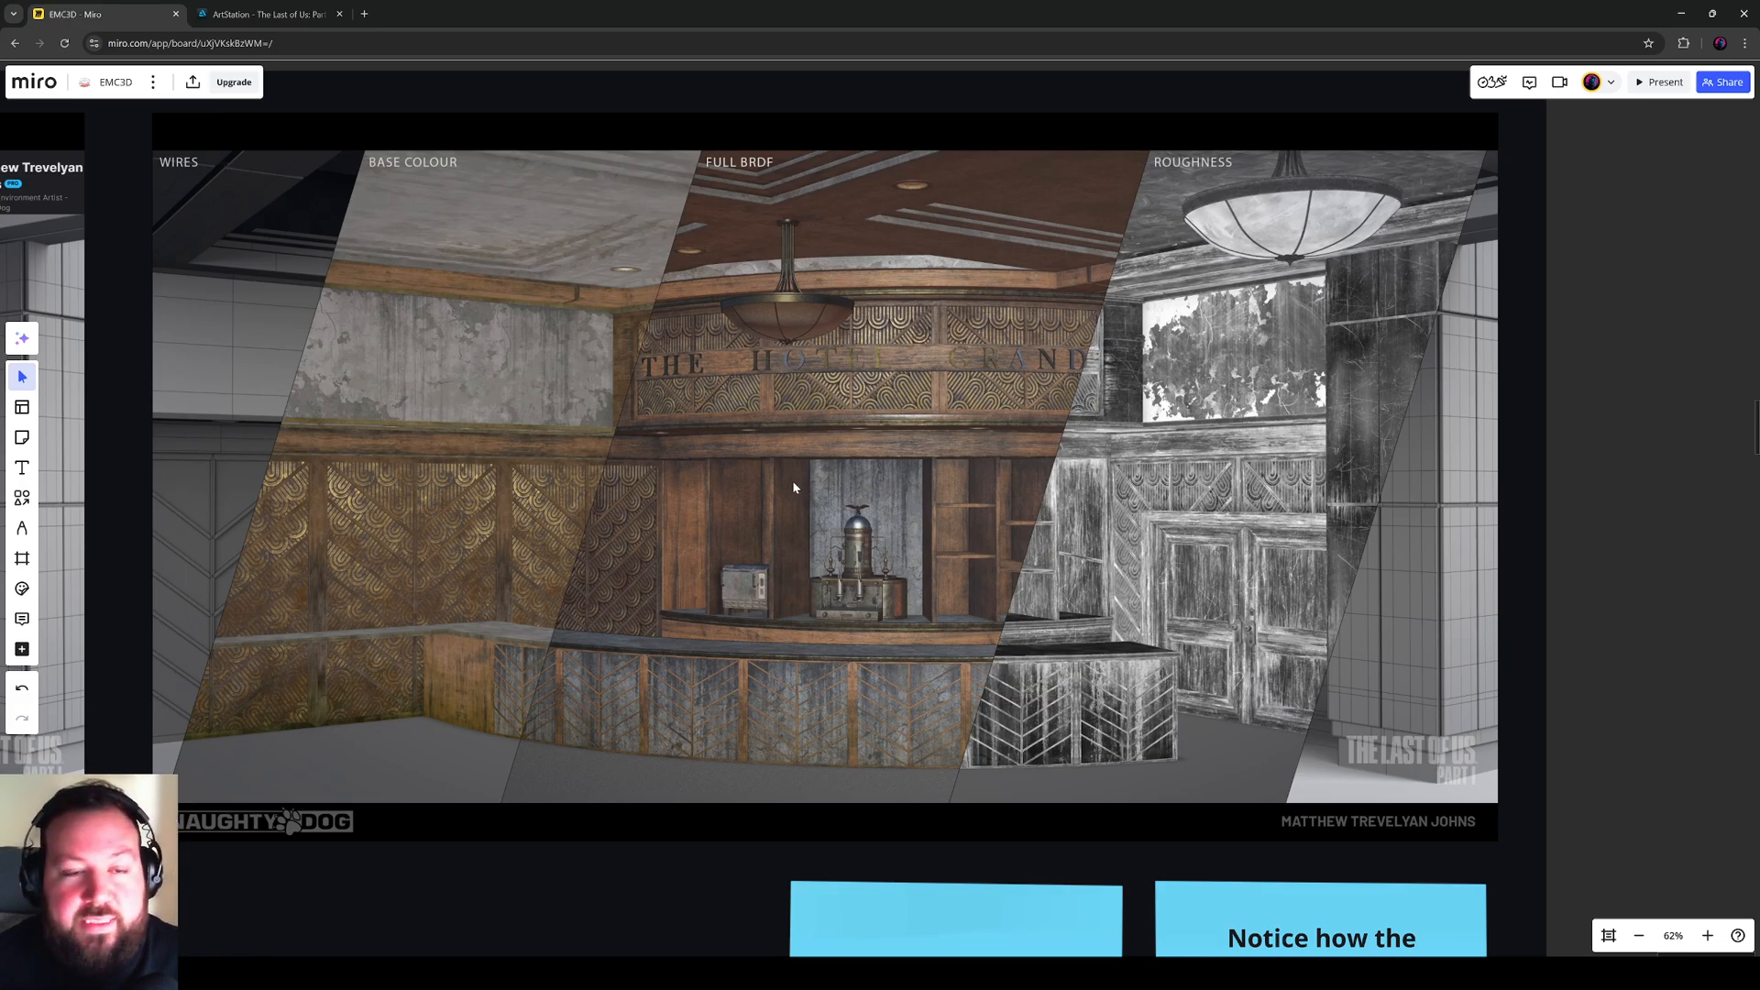
mouse_move(852, 378)
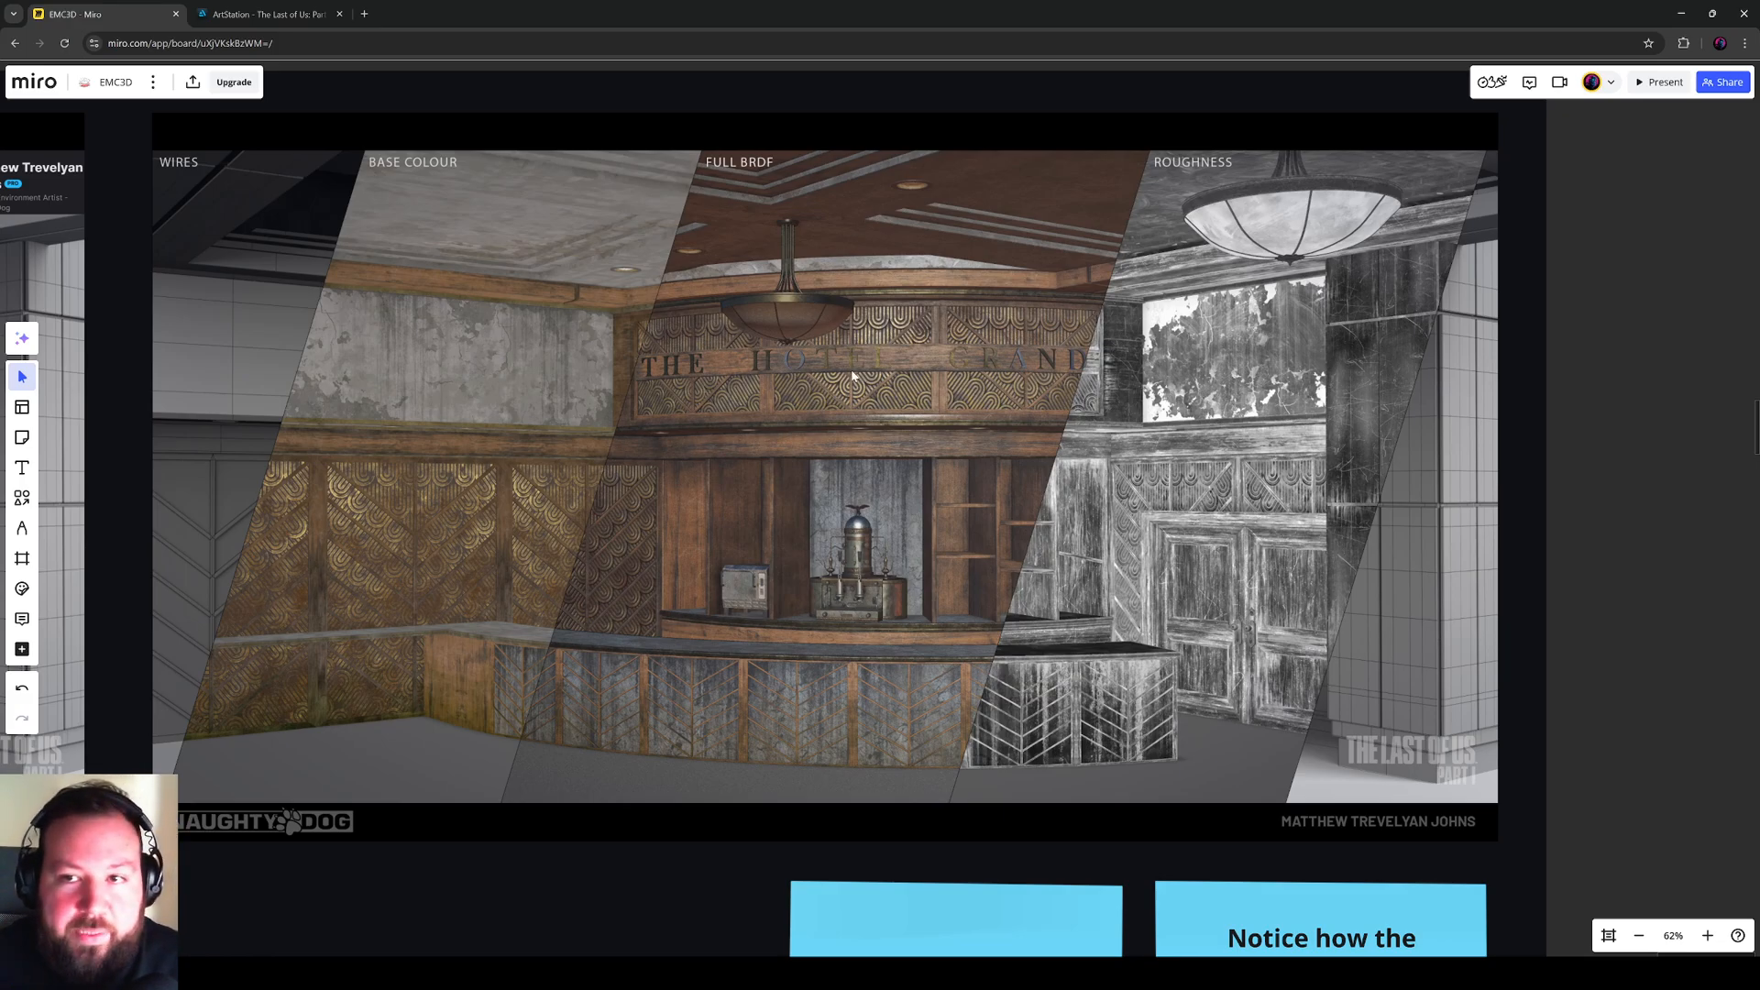
mouse_move(1094, 444)
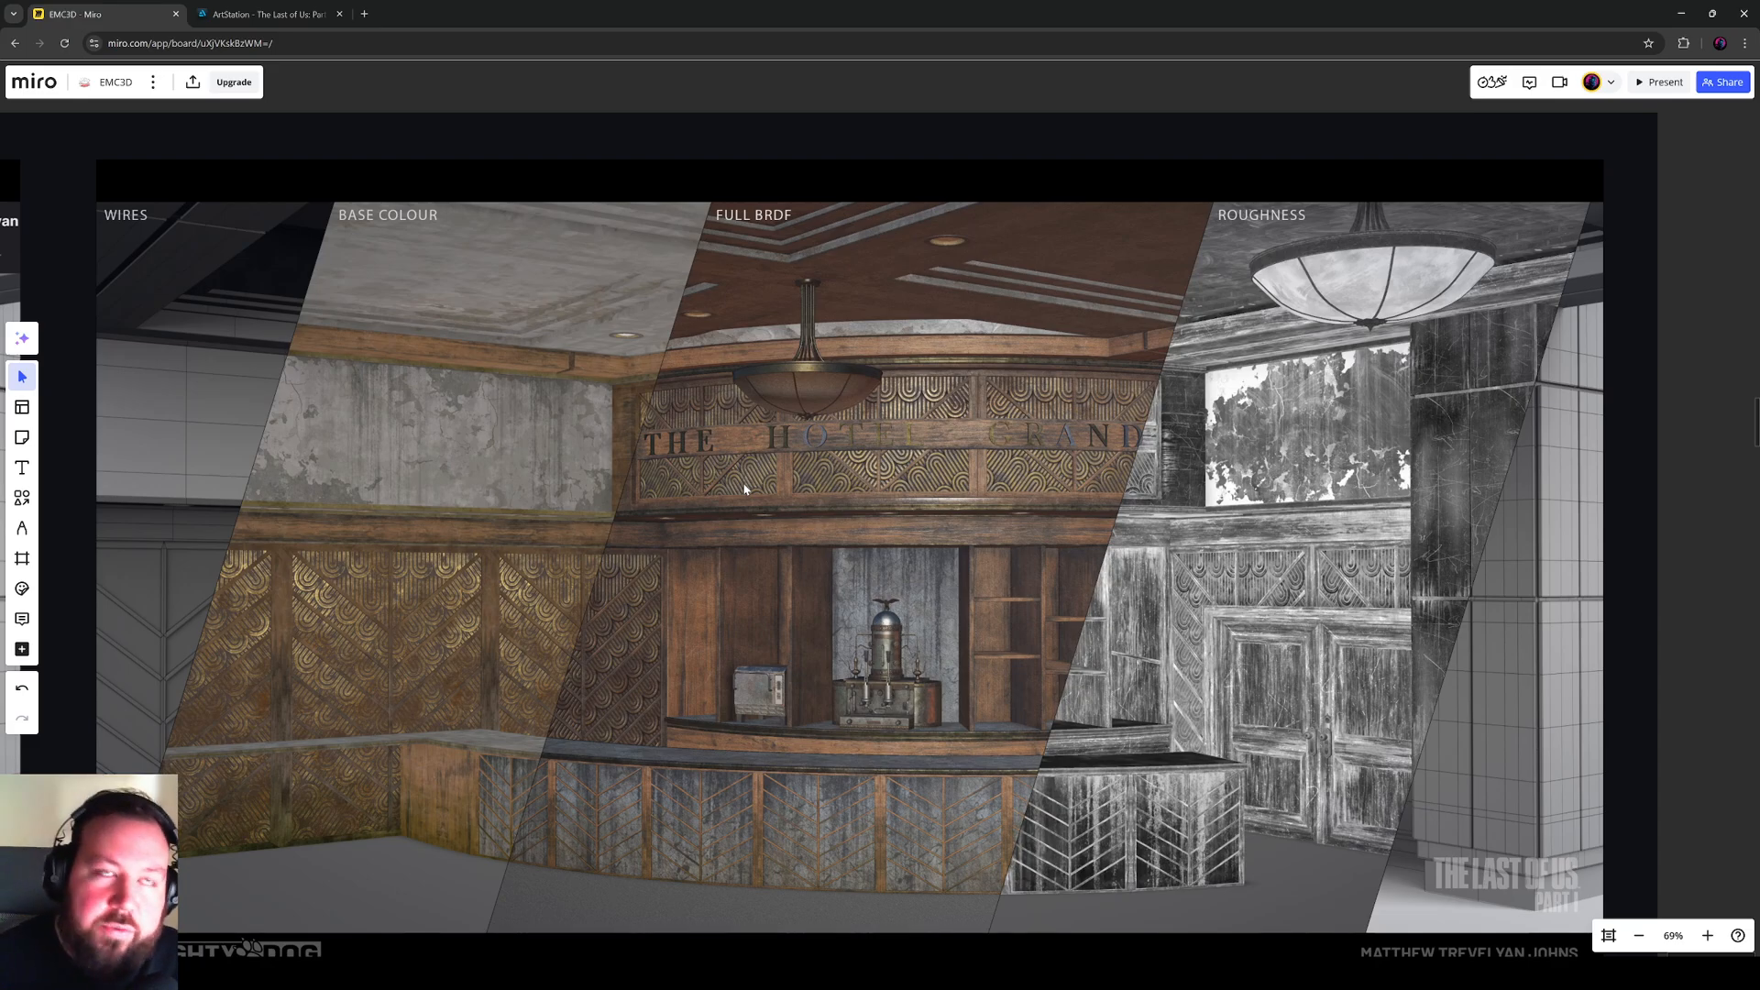
mouse_move(1034, 944)
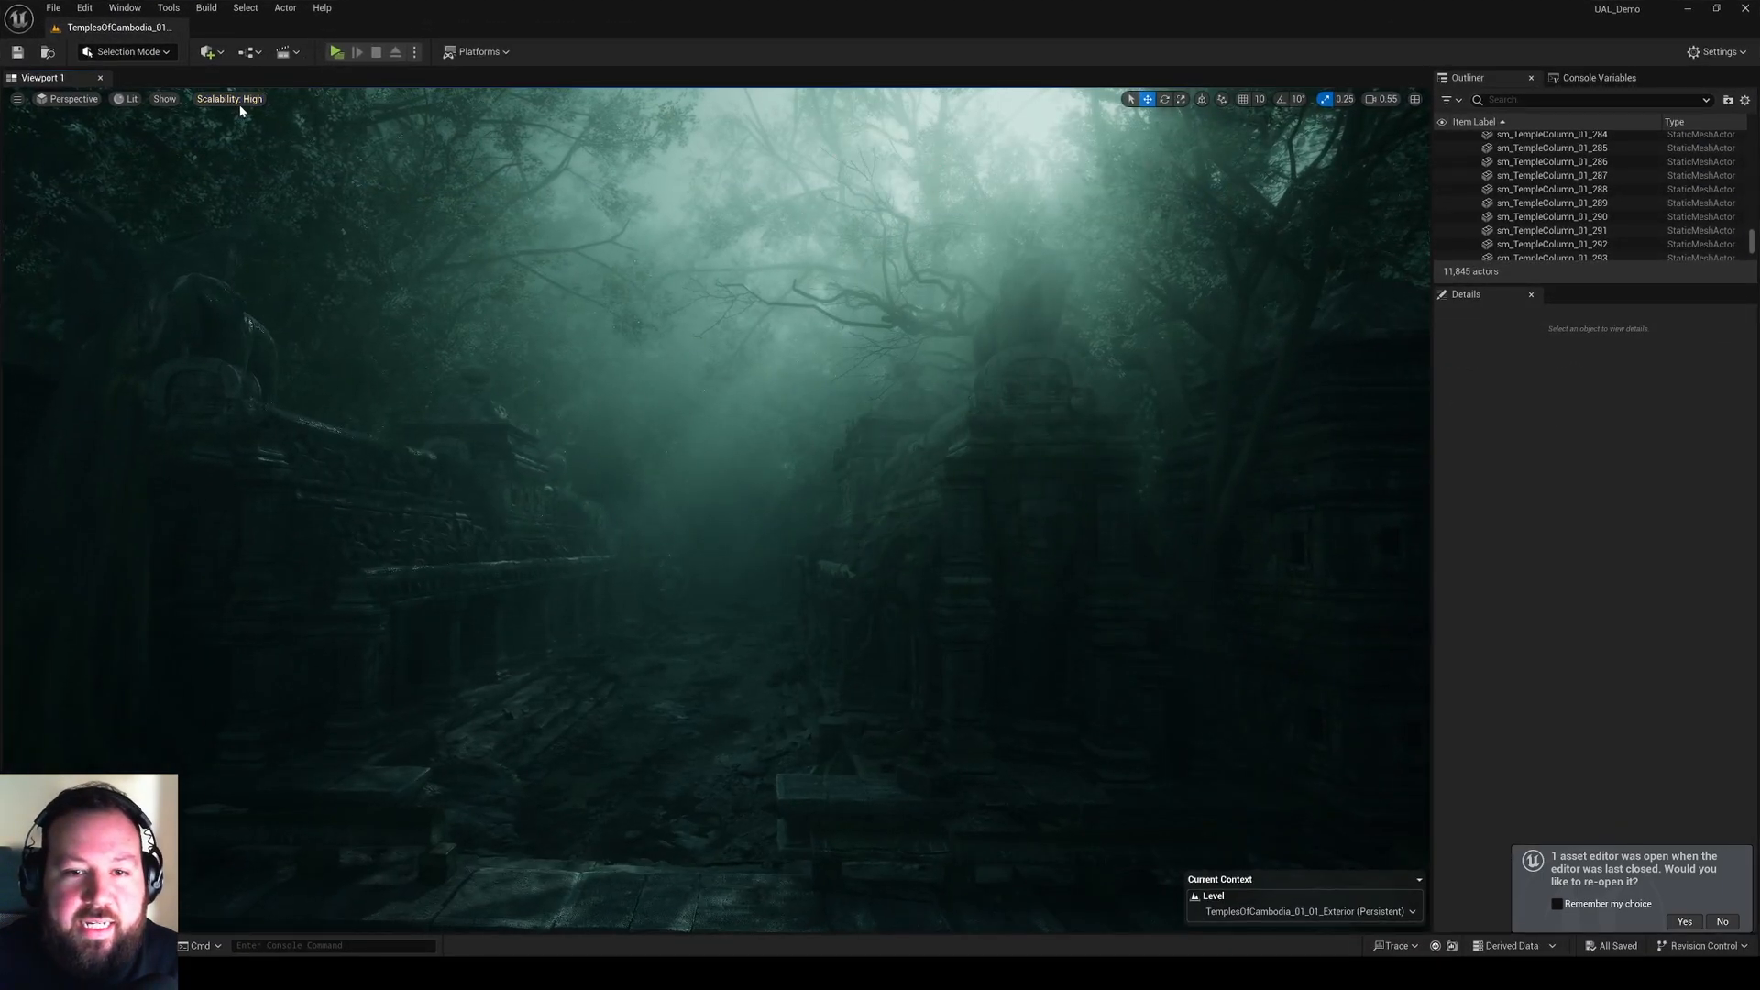
Step: Show the temple scene as its base colour buffer, then pick another buffer visualization mode
click(128, 99)
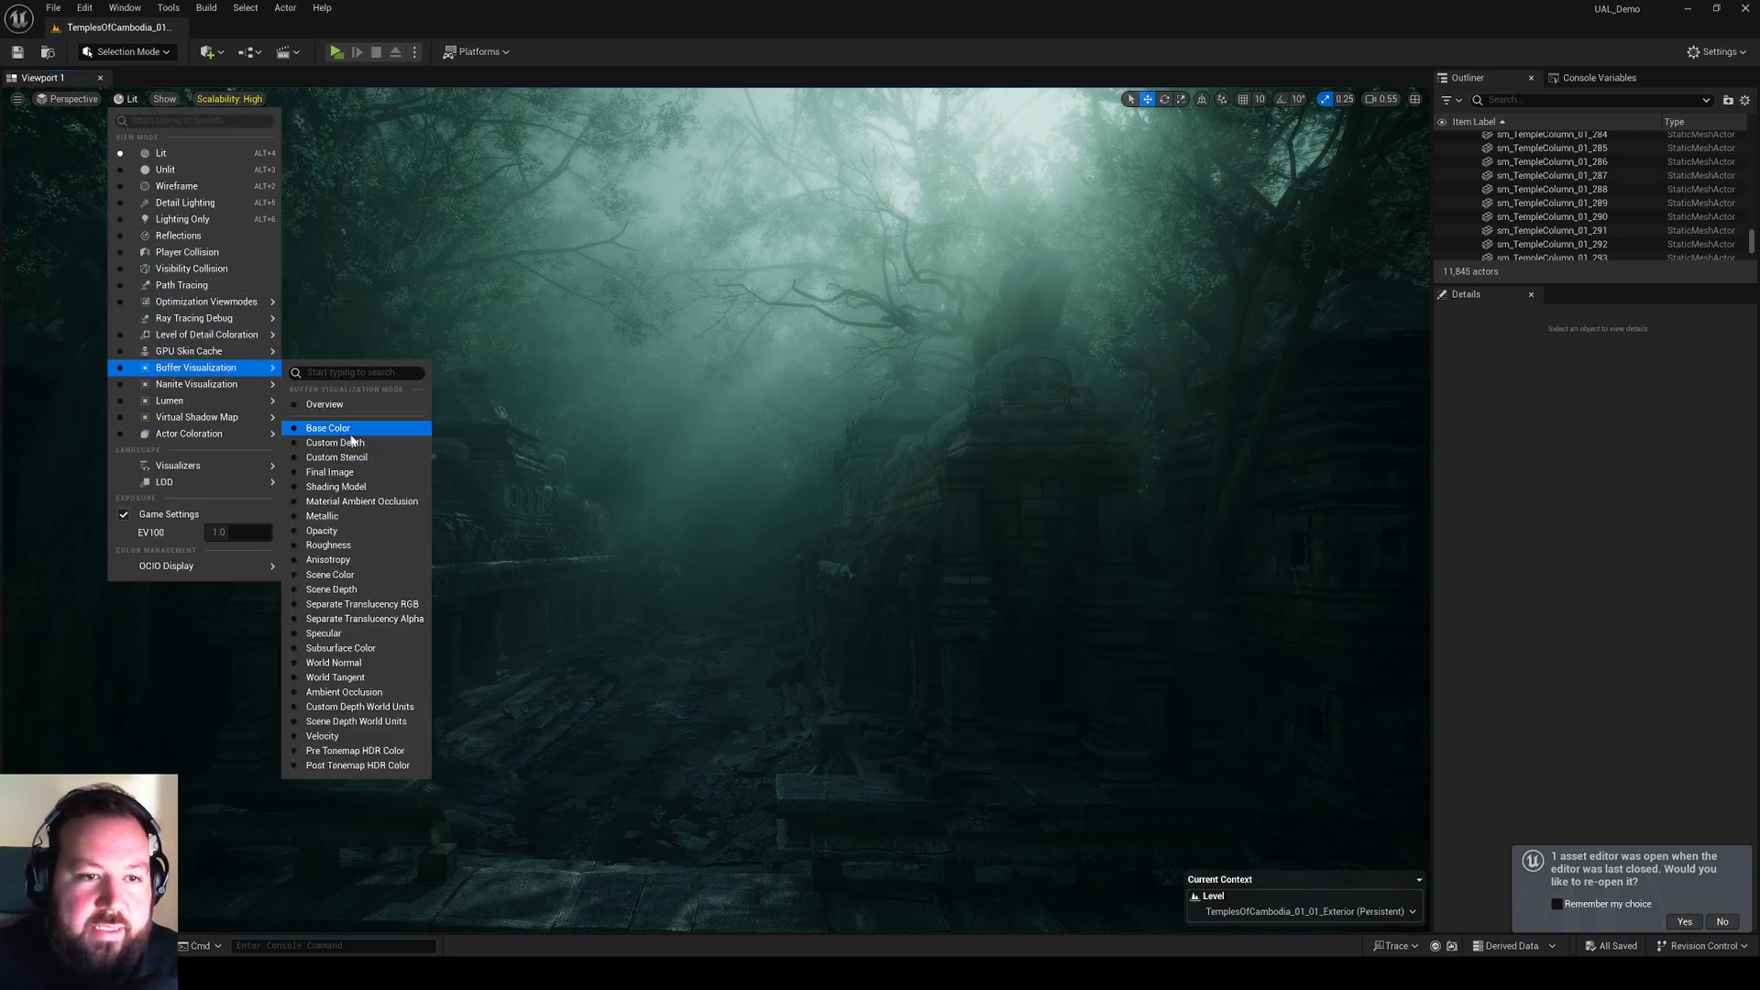
click(326, 427)
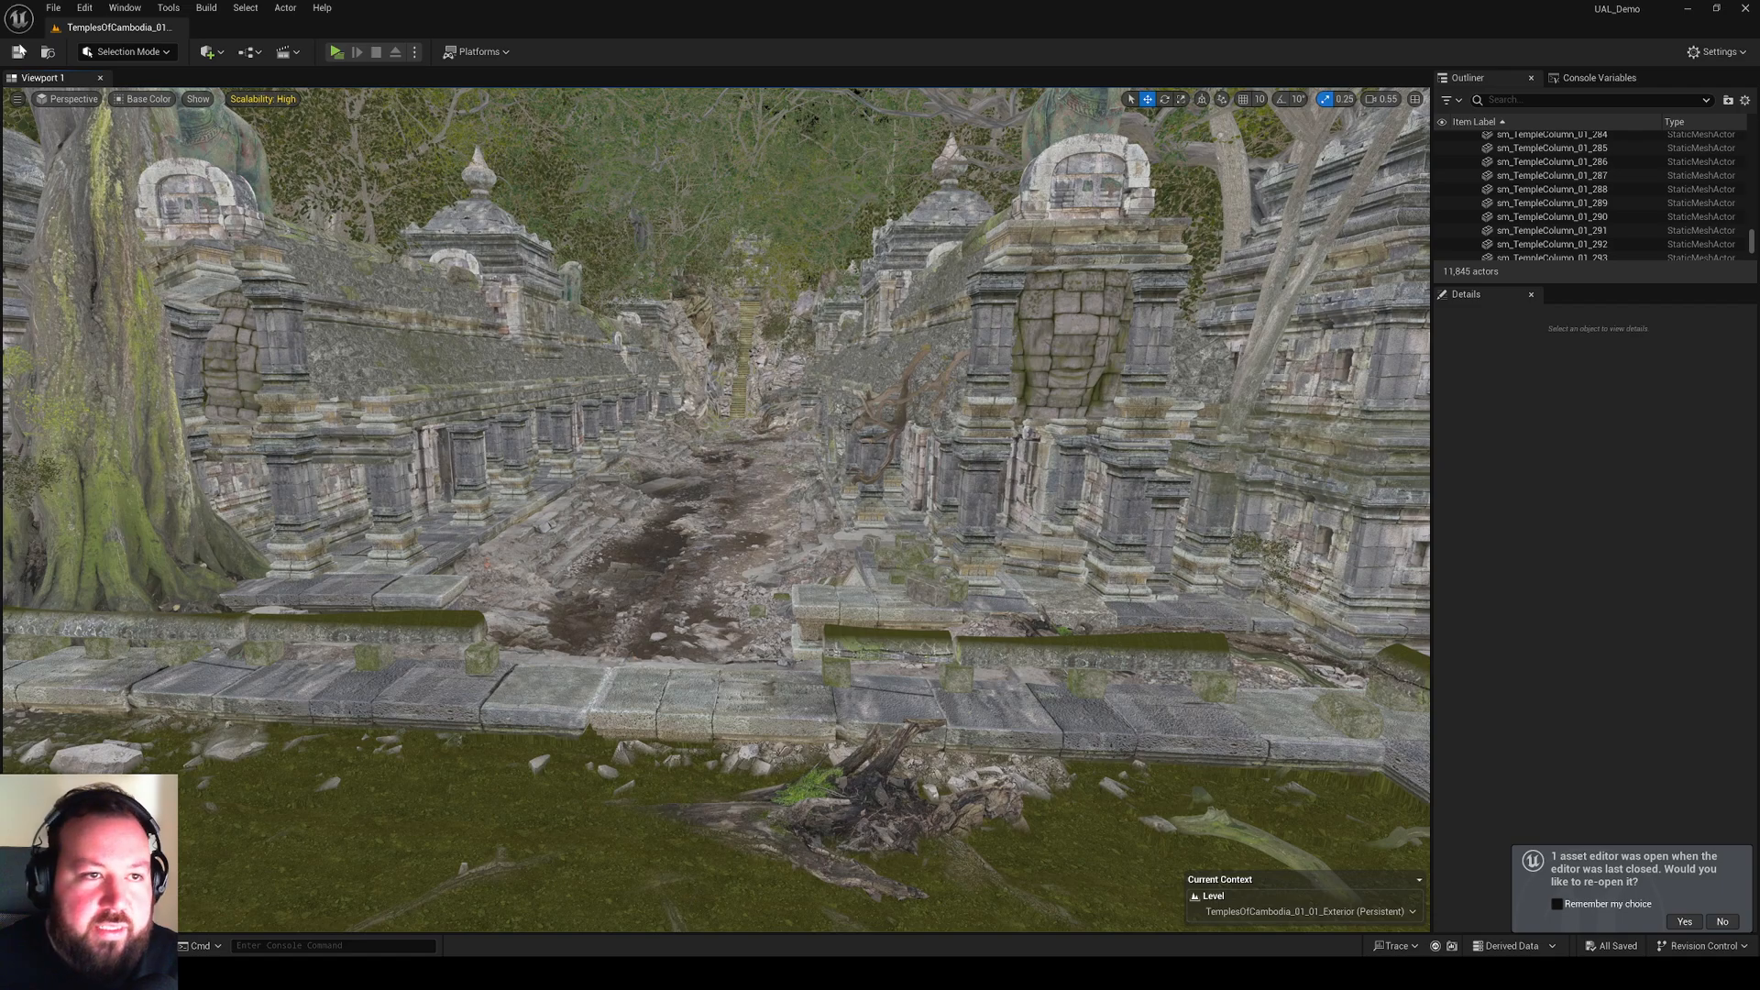
click(144, 99)
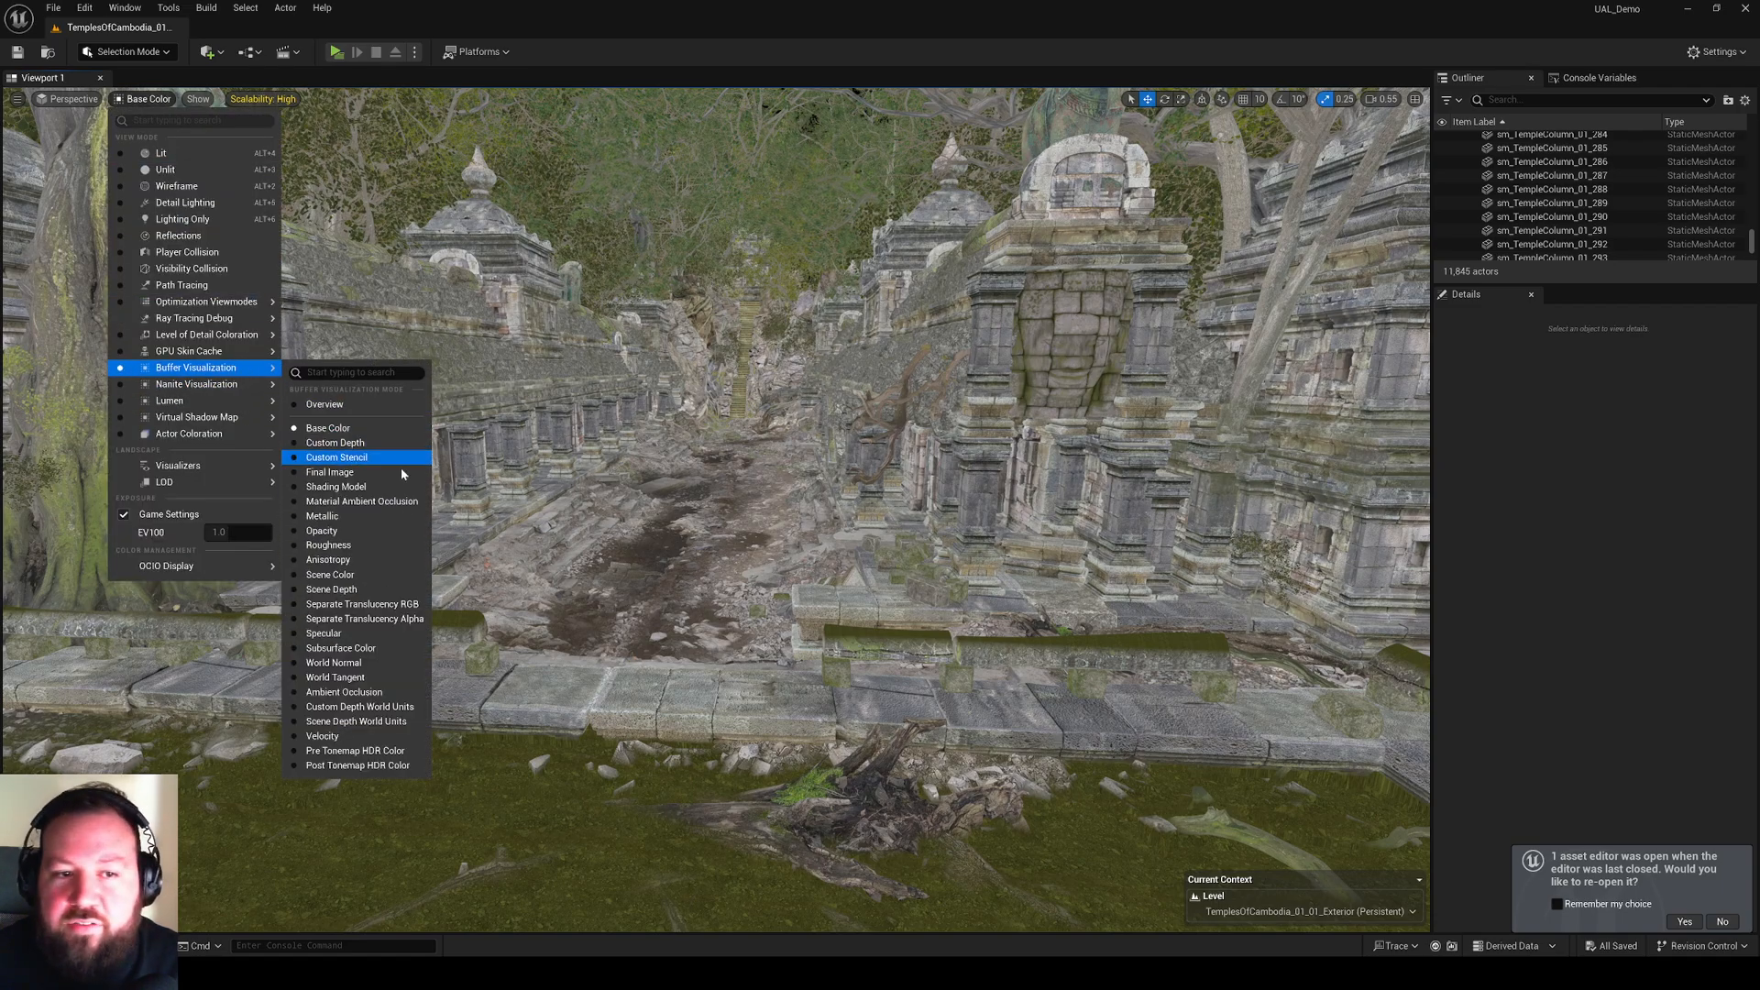
click(328, 545)
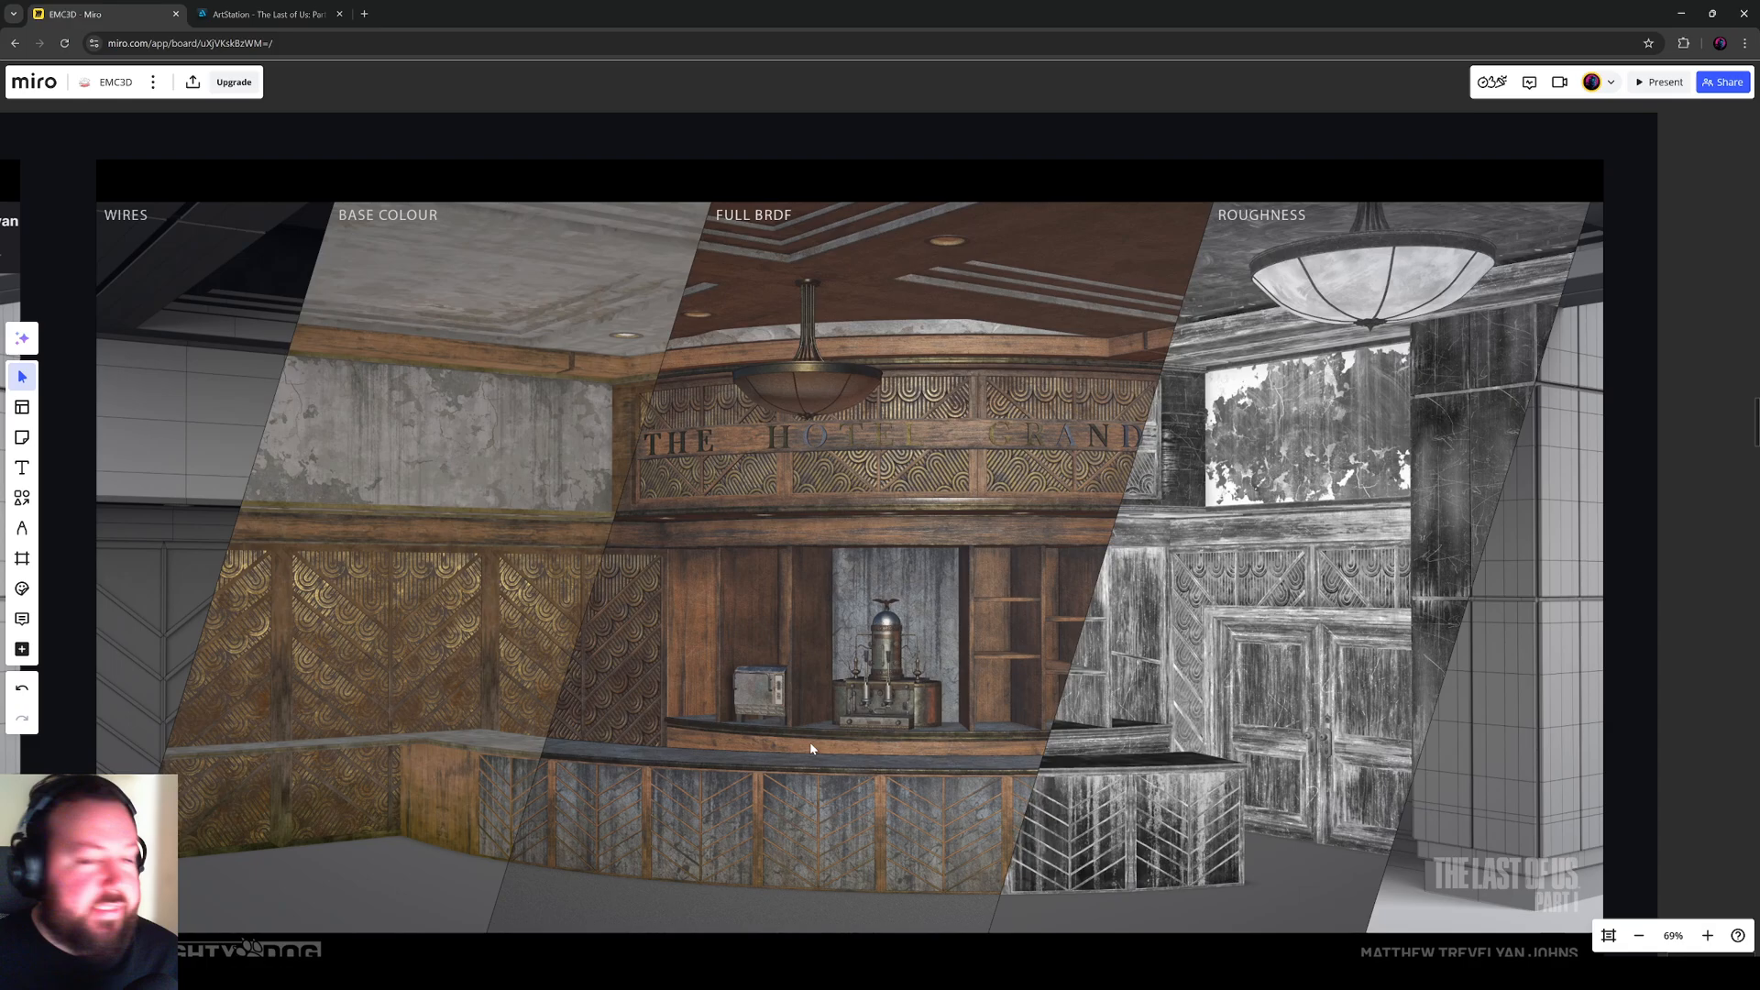
scroll(down, 3)
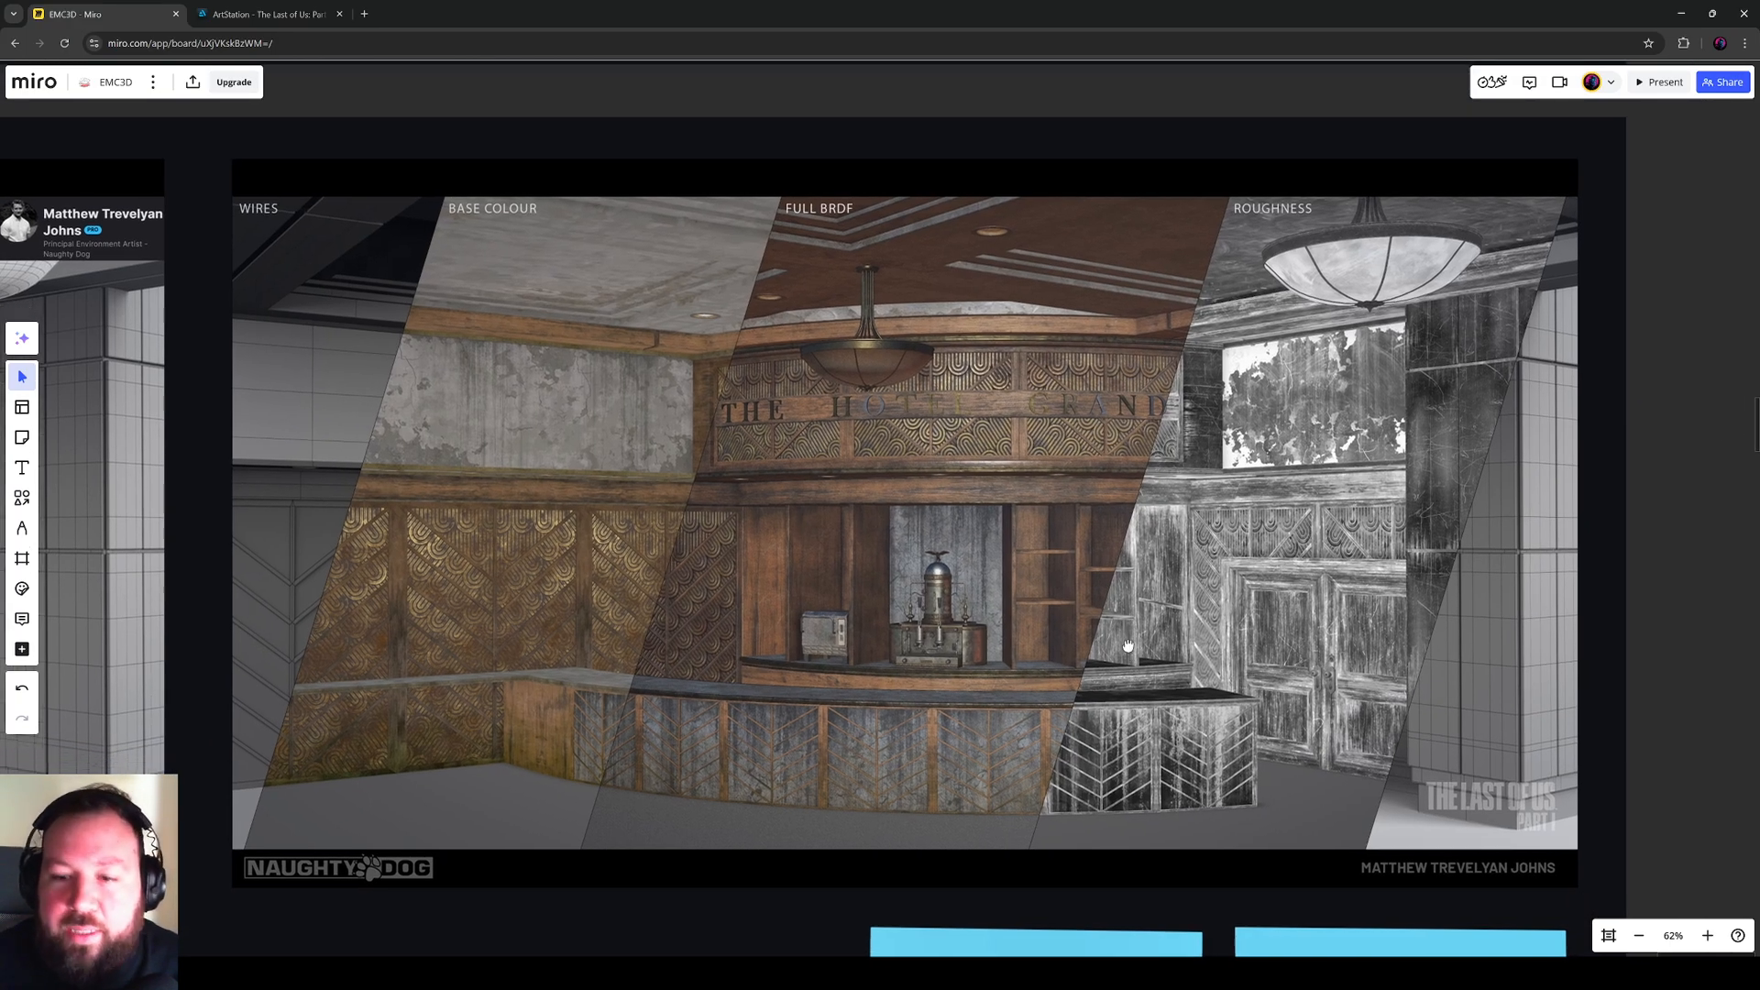
scroll(down, 3)
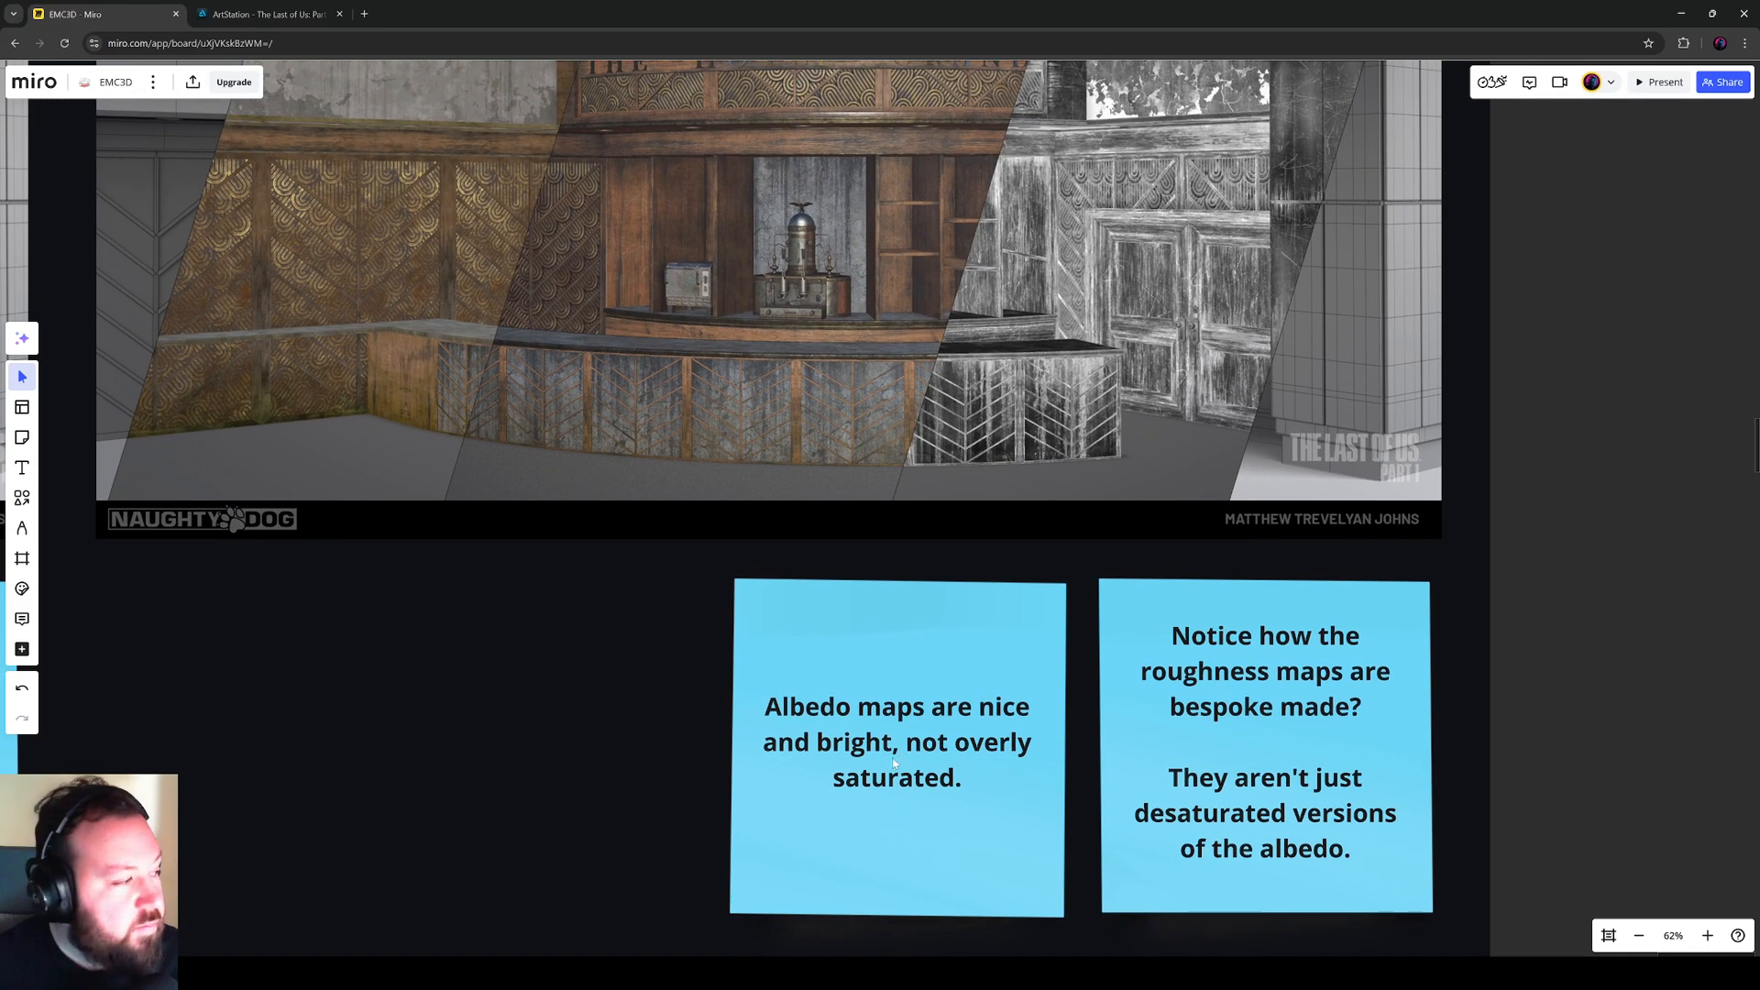
scroll(down, 3)
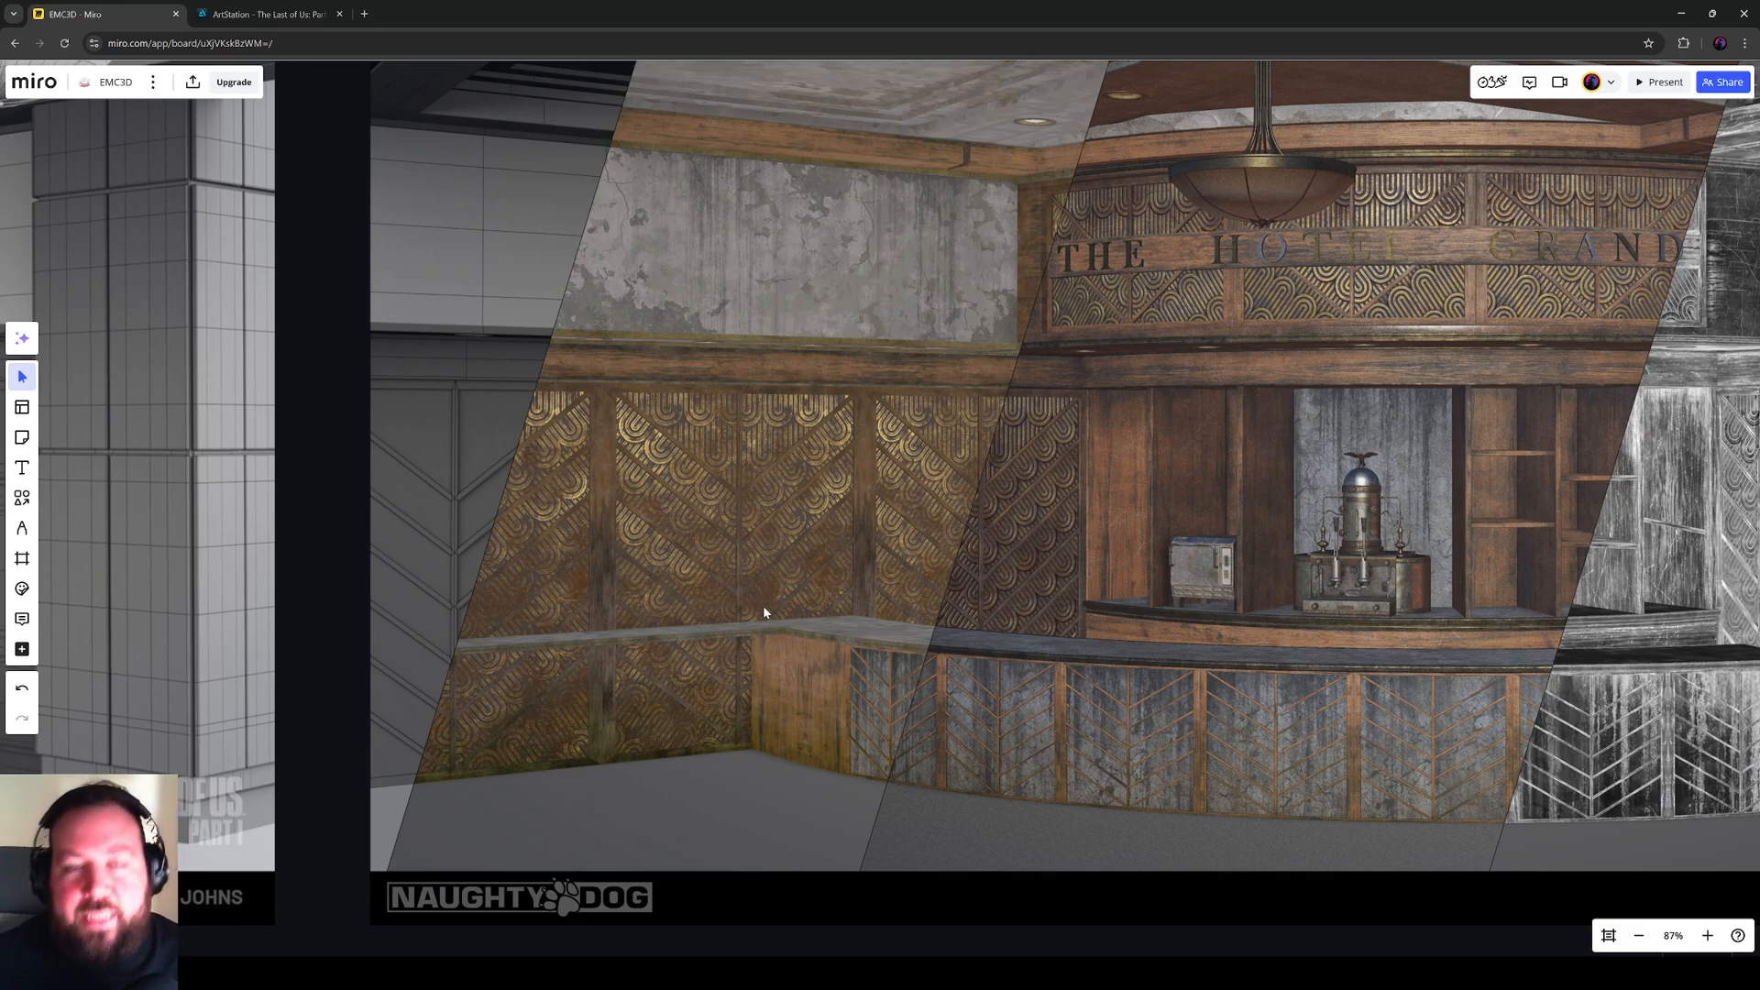
mouse_move(974, 545)
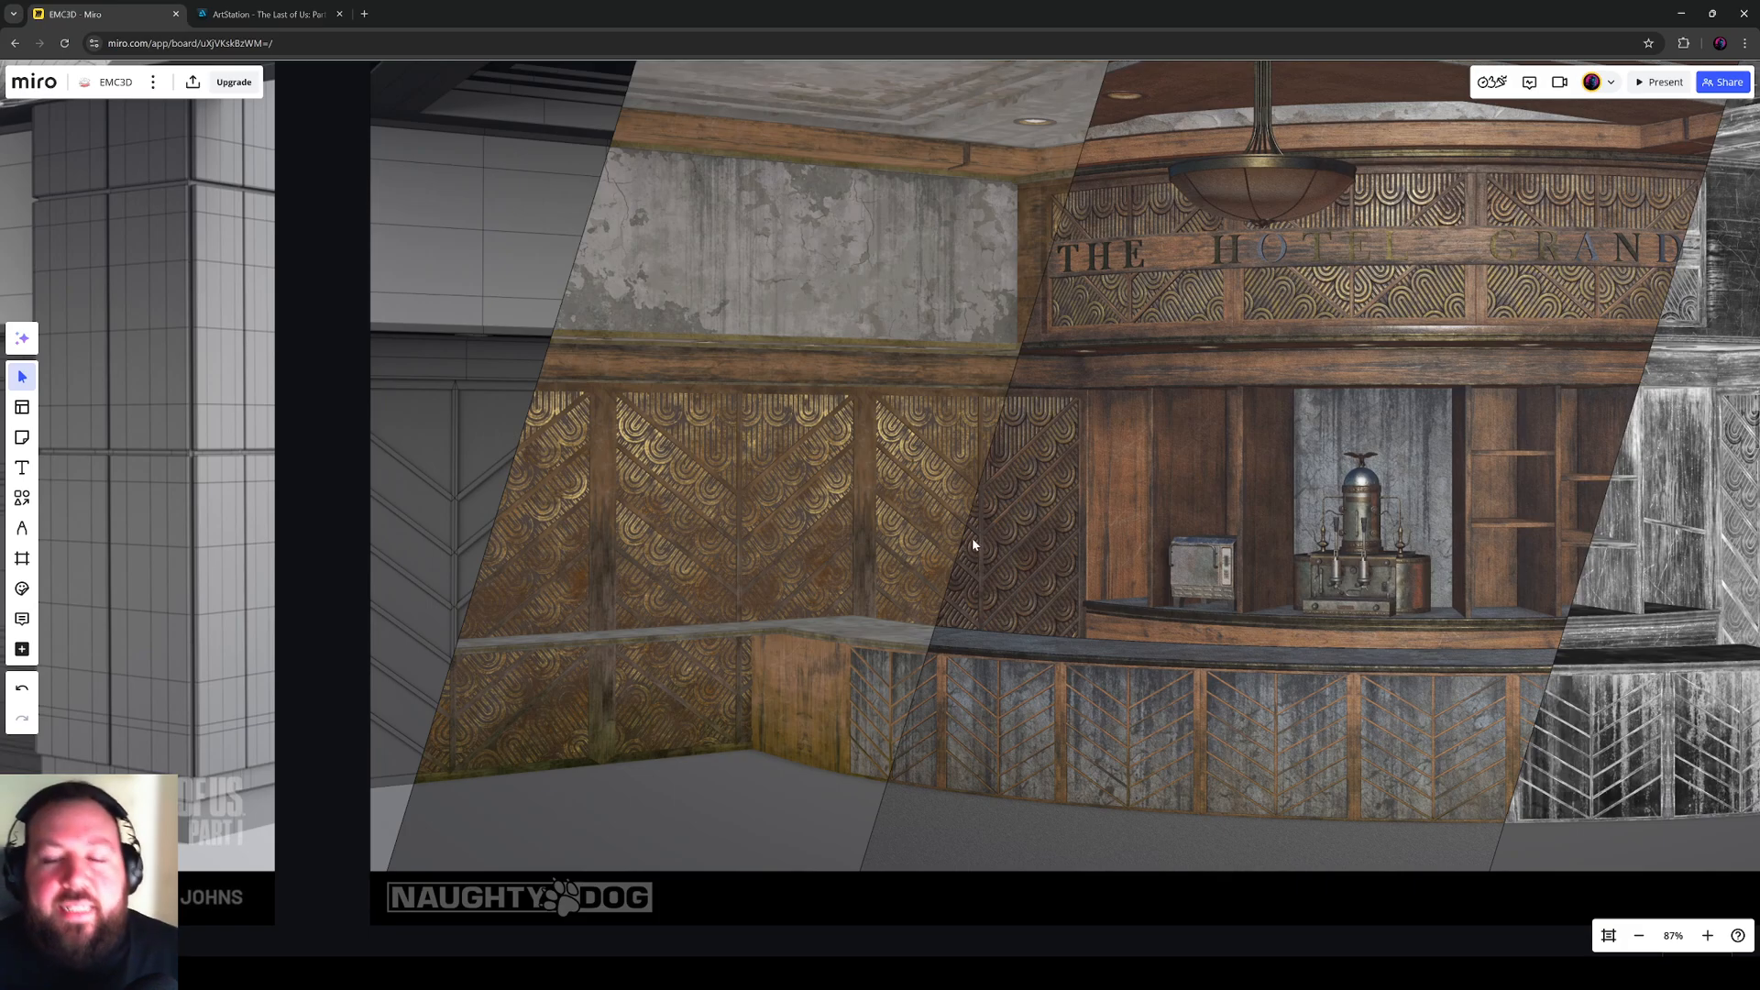
scroll(down, 3)
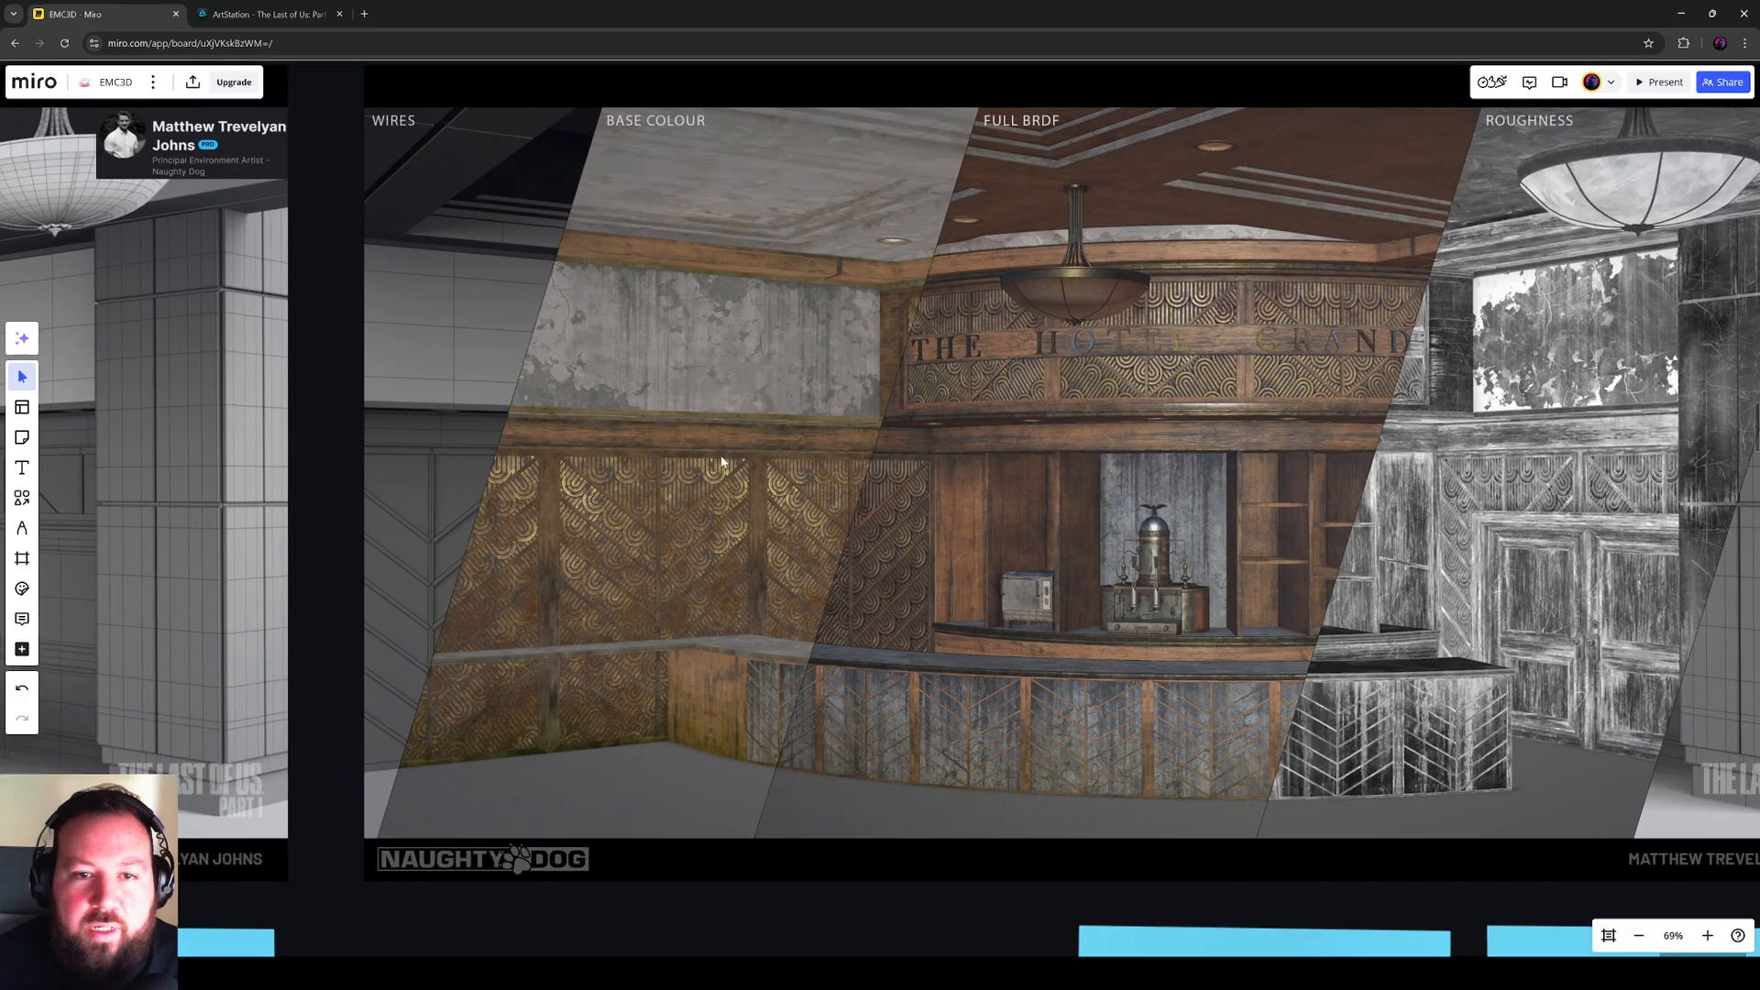
scroll(up, 3)
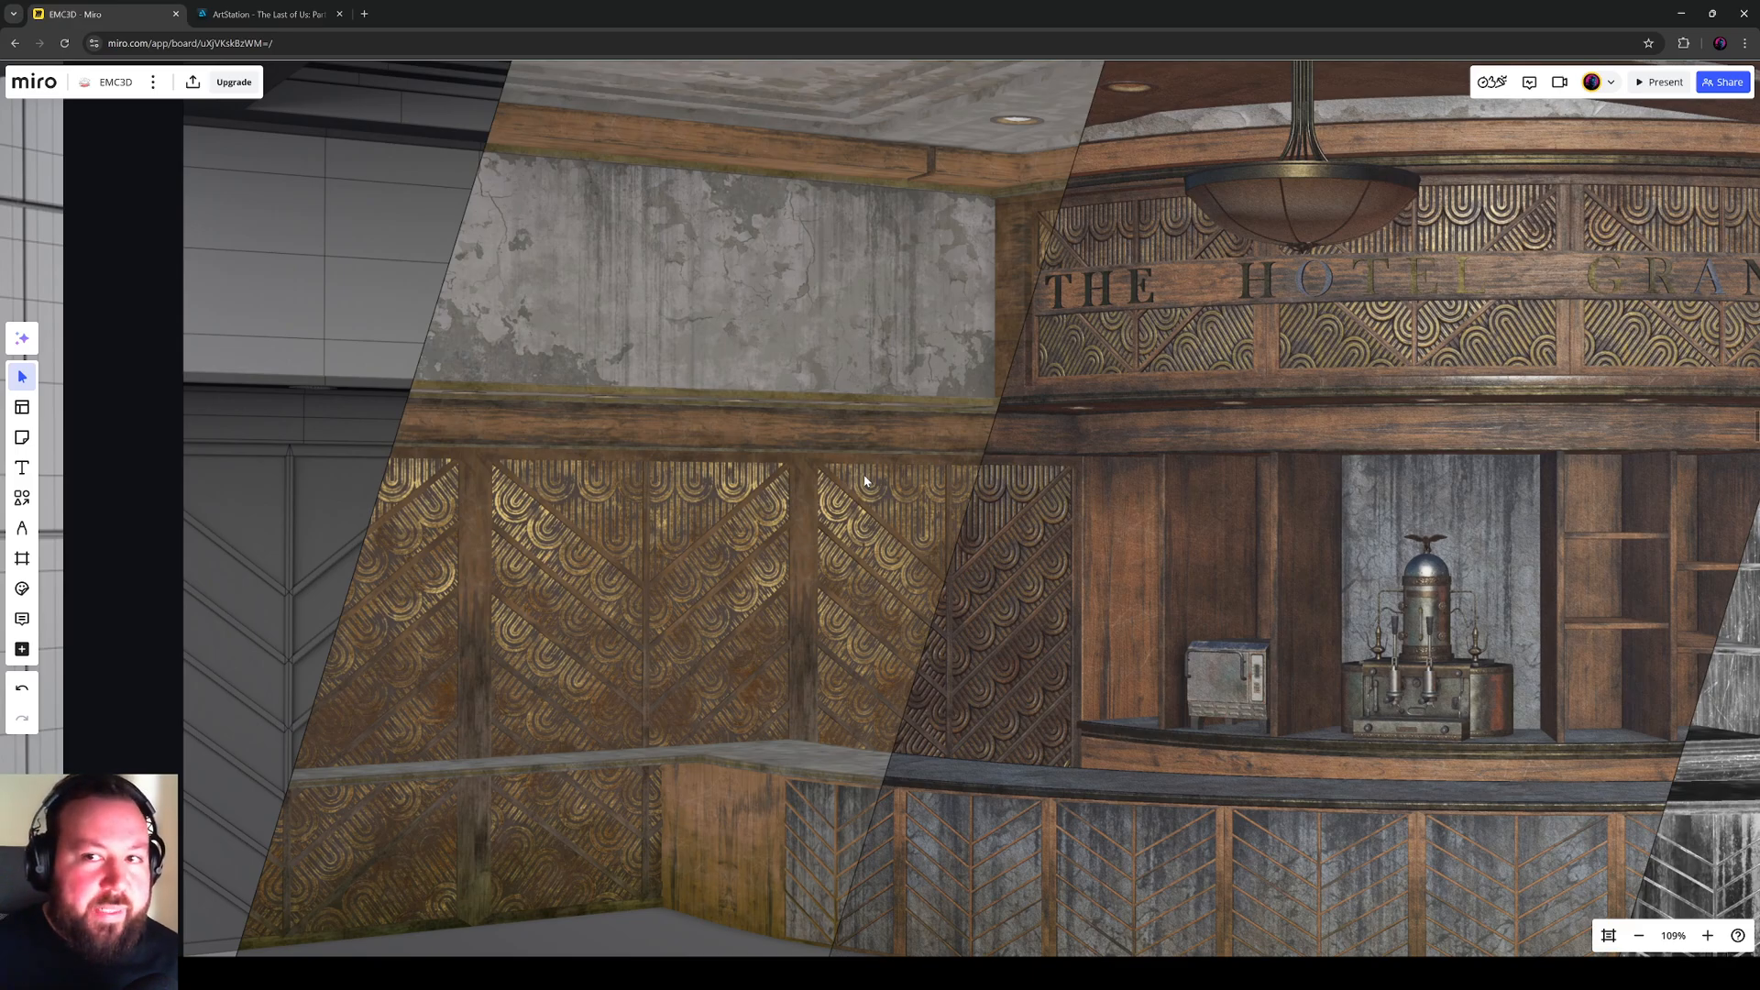
mouse_move(751, 393)
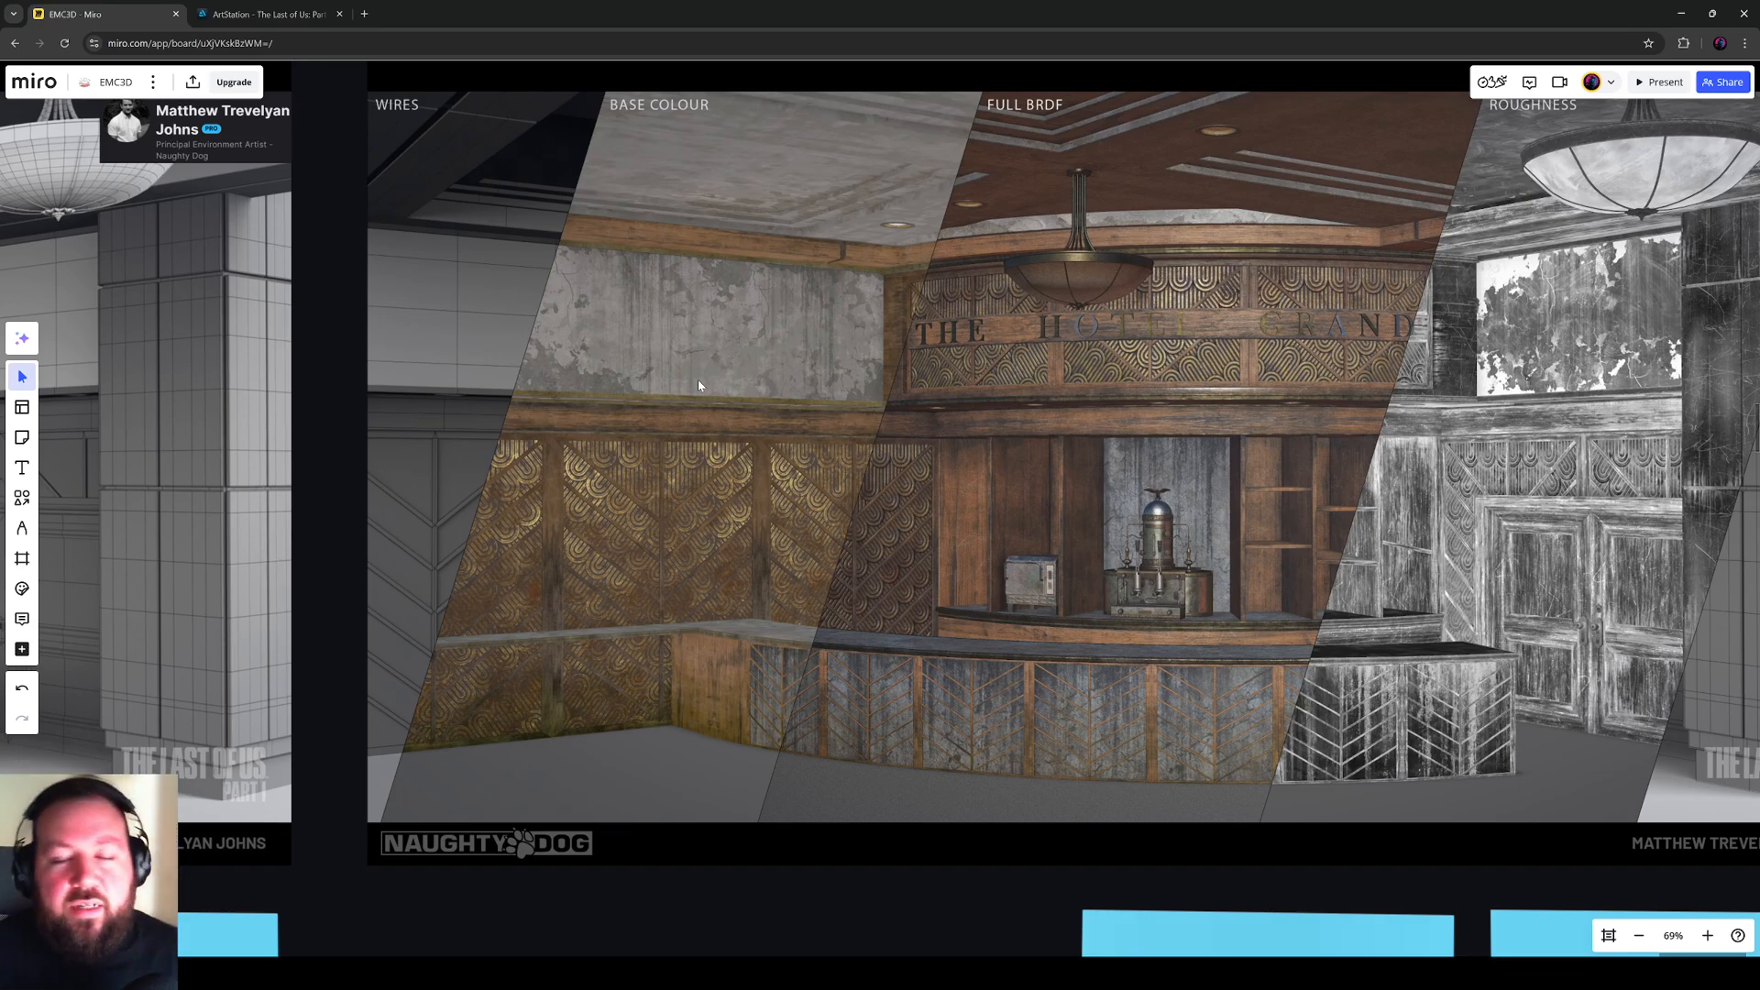
scroll(down, 3)
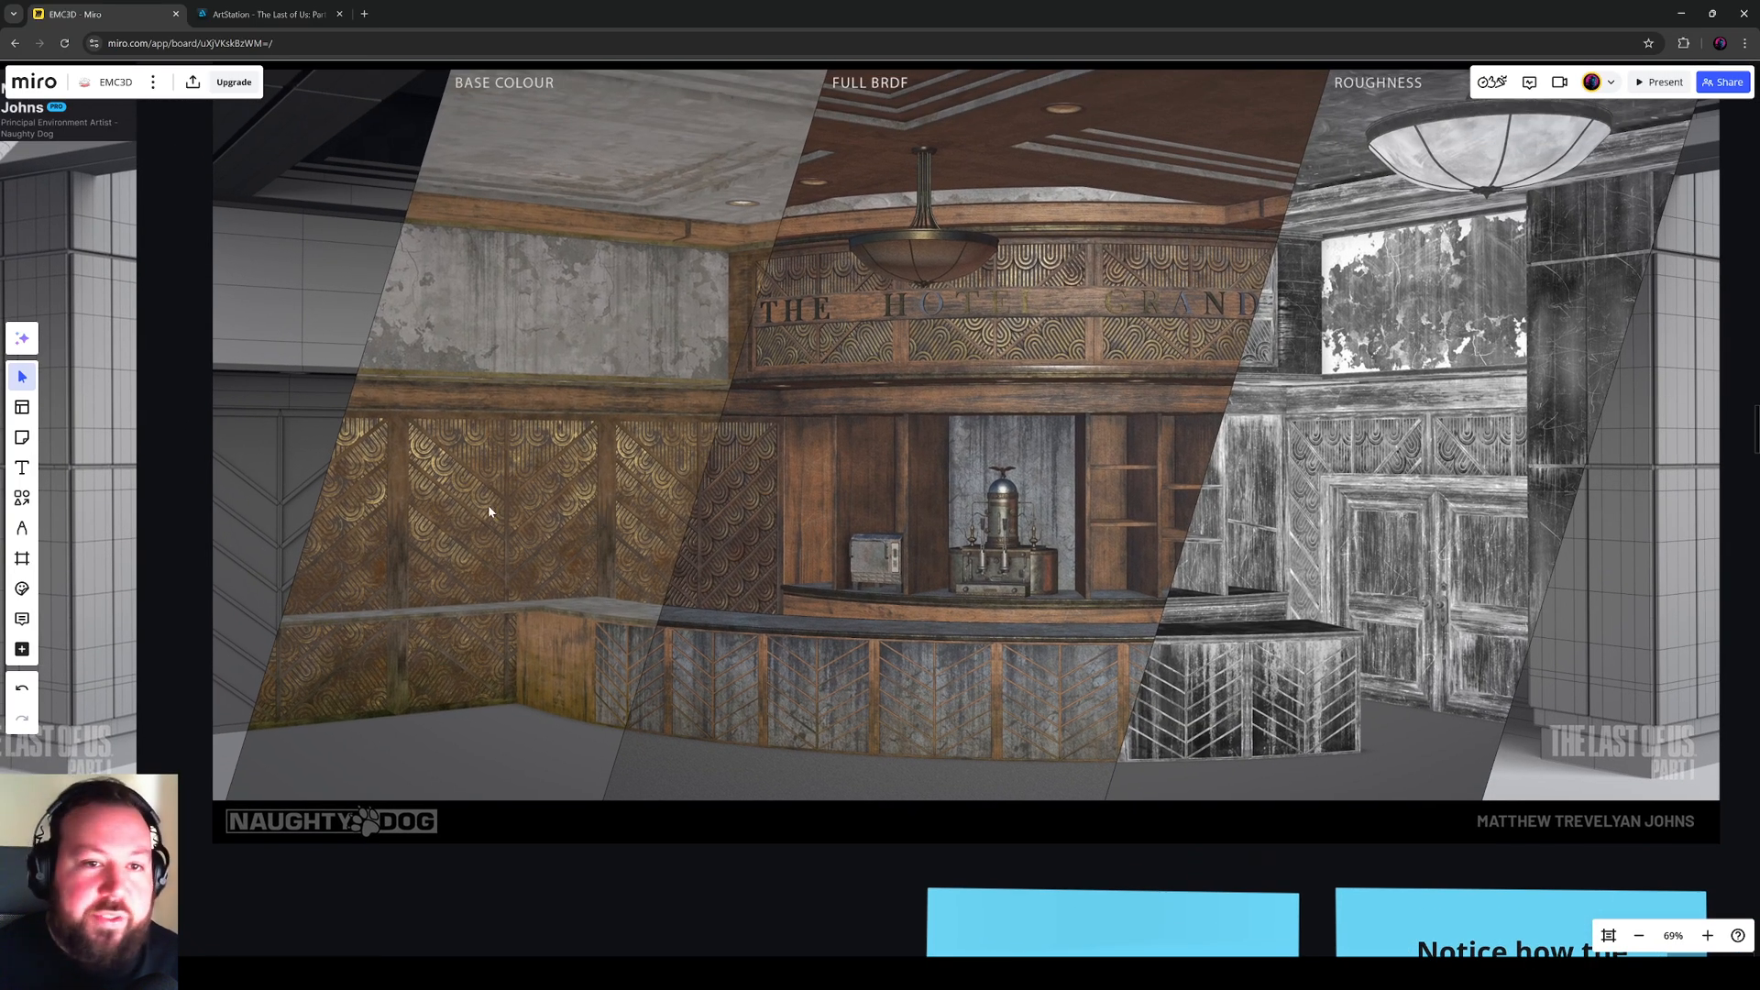
mouse_move(550, 476)
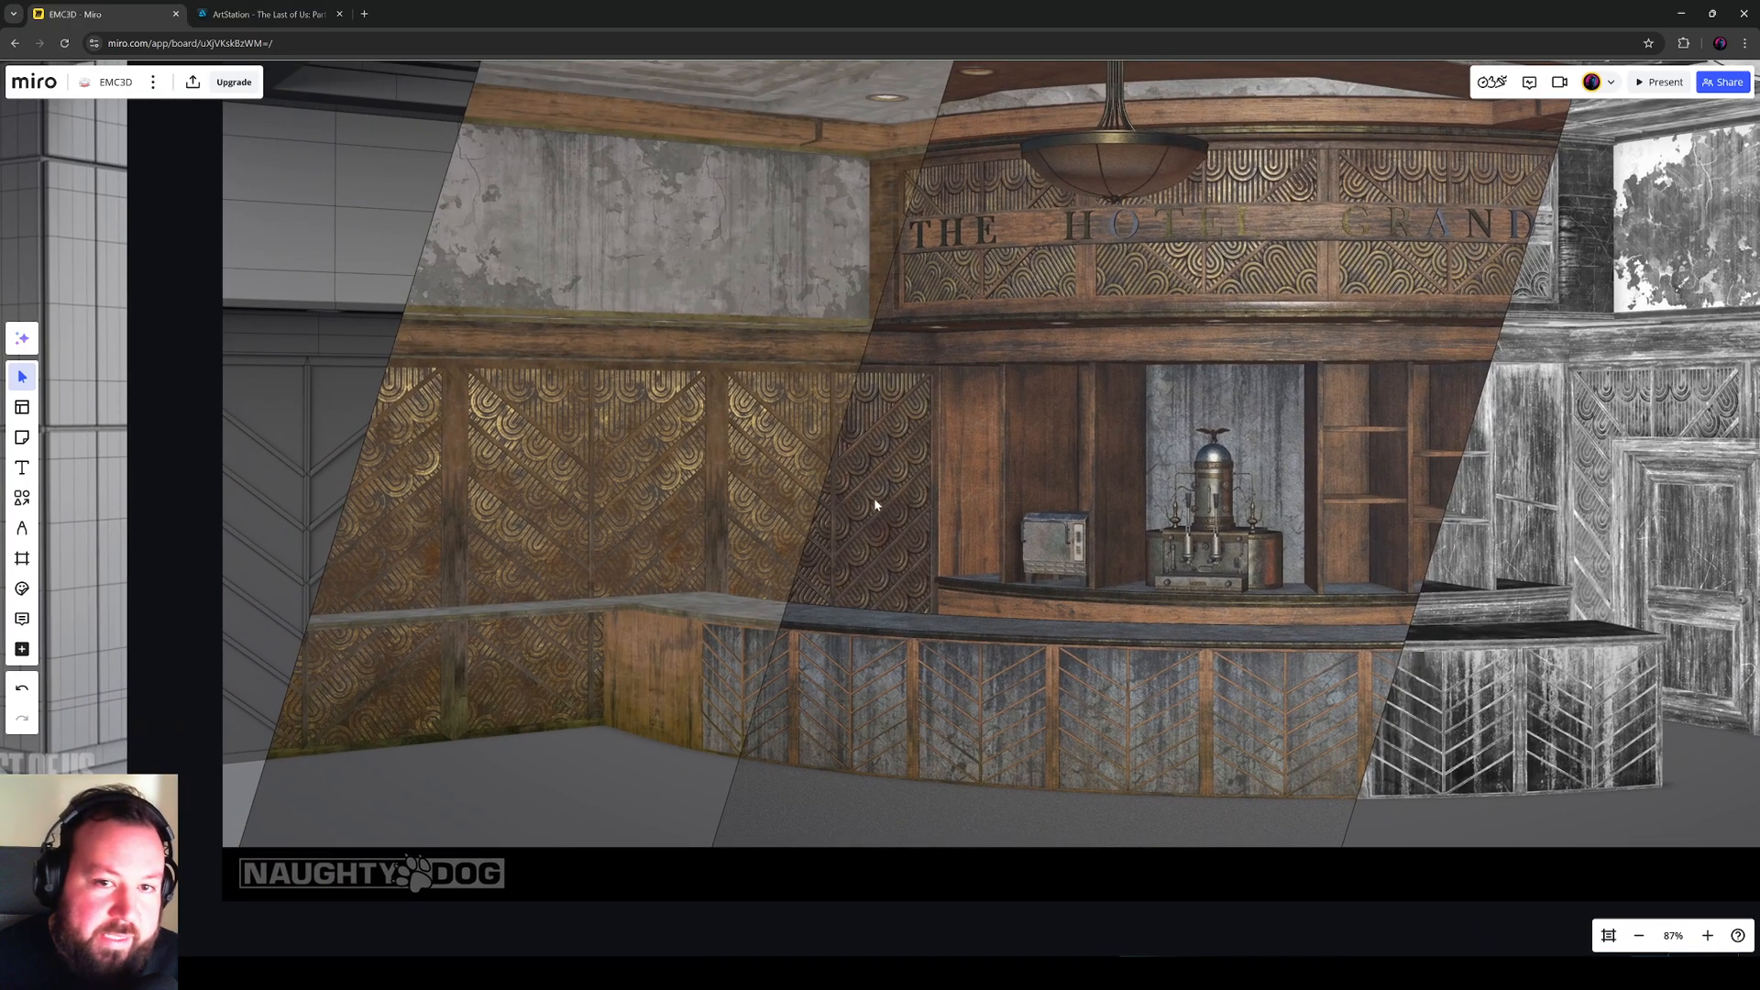
scroll(down, 3)
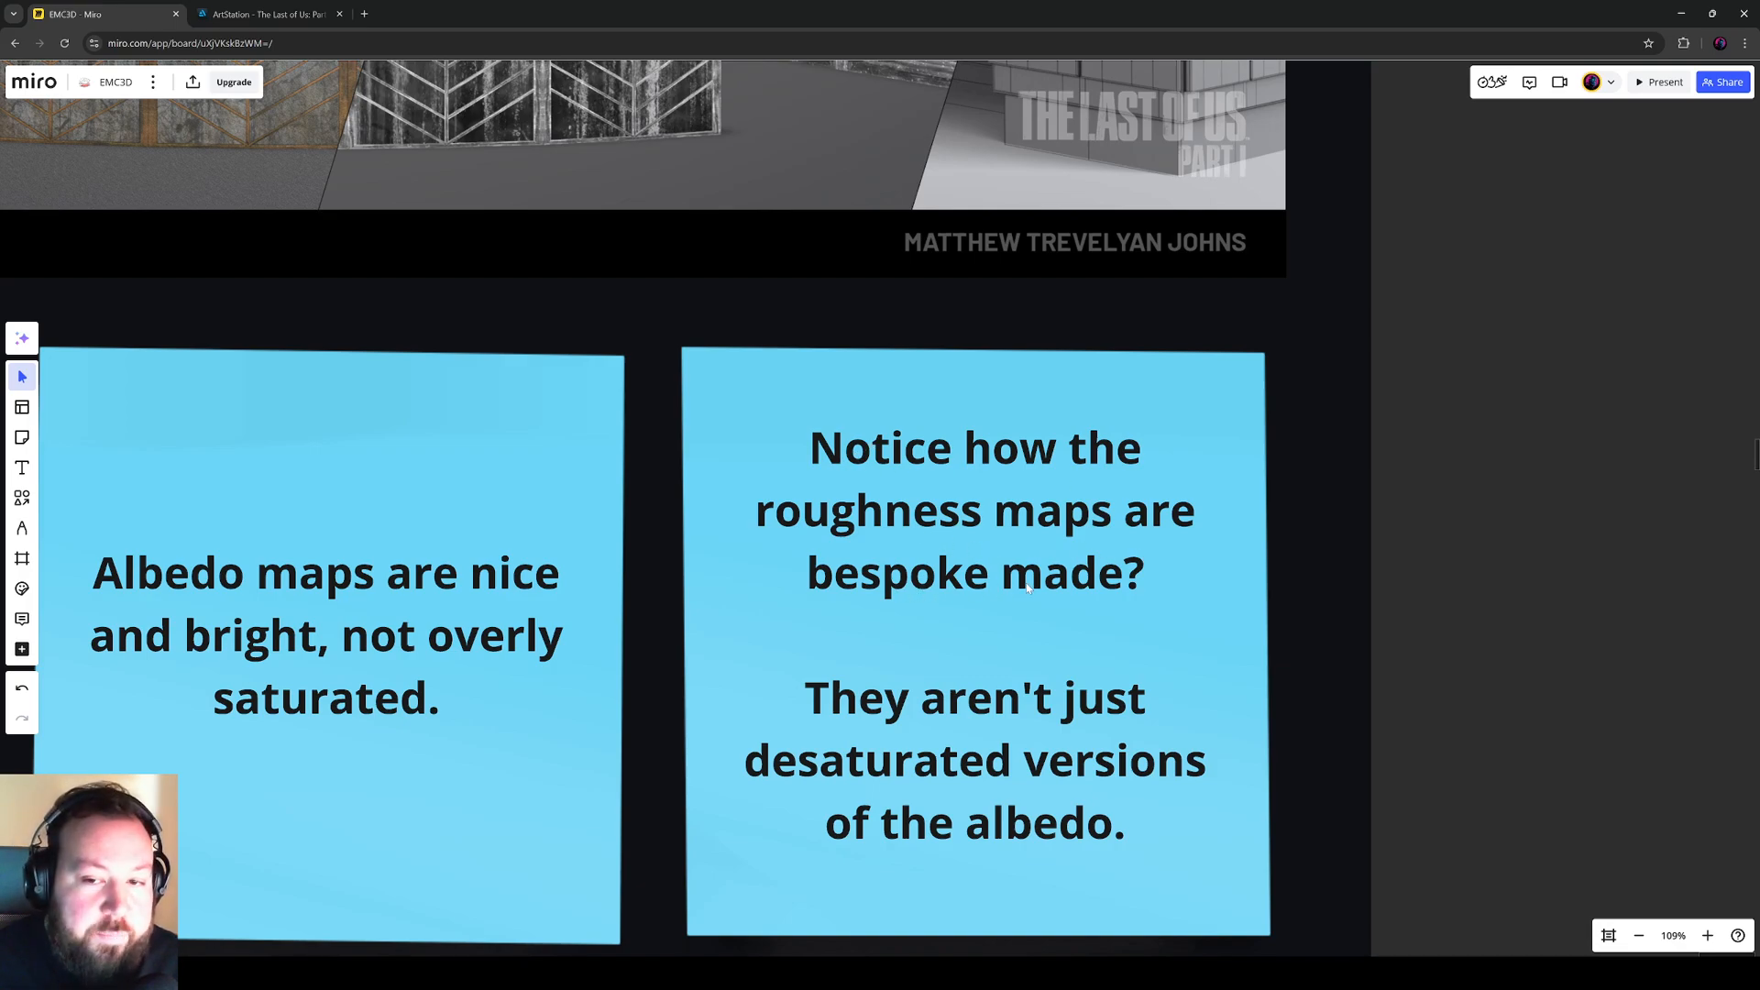
mouse_move(968, 678)
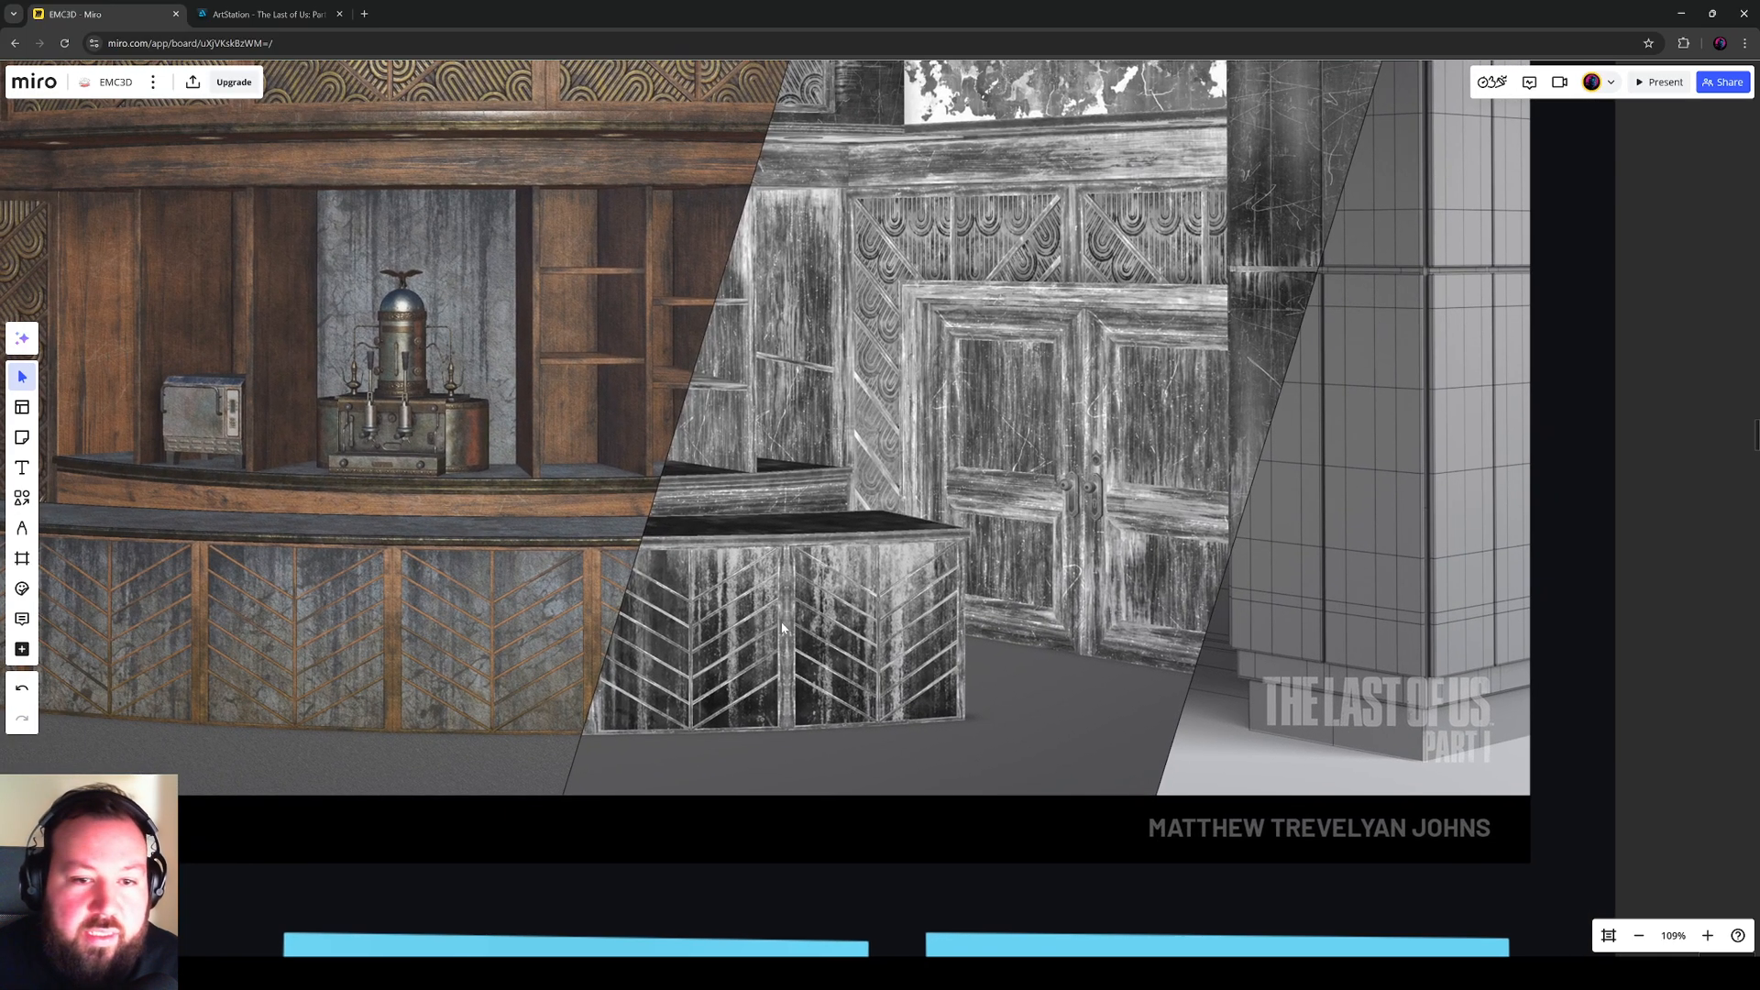
Step: Zoom into the reception image where the base colour and roughness strips meet
click(1706, 935)
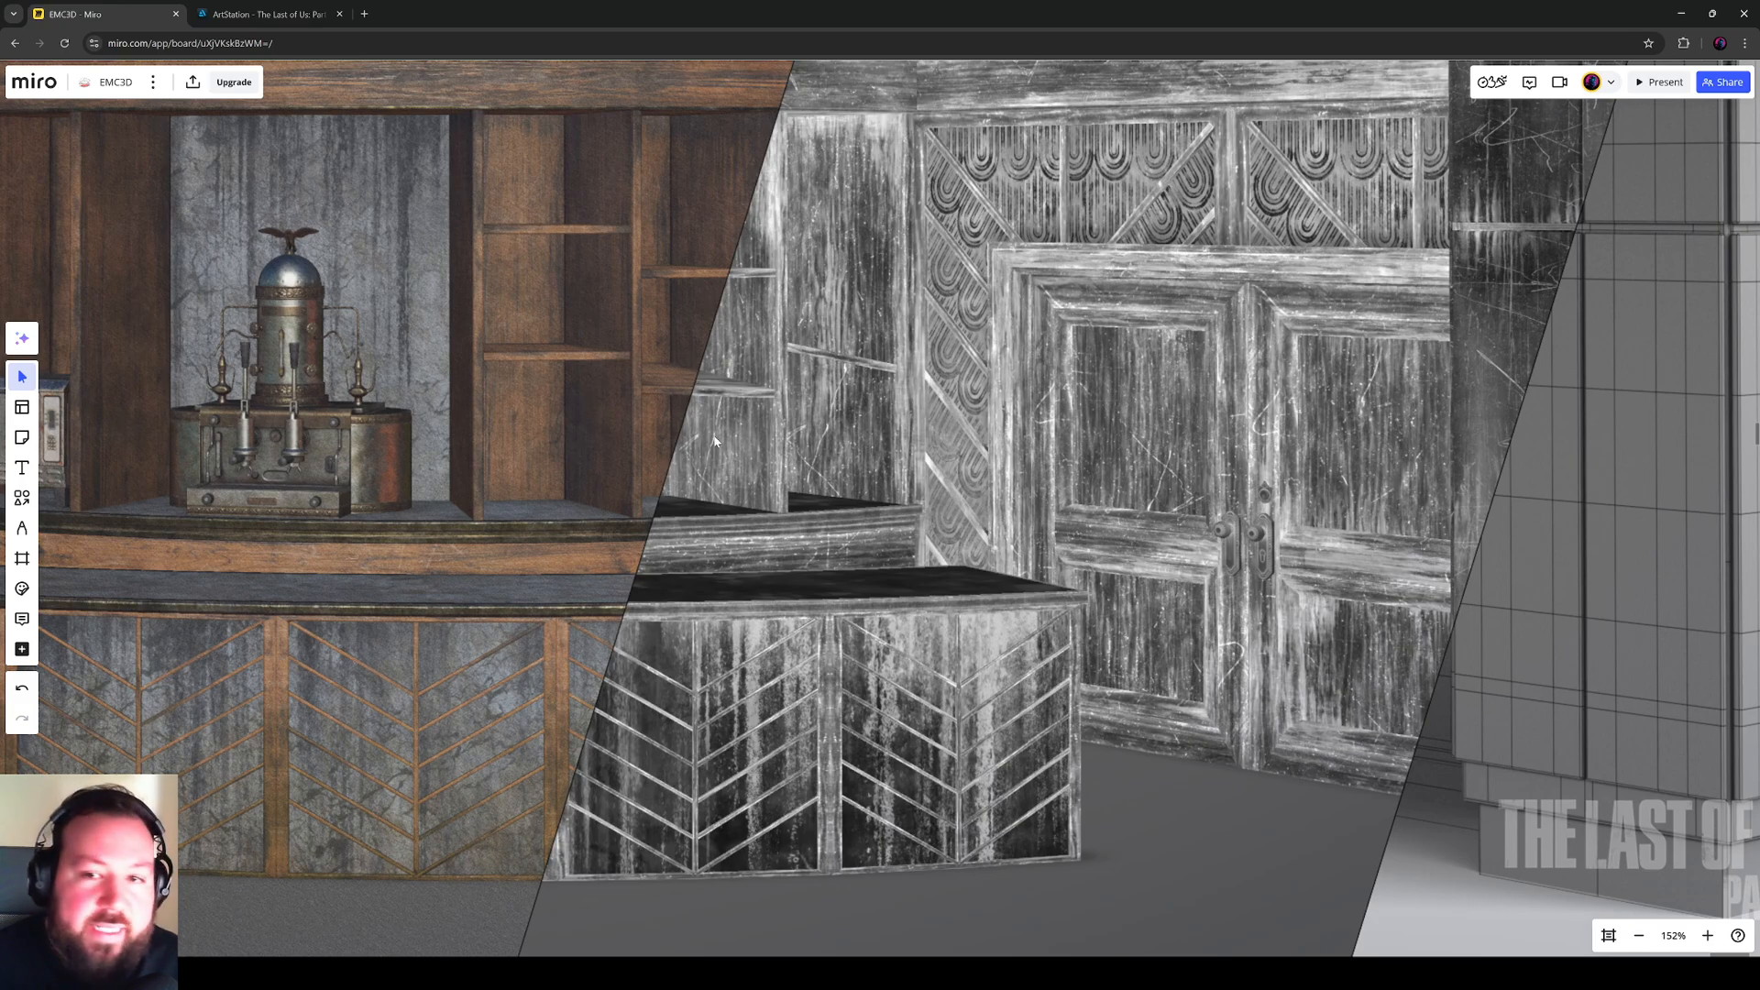
scroll(down, 3)
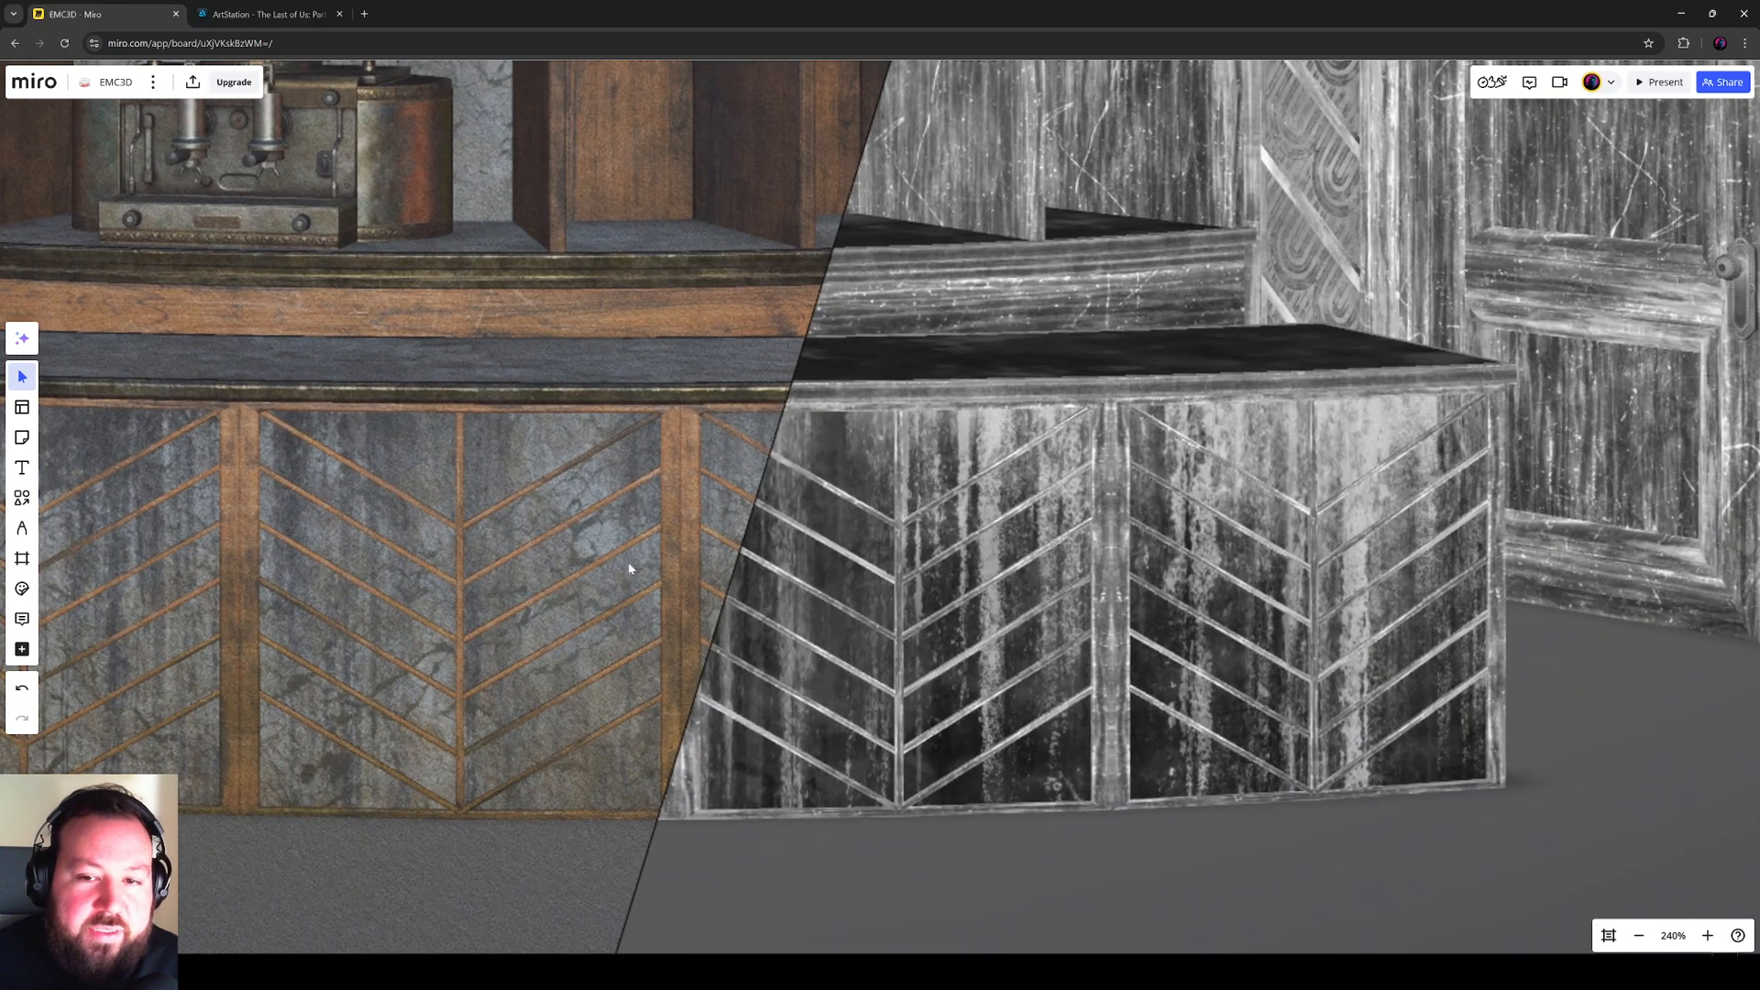
mouse_move(993, 543)
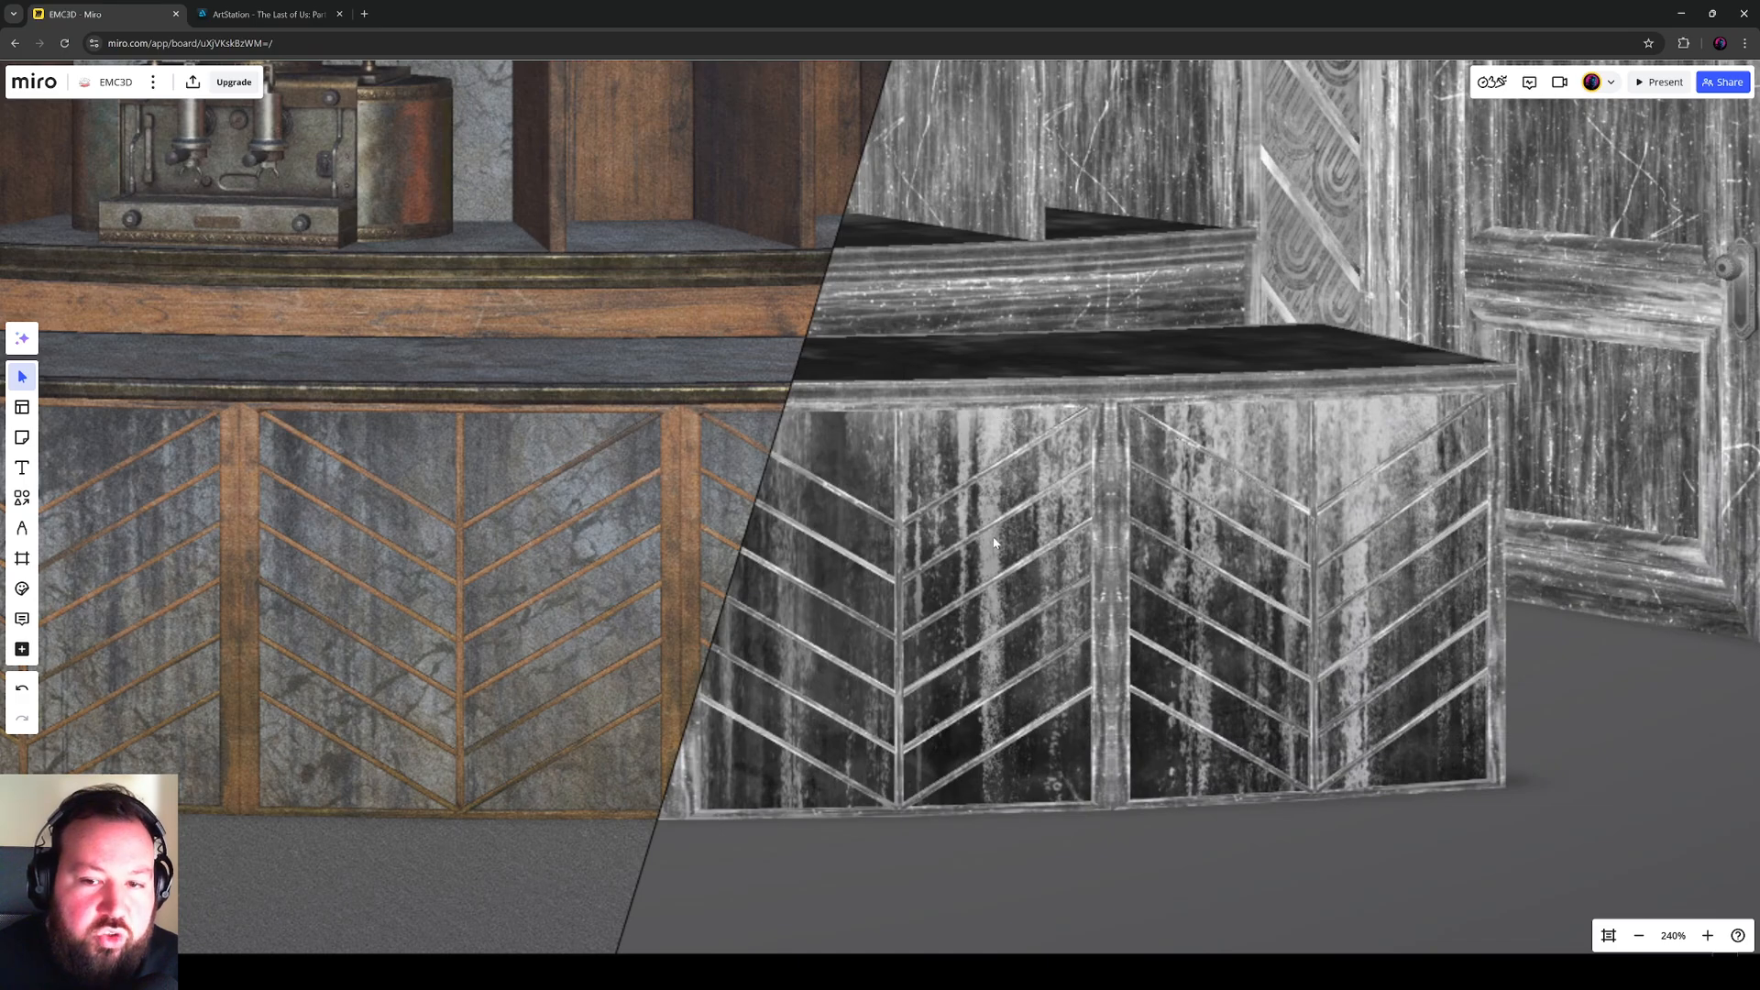
mouse_move(1353, 457)
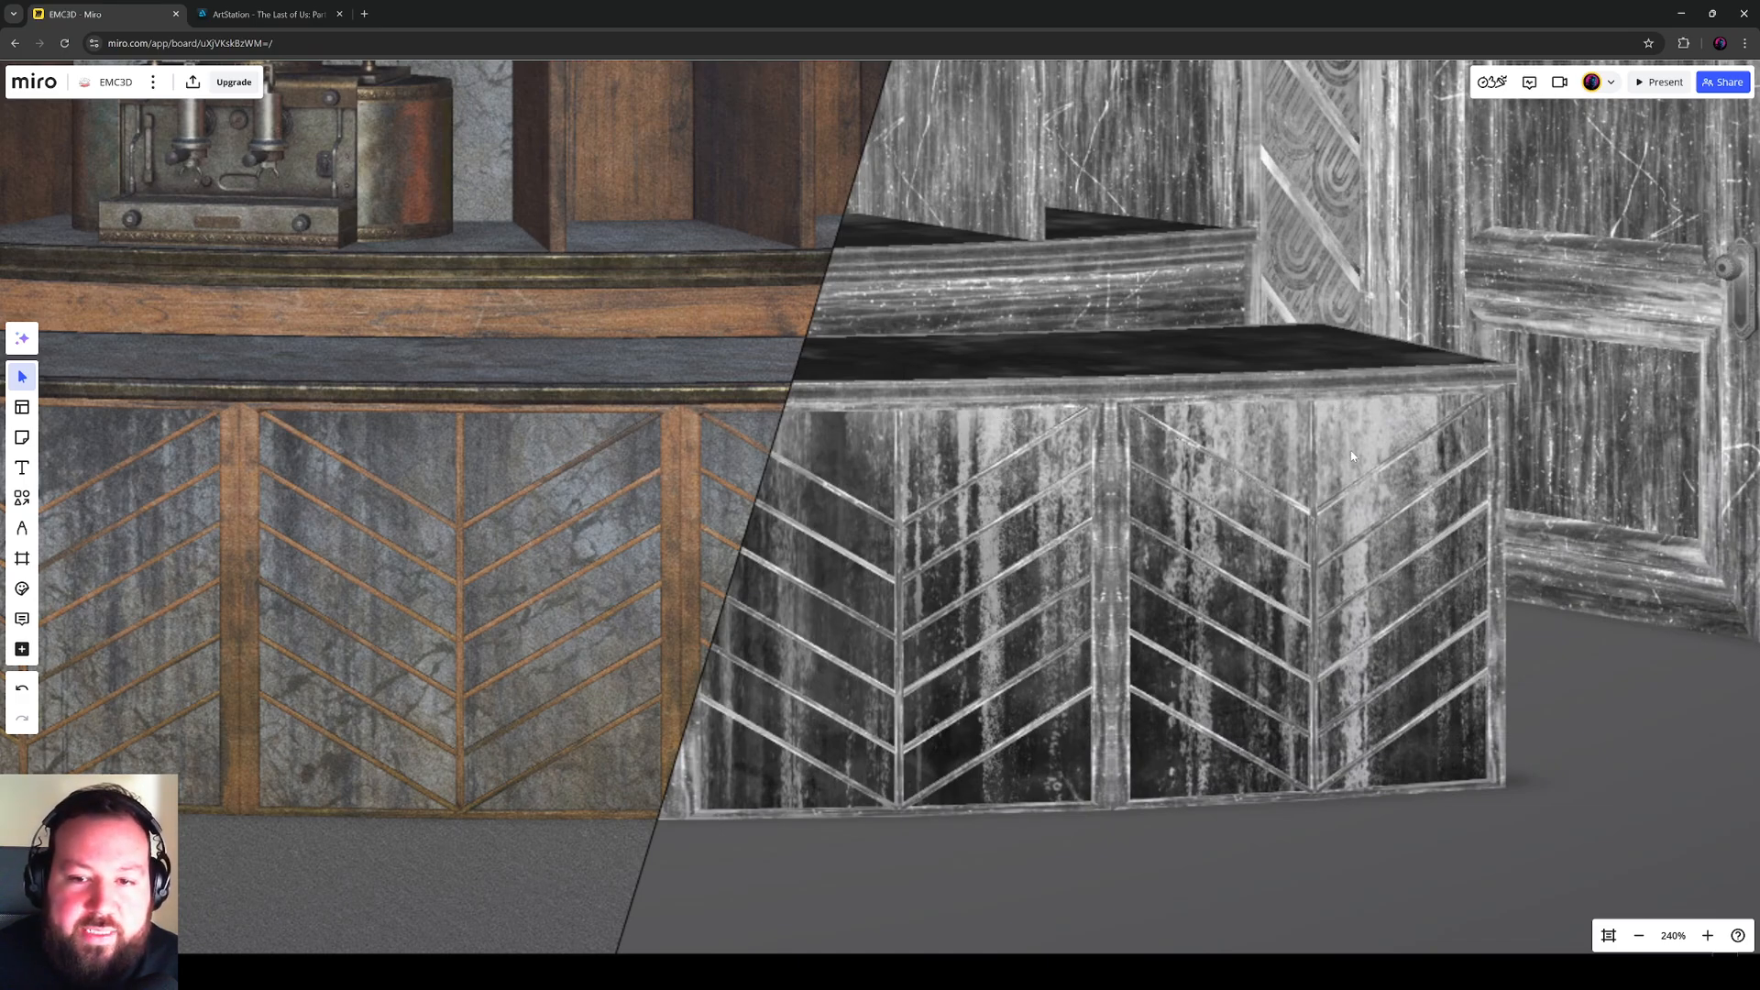
mouse_move(497, 504)
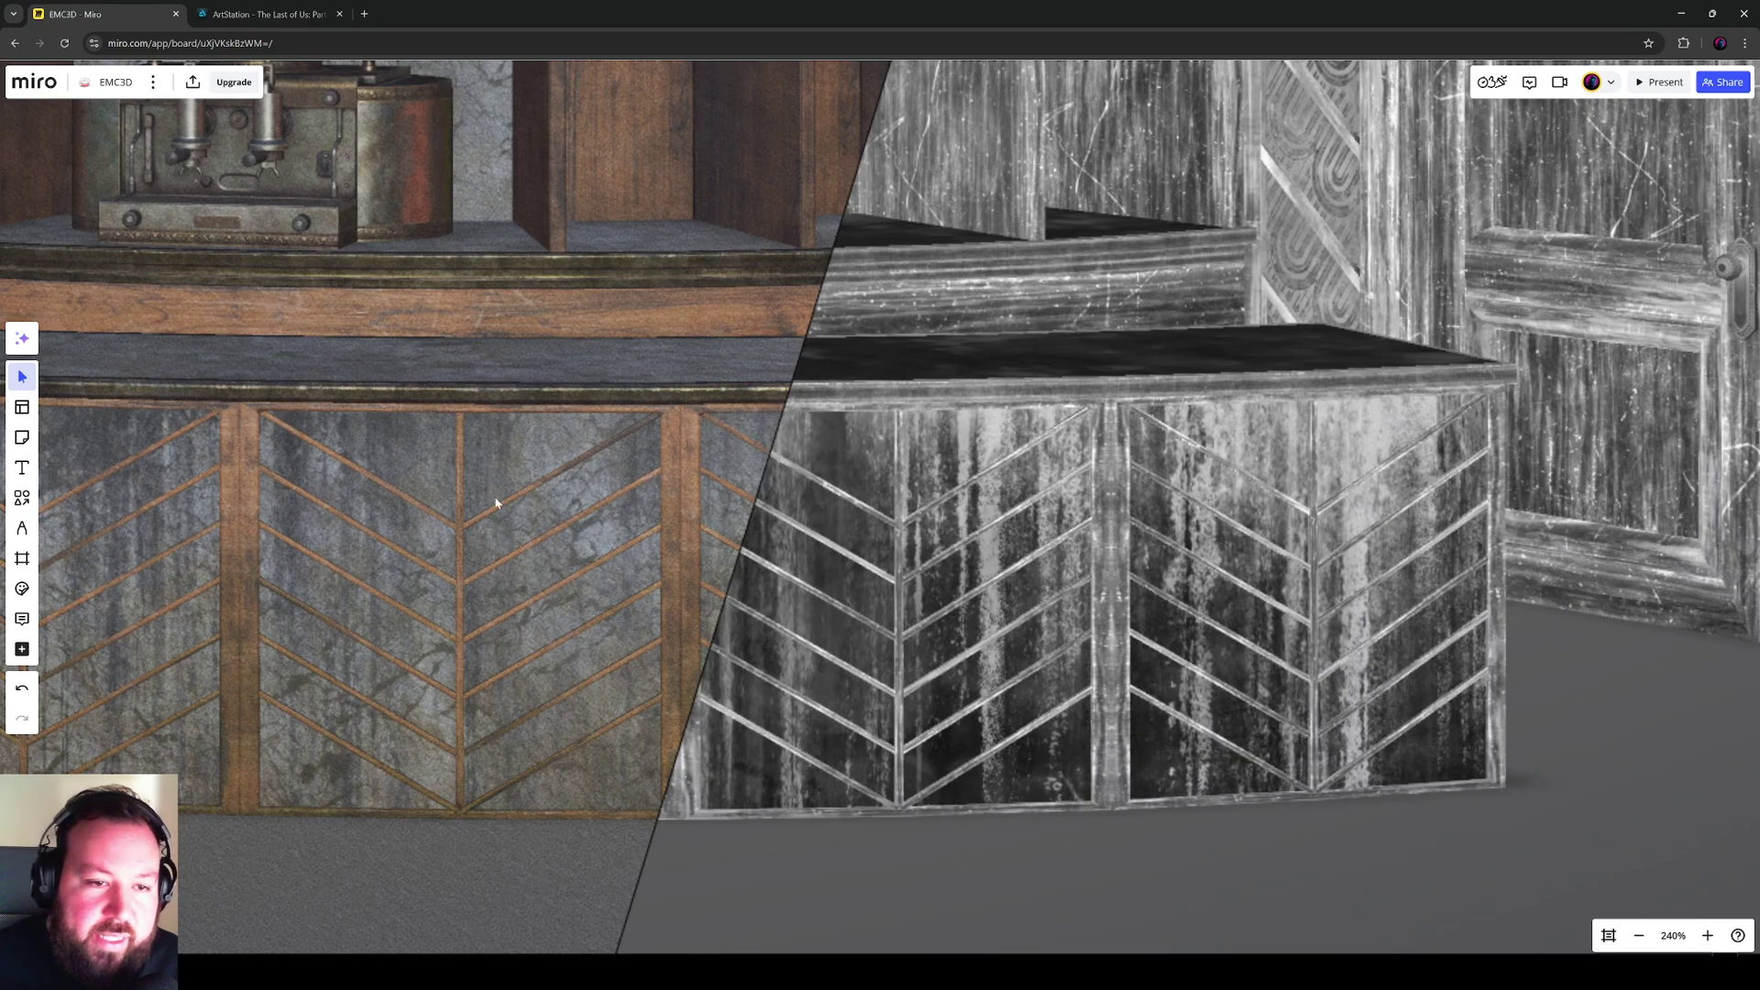
mouse_move(439, 557)
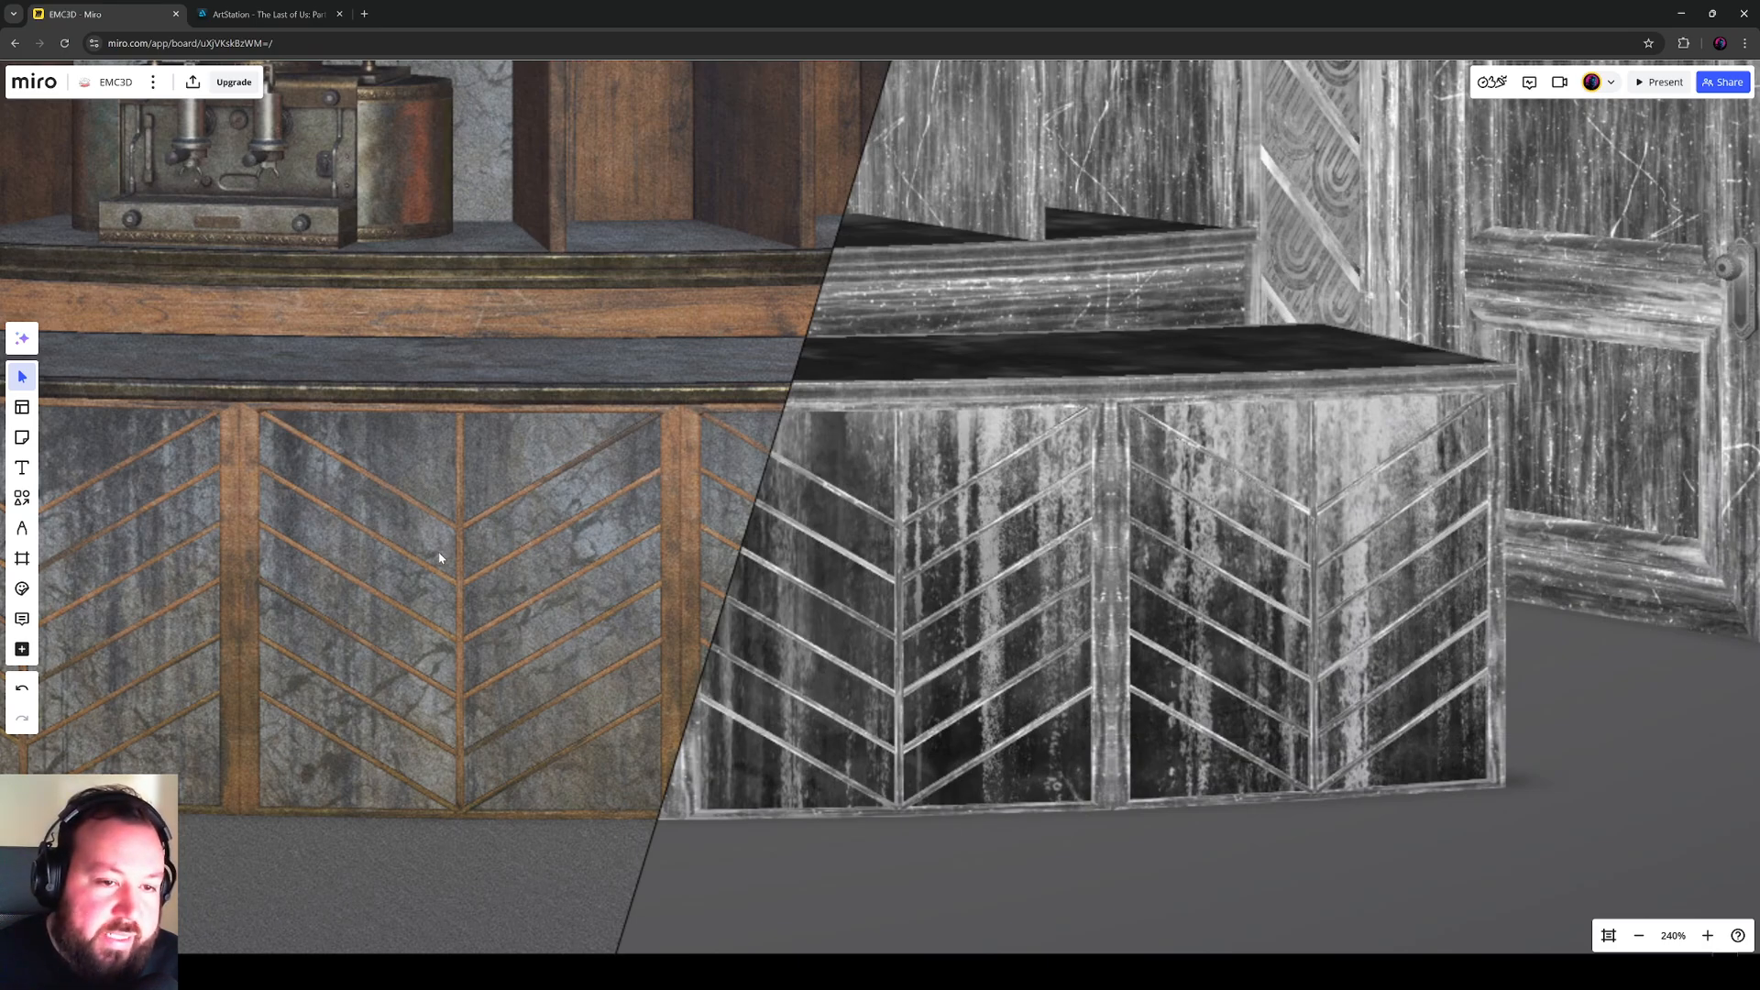
mouse_move(506, 551)
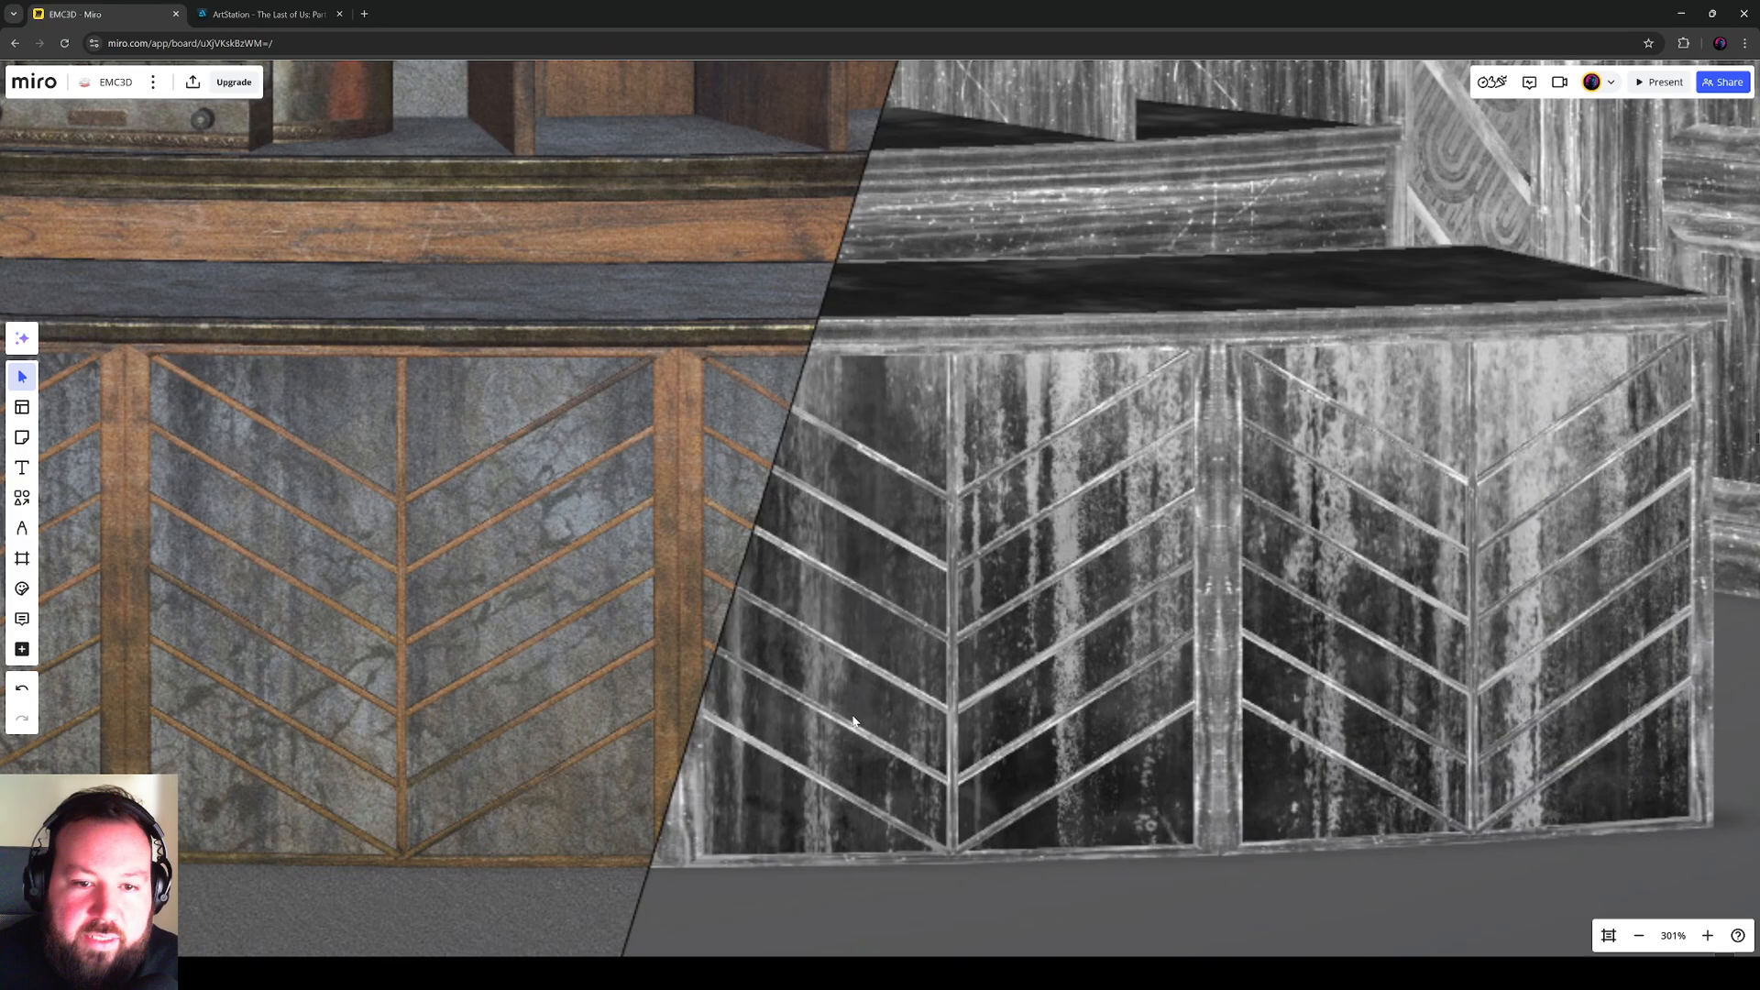
scroll(down, 3)
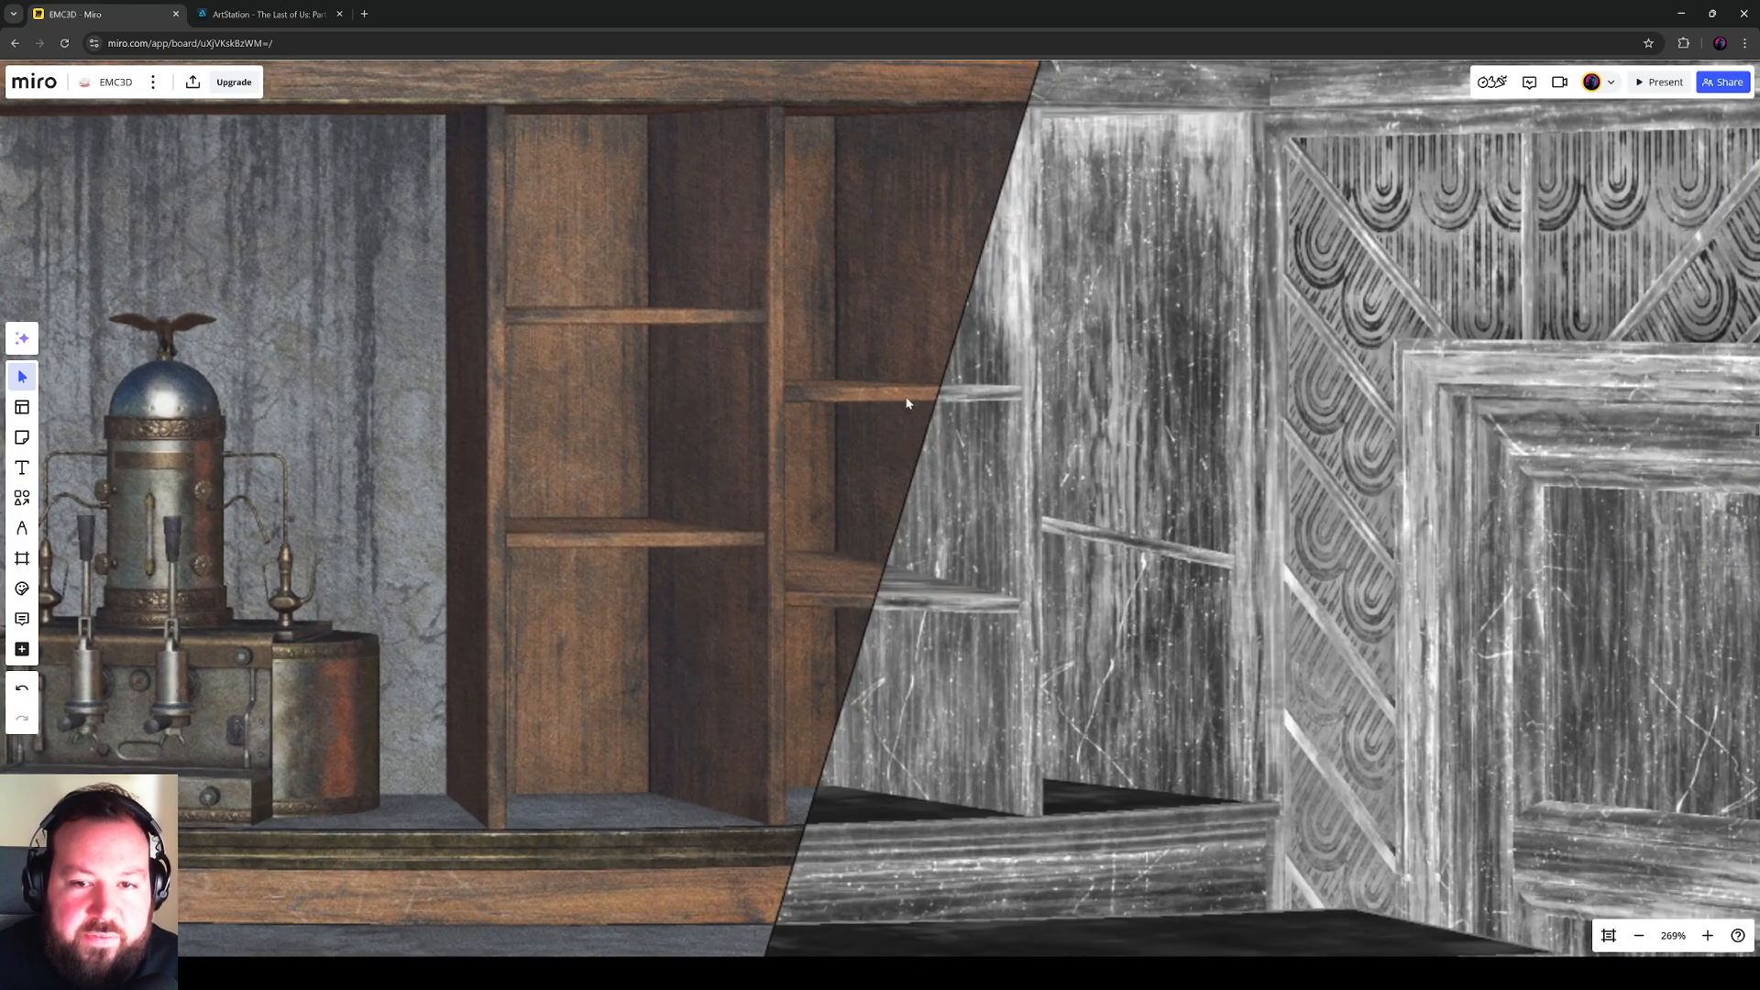
mouse_move(1131, 251)
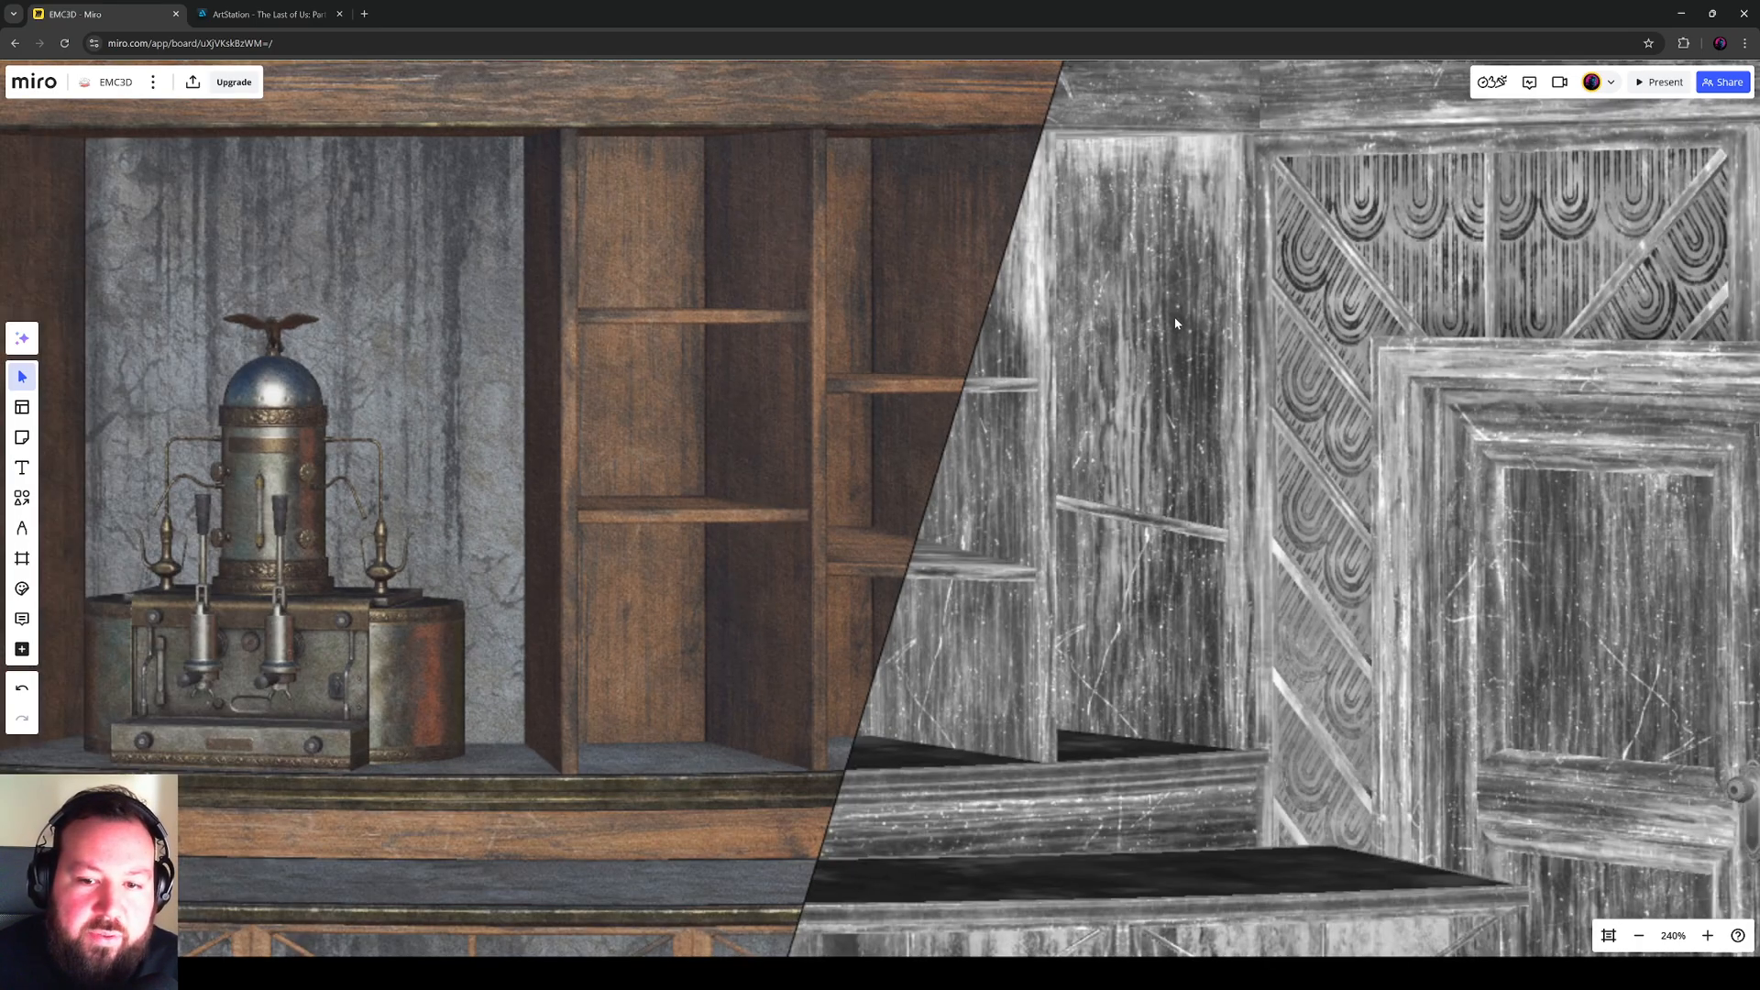
mouse_move(932, 682)
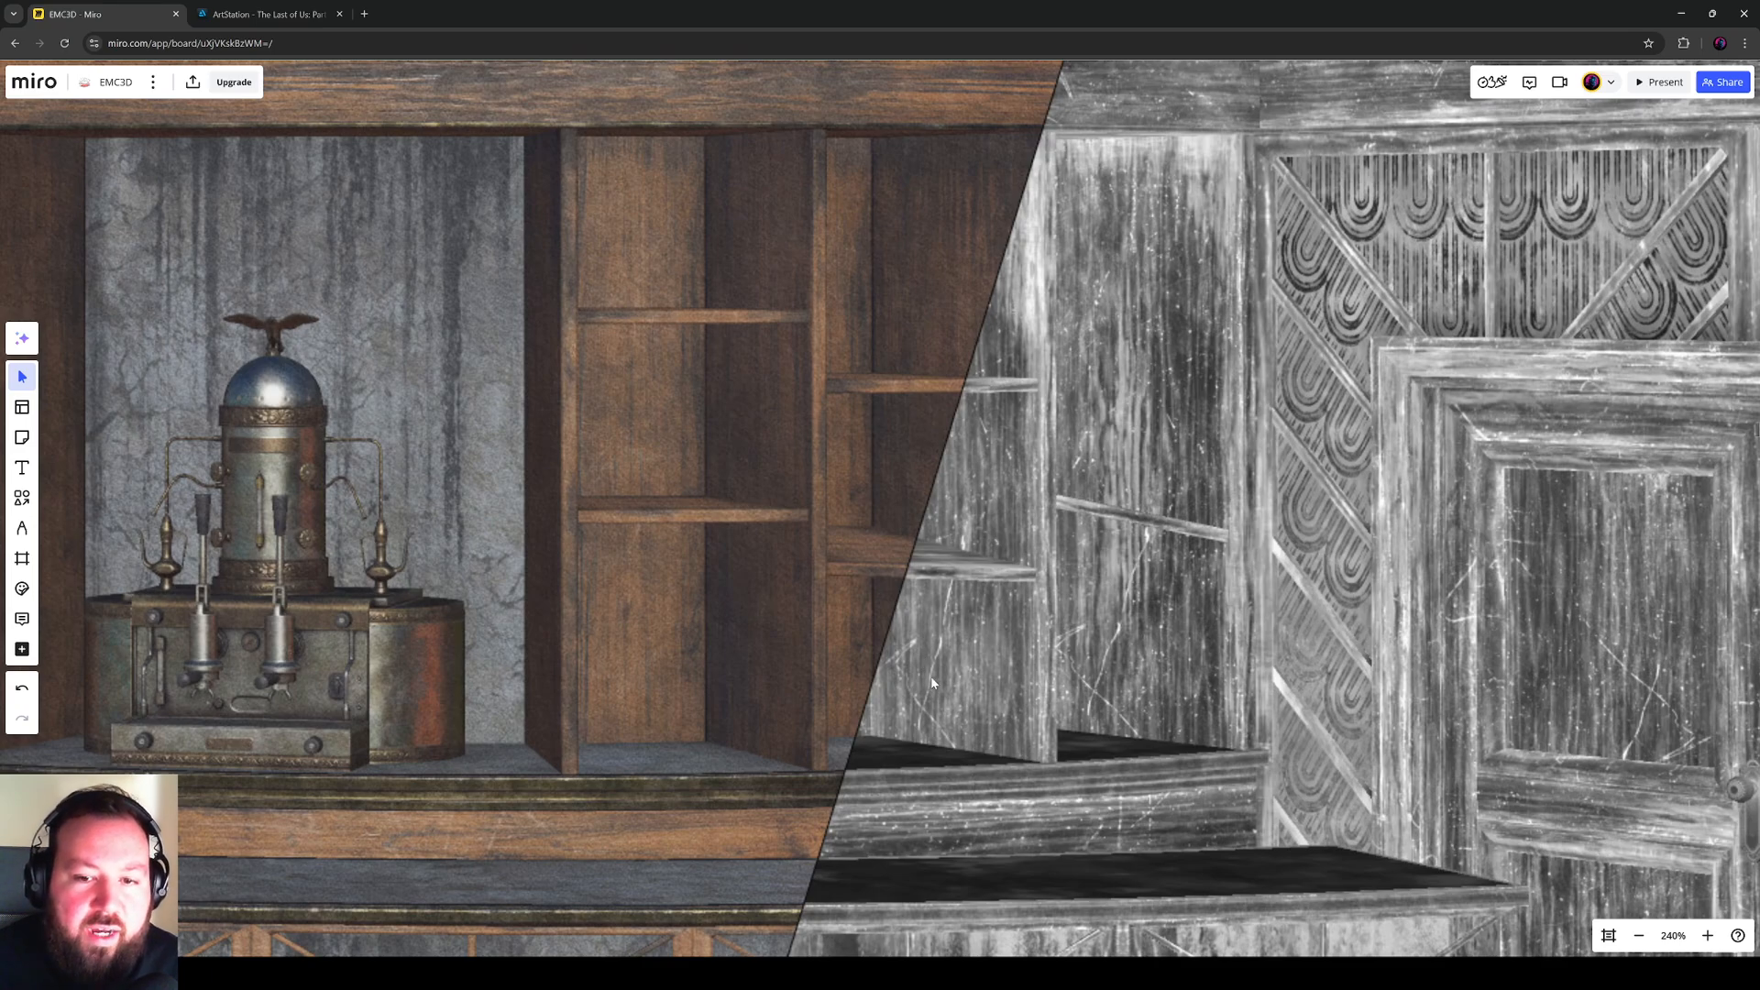
scroll(up, 3)
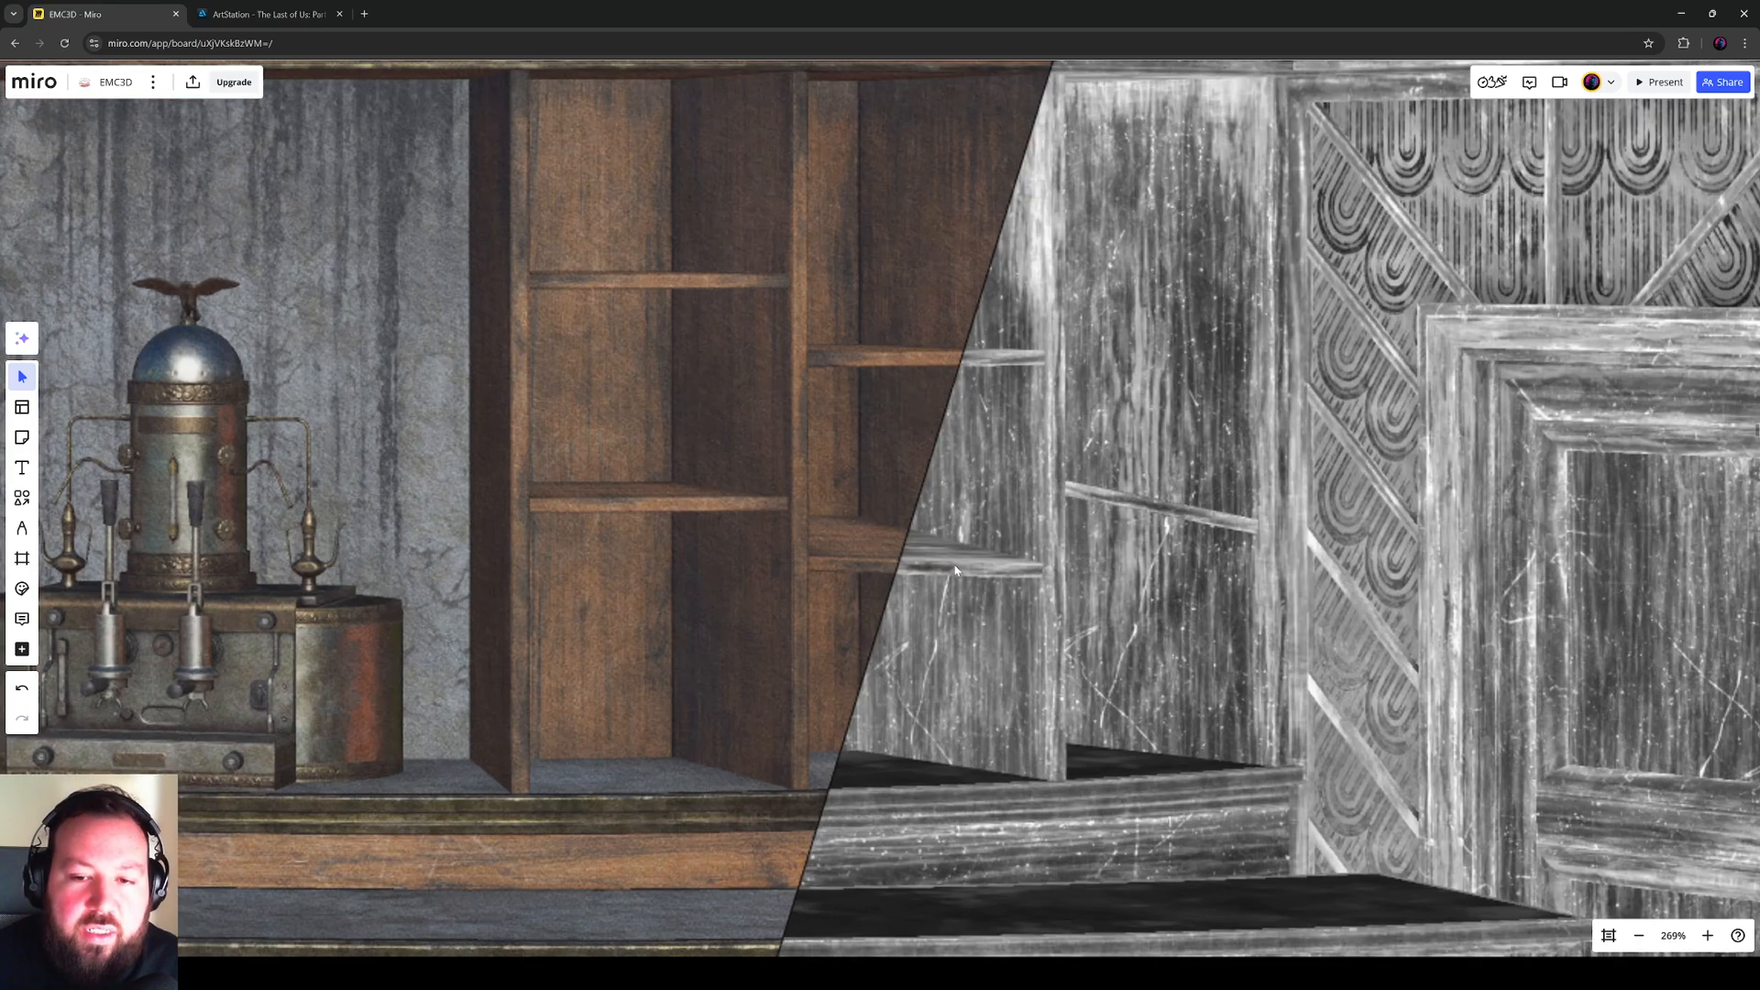
mouse_move(891, 565)
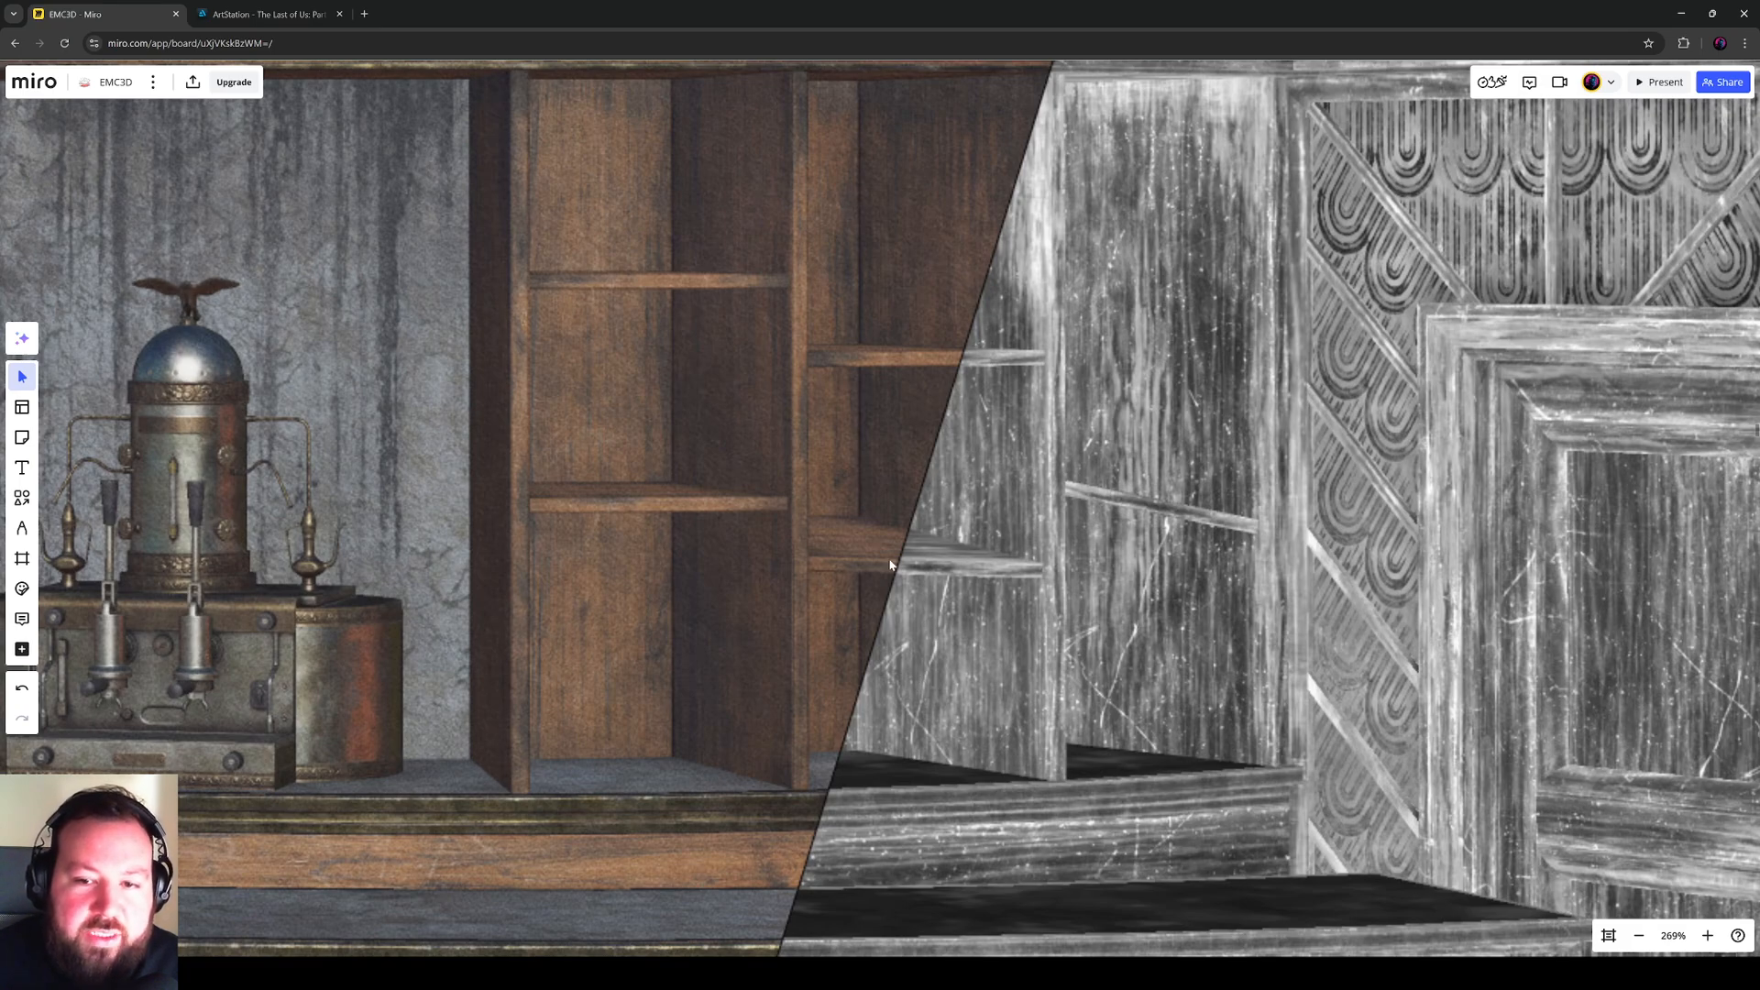
mouse_move(793, 601)
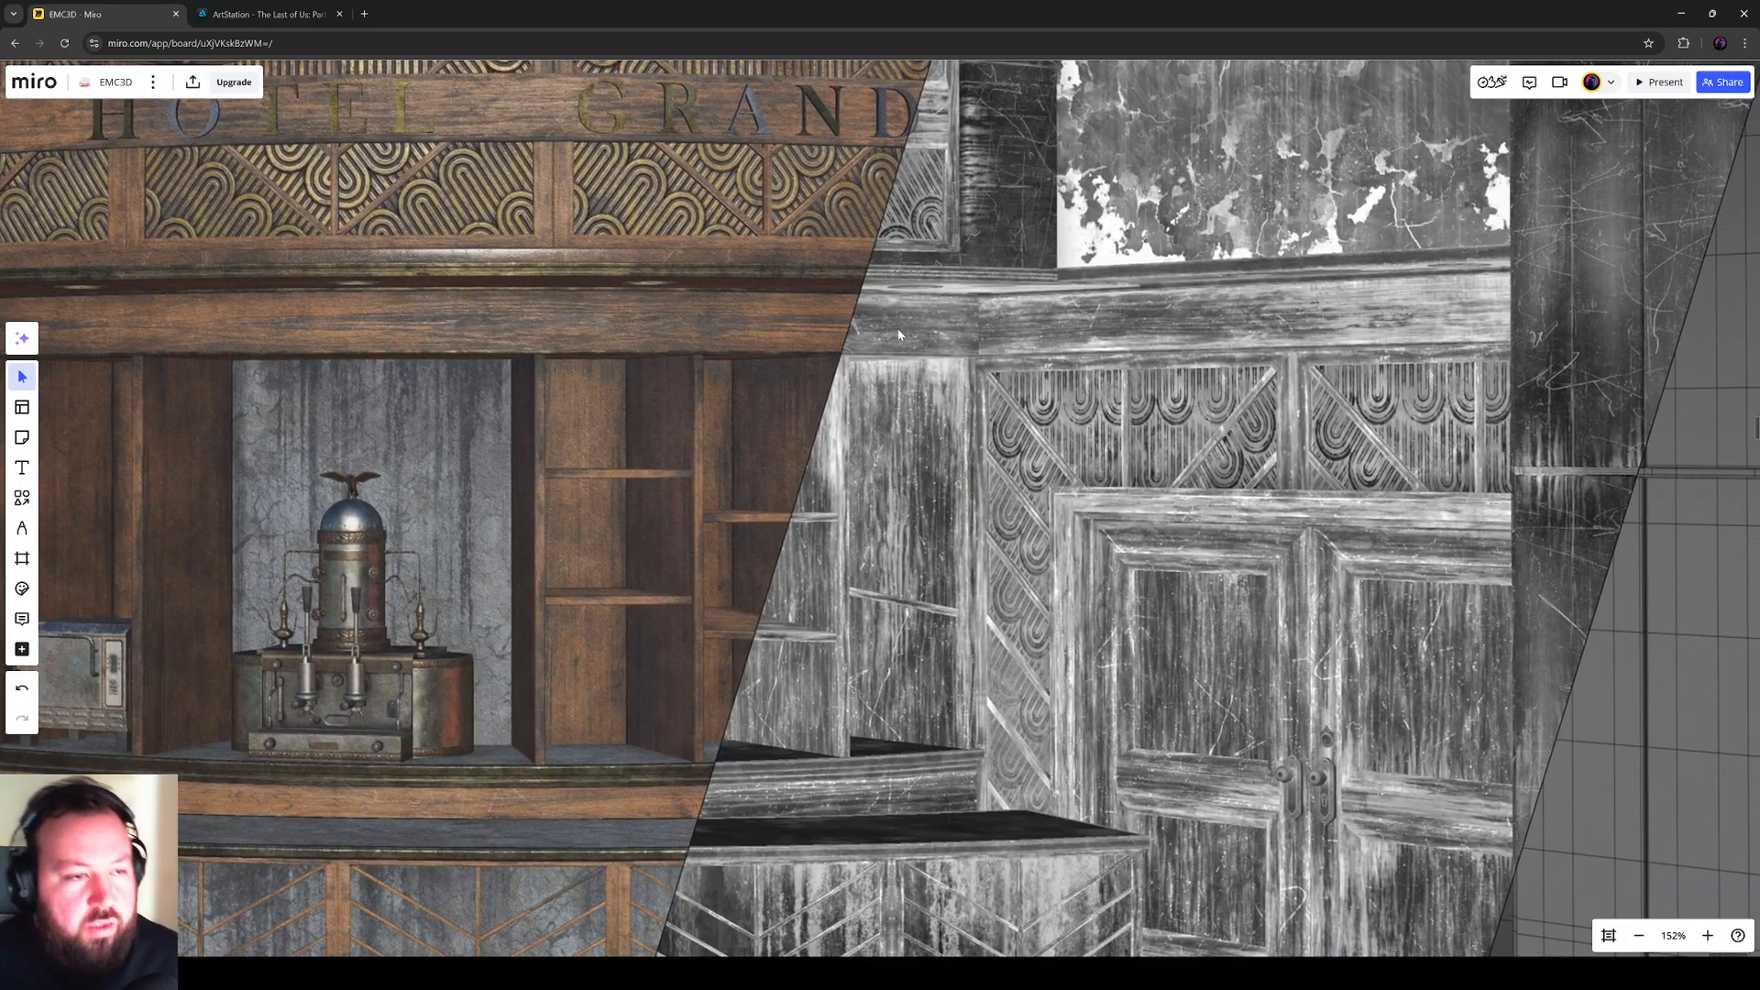
mouse_move(898, 328)
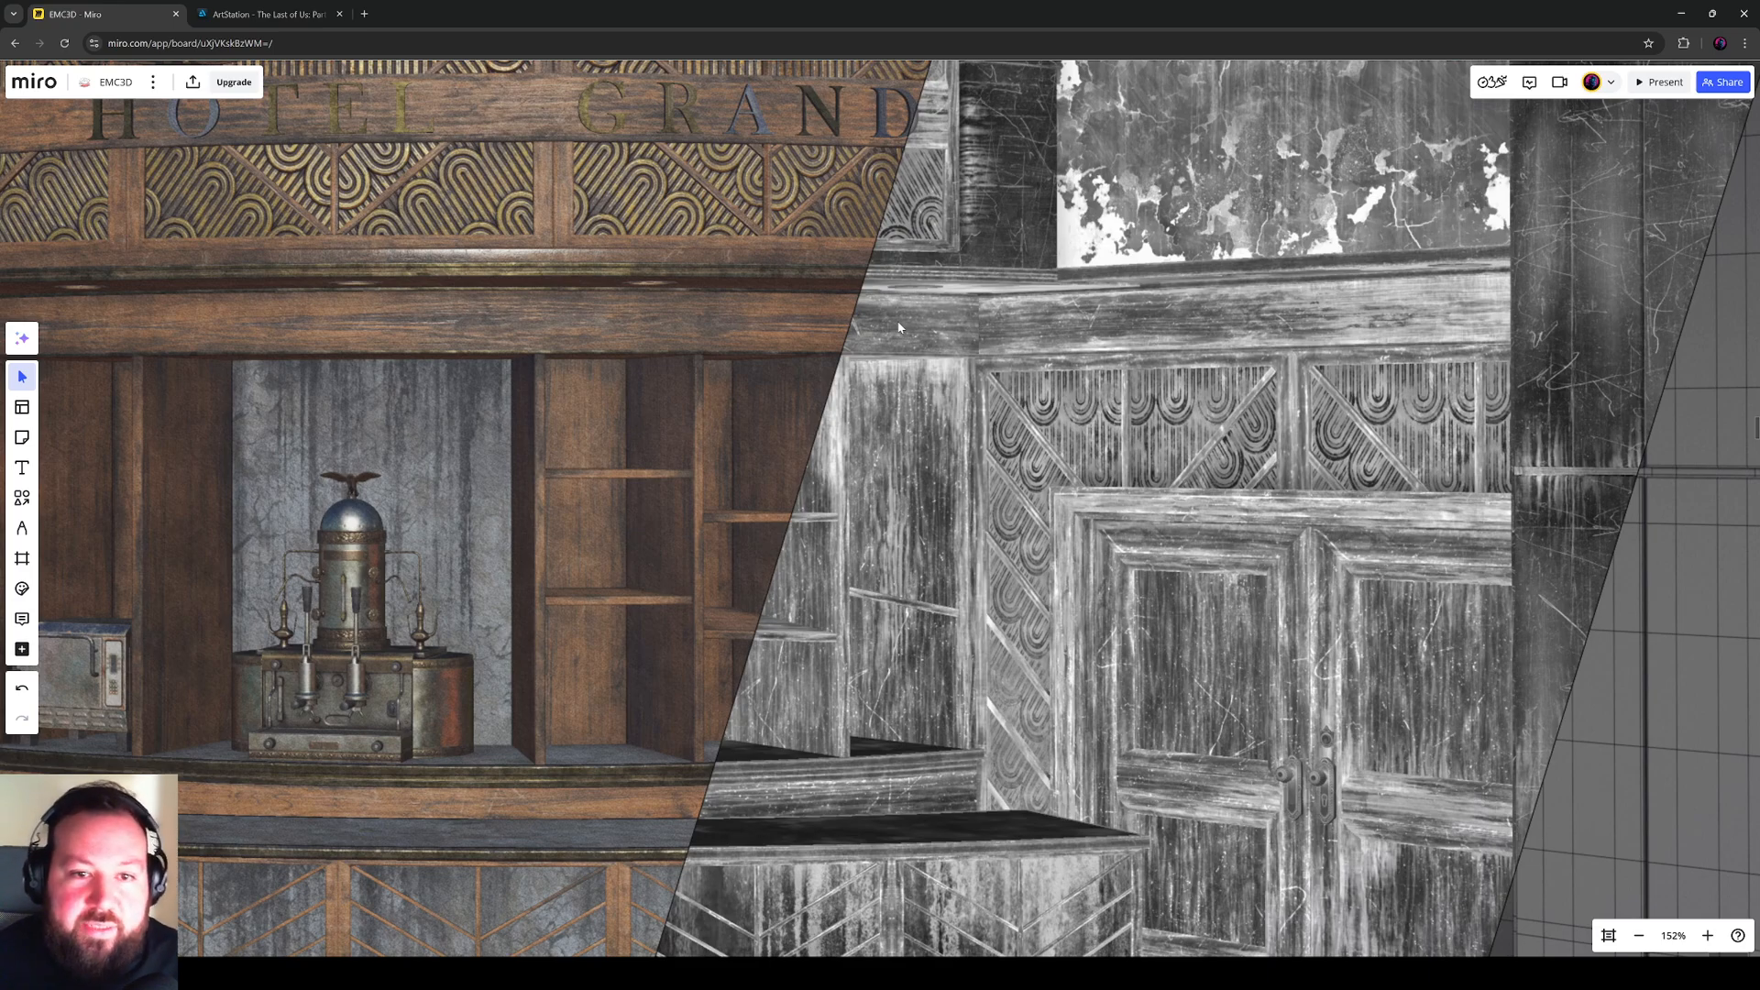
mouse_move(865, 524)
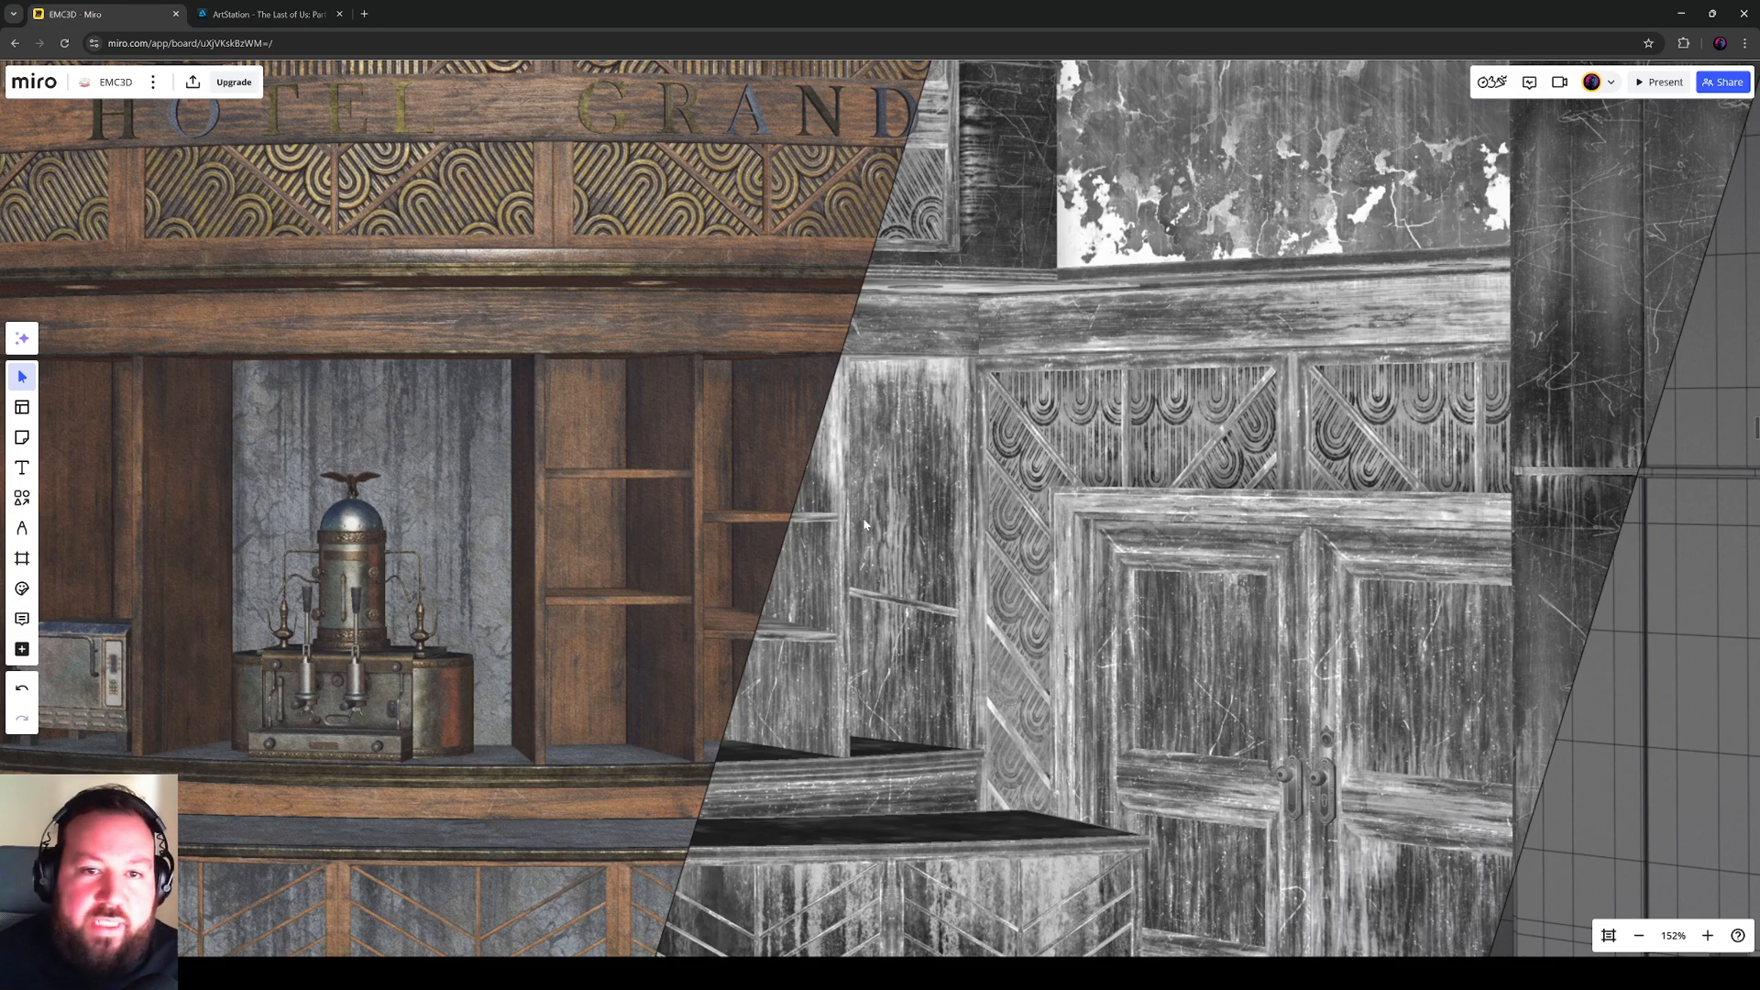
scroll(down, 3)
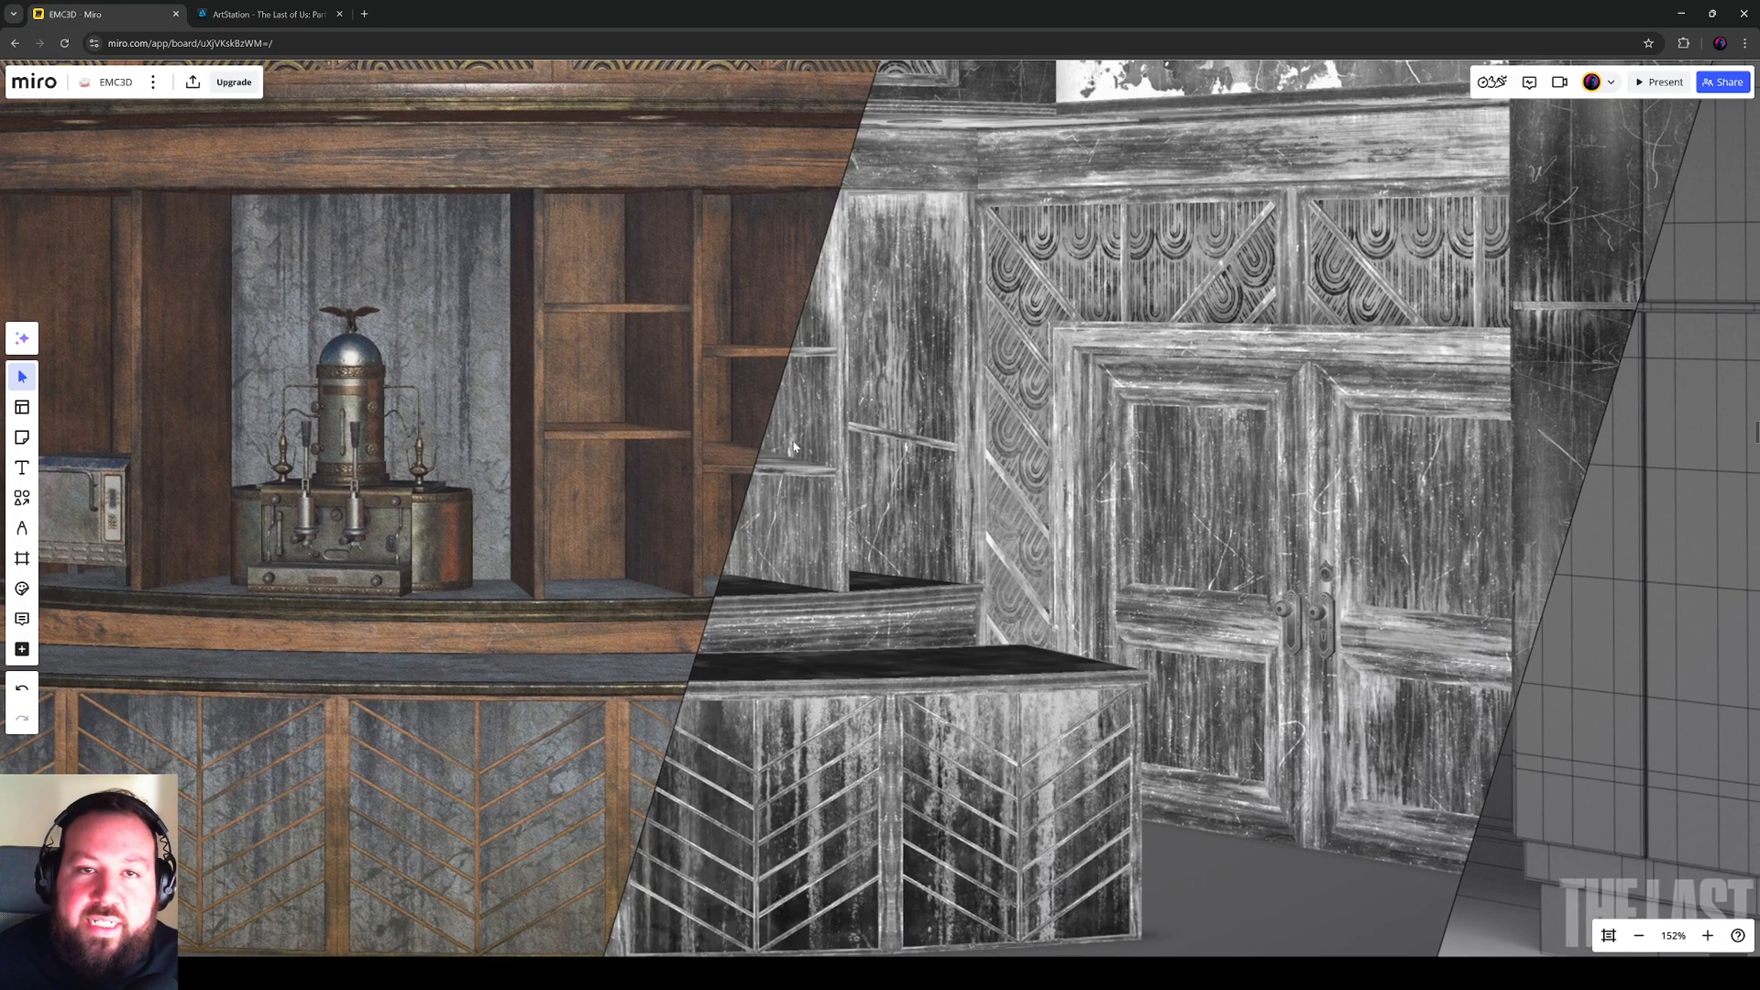
scroll(down, 3)
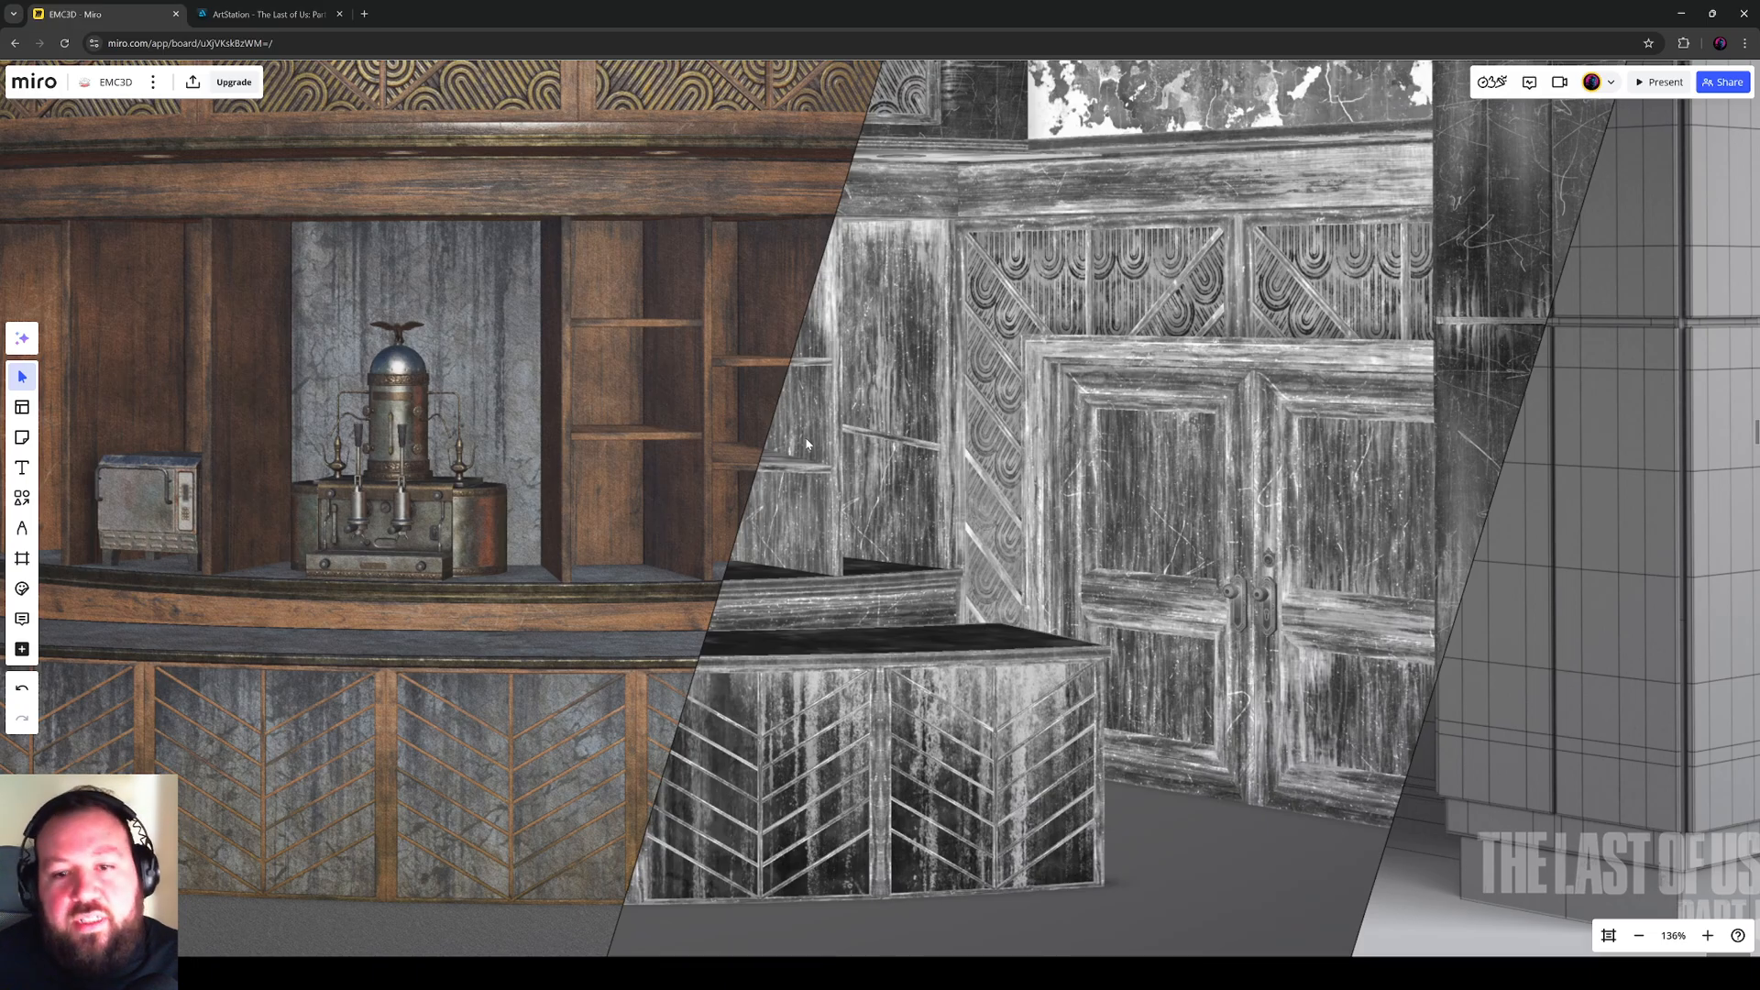
mouse_move(820, 444)
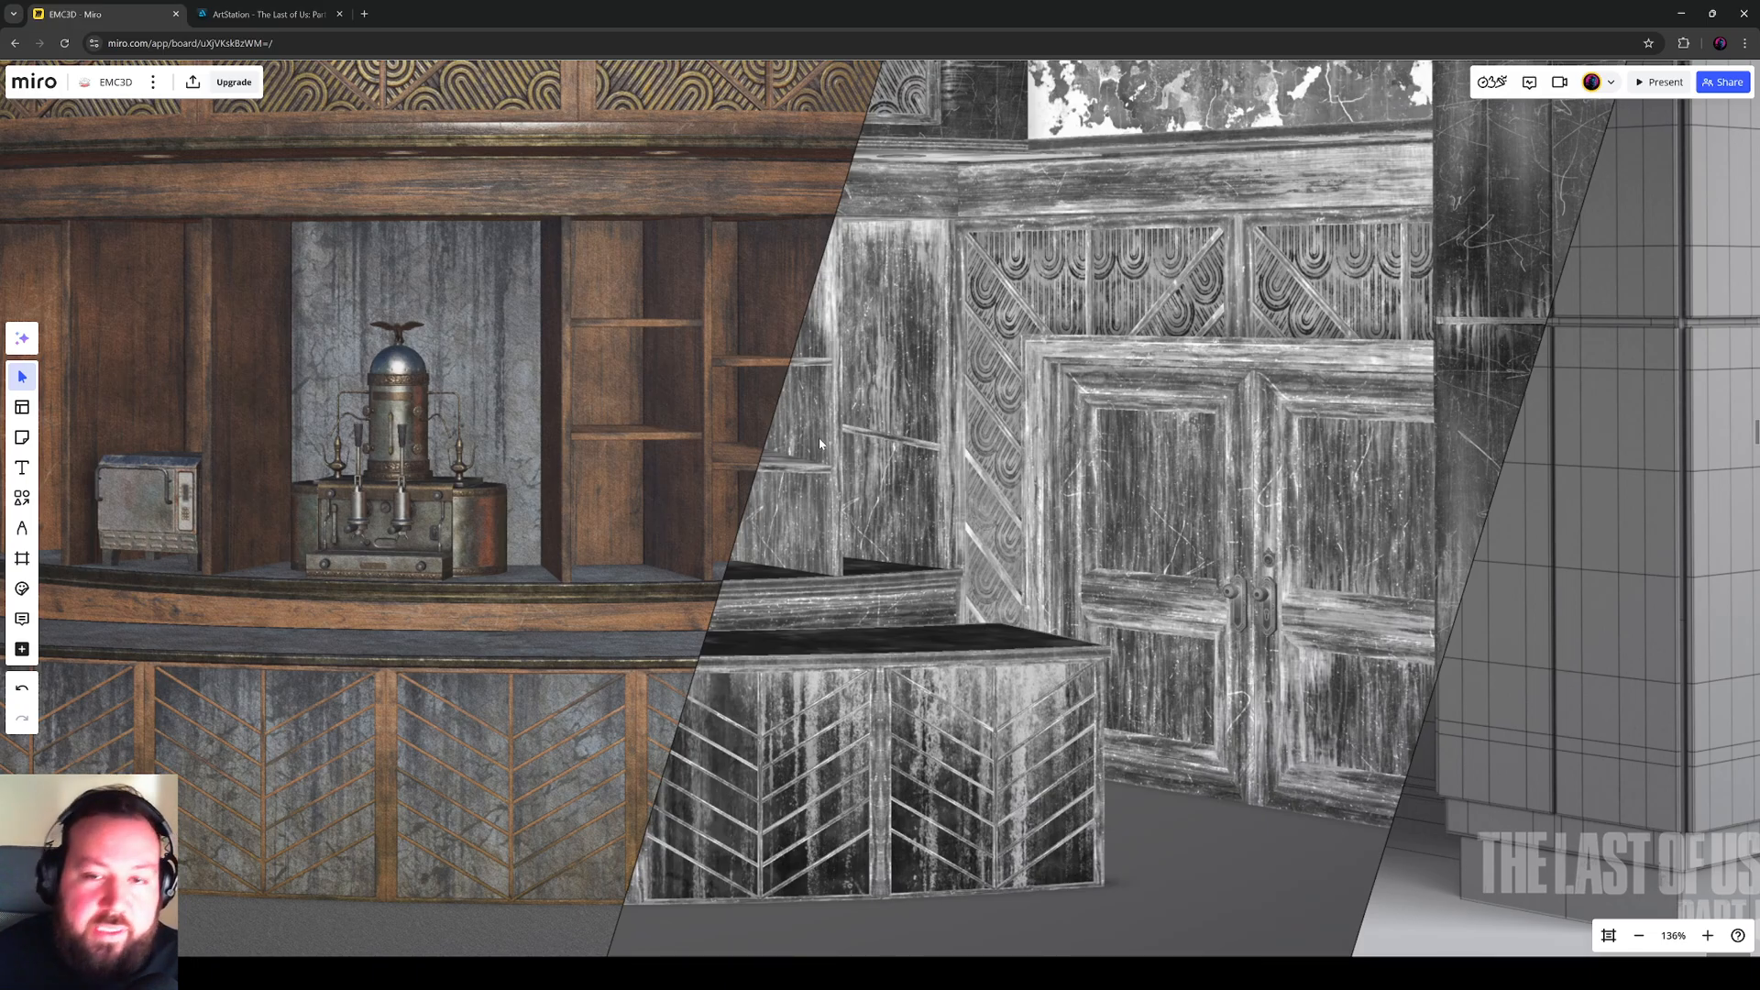
Step: Zoom from the whole reception comparison into the roughness view of the carved double doors
scroll(down, 3)
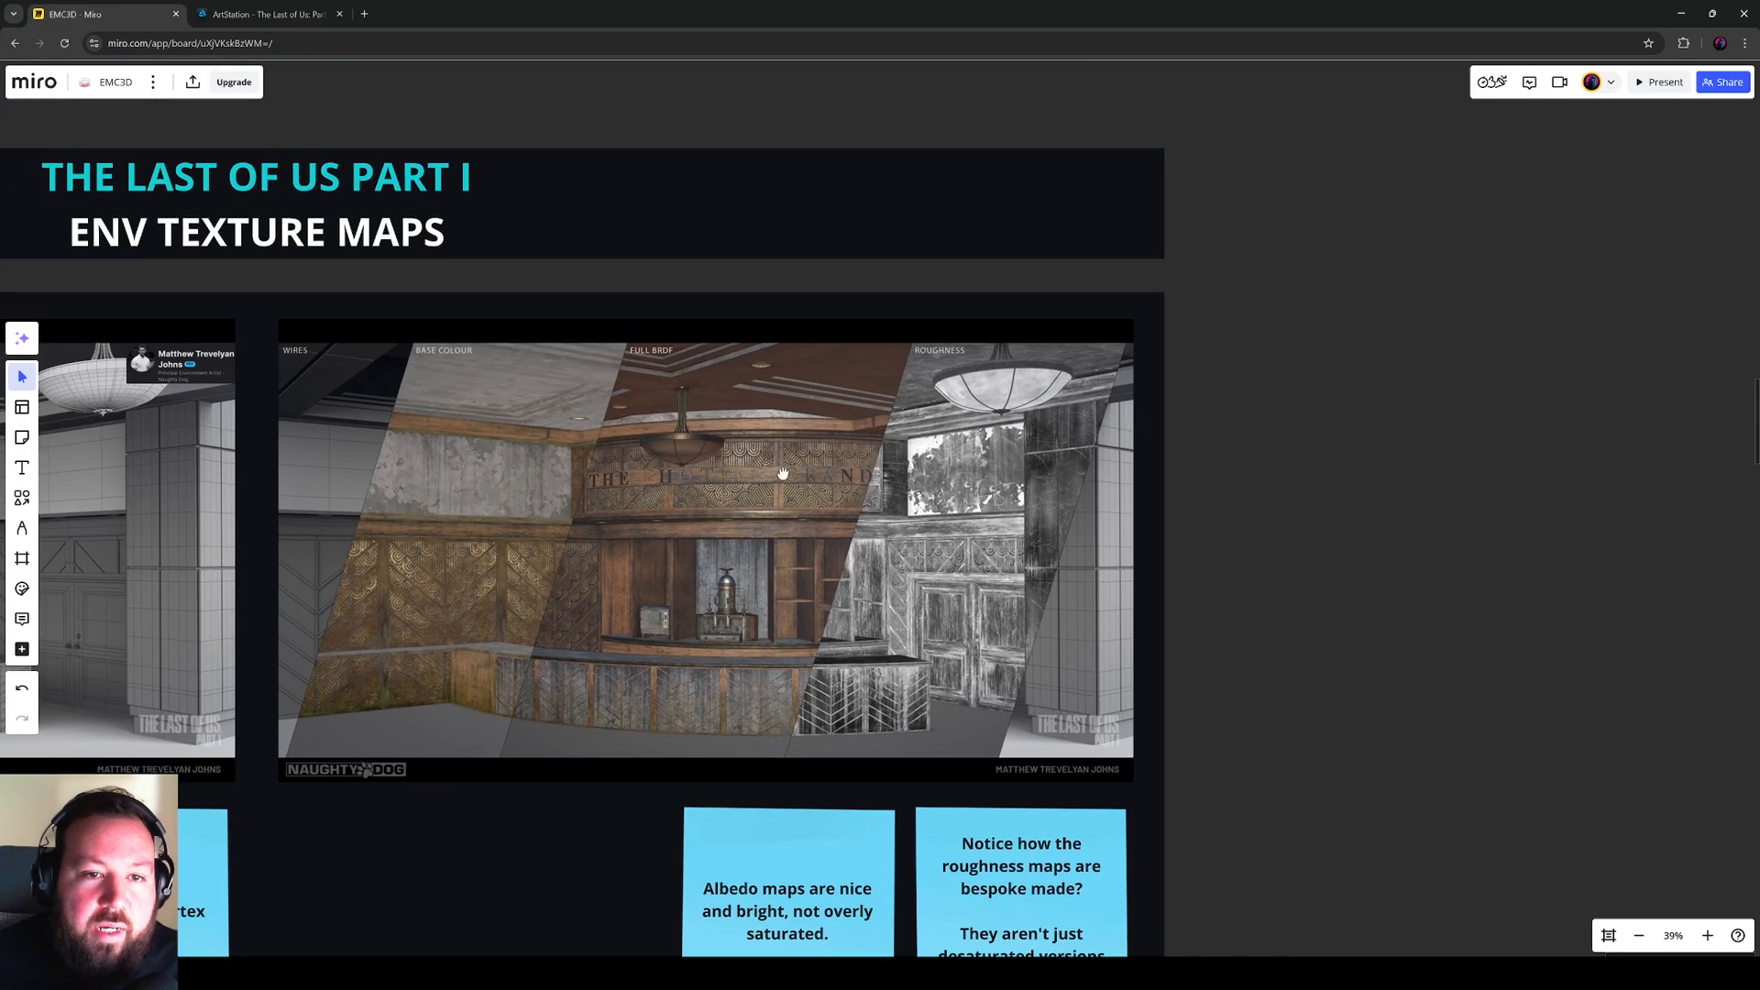
click(1707, 935)
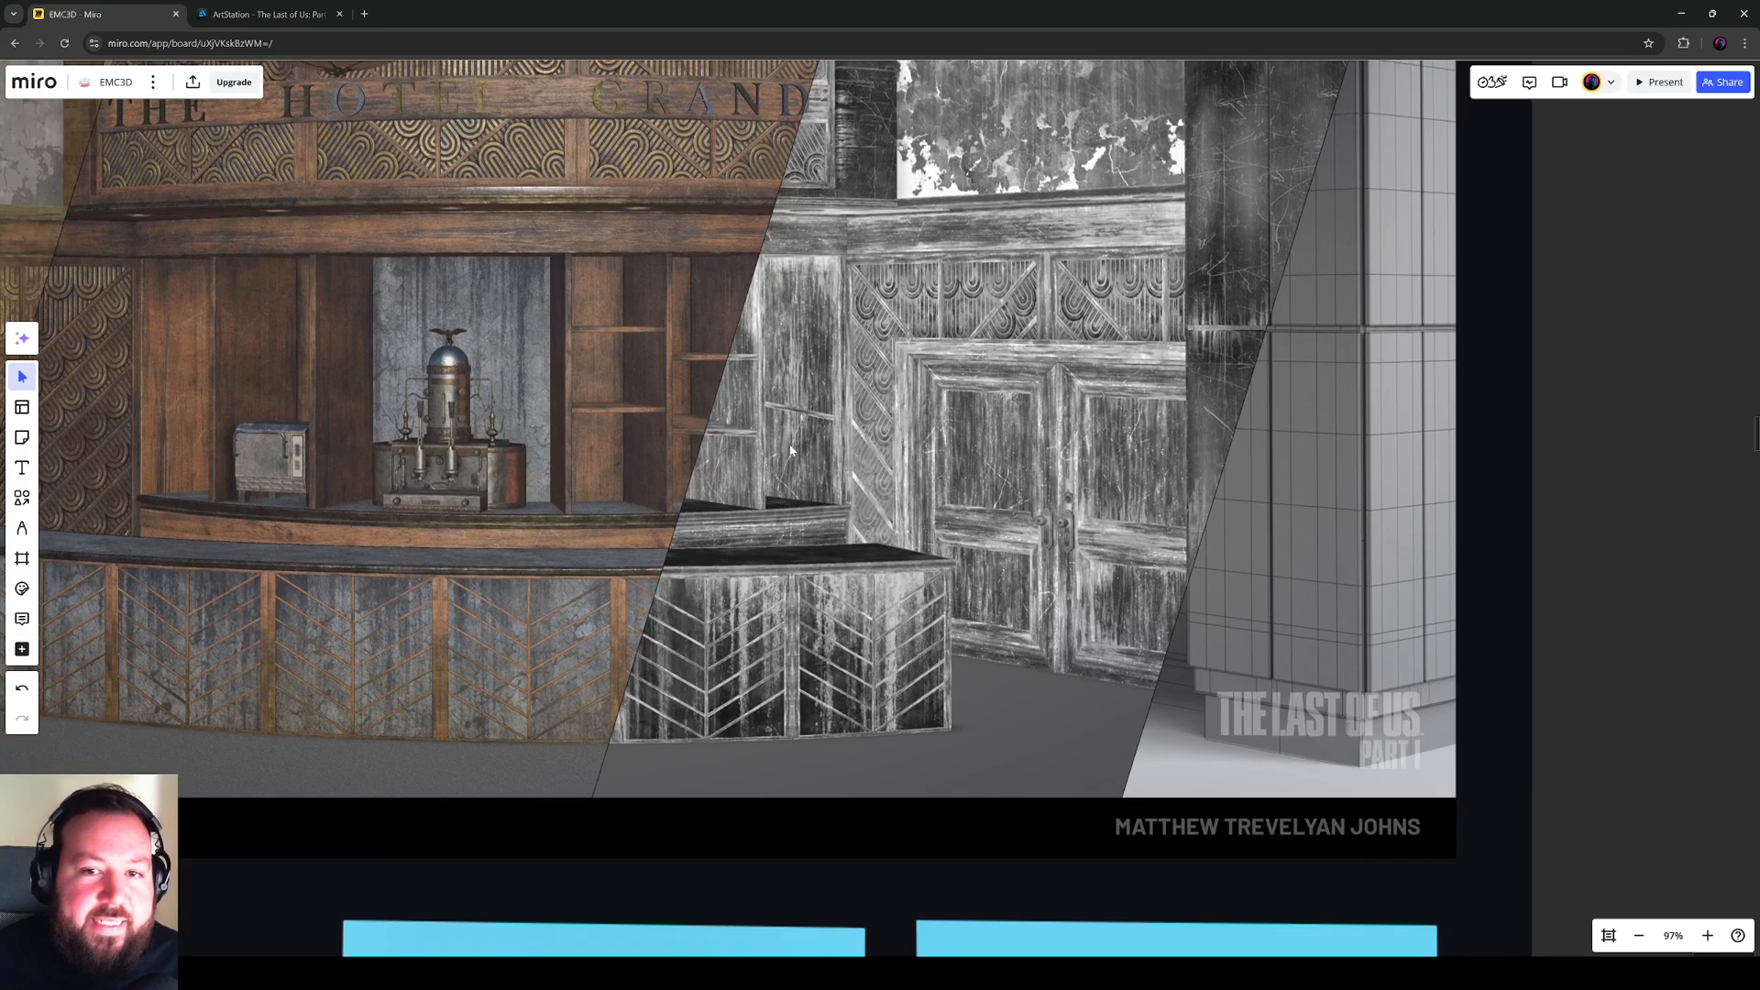
scroll(down, 3)
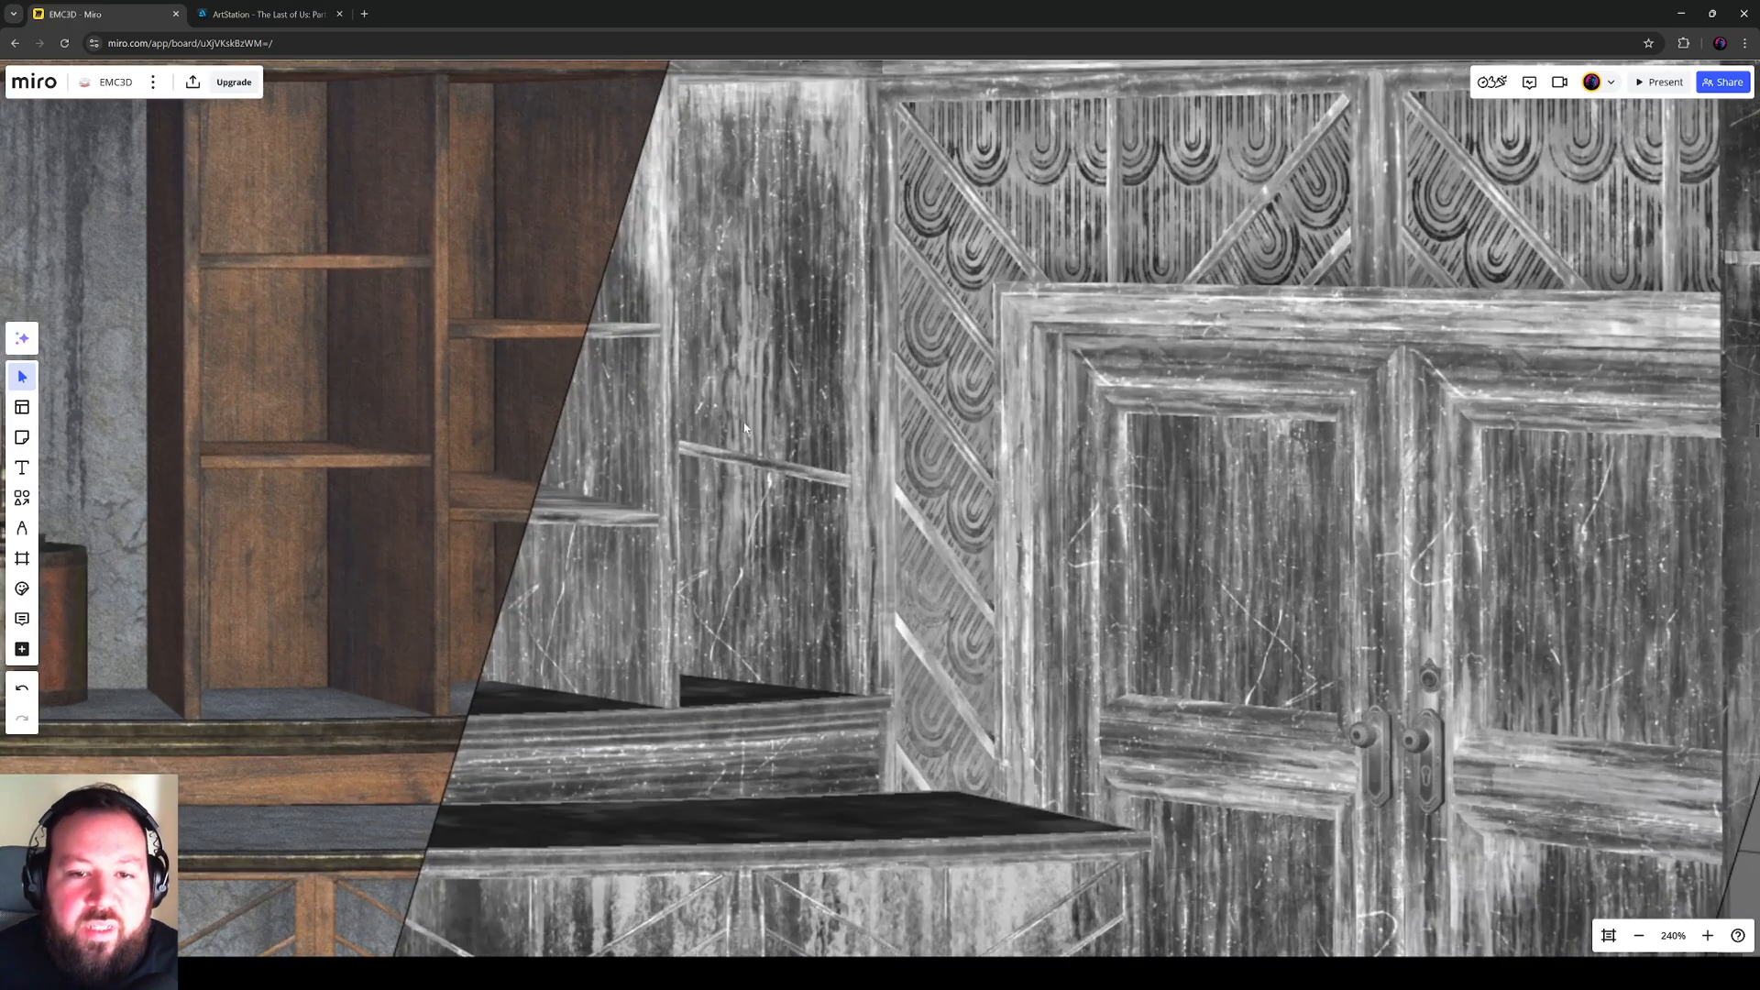
Step: Inspect the carved GRAND sign close up, then zoom out to about 115% showing the whole desk
scroll(down, 3)
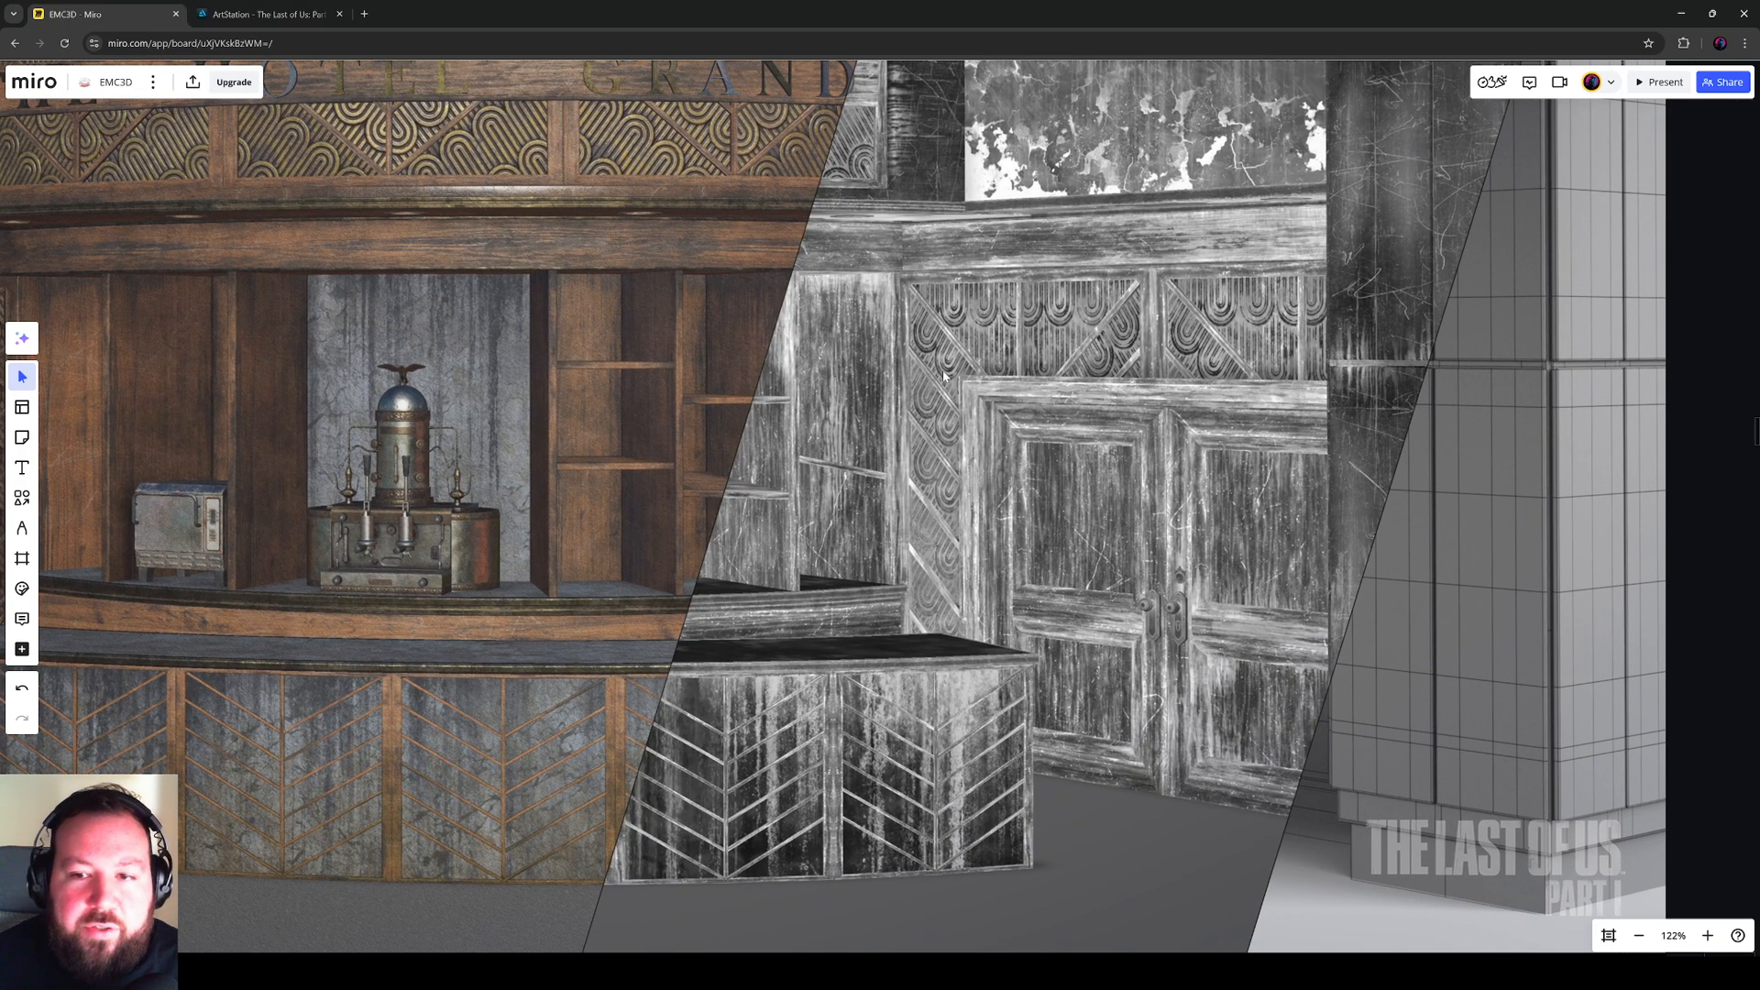
scroll(up, 3)
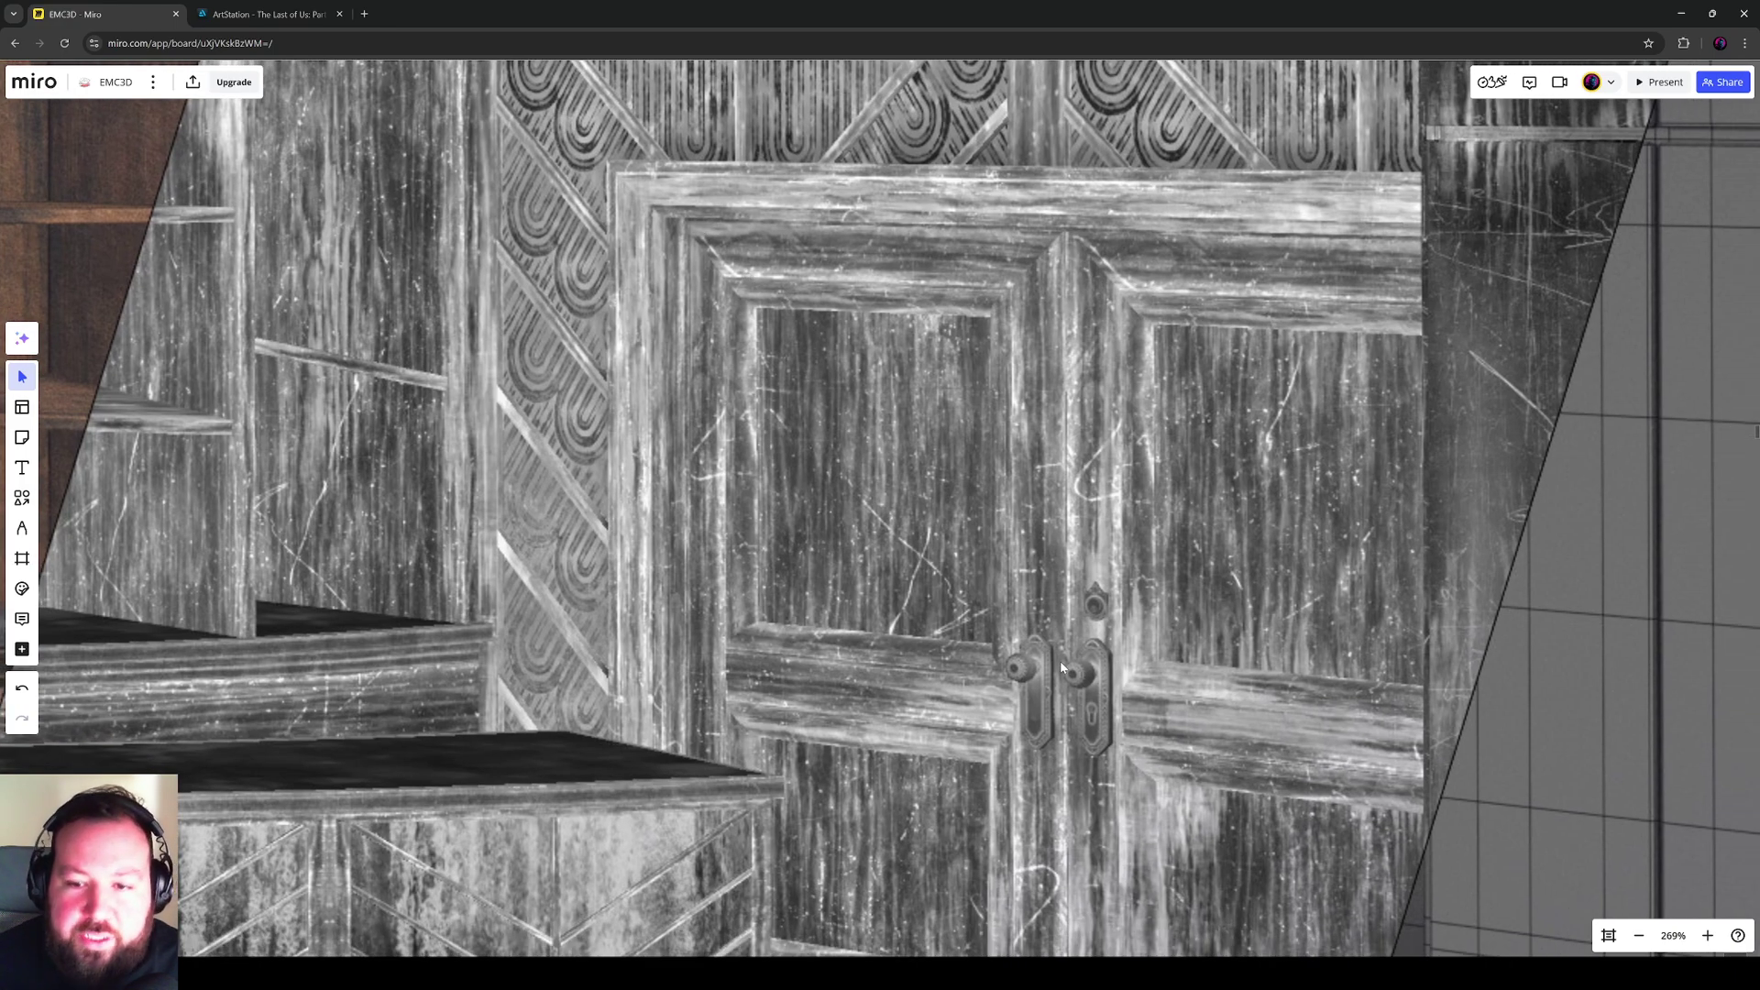
mouse_move(1110, 433)
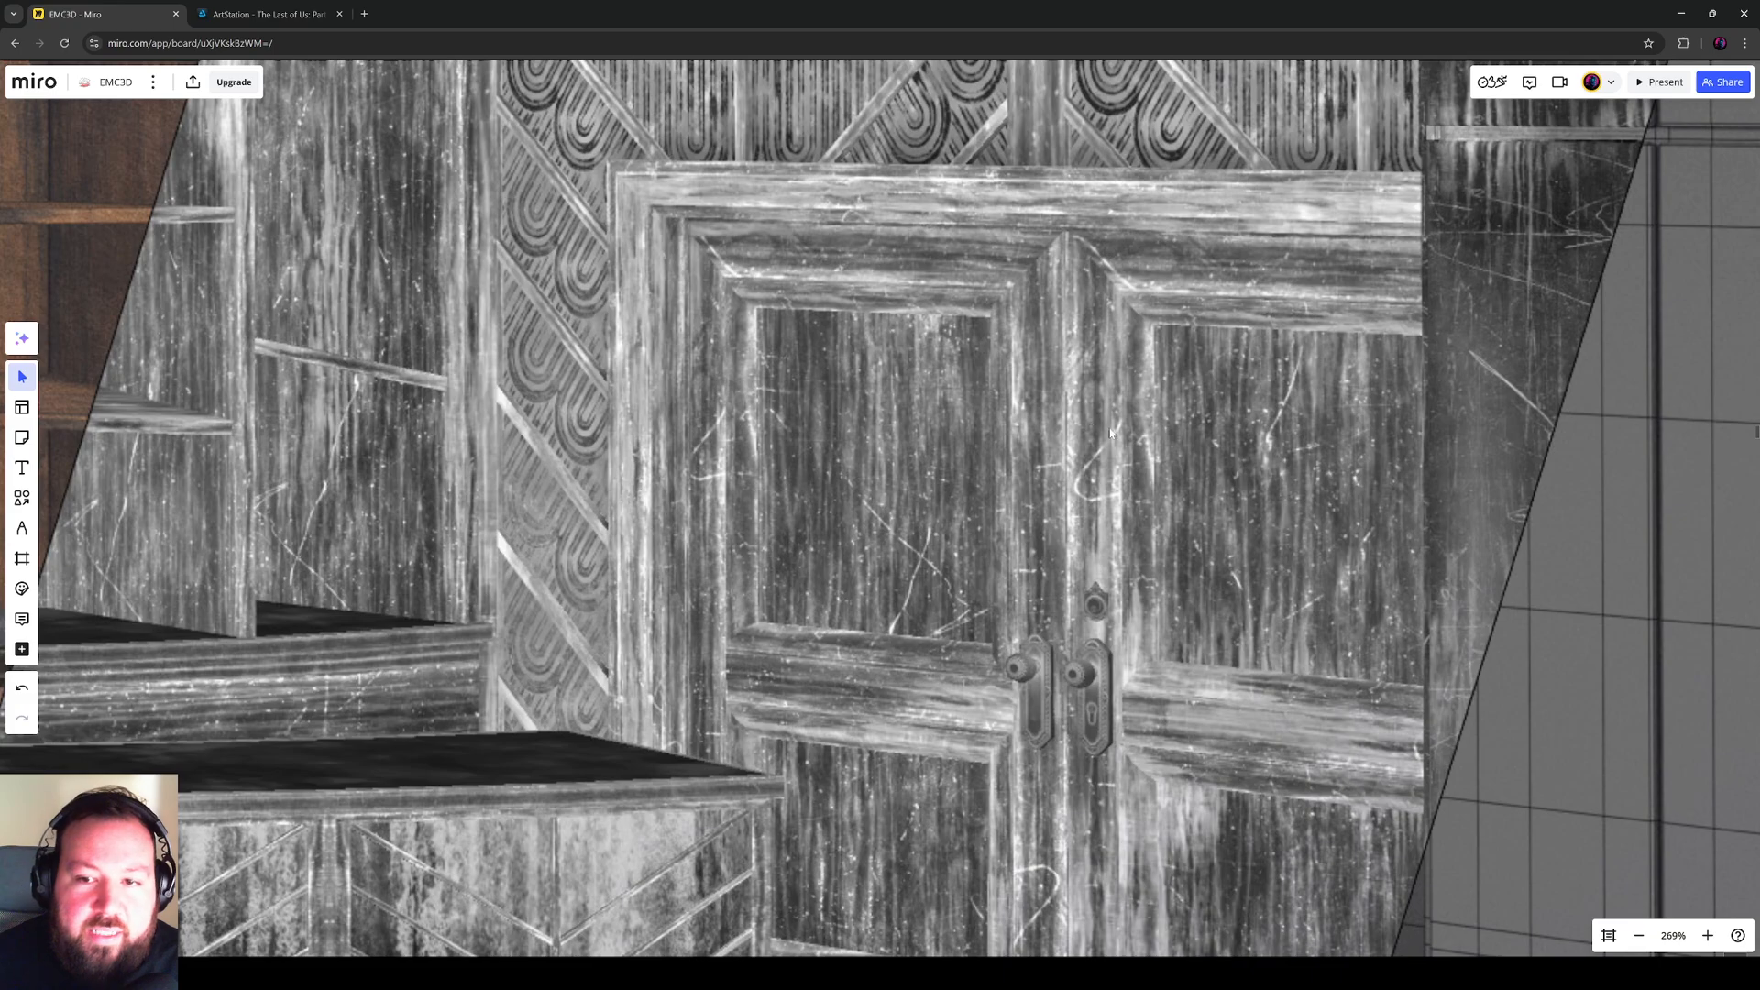
mouse_move(704, 393)
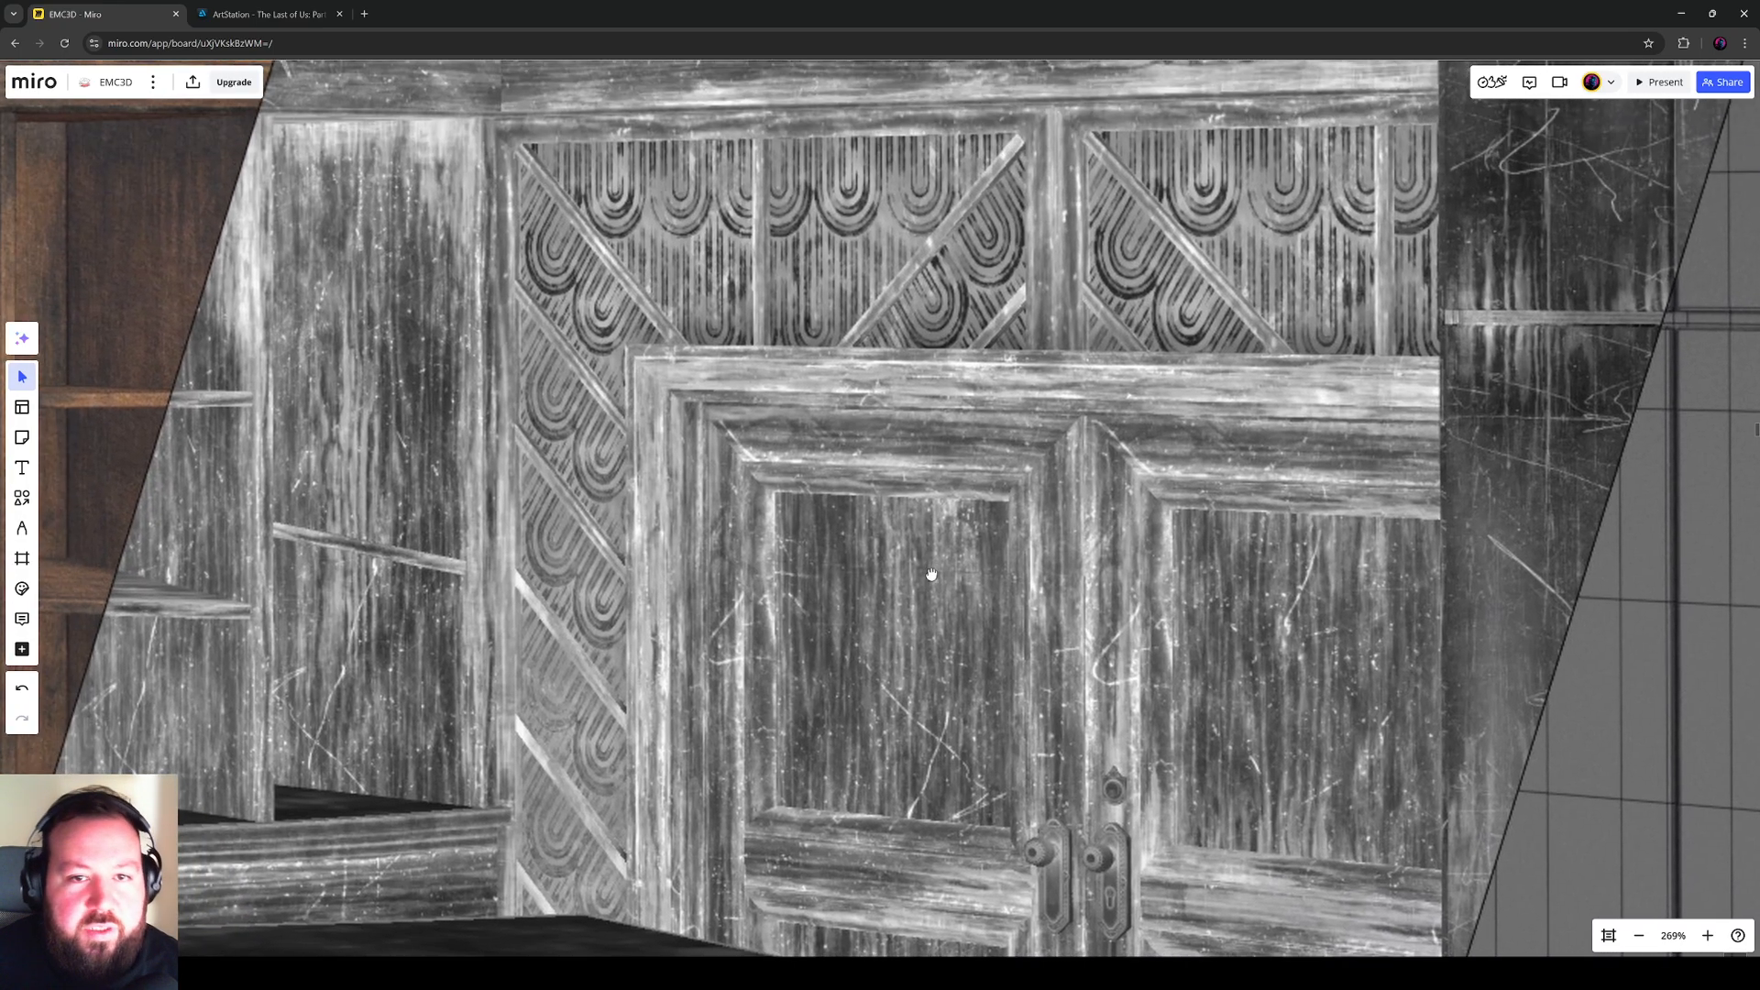
scroll(down, 3)
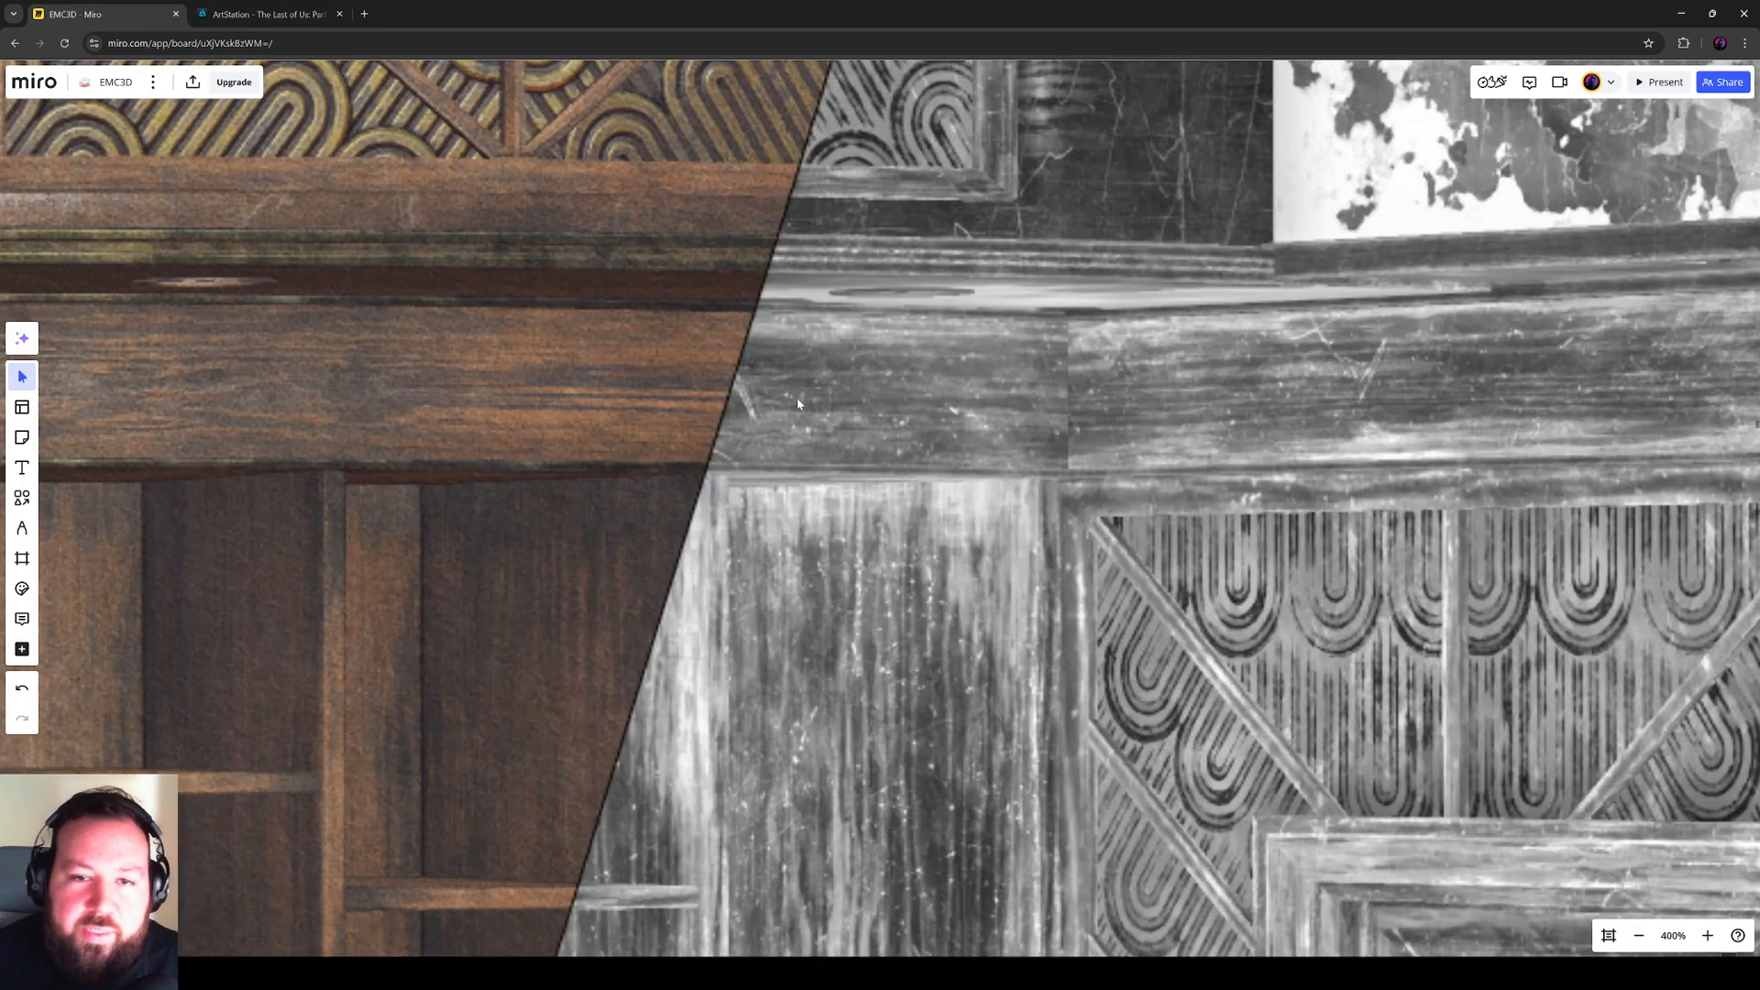
mouse_move(822, 433)
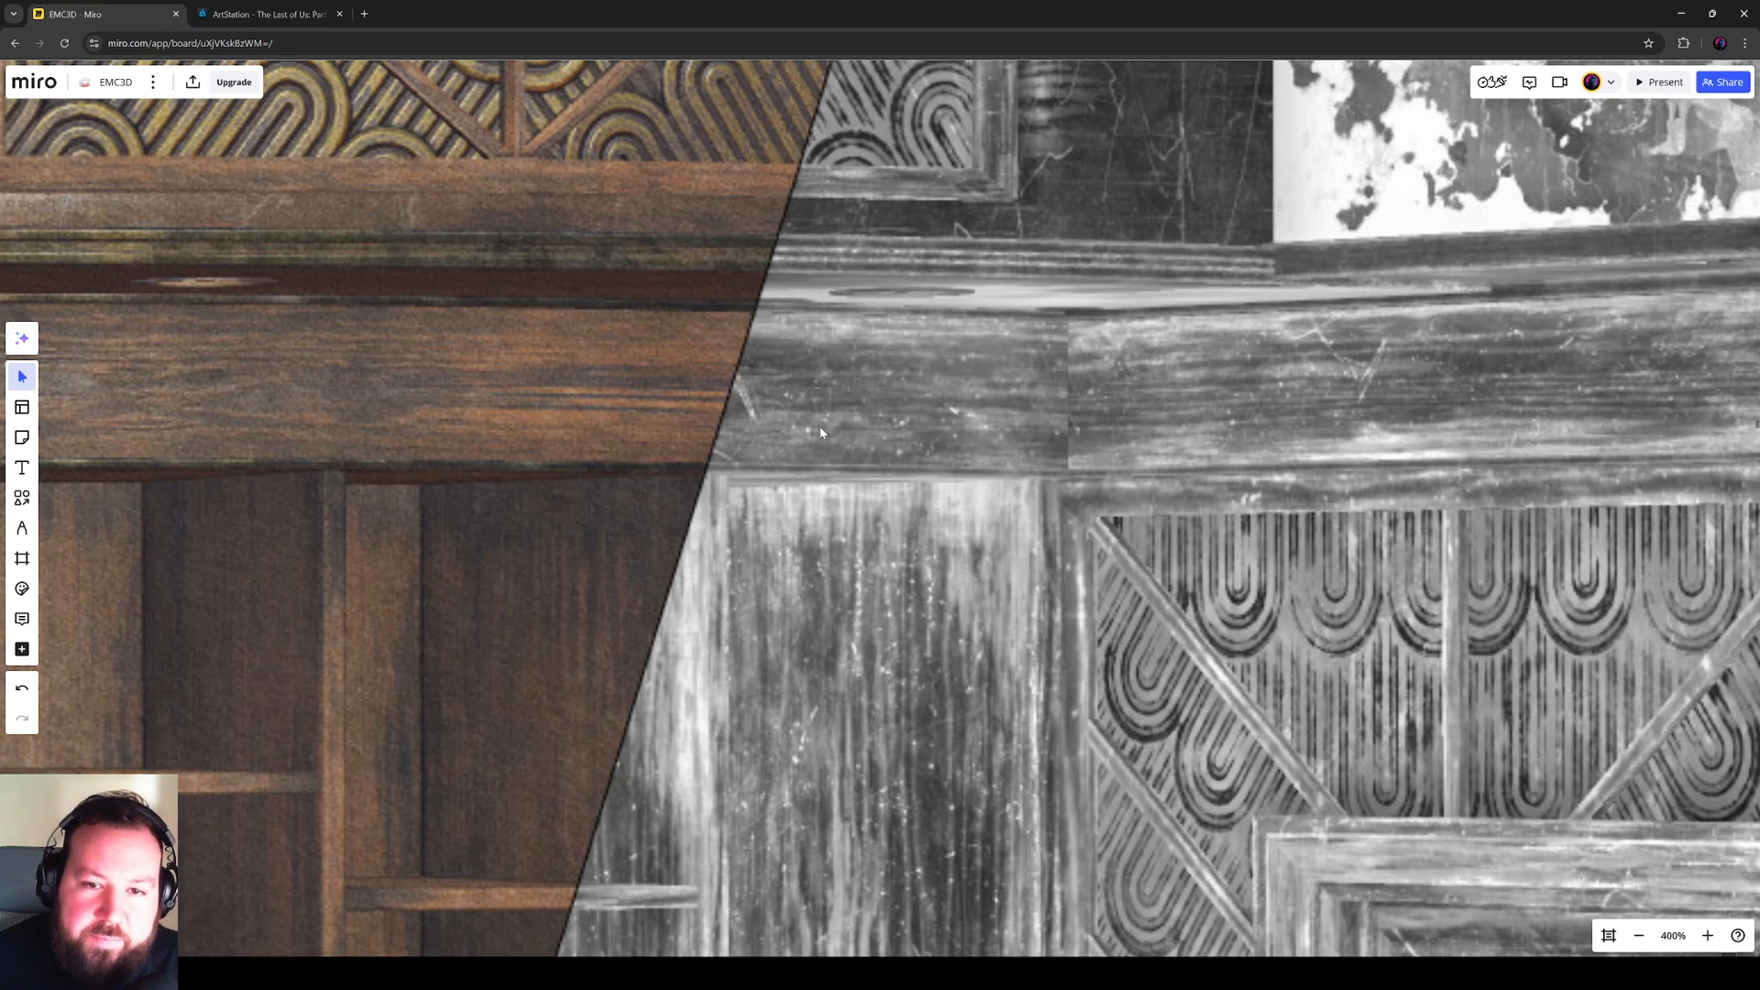
mouse_move(563, 417)
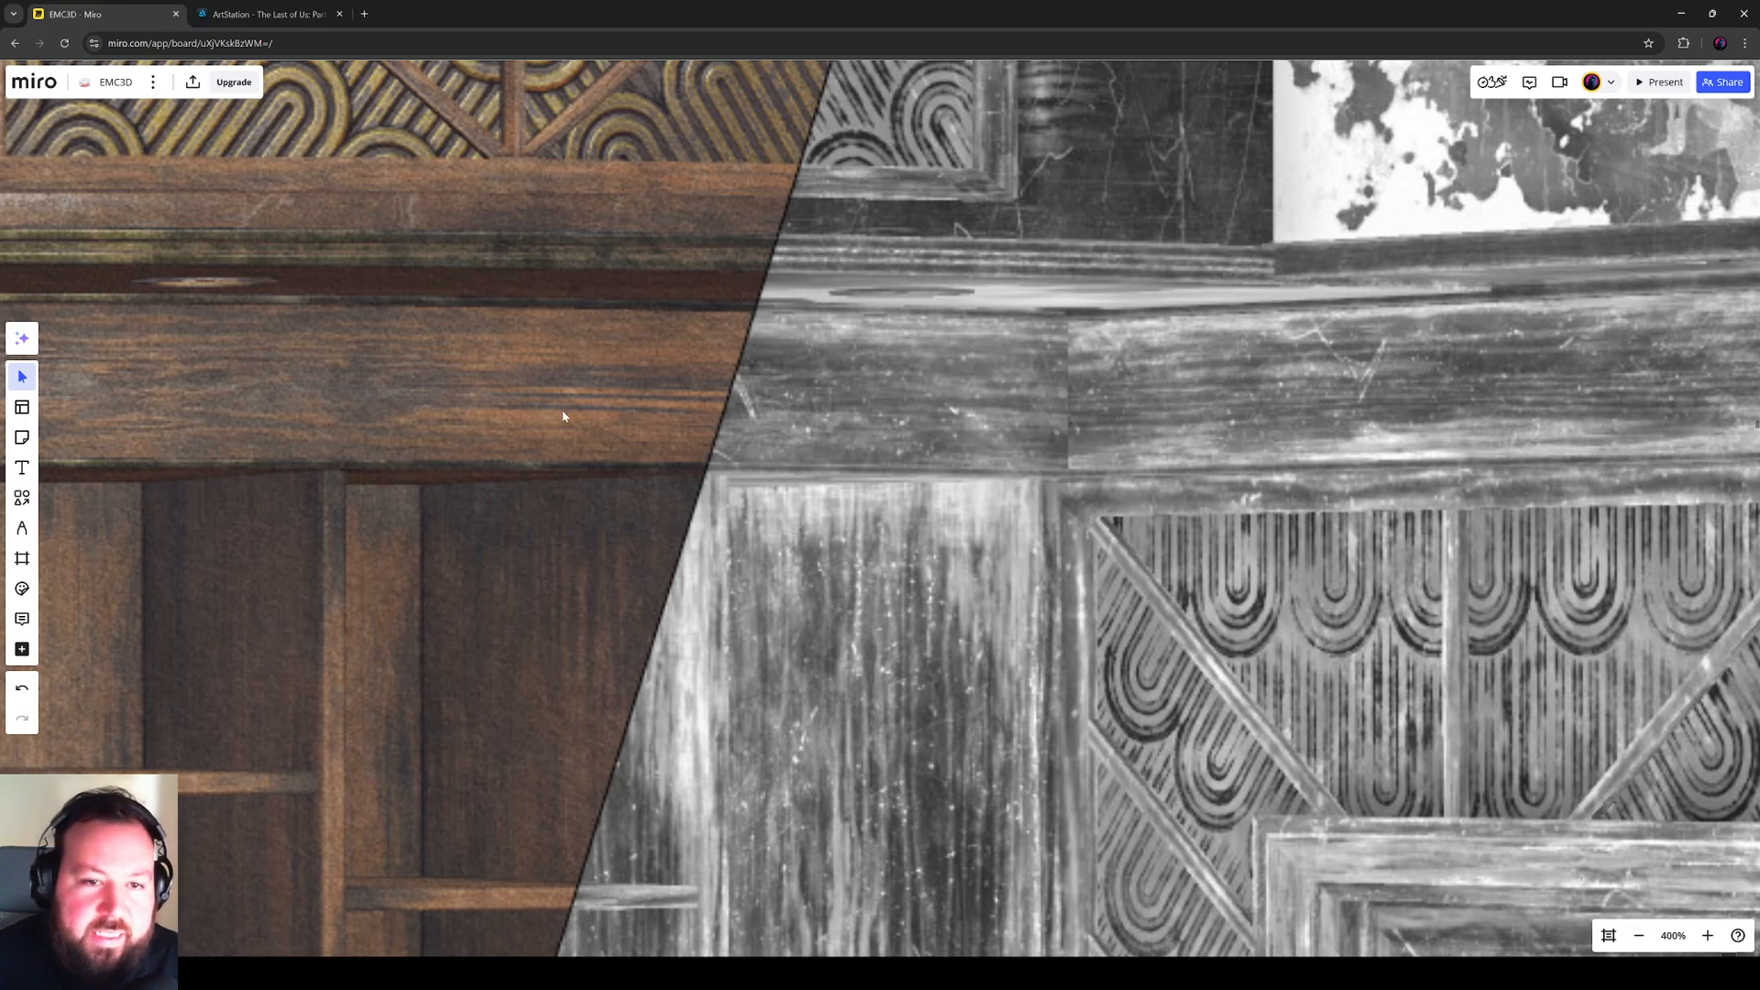
mouse_move(897, 417)
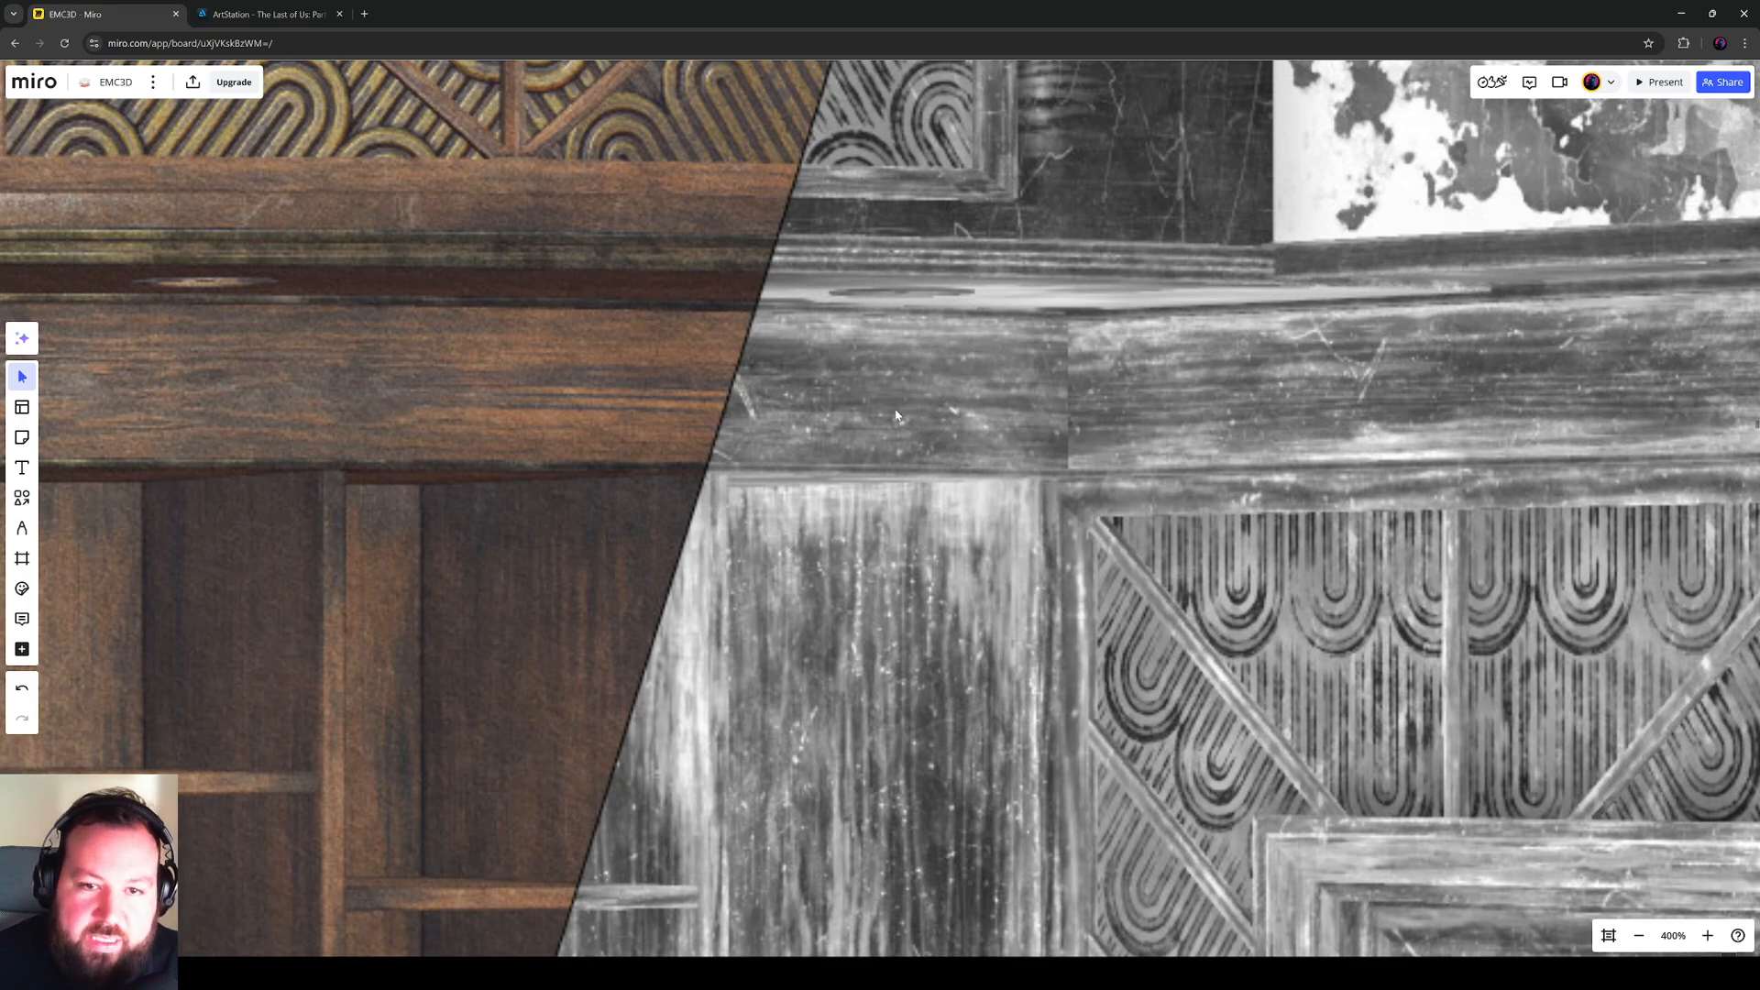
mouse_move(816, 422)
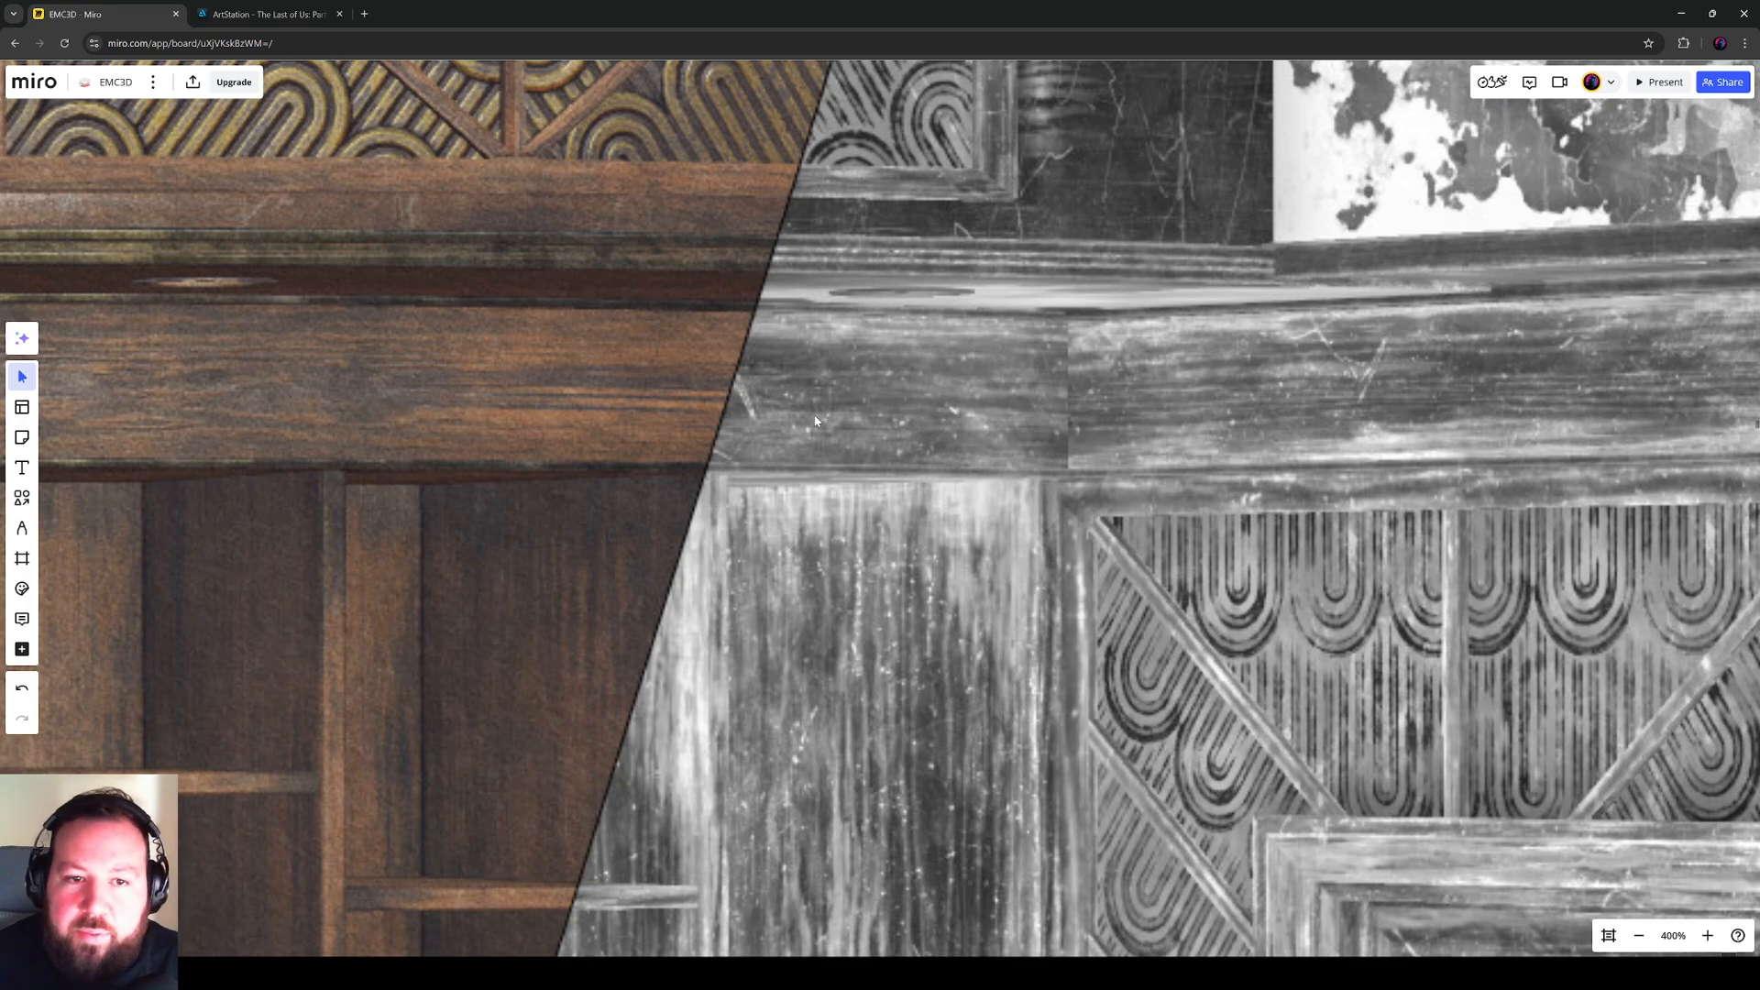
scroll(down, 3)
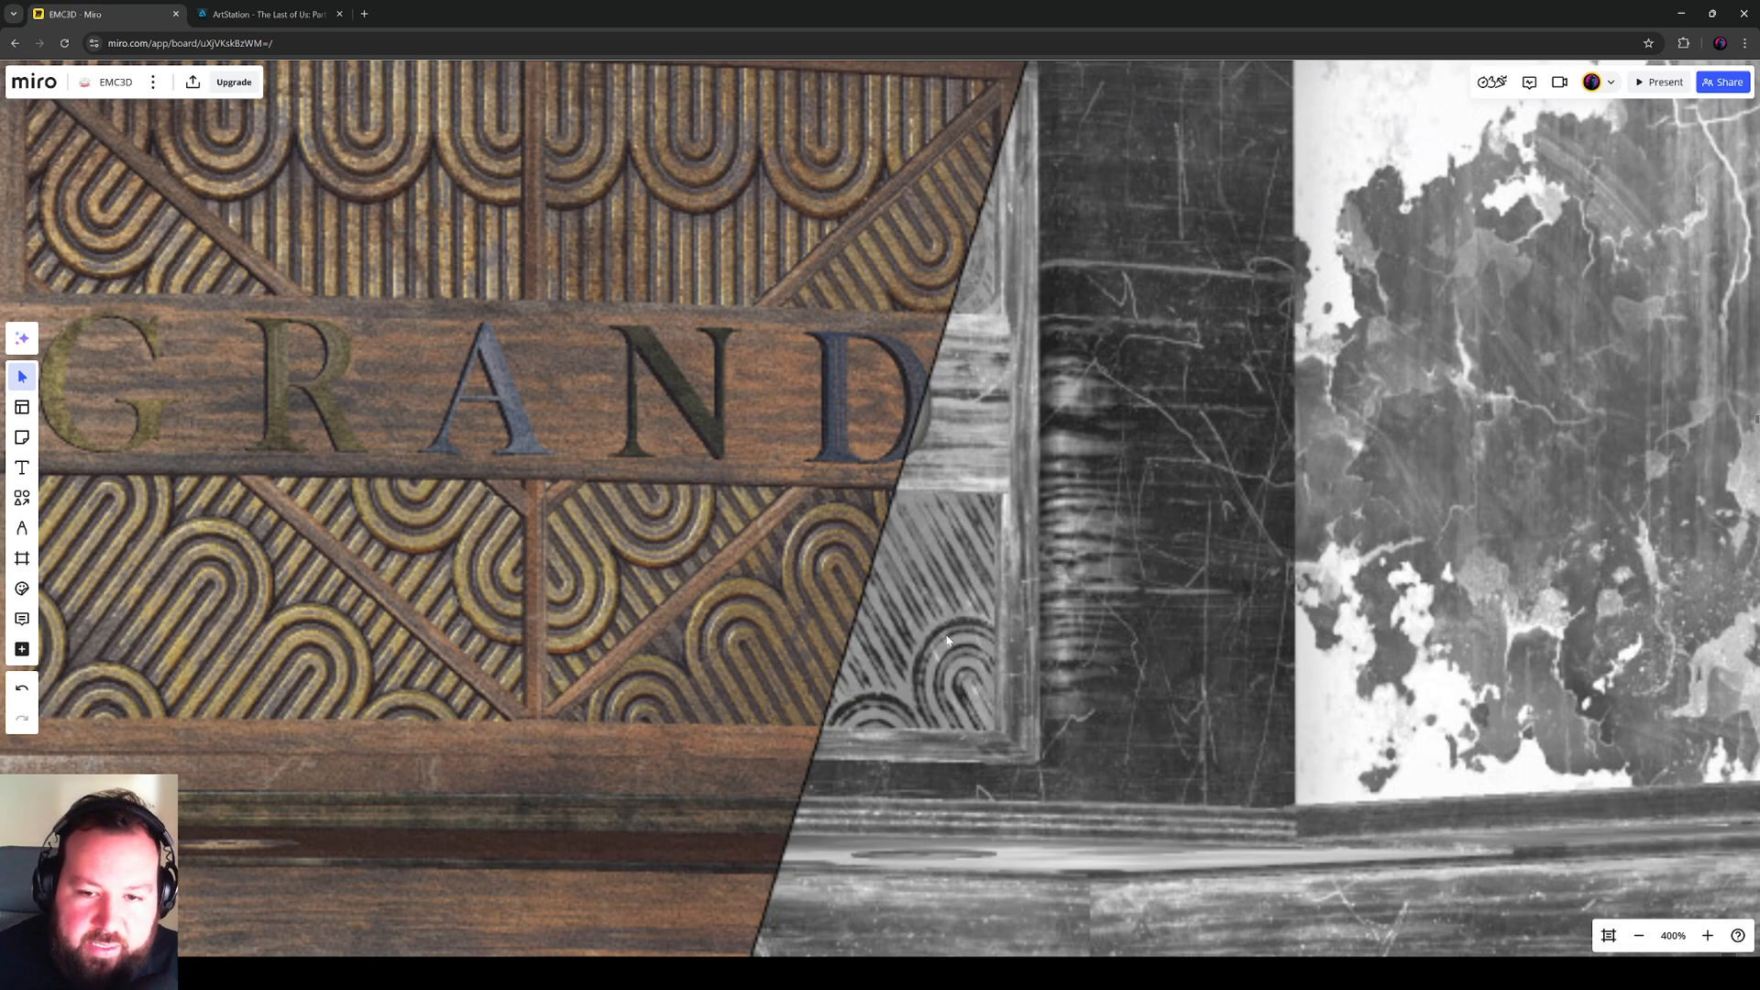
mouse_move(856, 613)
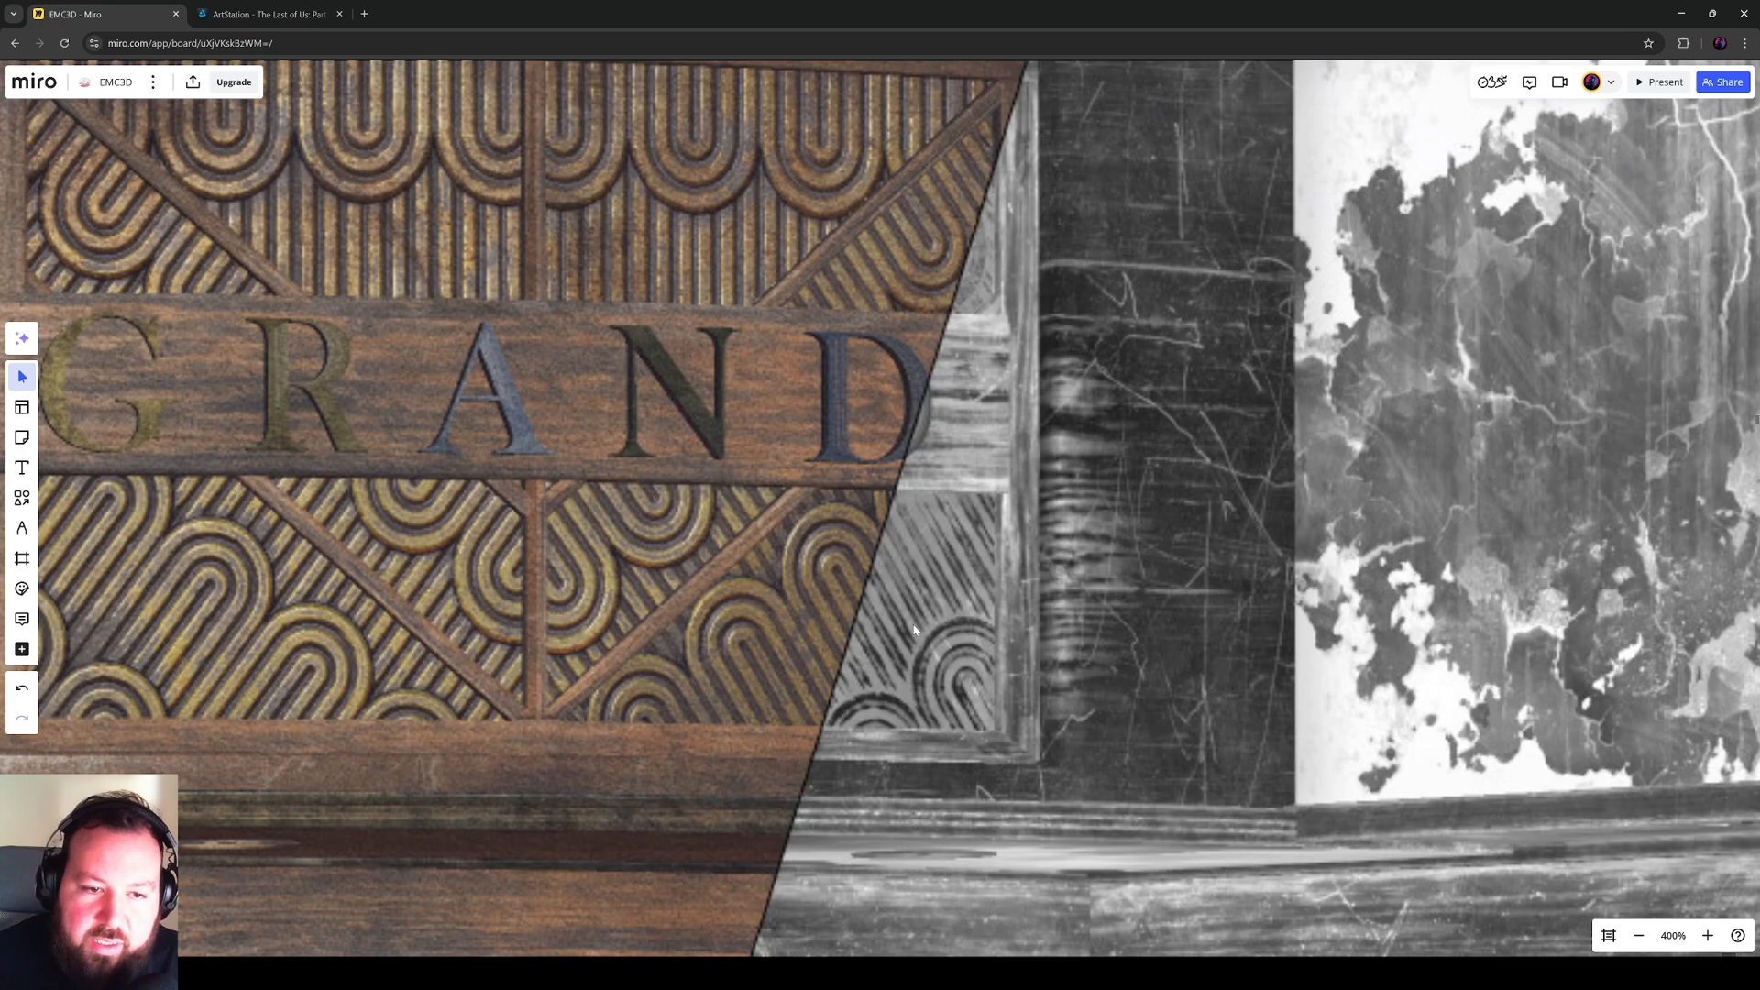
scroll(down, 3)
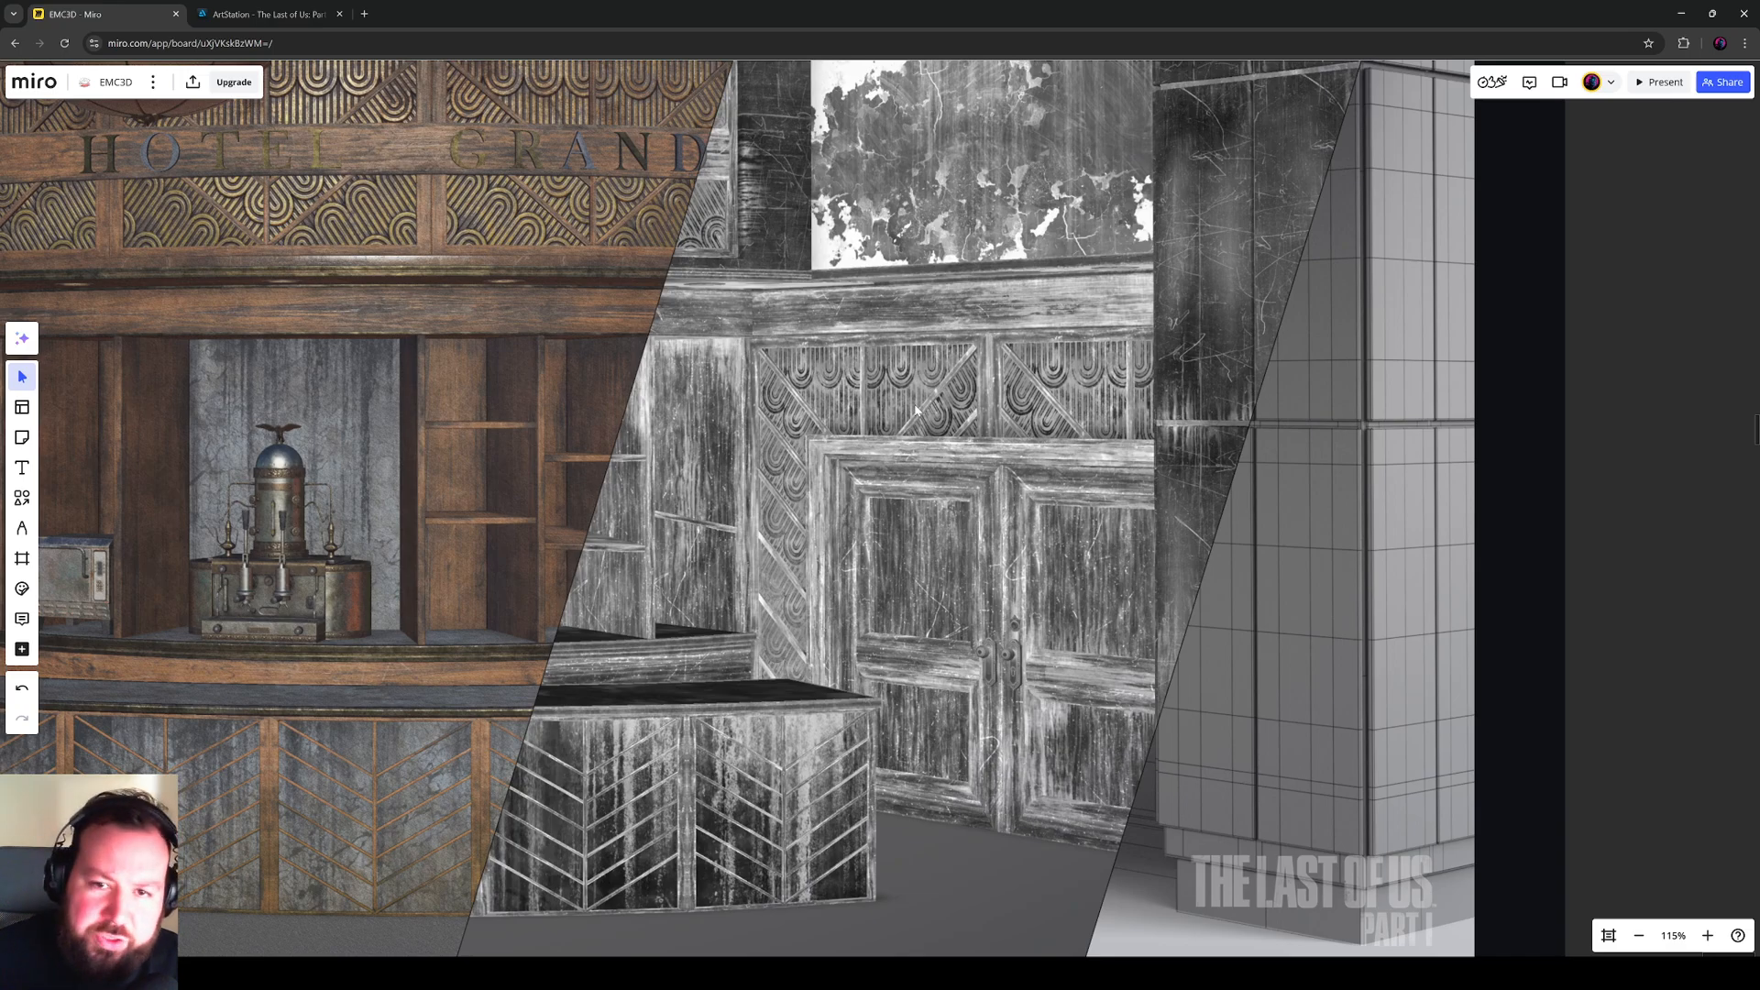
mouse_move(825, 407)
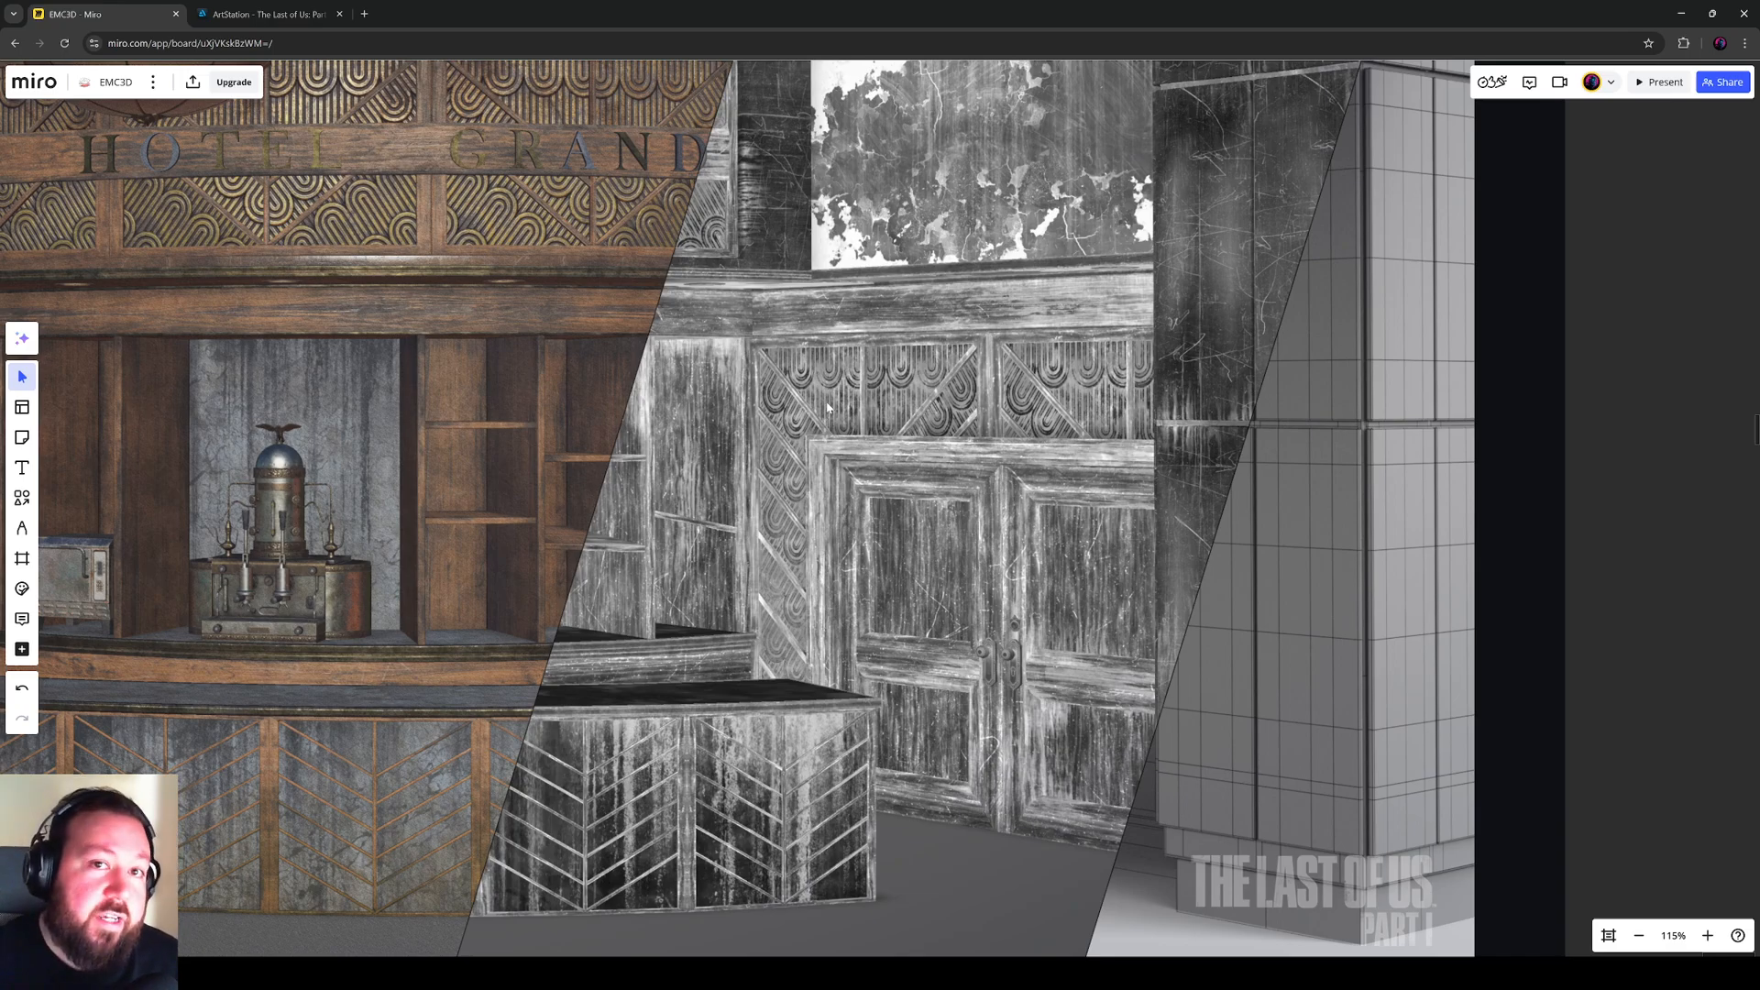
Step: Zoom past the peeling wall panel into the chevron counter front at around 227%
scroll(down, 3)
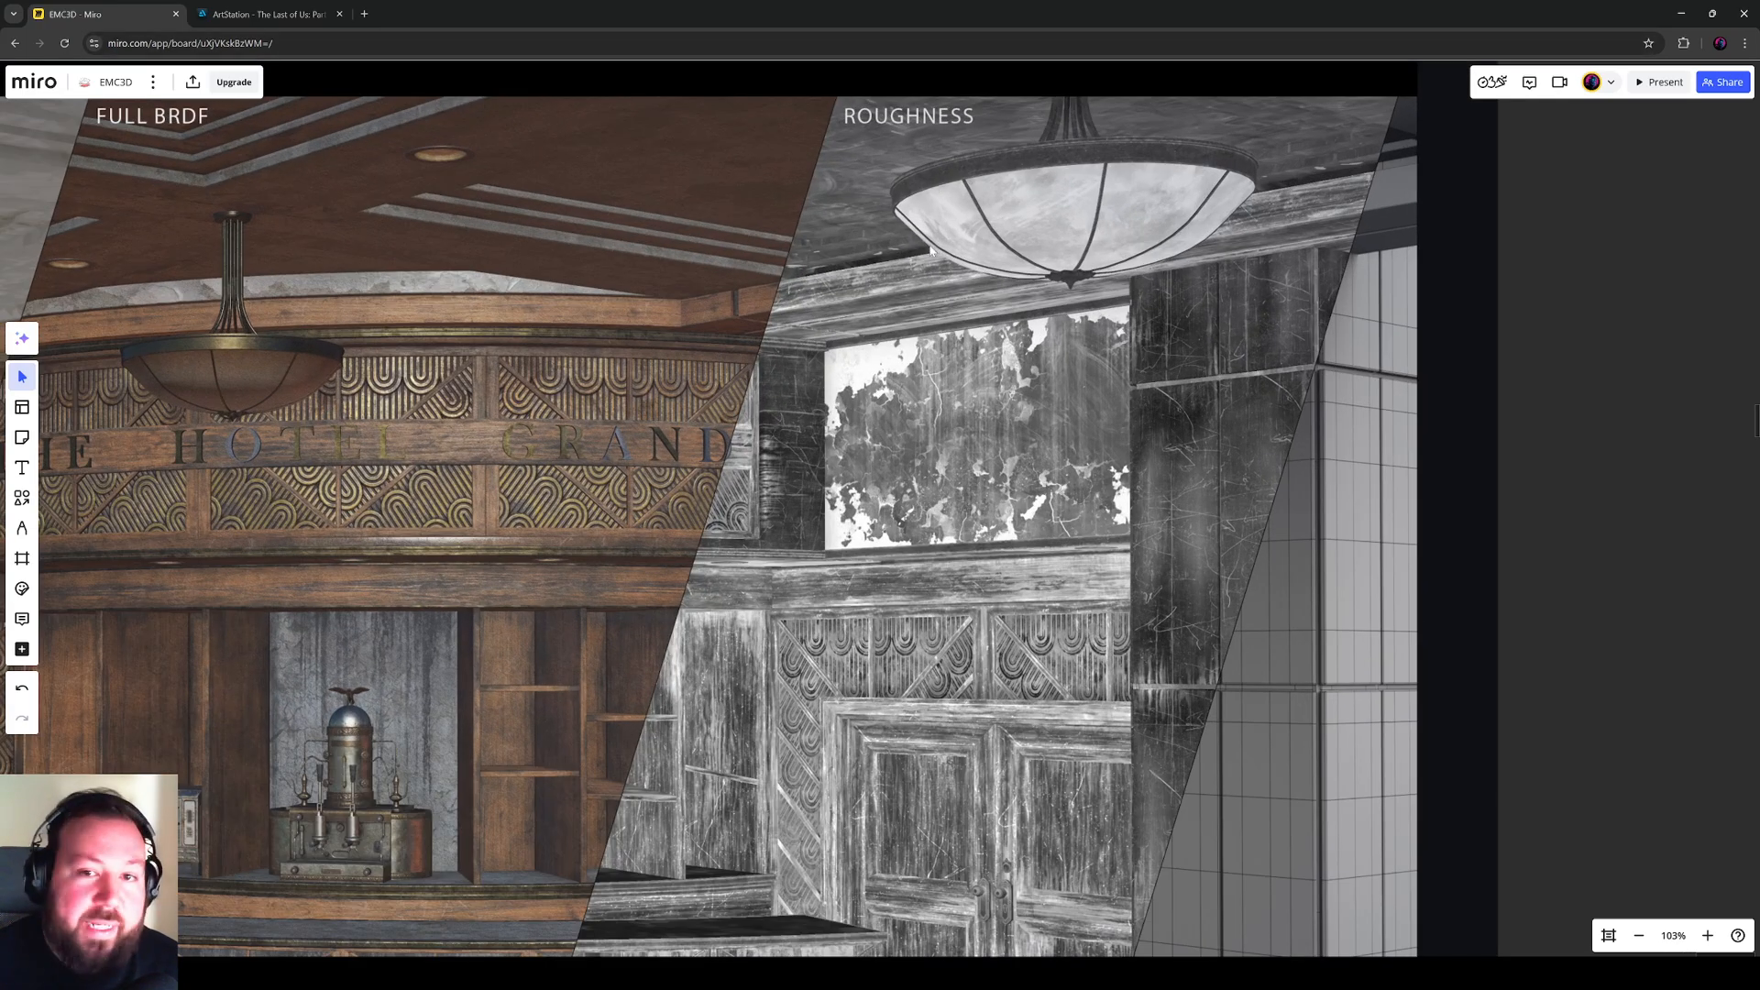
scroll(down, 3)
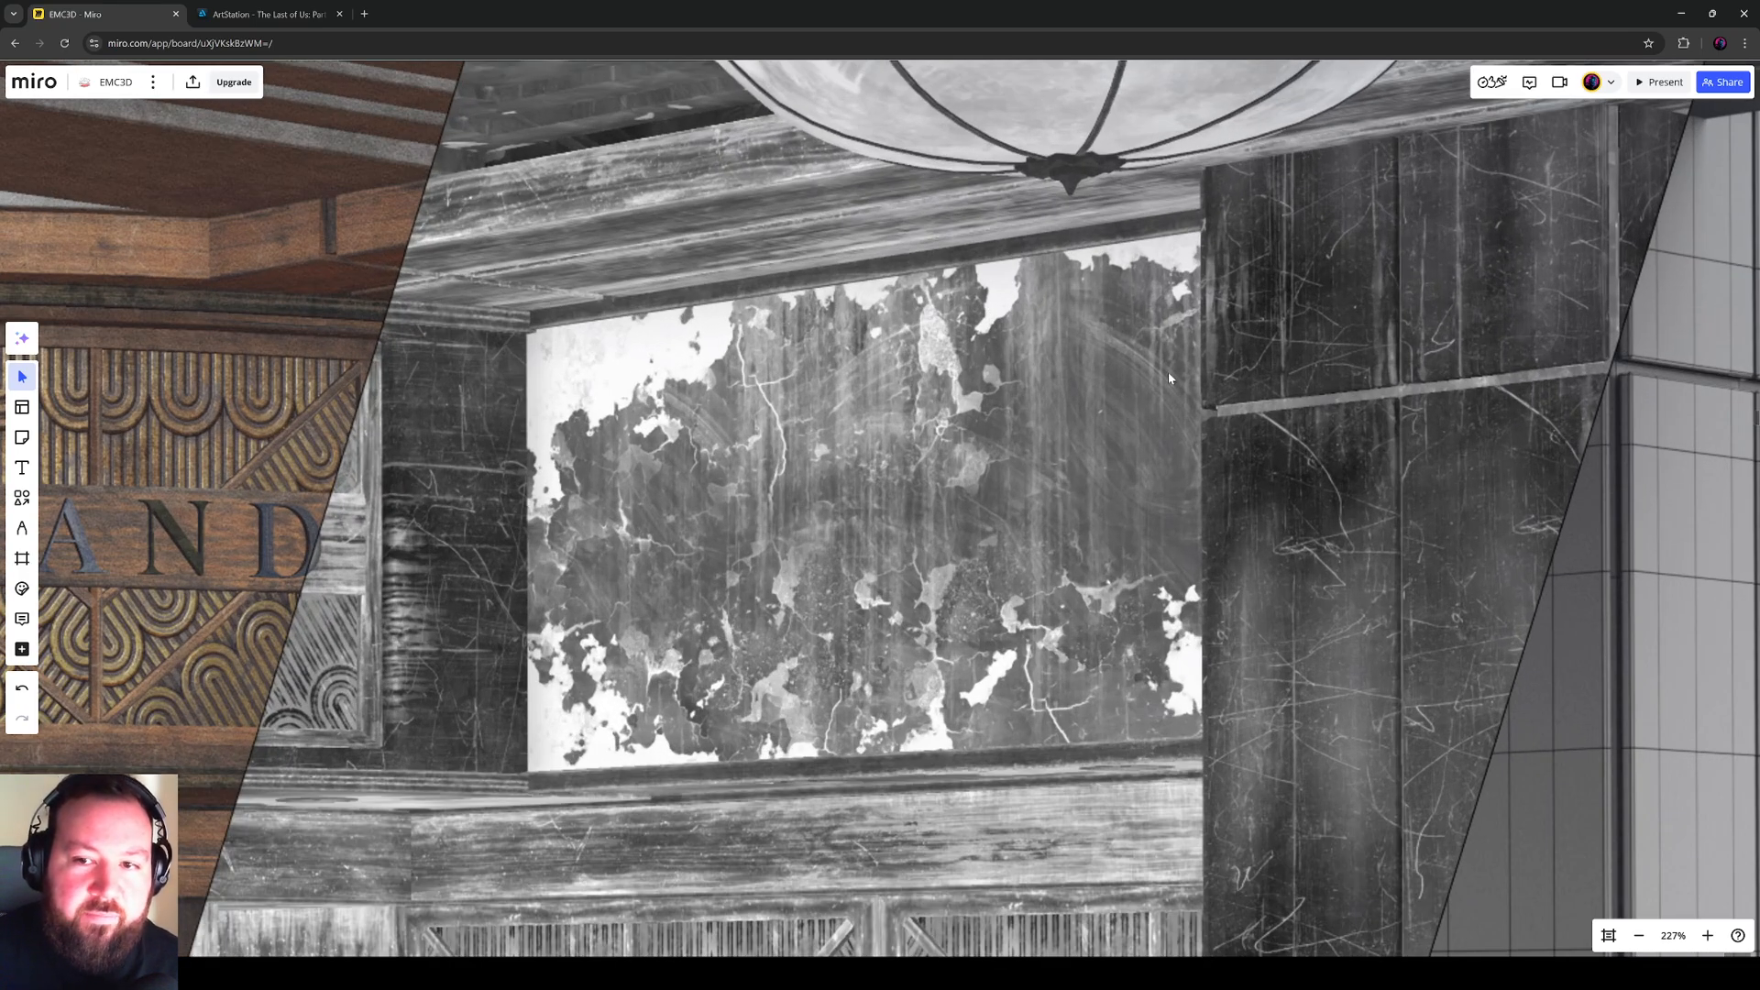
mouse_move(1101, 372)
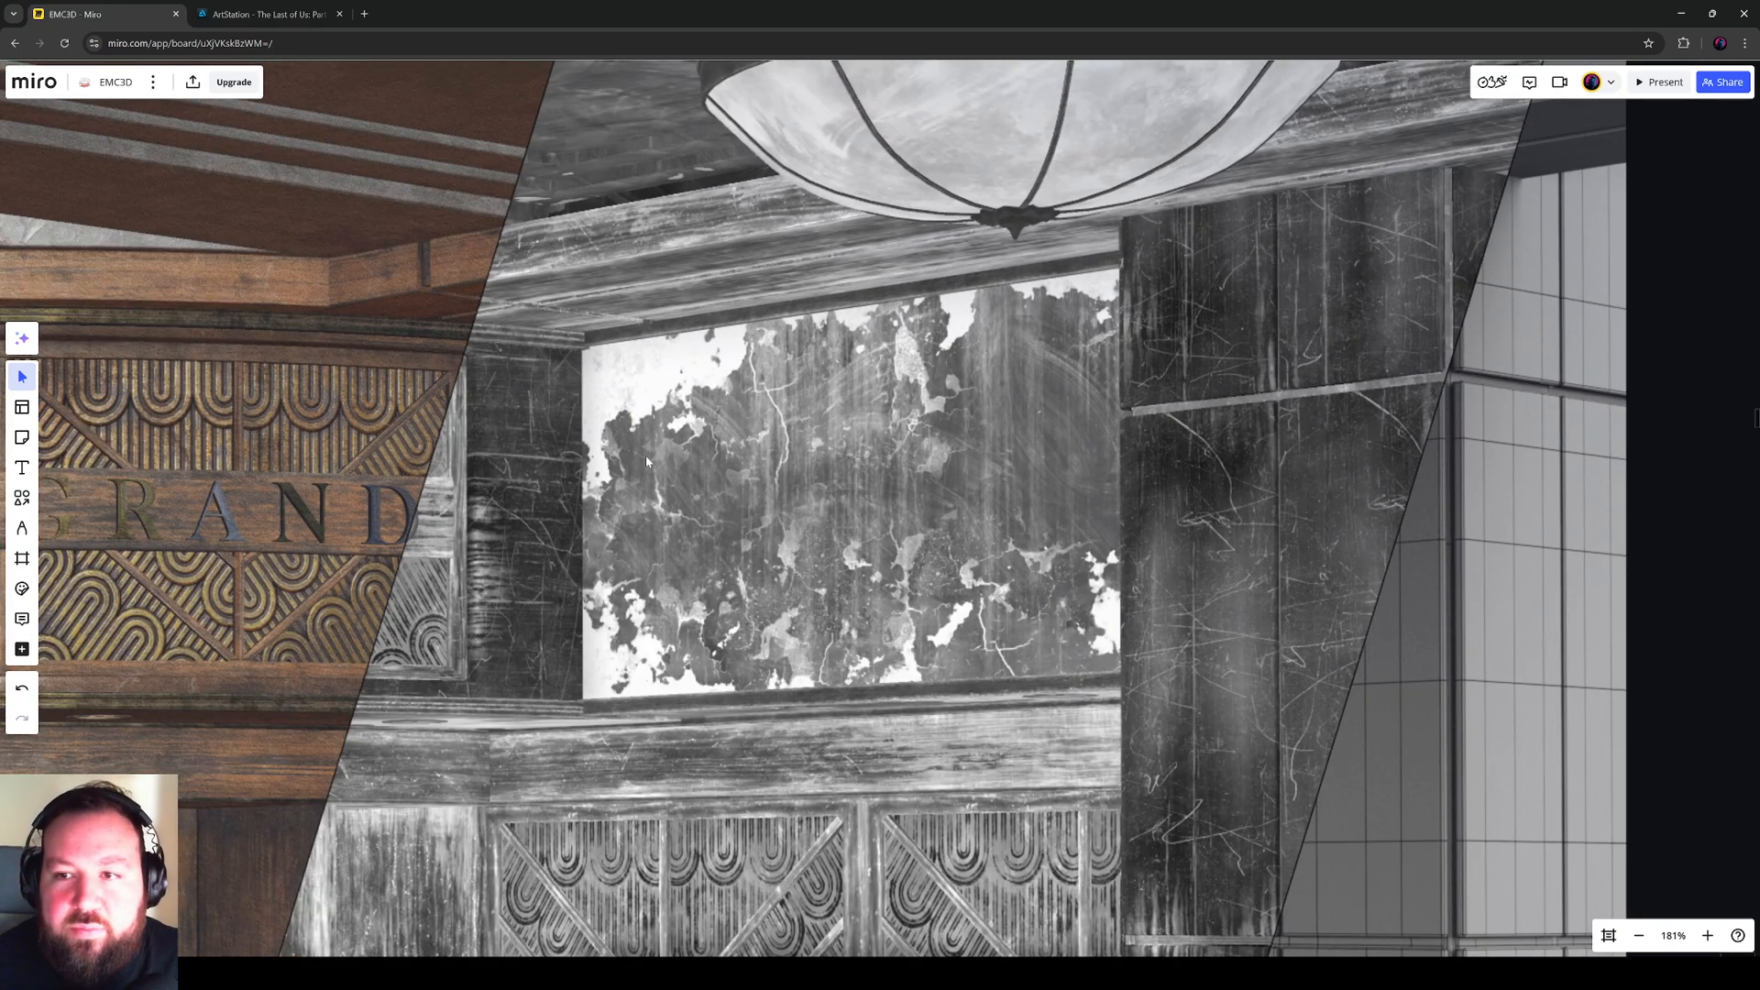
scroll(down, 3)
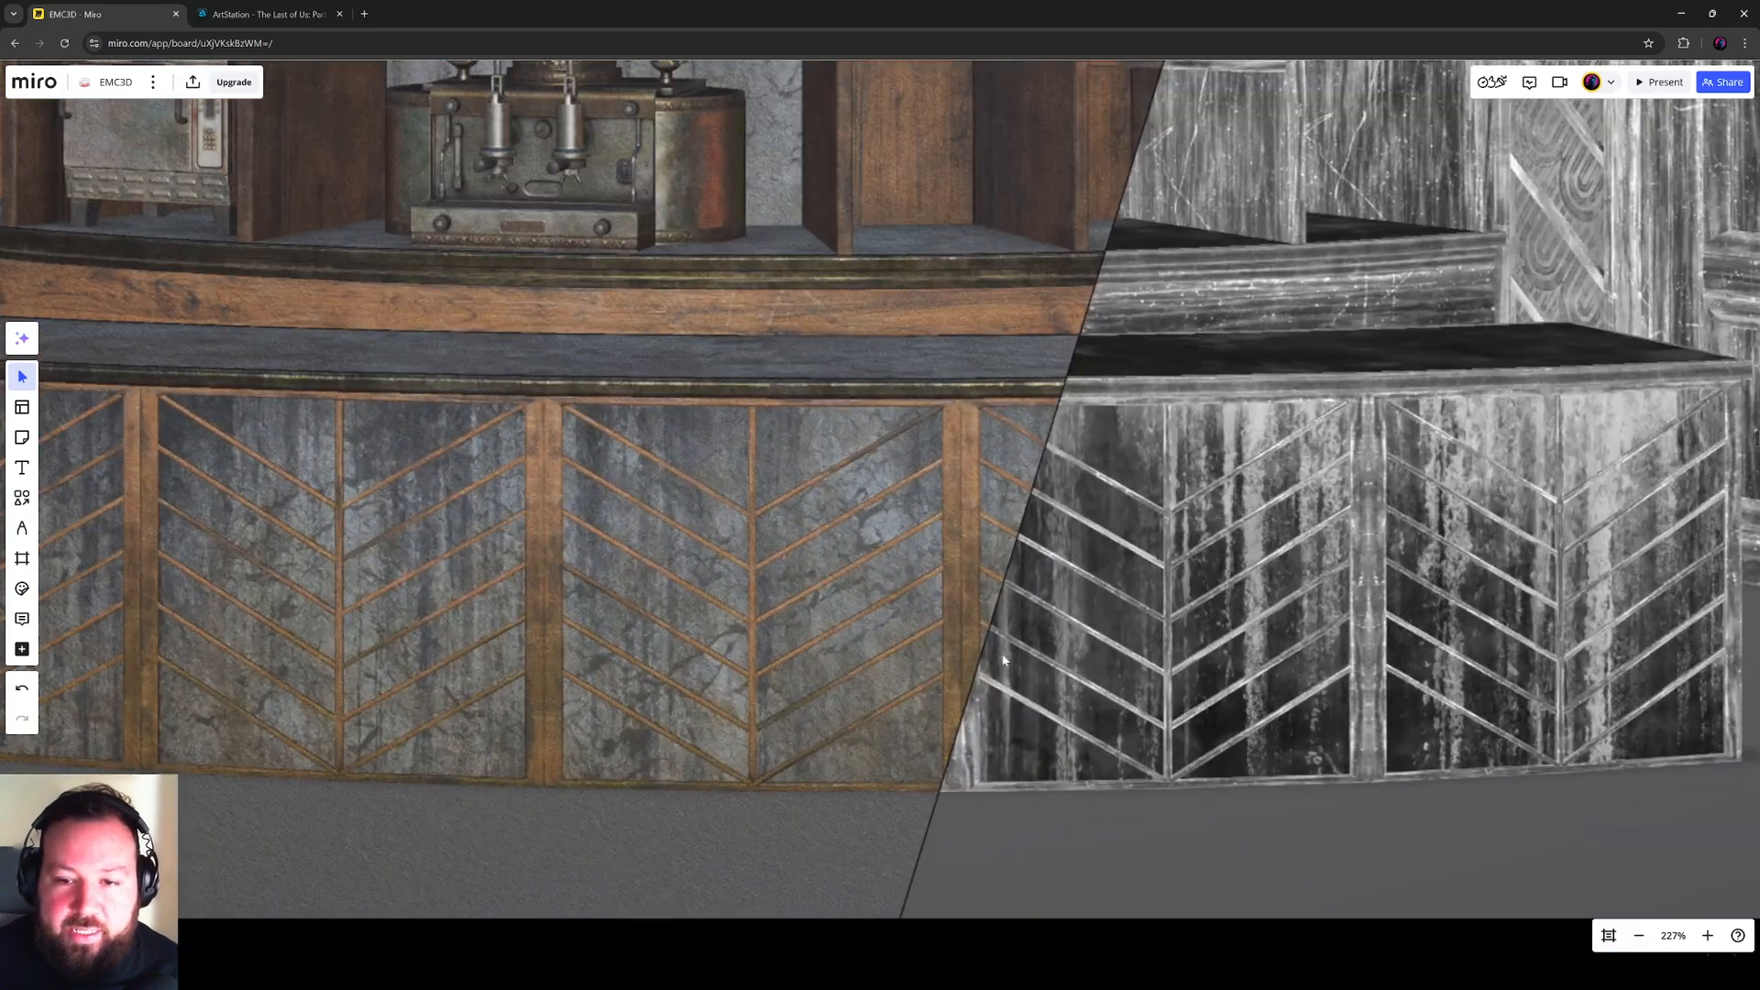
mouse_move(1008, 399)
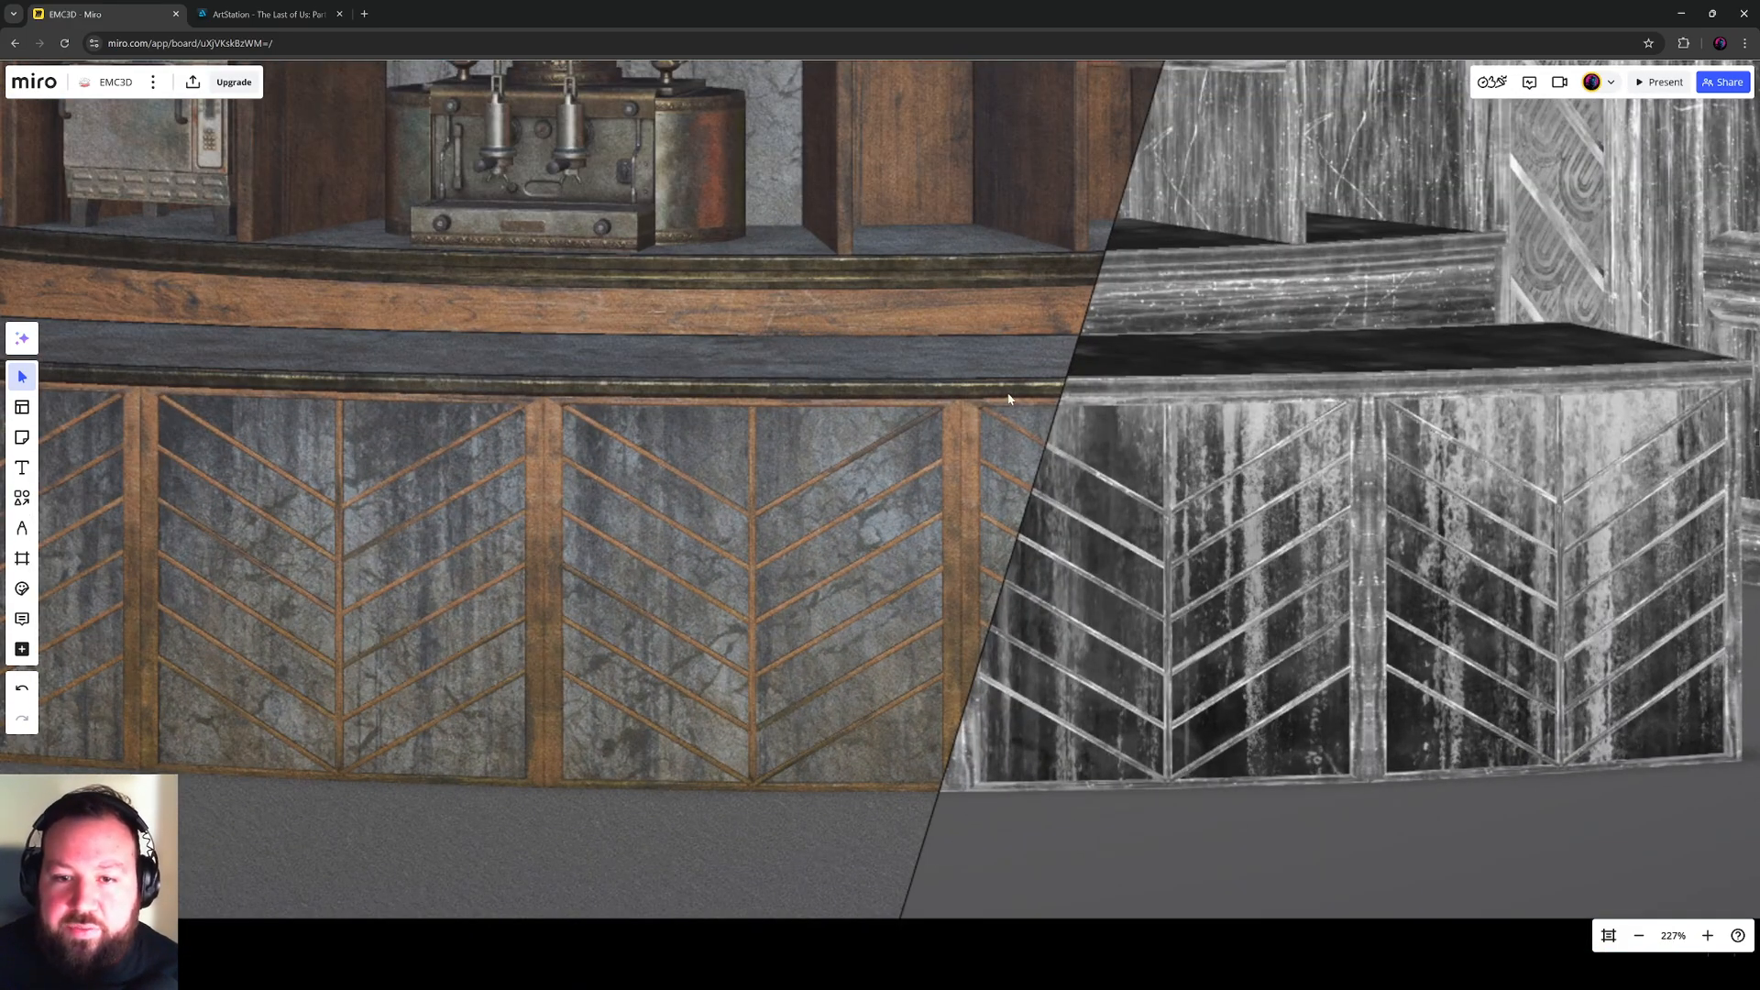
Step: Scroll to the gold patterned wall panels where wireframe meets base colour
scroll(down, 3)
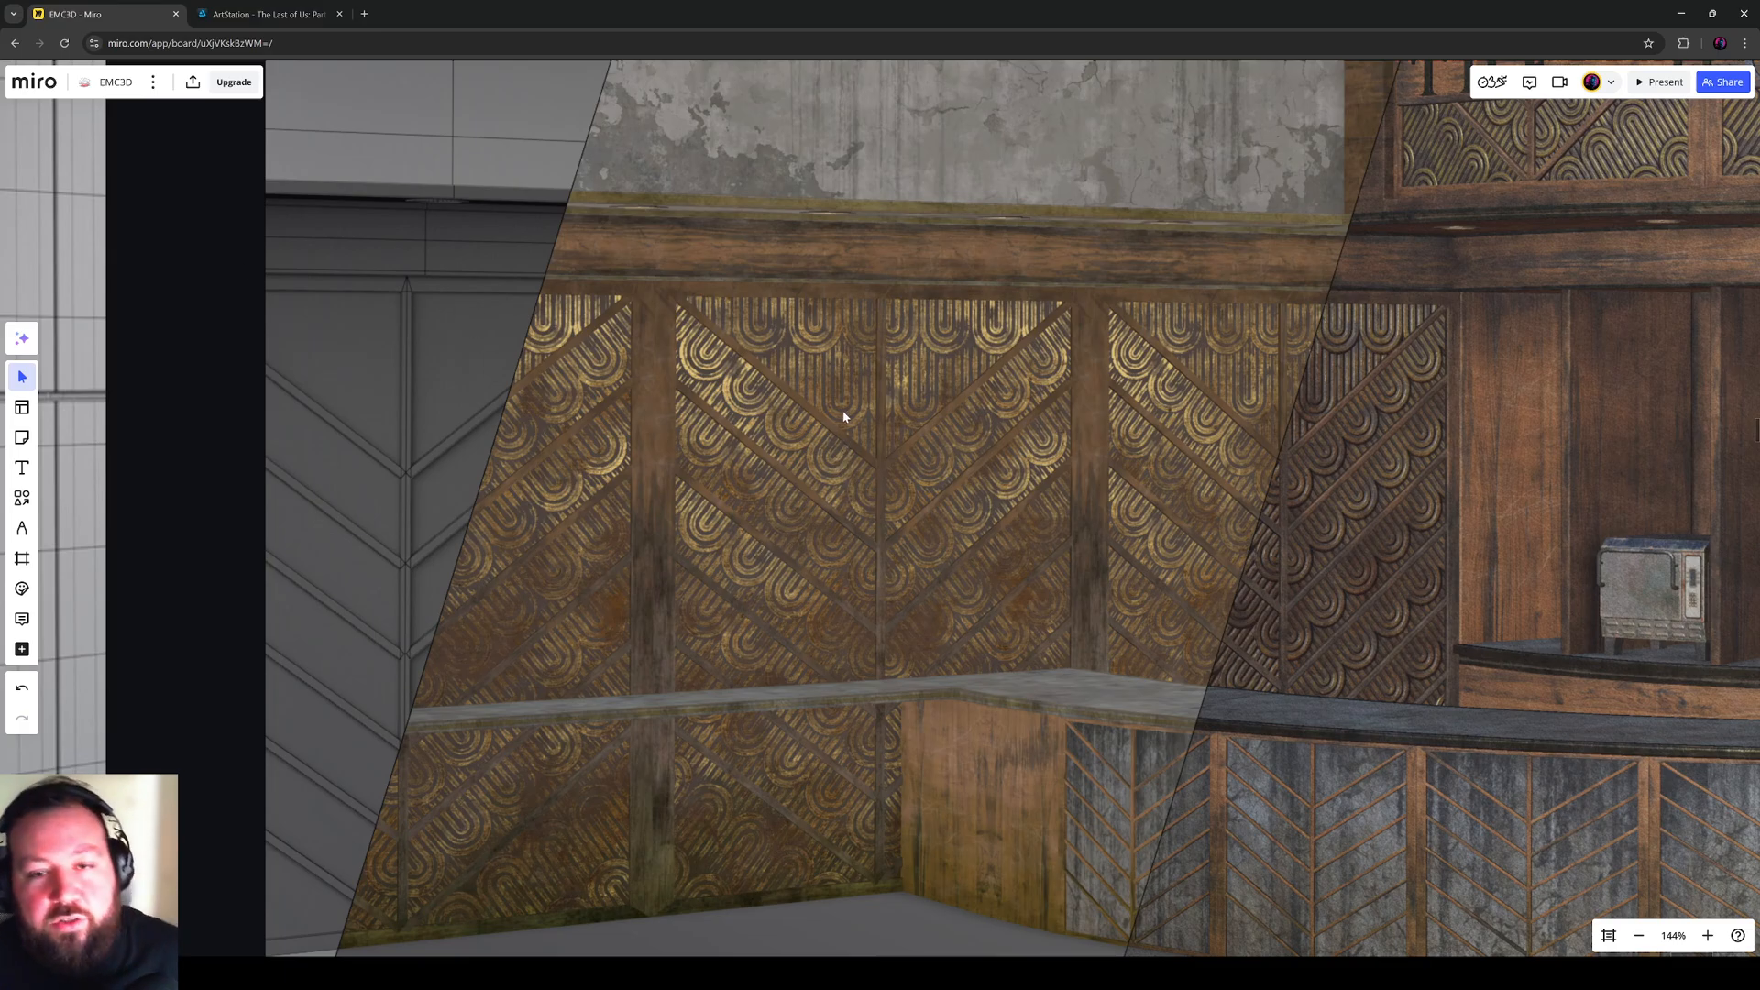
mouse_move(832, 409)
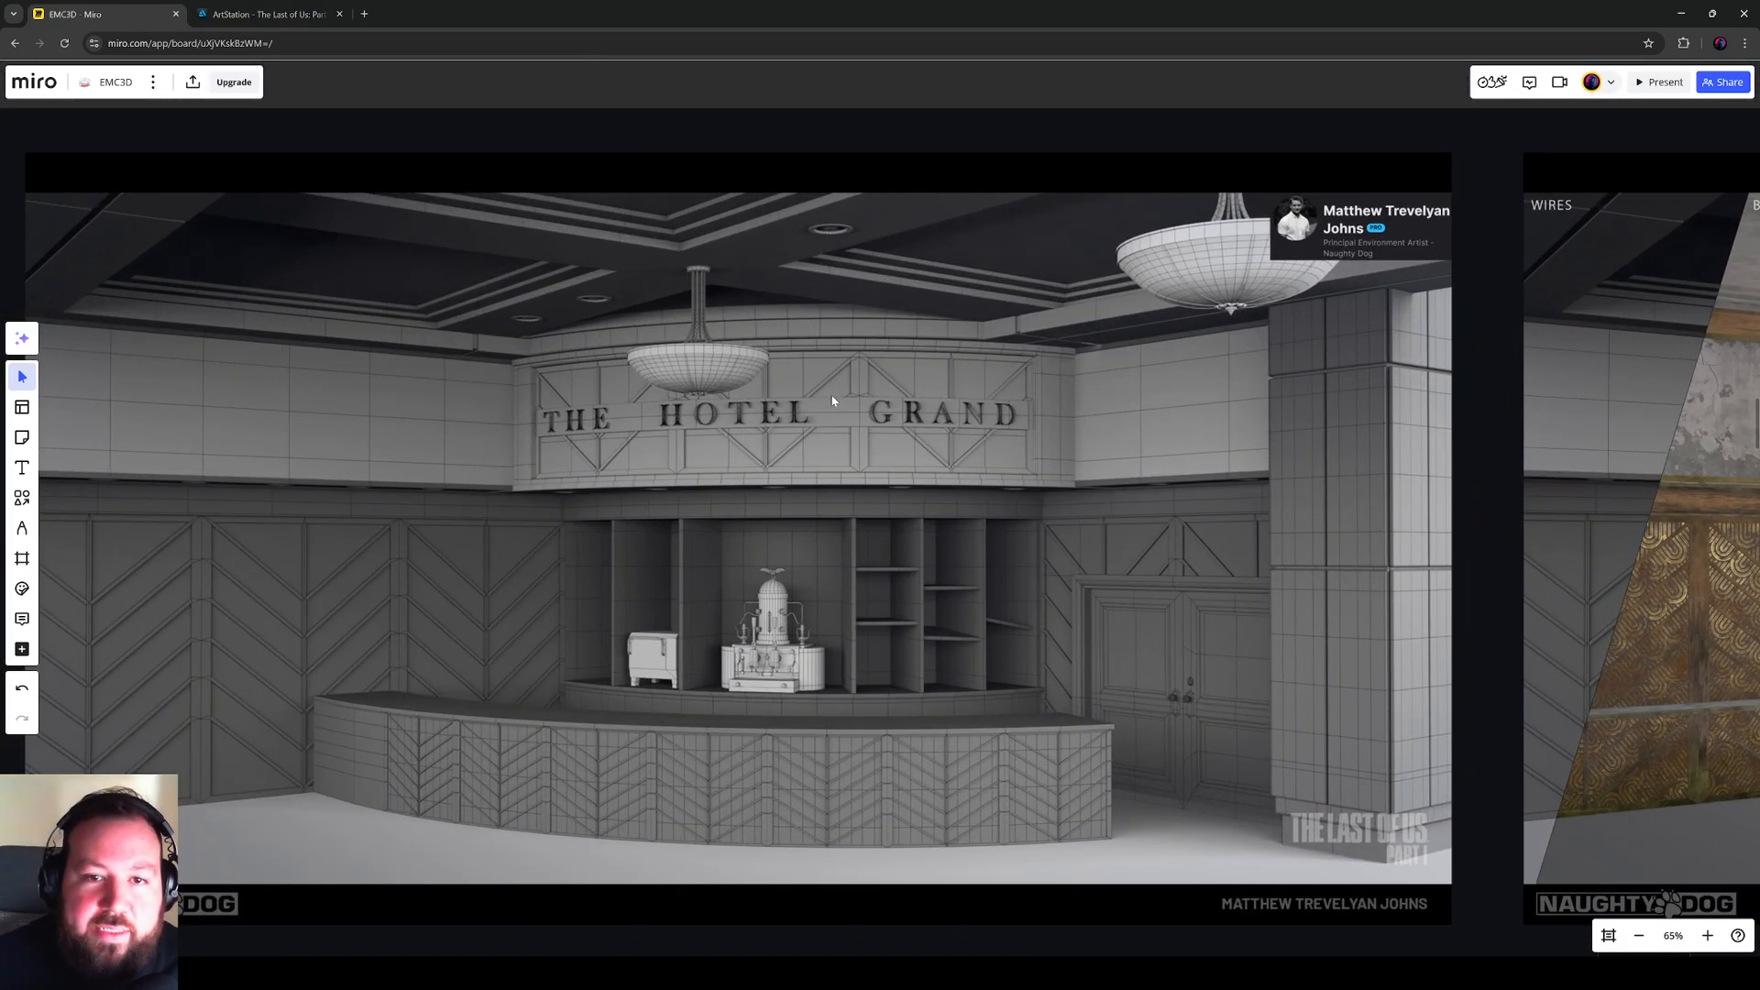
Step: Zoom out to the board overview, glance at the ArtStation page, and return to Miro
scroll(down, 3)
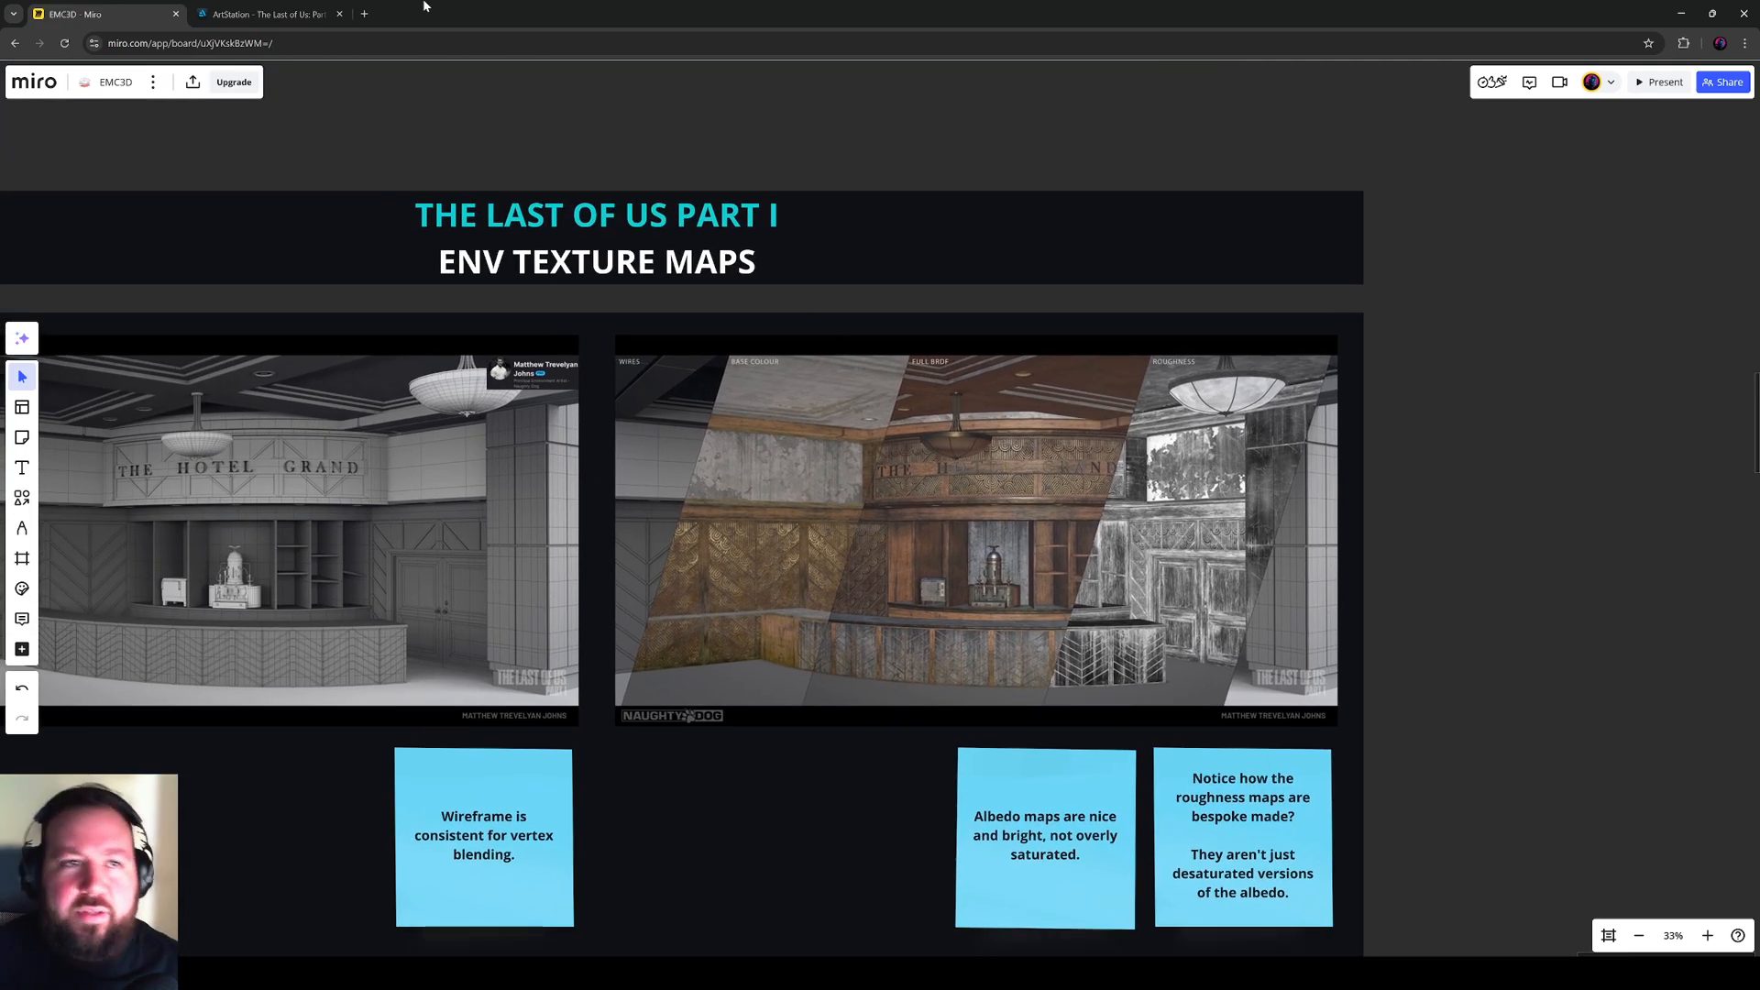
click(264, 13)
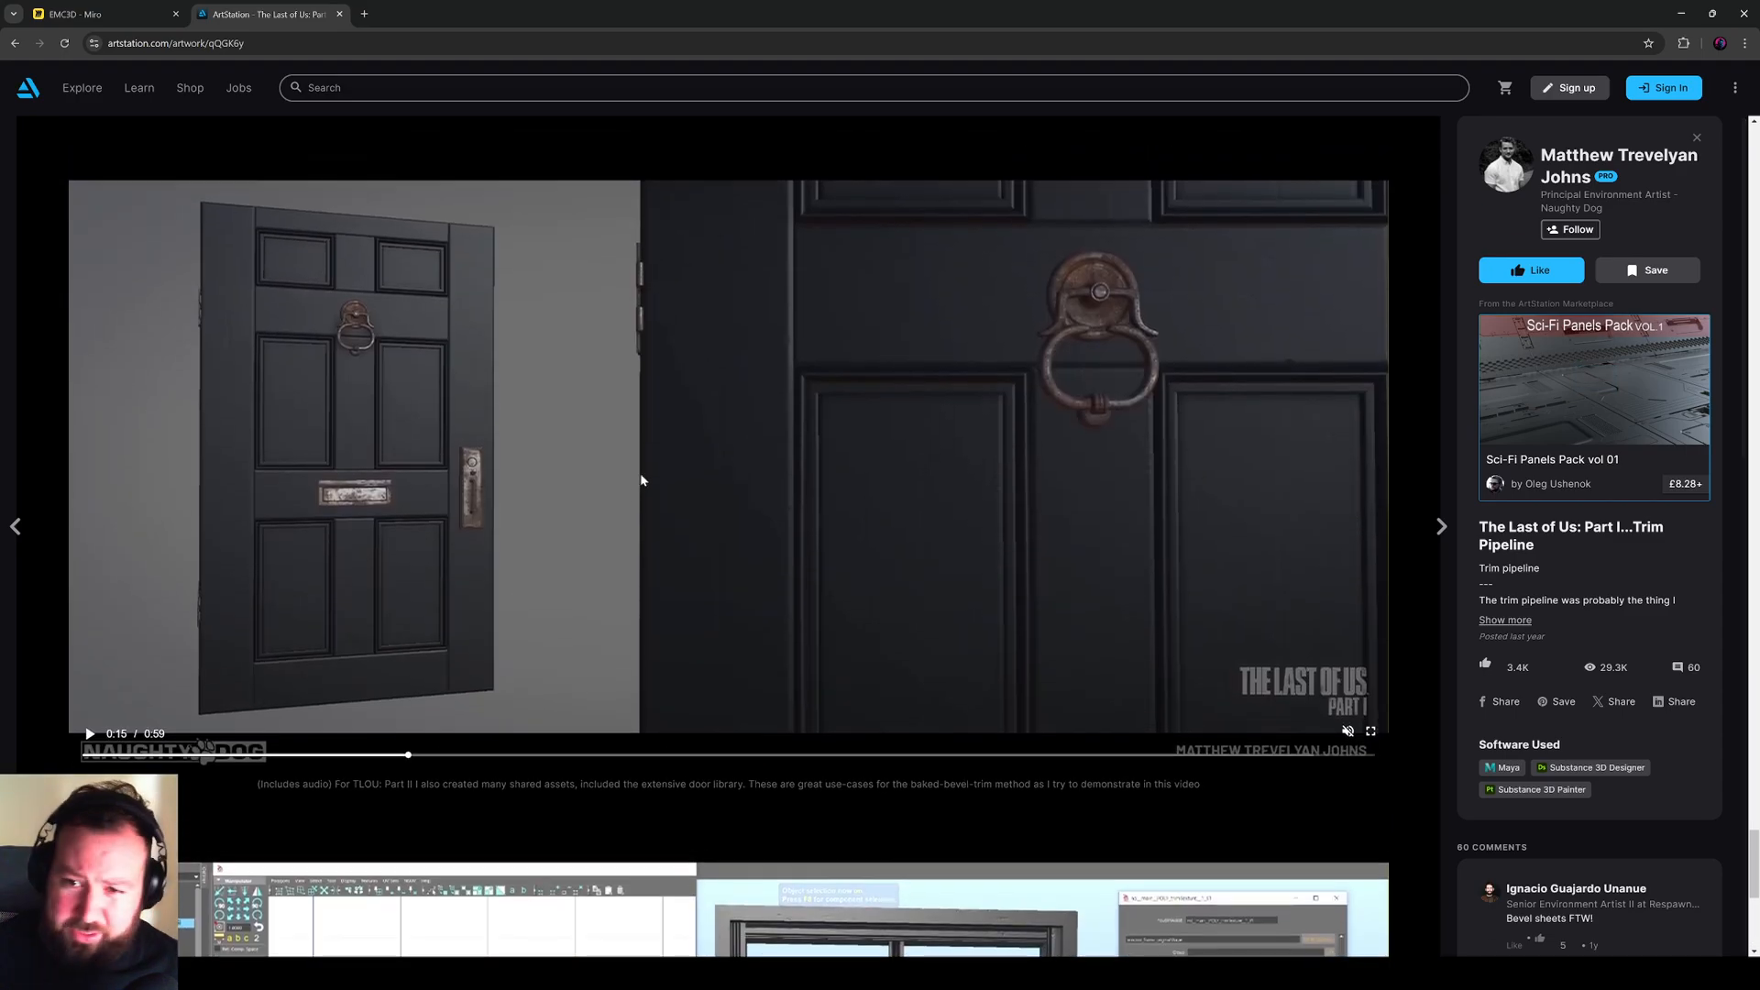
scroll(down, 3)
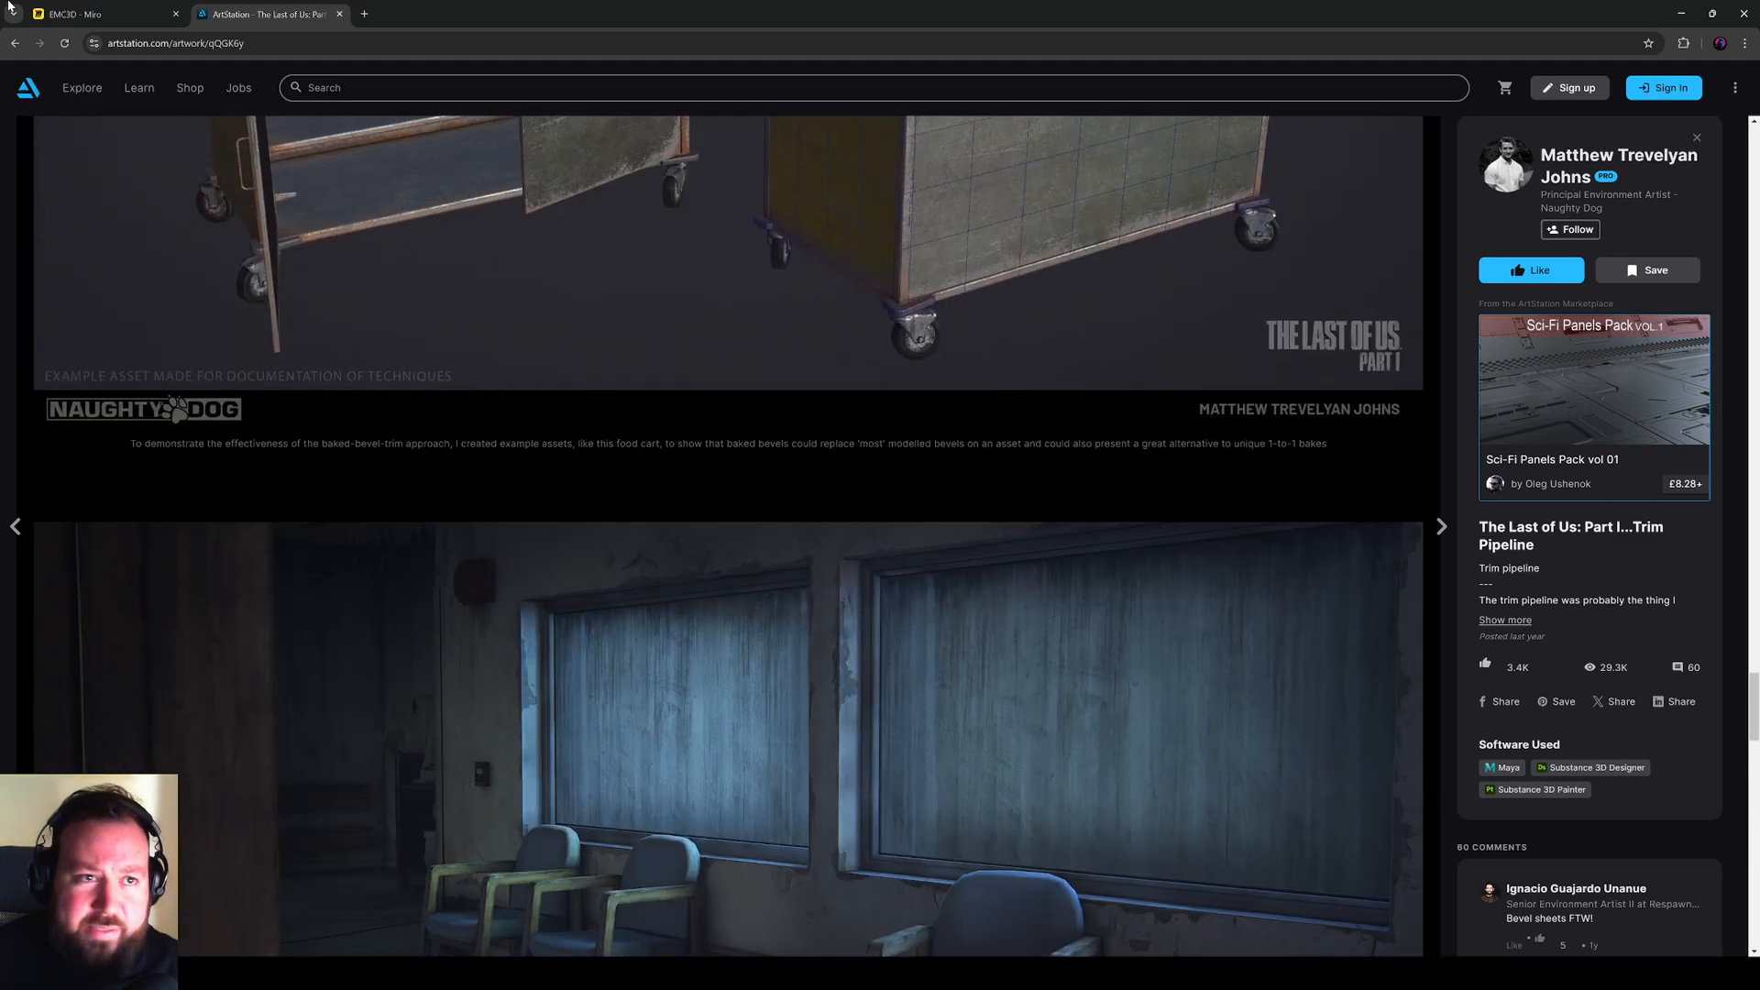
click(95, 13)
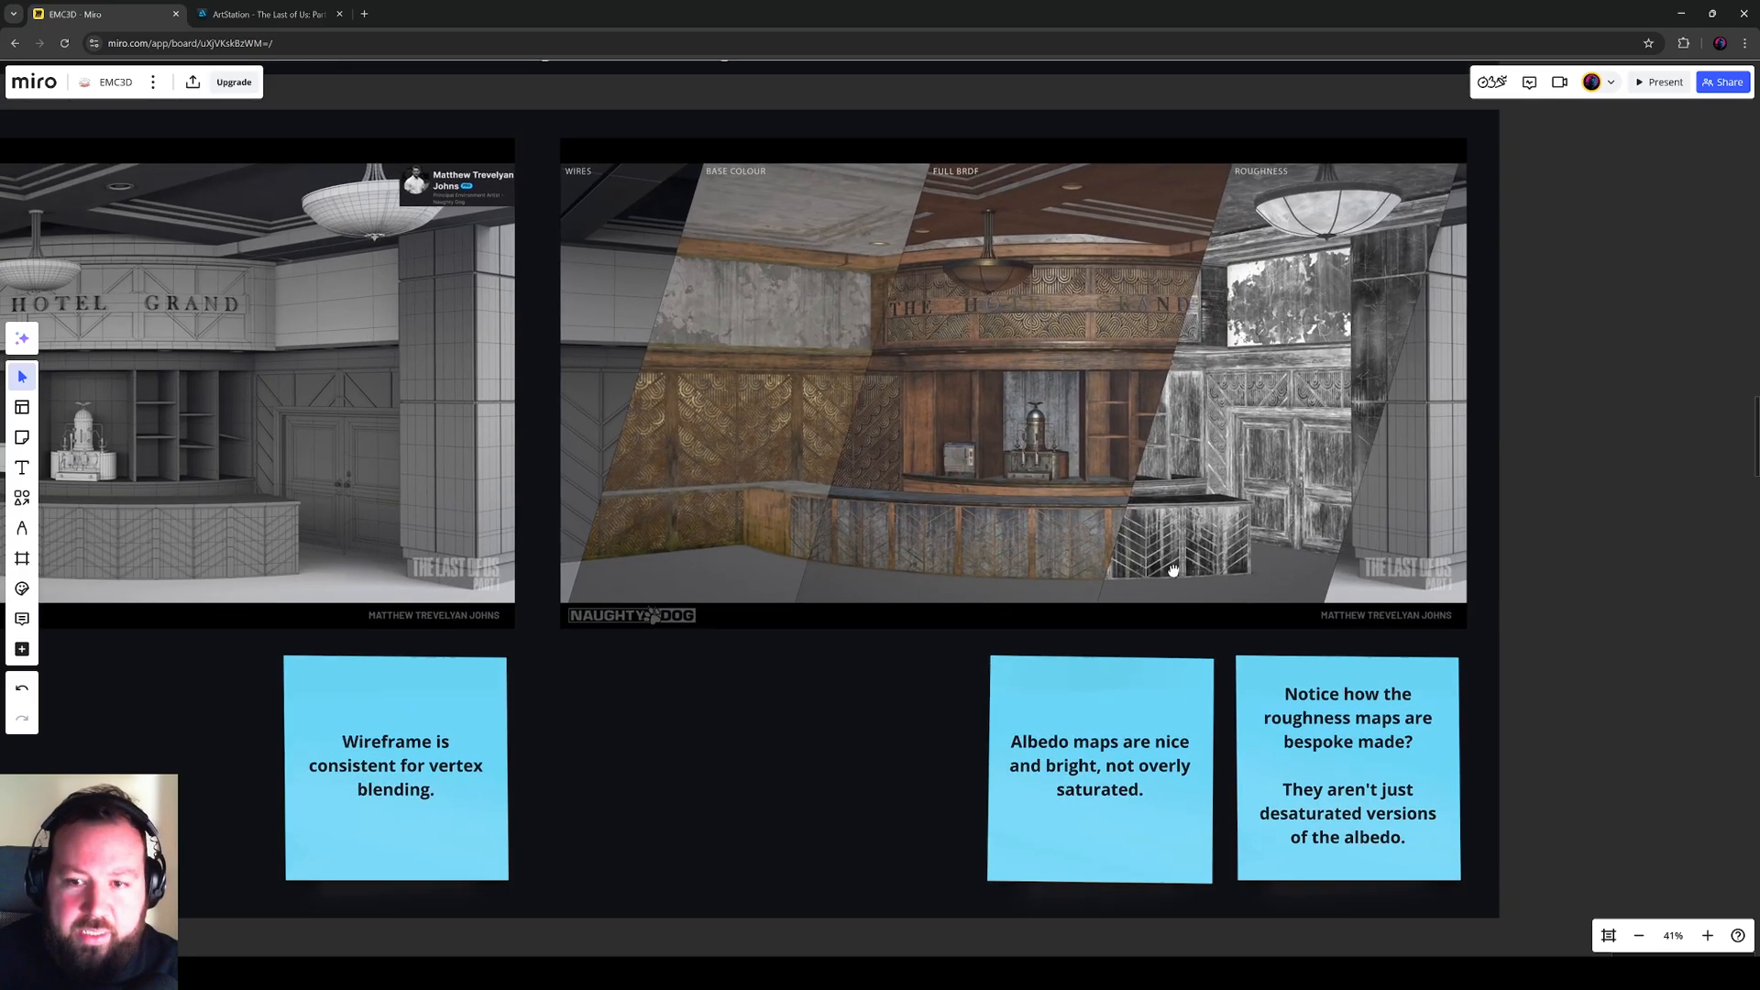